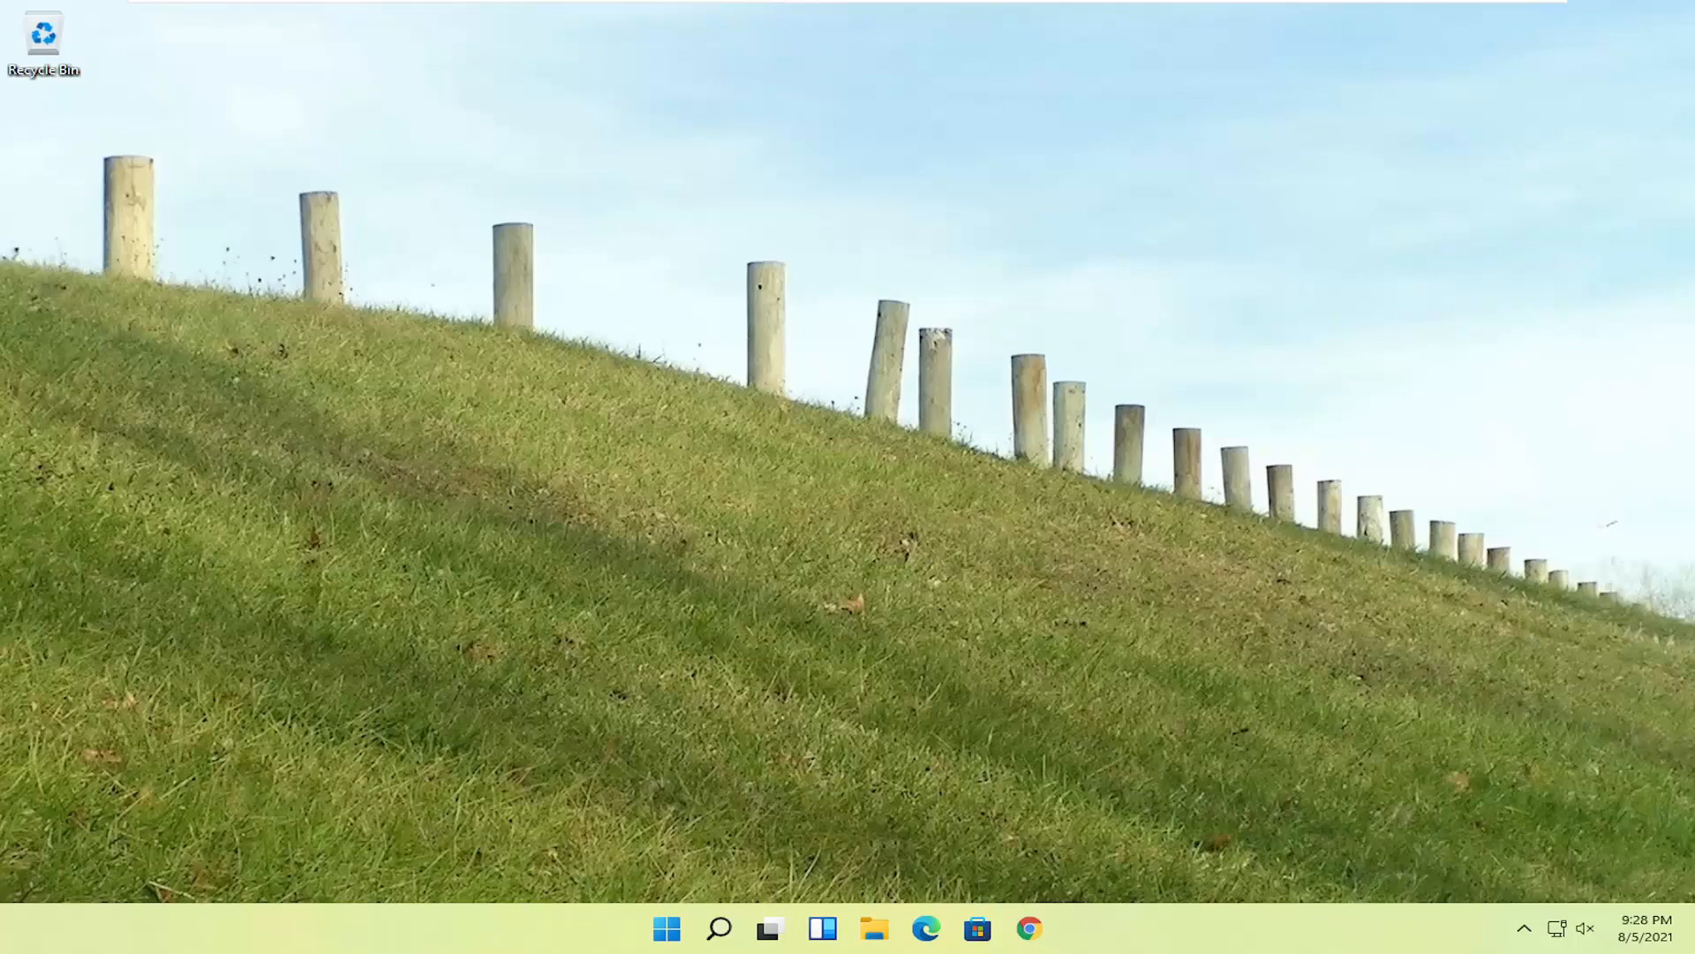
mouse_move(878, 666)
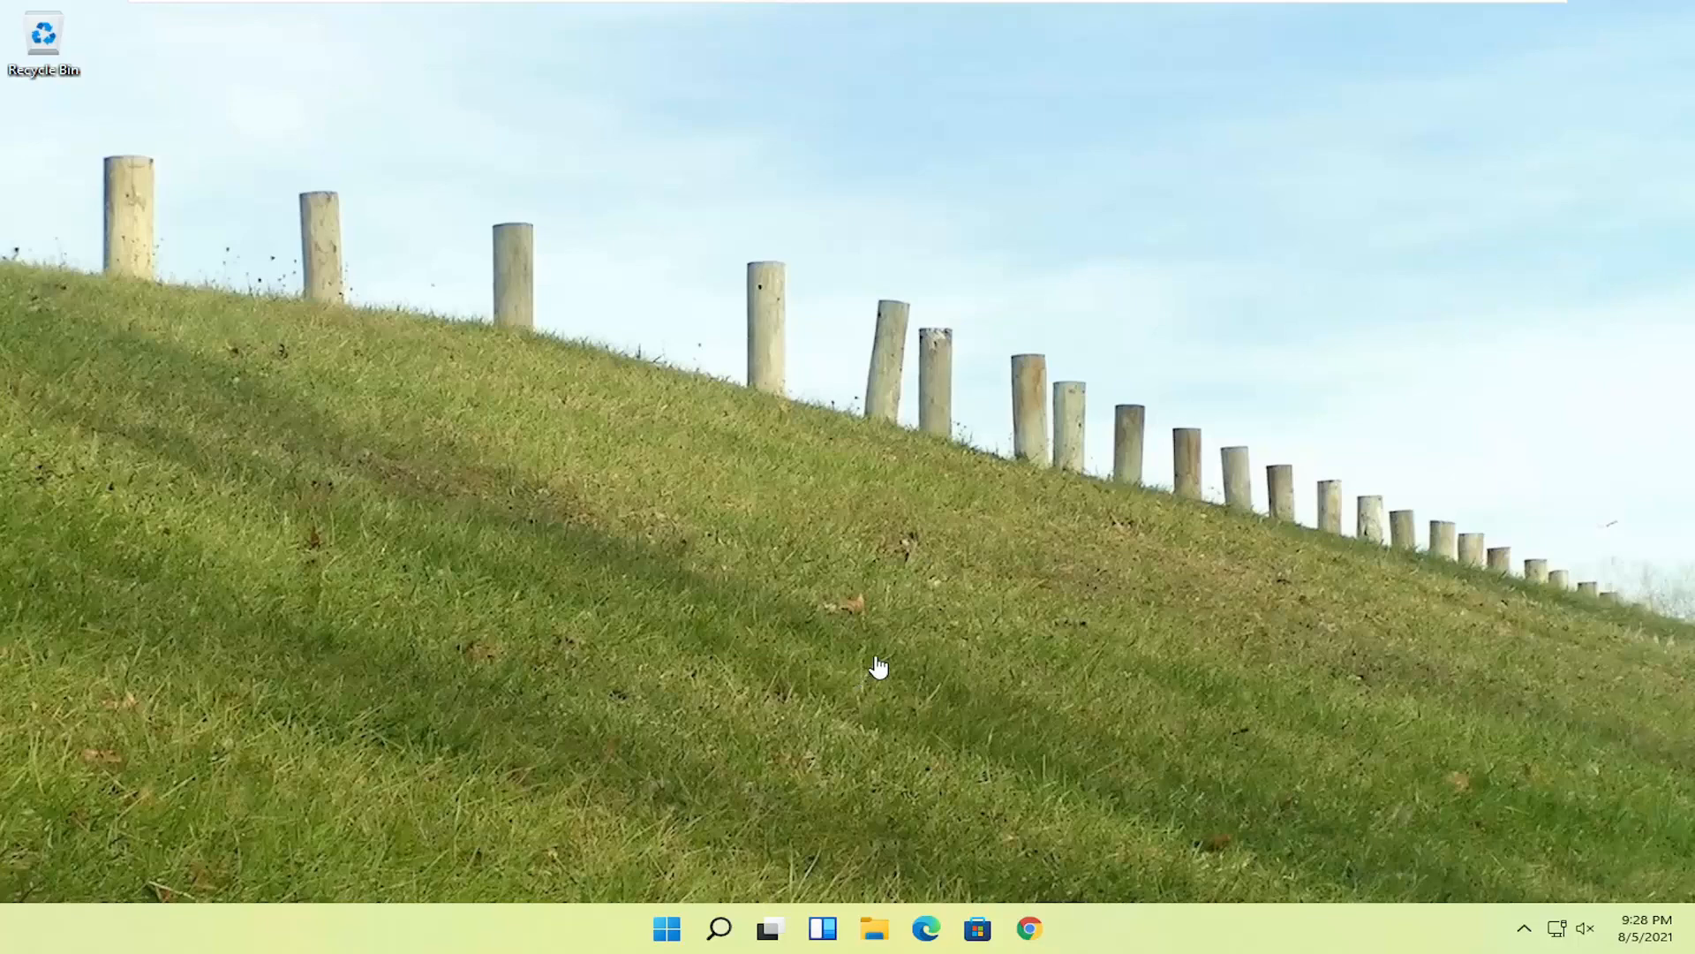
mouse_move(881, 665)
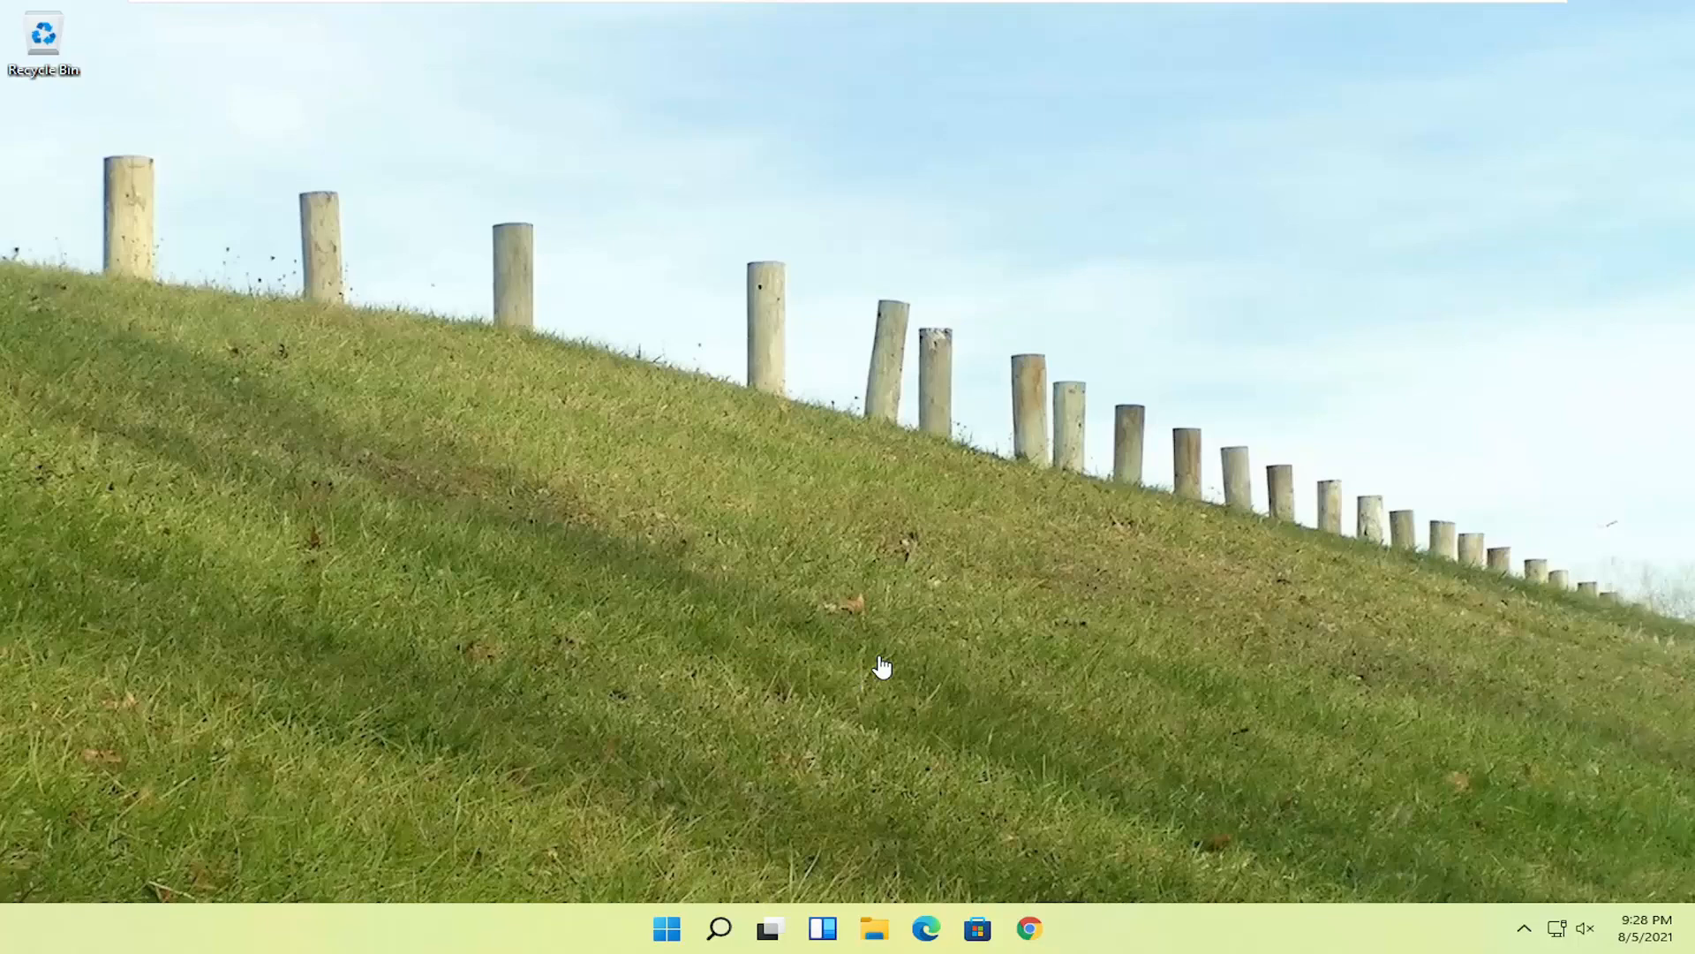
mouse_move(883, 408)
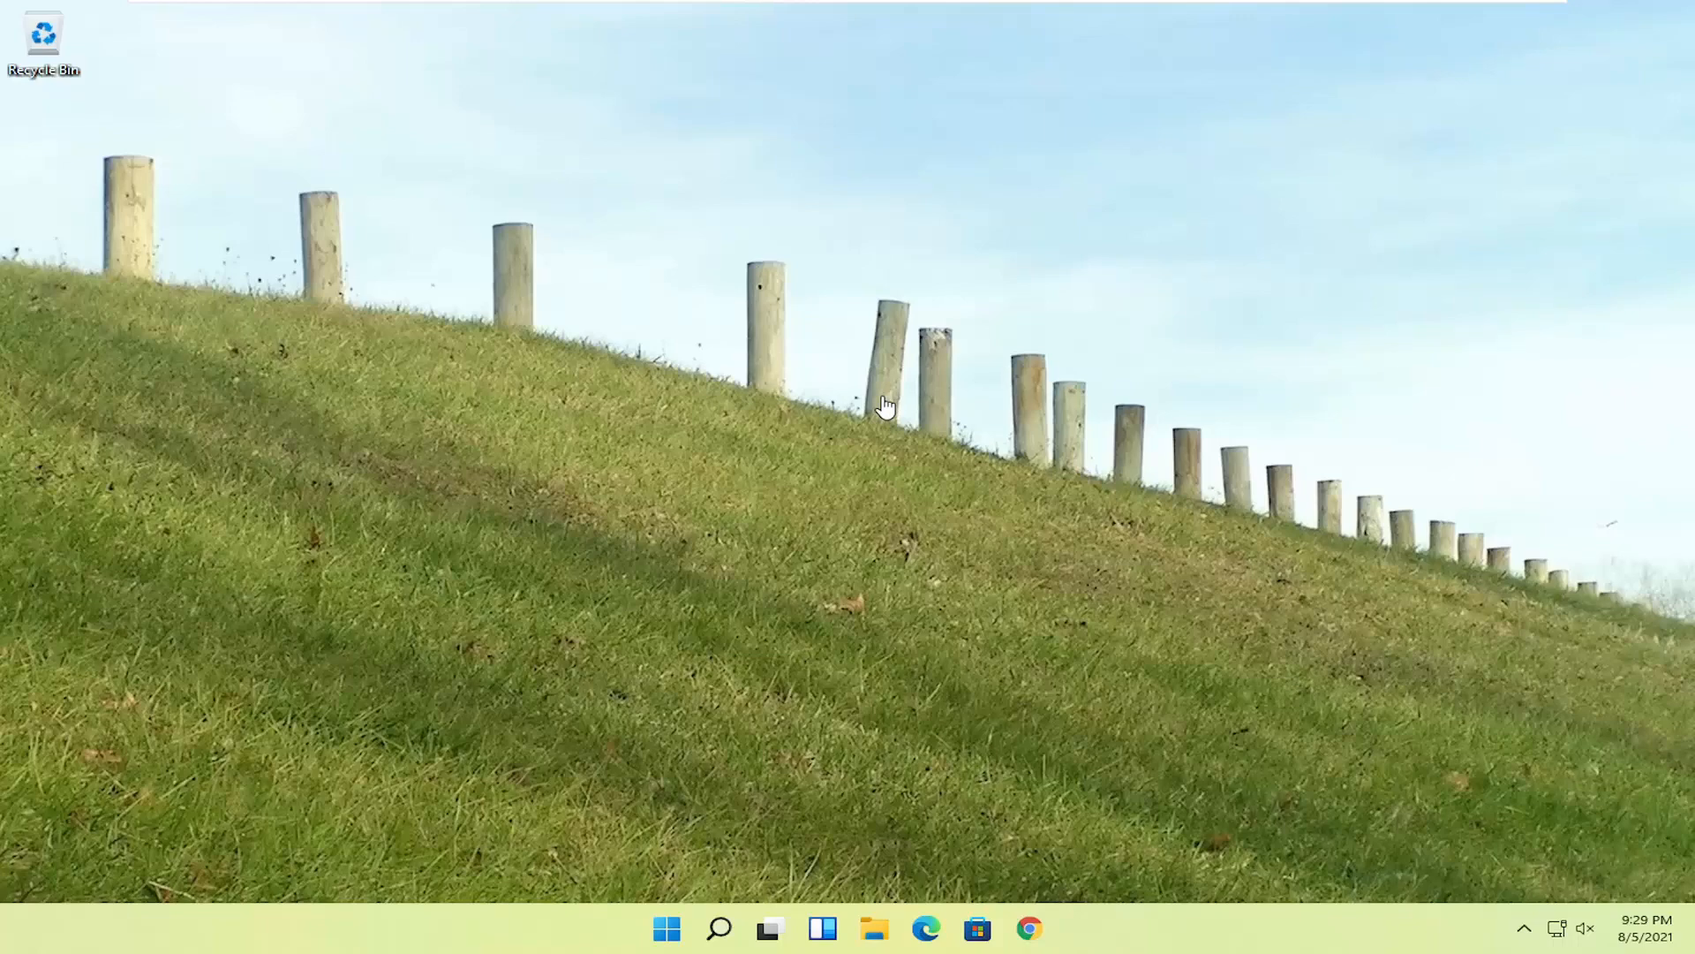
mouse_move(924, 393)
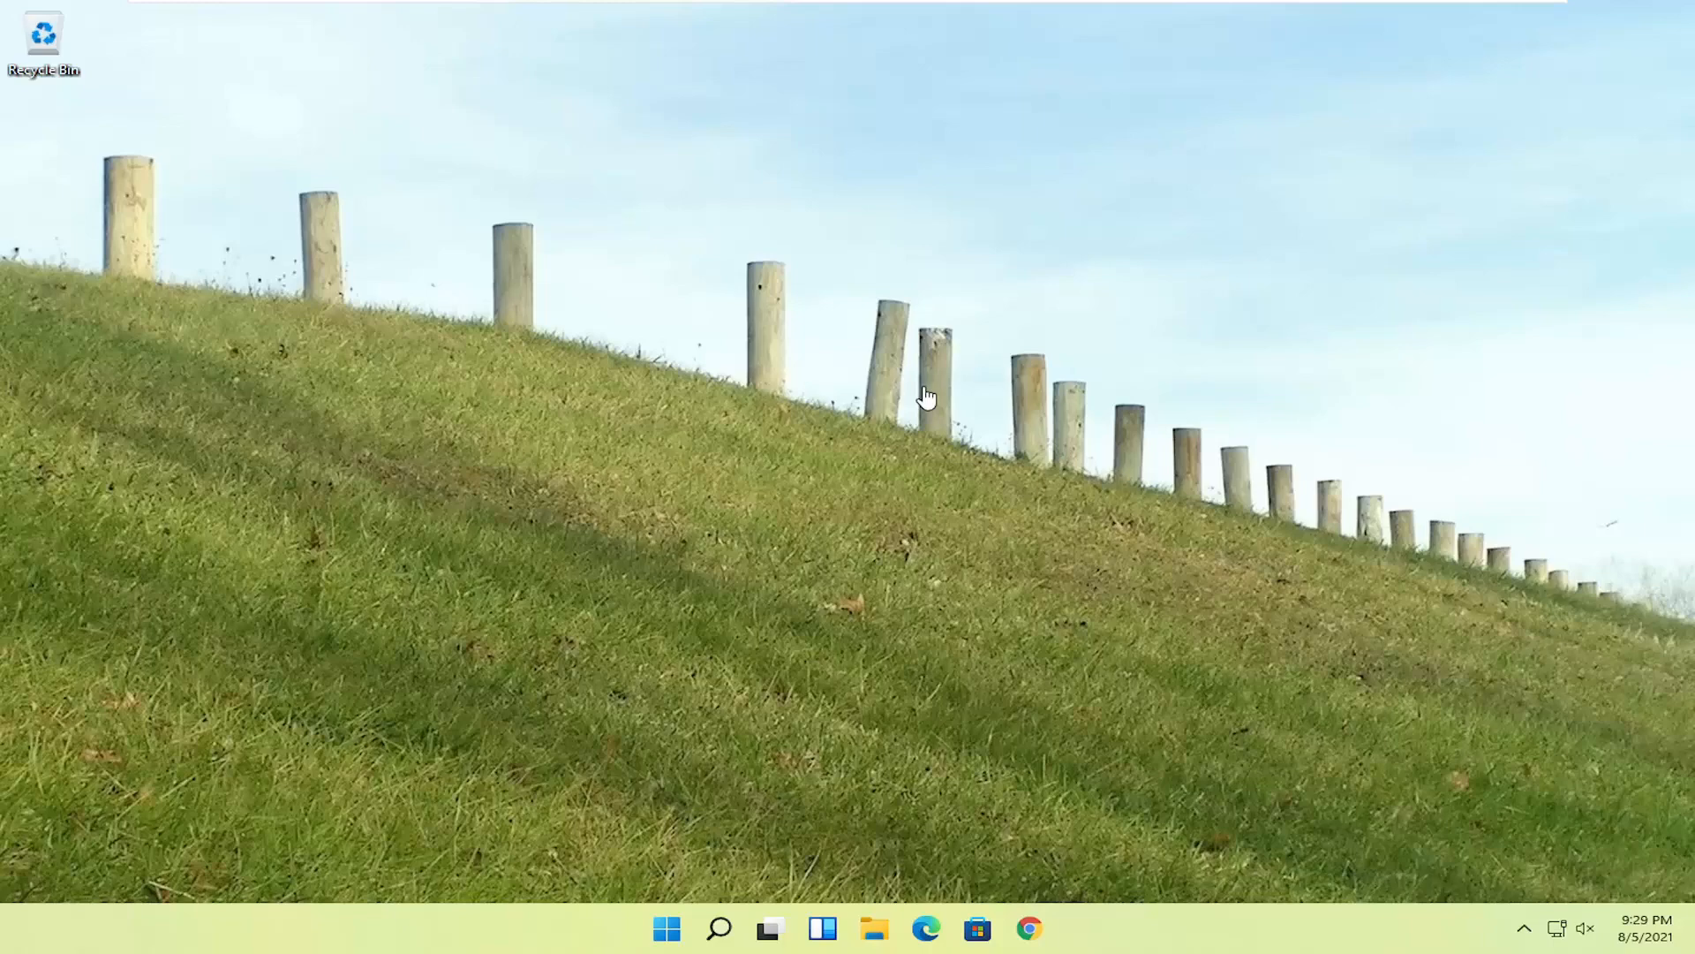
mouse_move(774, 360)
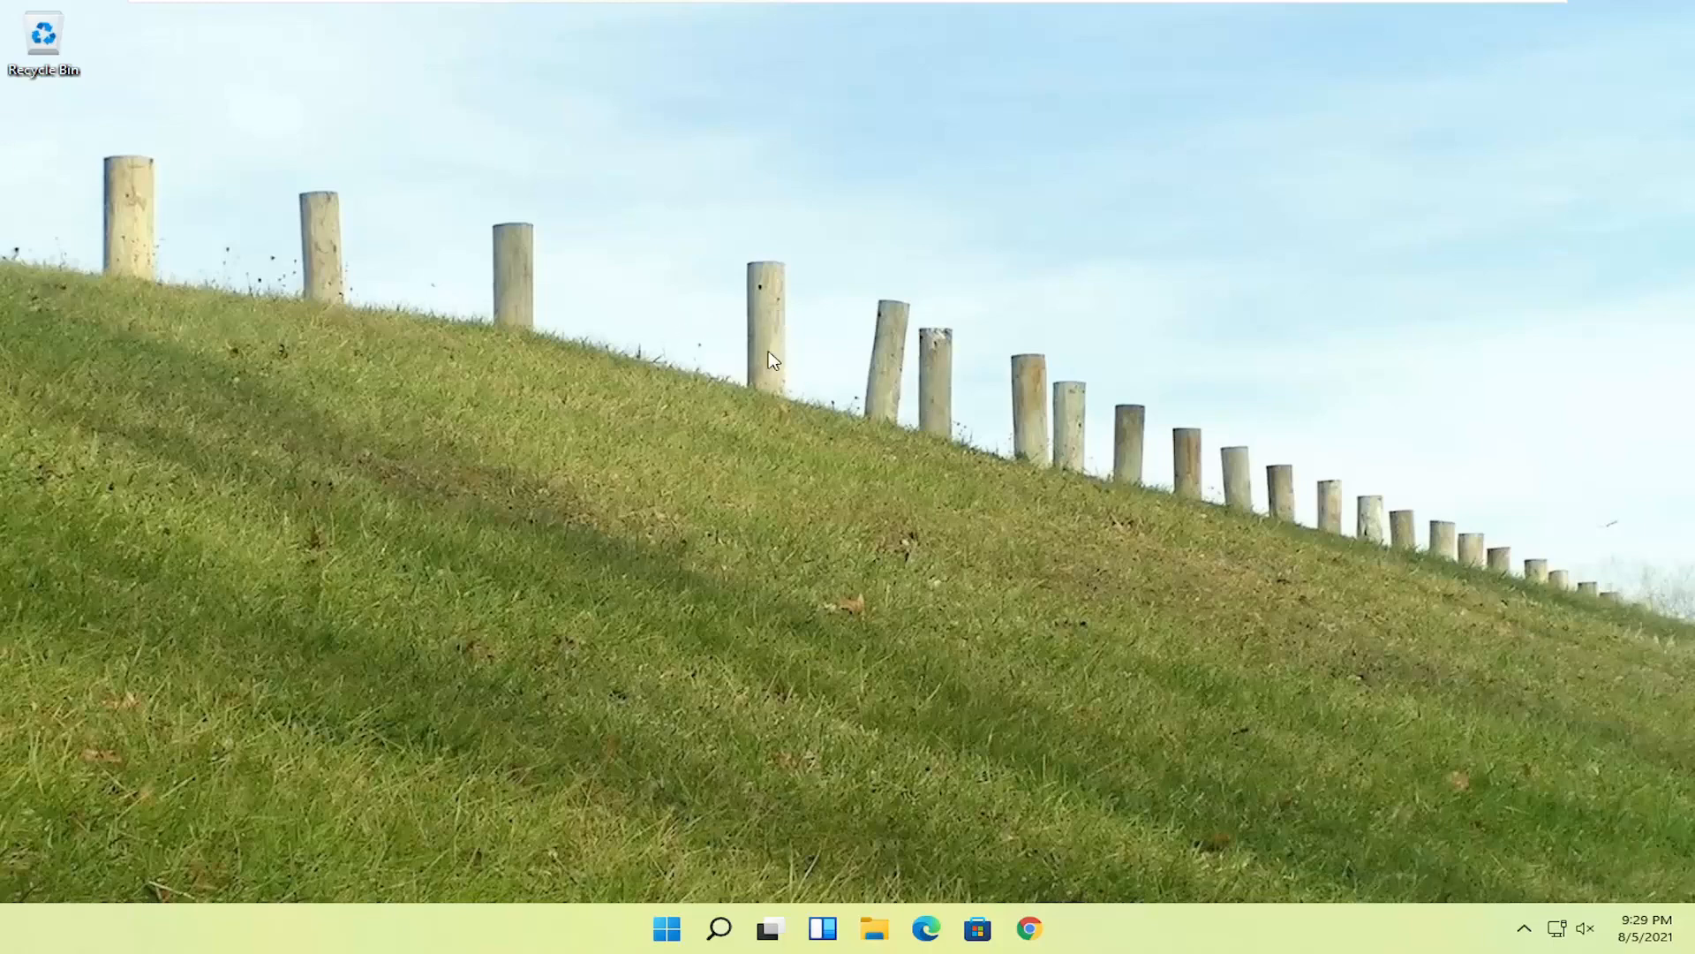
mouse_move(712, 845)
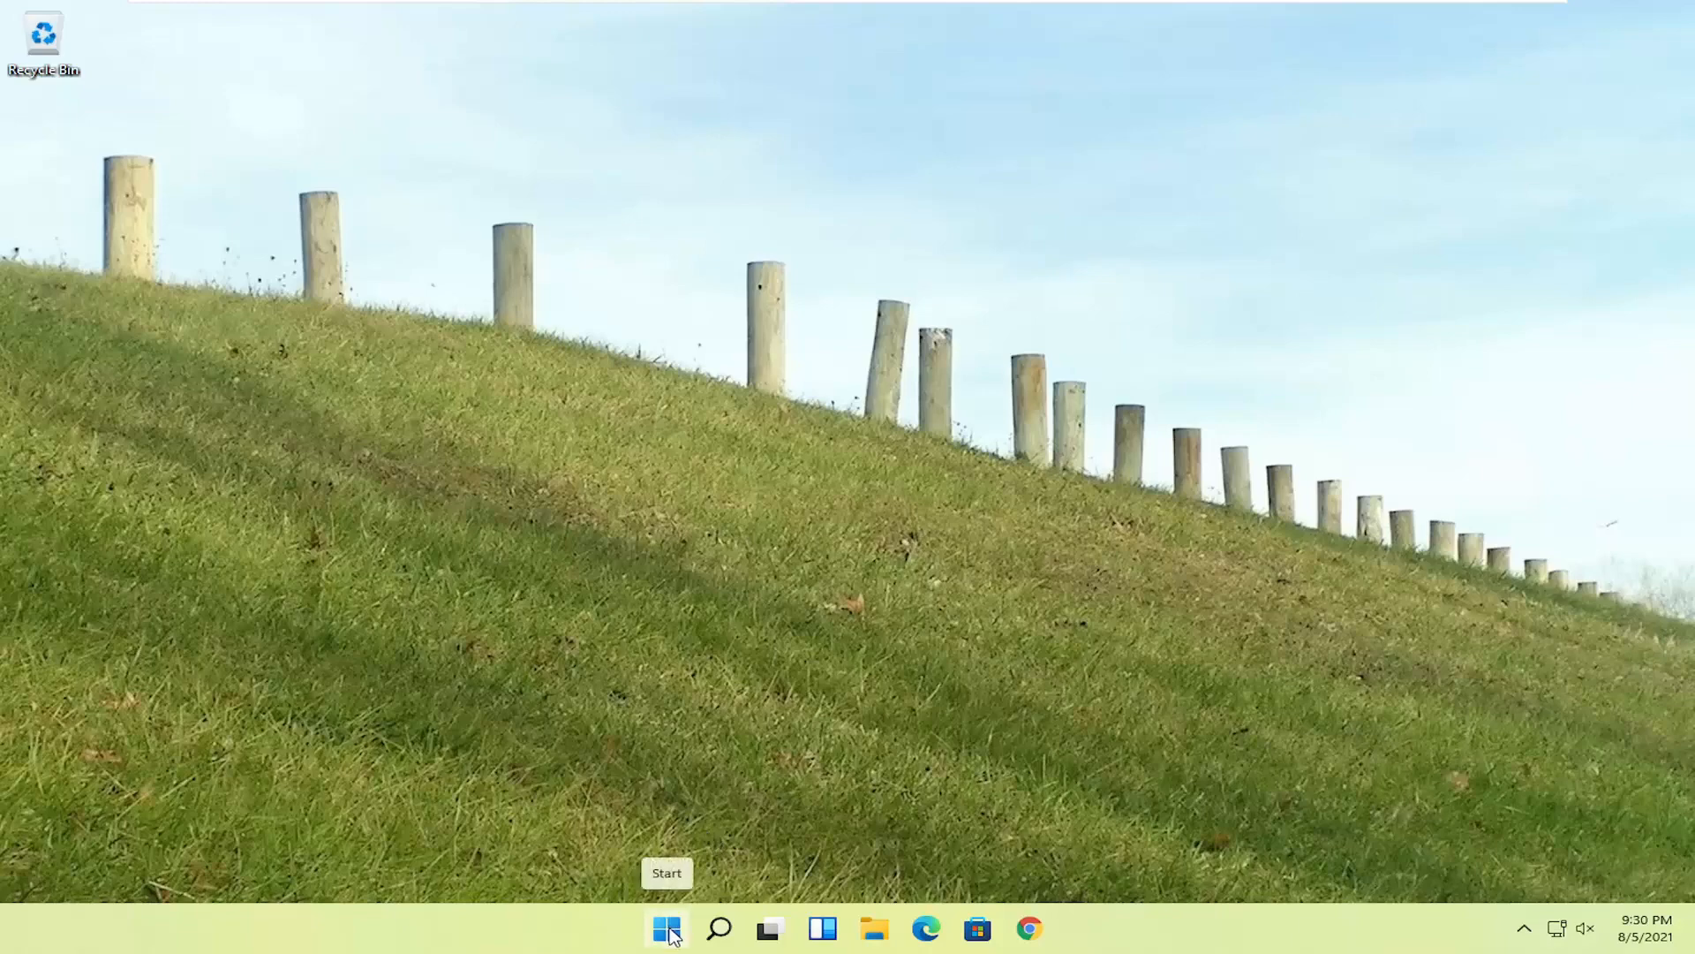
Bring up the Start button's power-user menu to reach Shut down or sign out
right_click(666, 927)
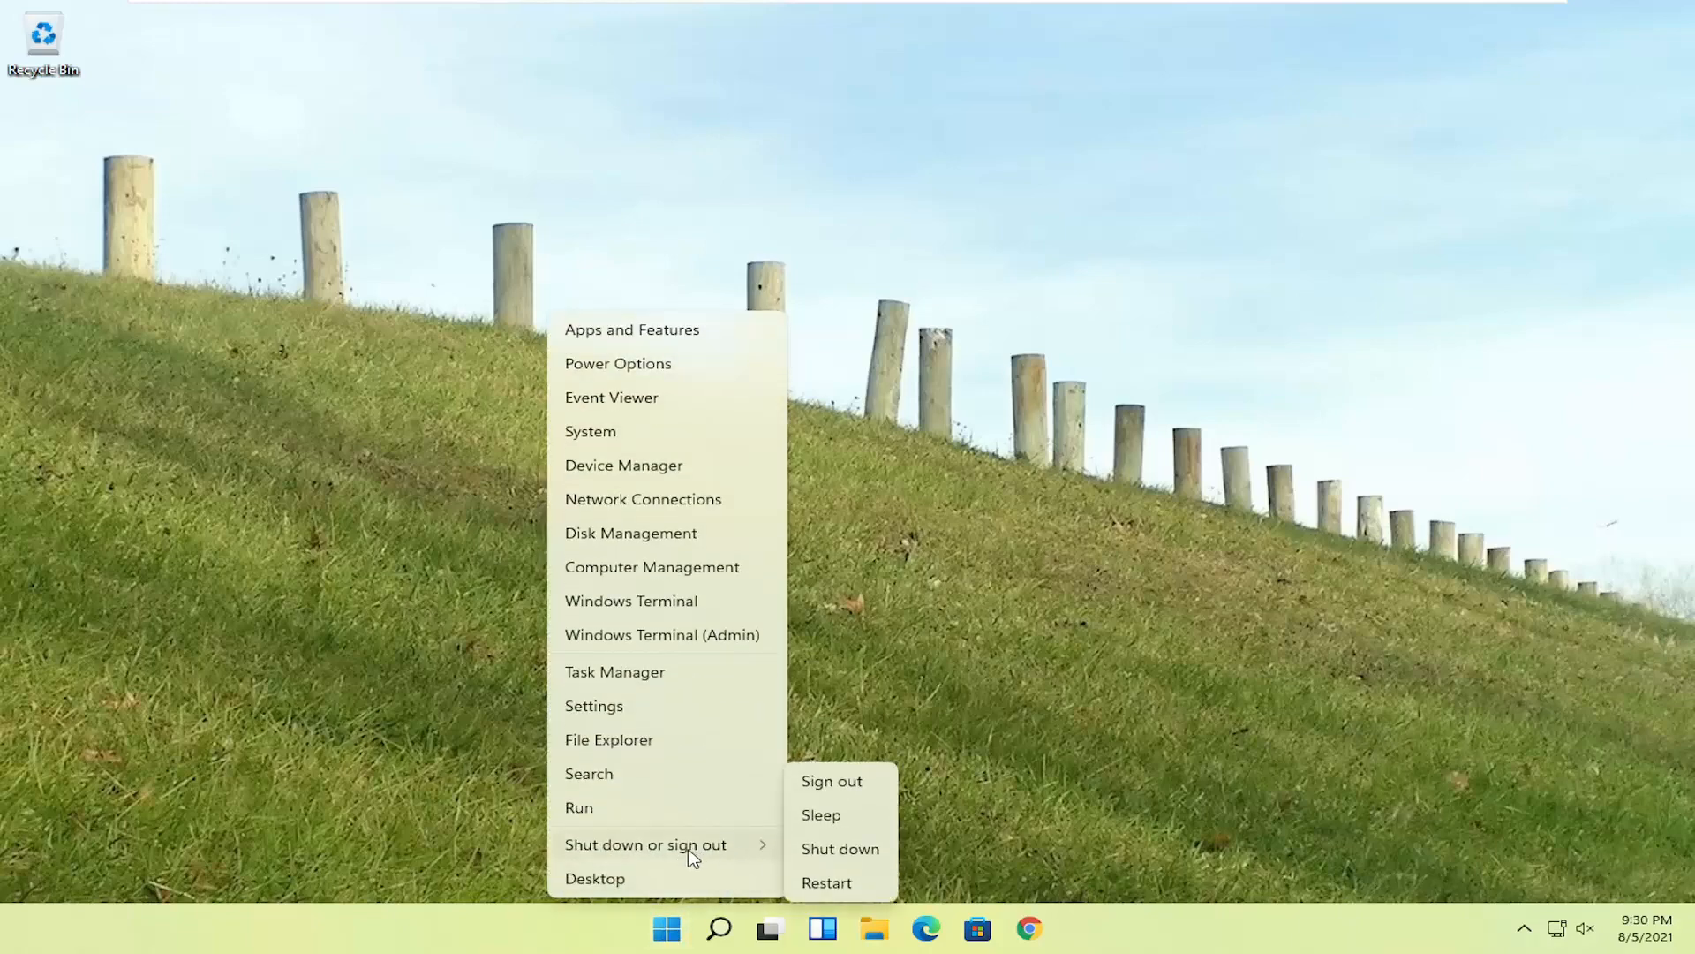
mouse_move(826, 883)
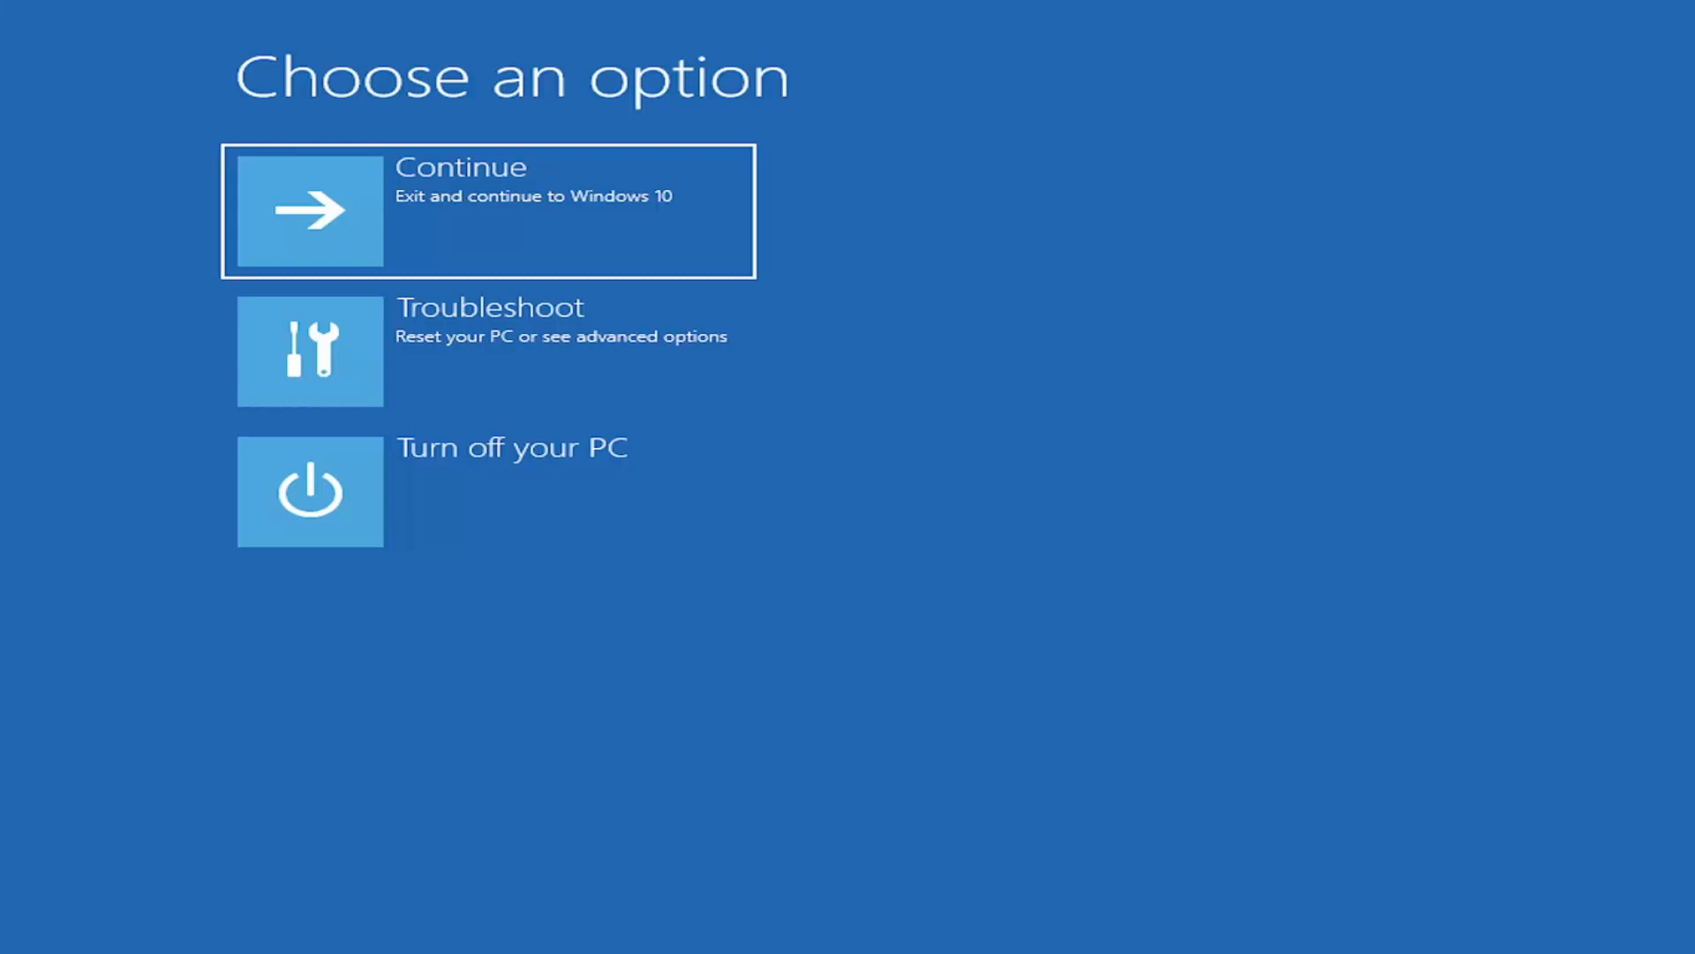
mouse_move(581, 189)
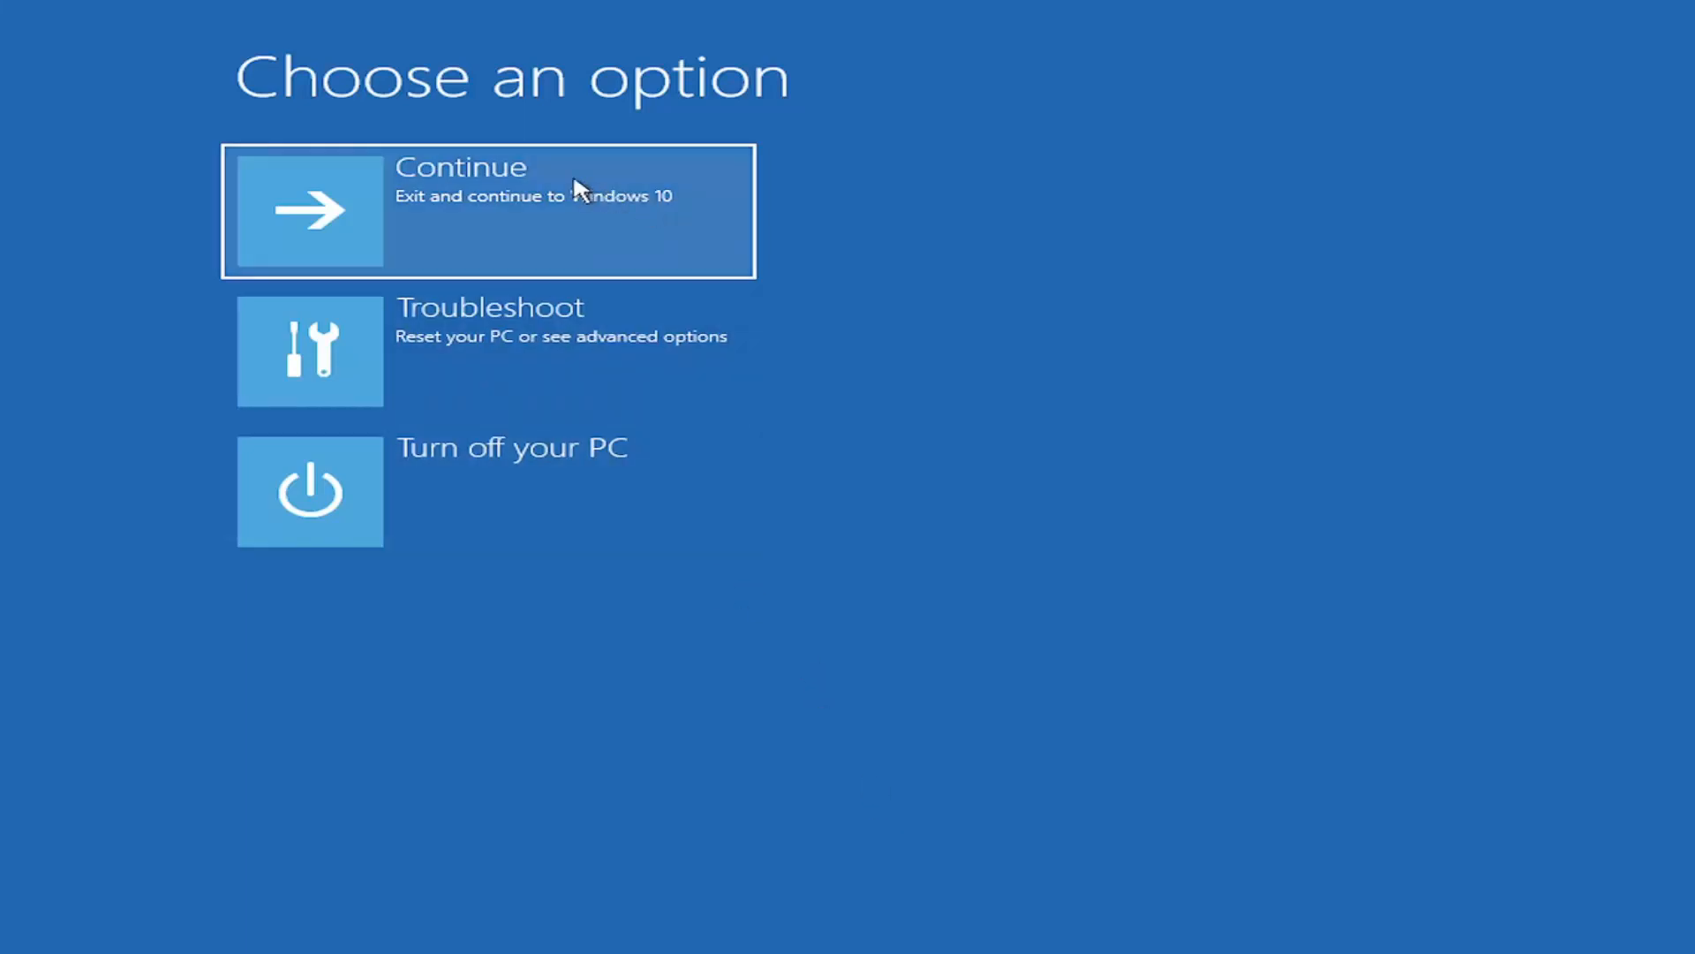
mouse_move(388, 350)
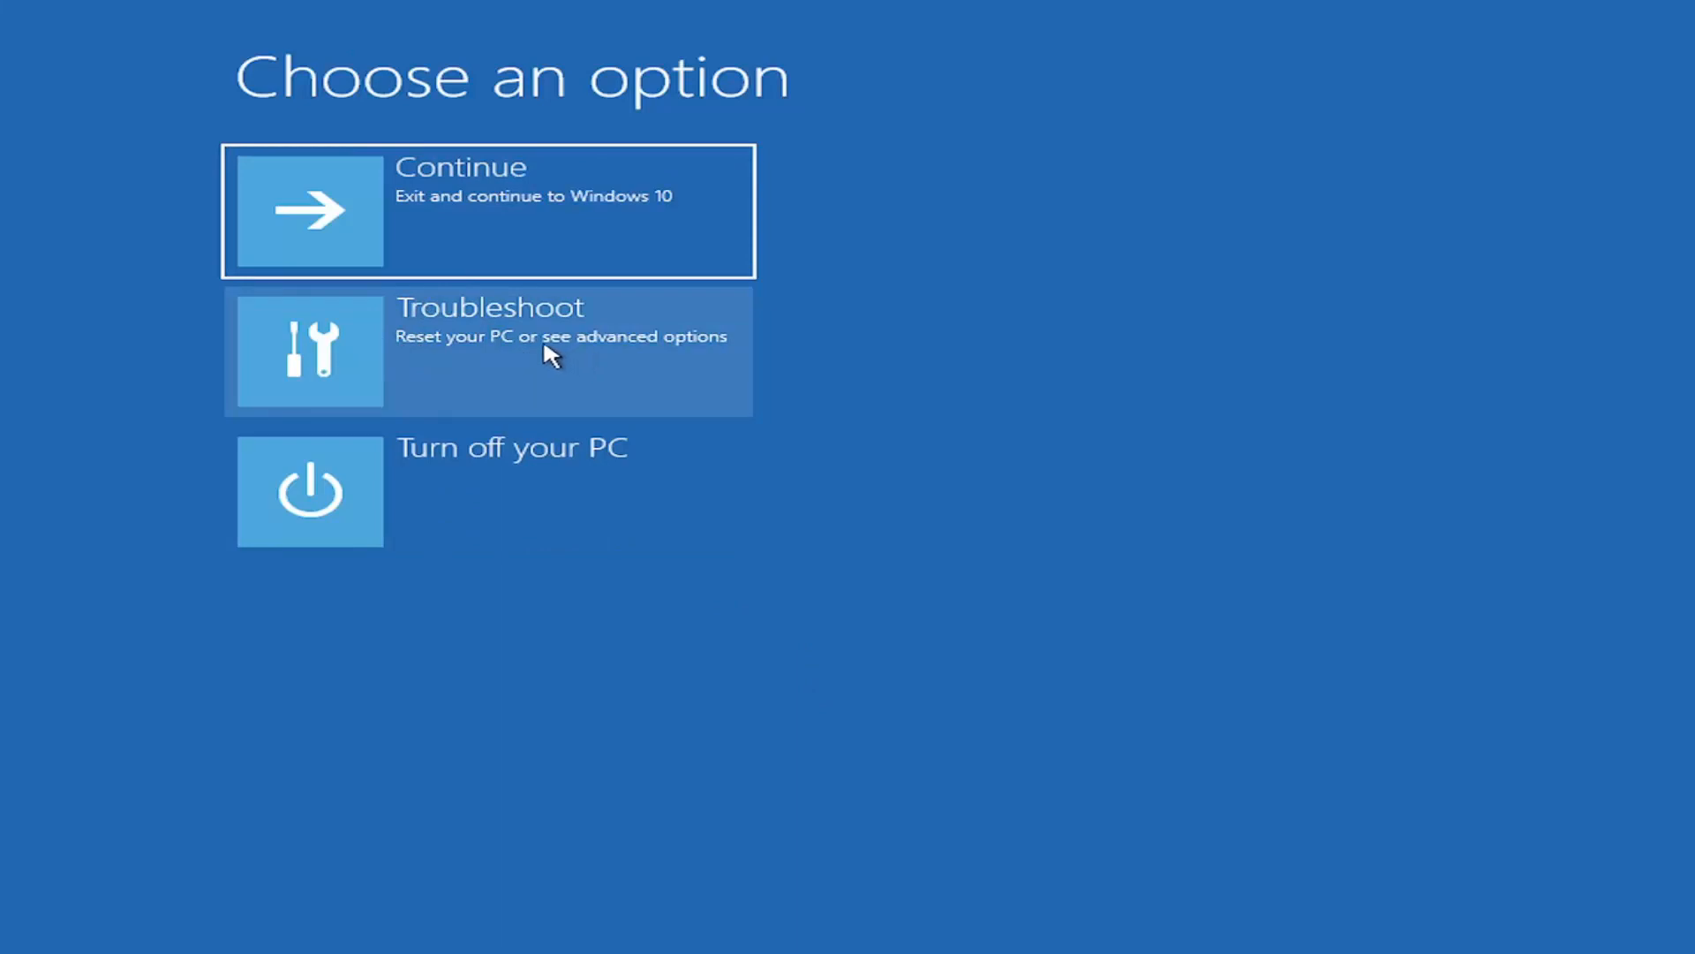
Choose Troubleshoot on the Choose an option screen
click(488, 350)
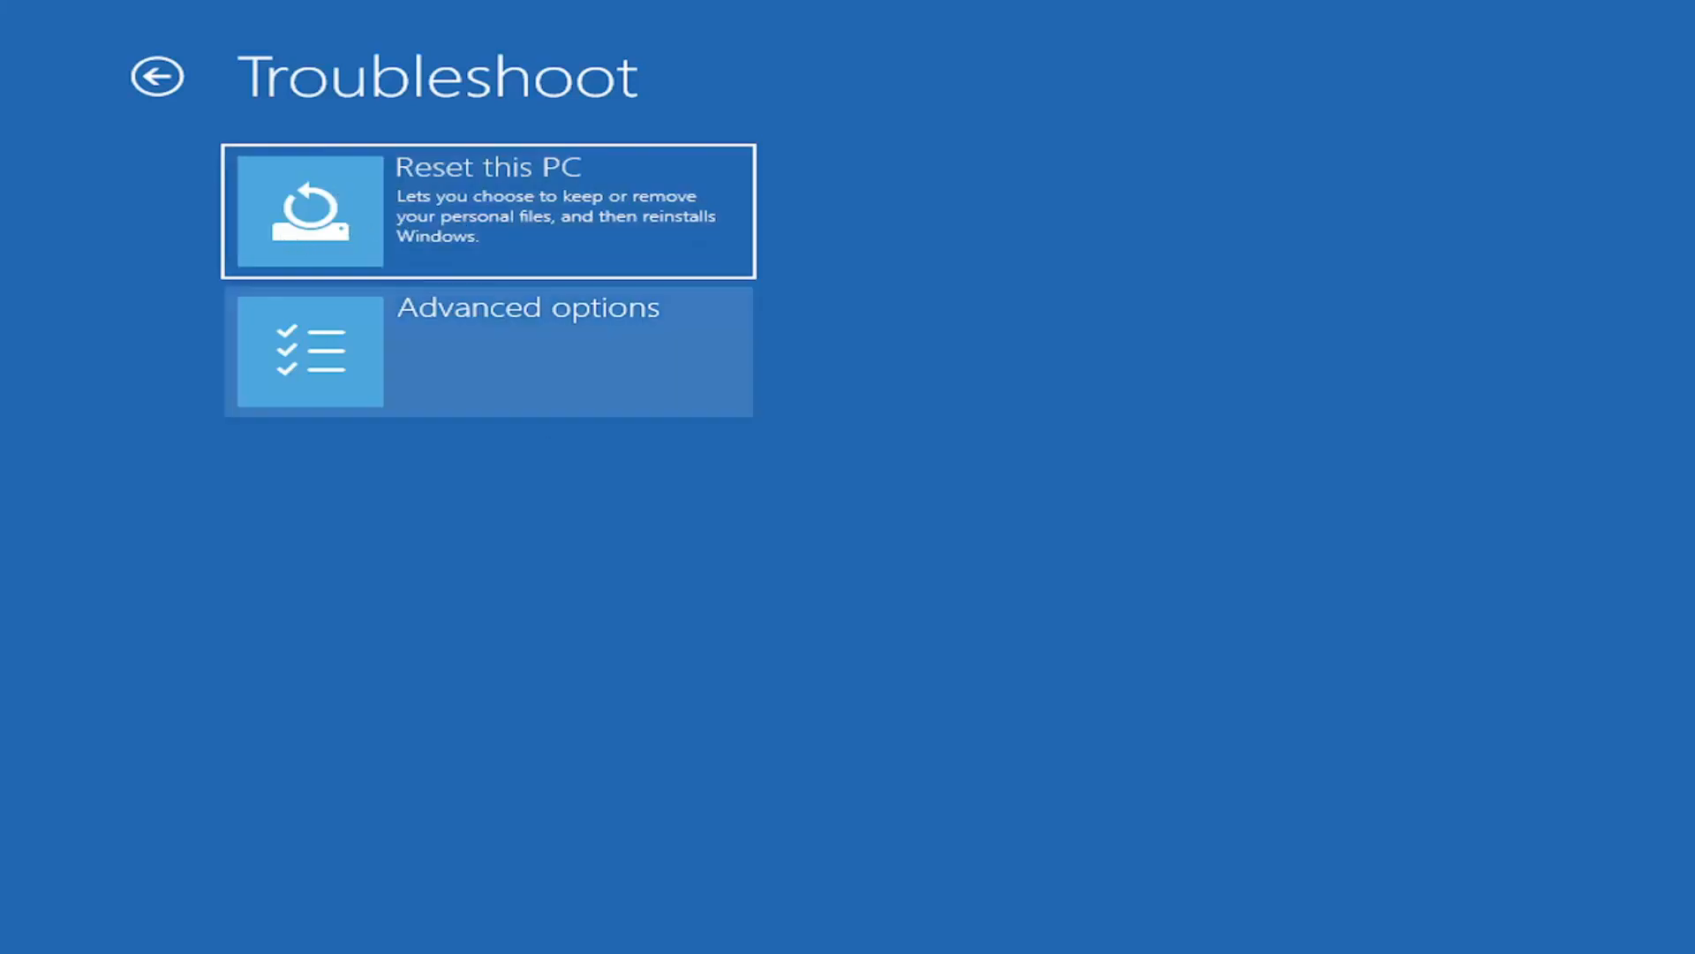
click(488, 210)
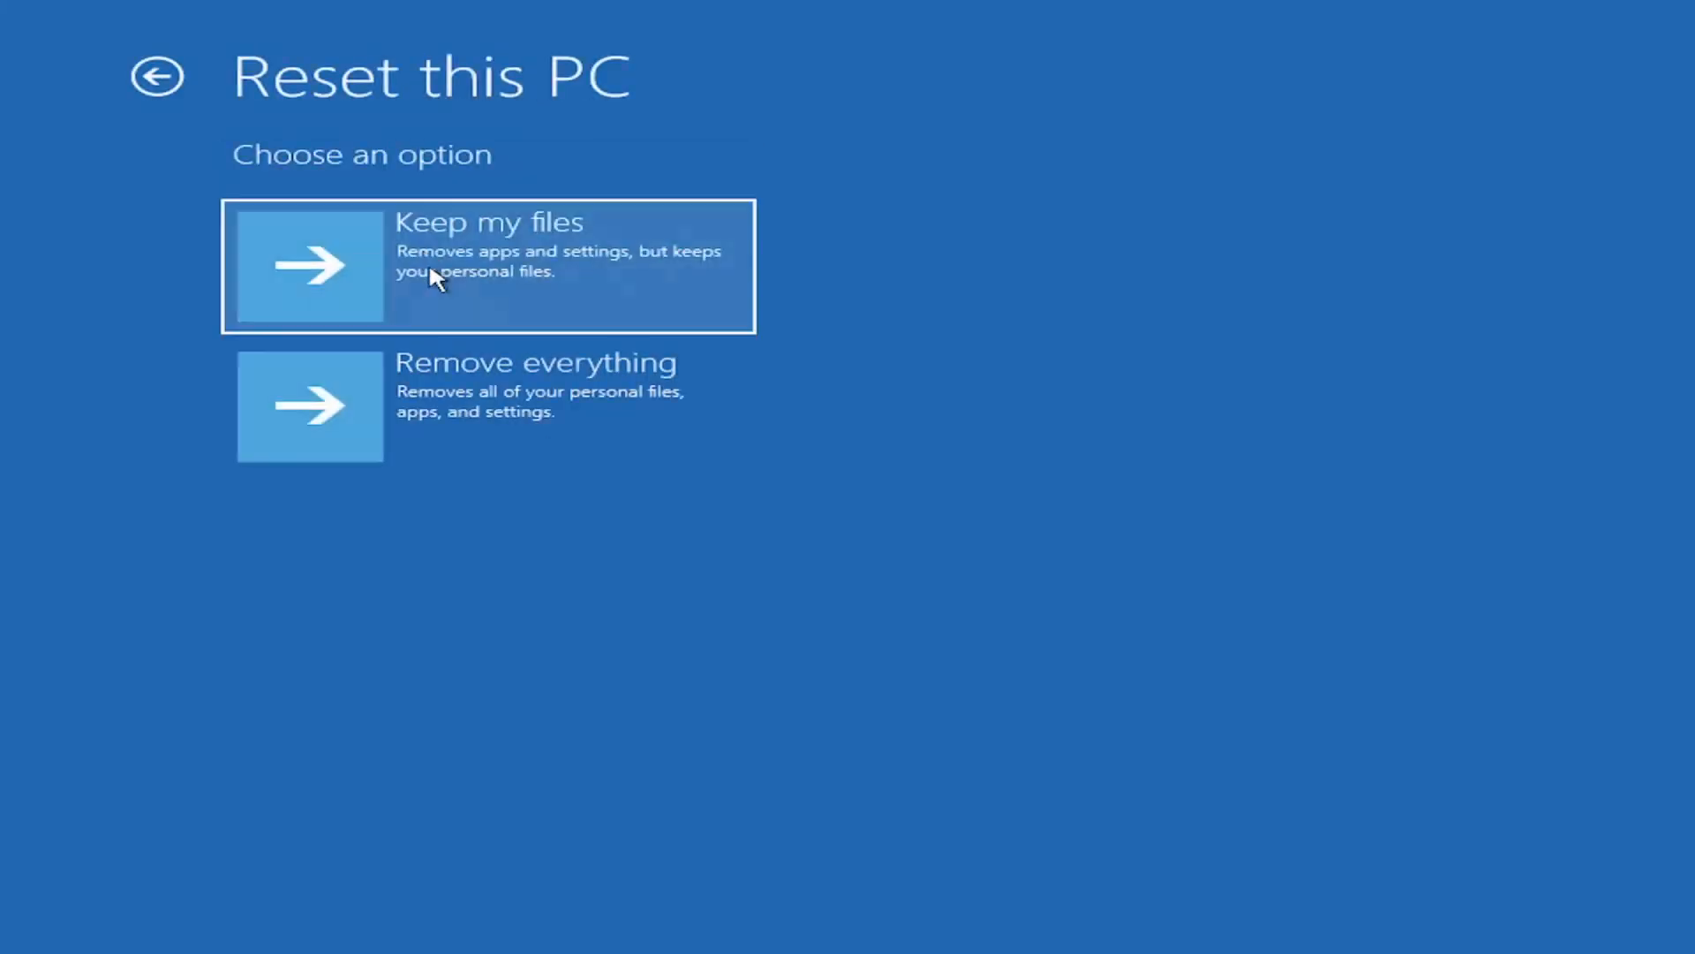
mouse_move(497, 268)
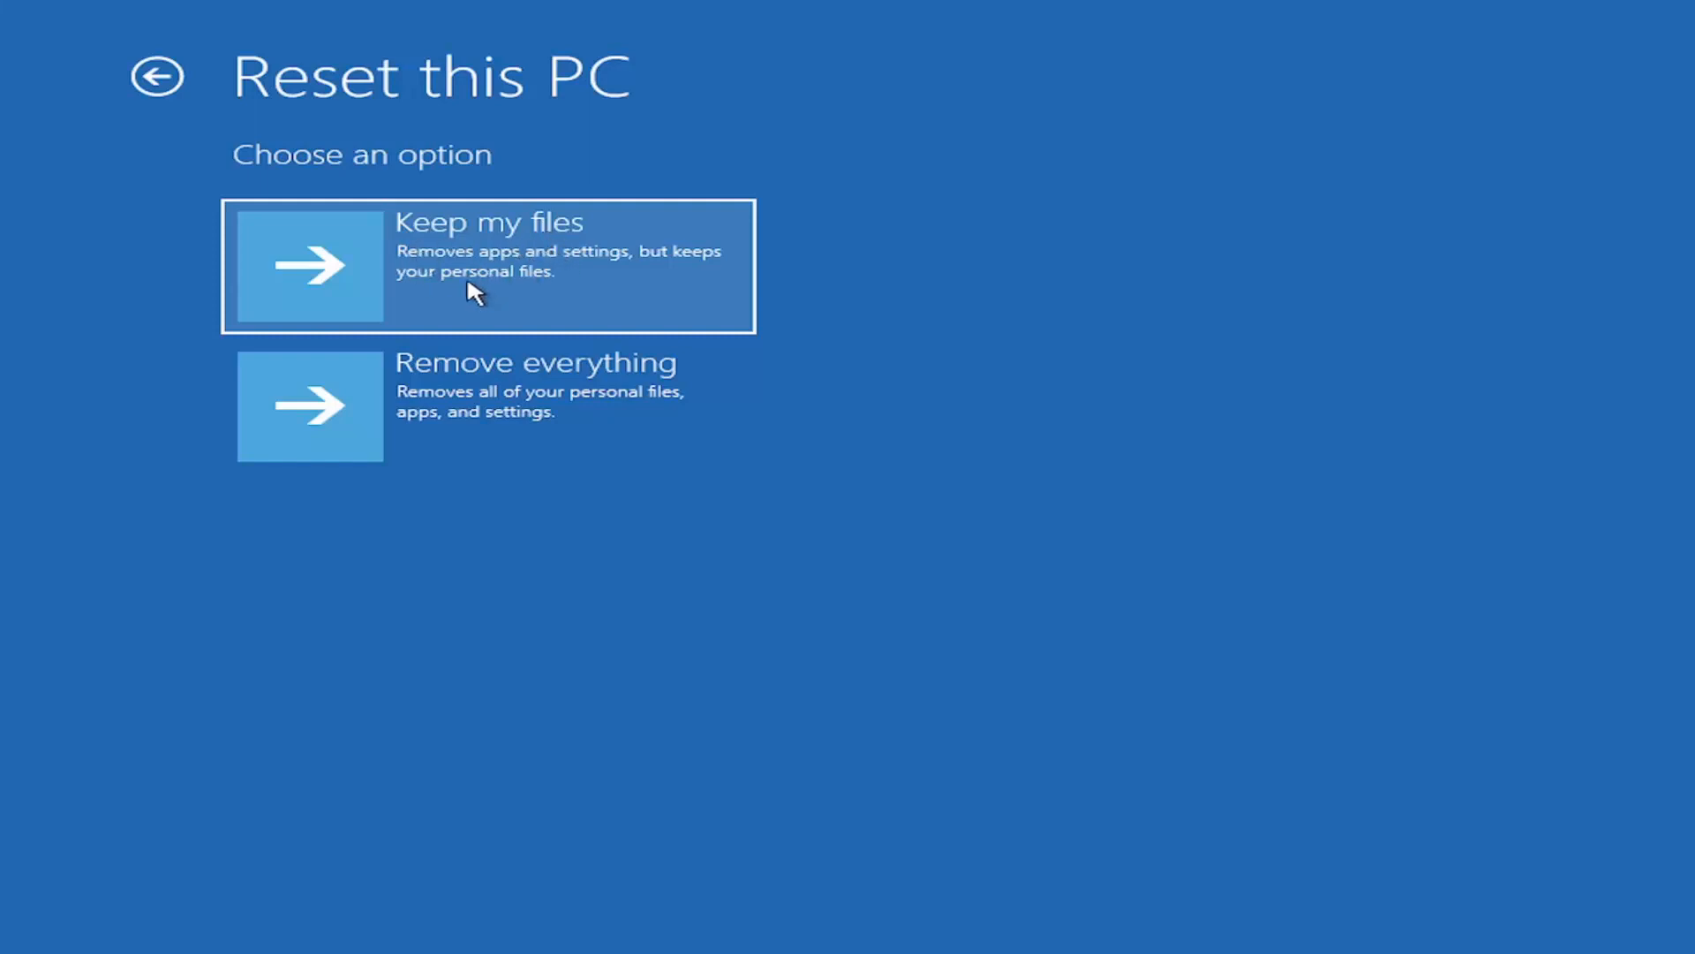
mouse_move(453, 240)
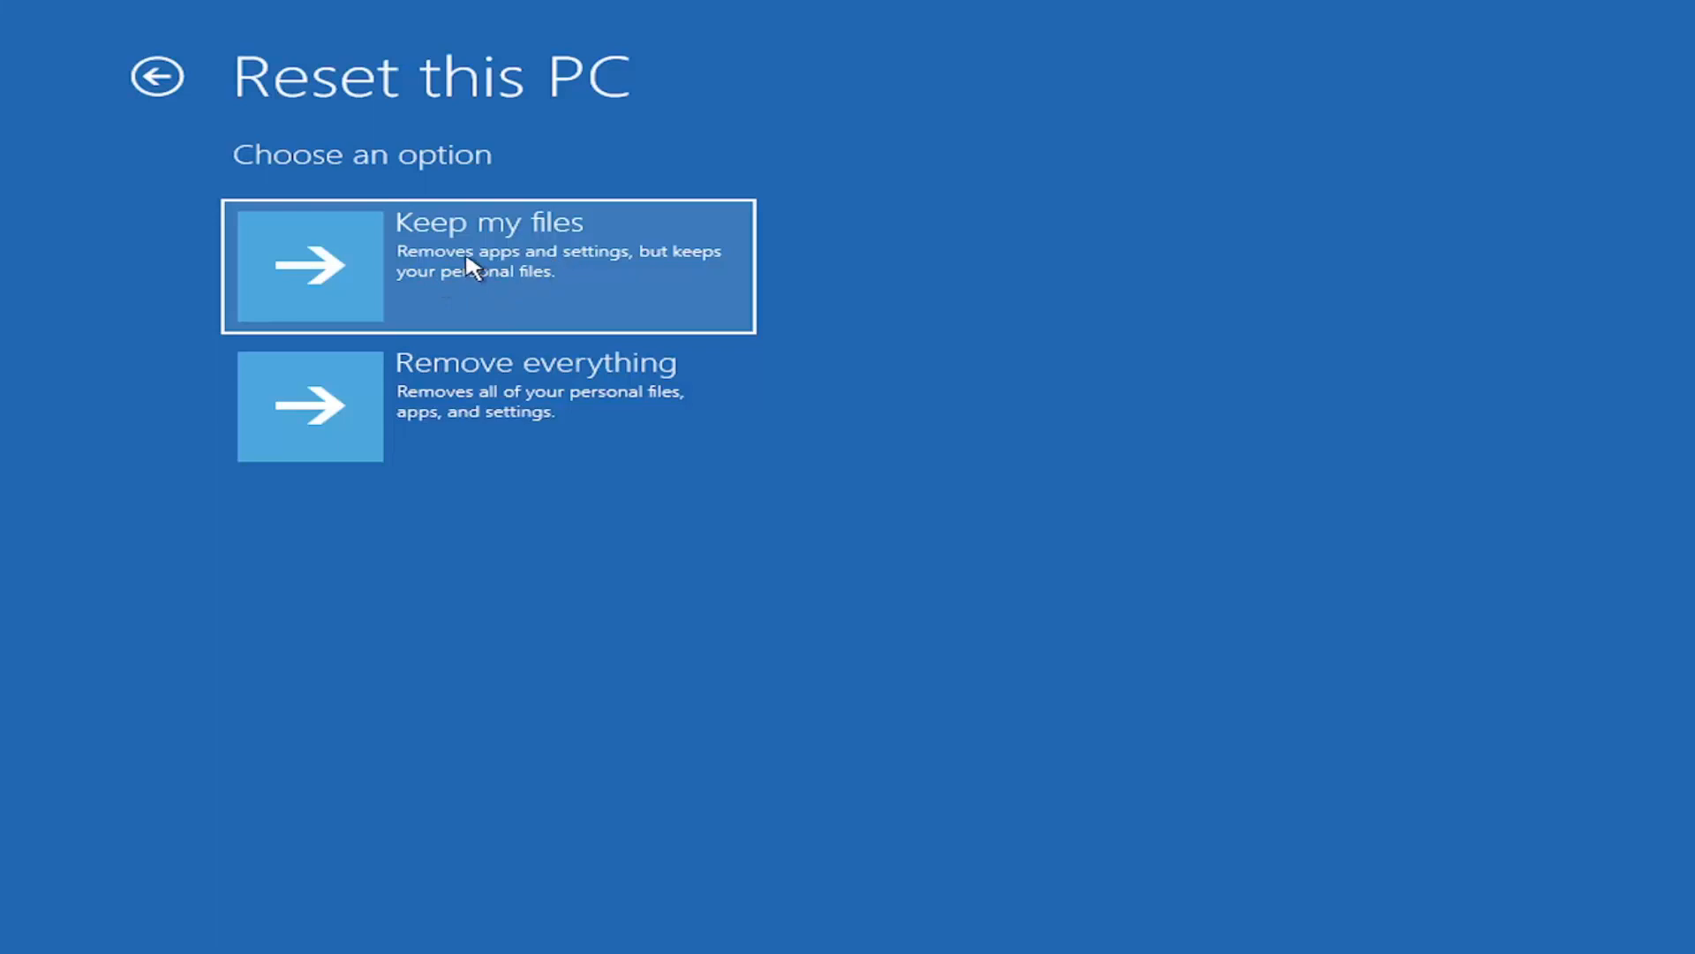
mouse_move(420, 225)
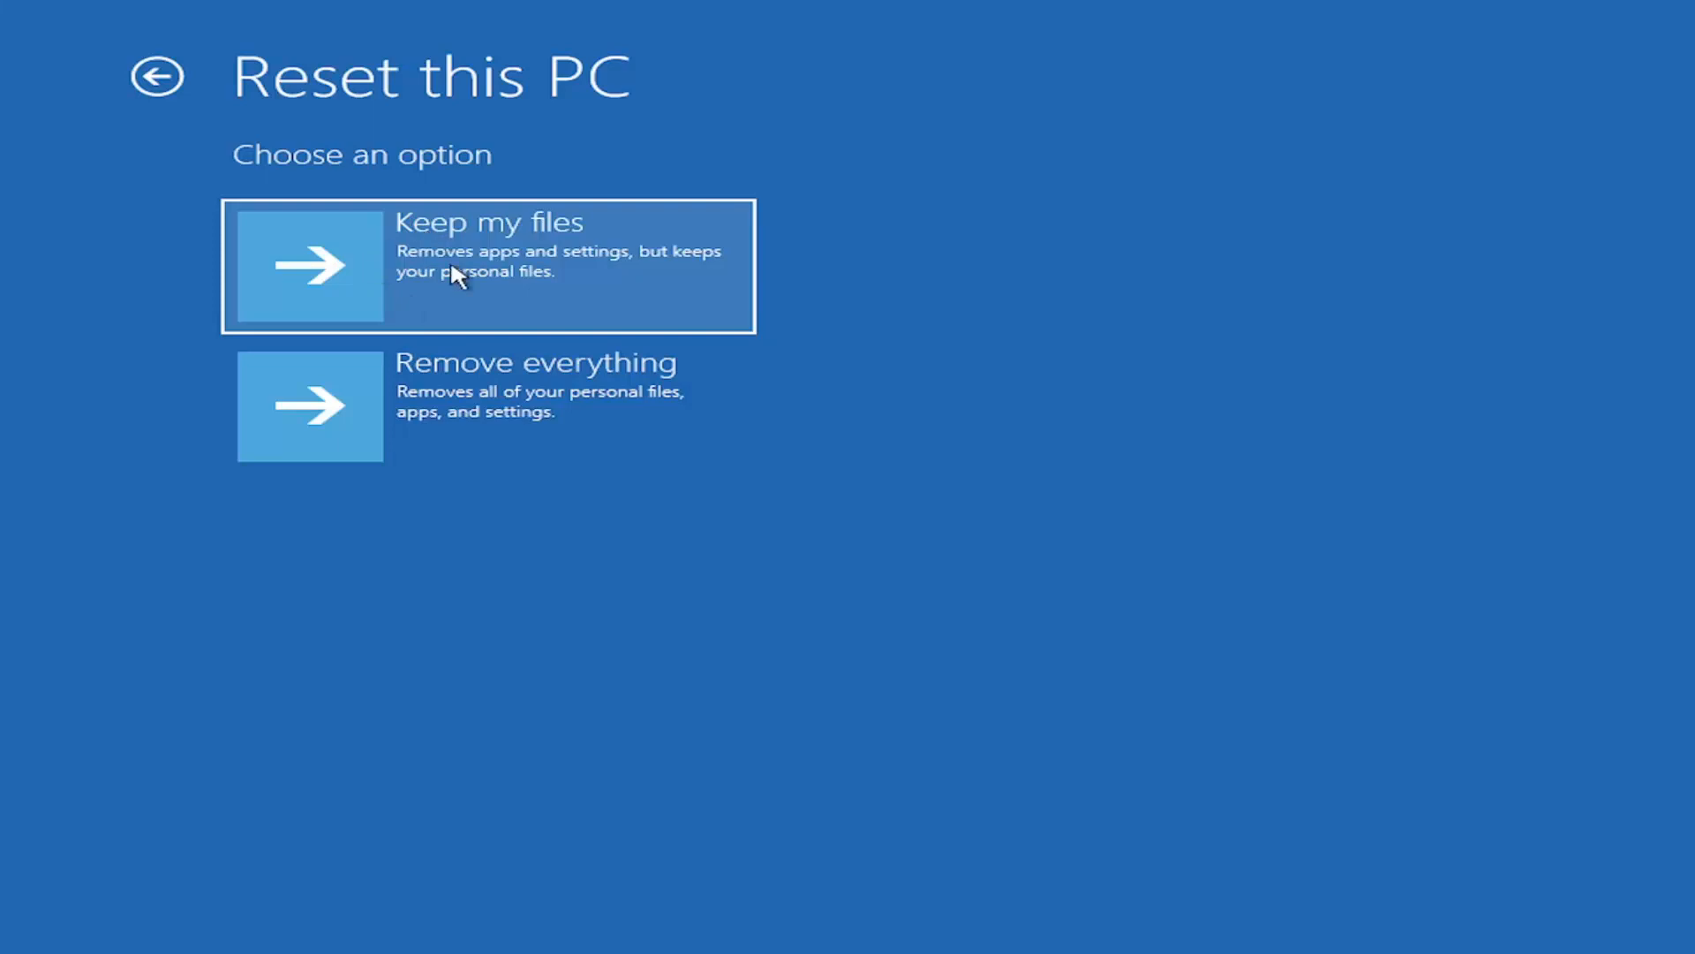
mouse_move(359, 259)
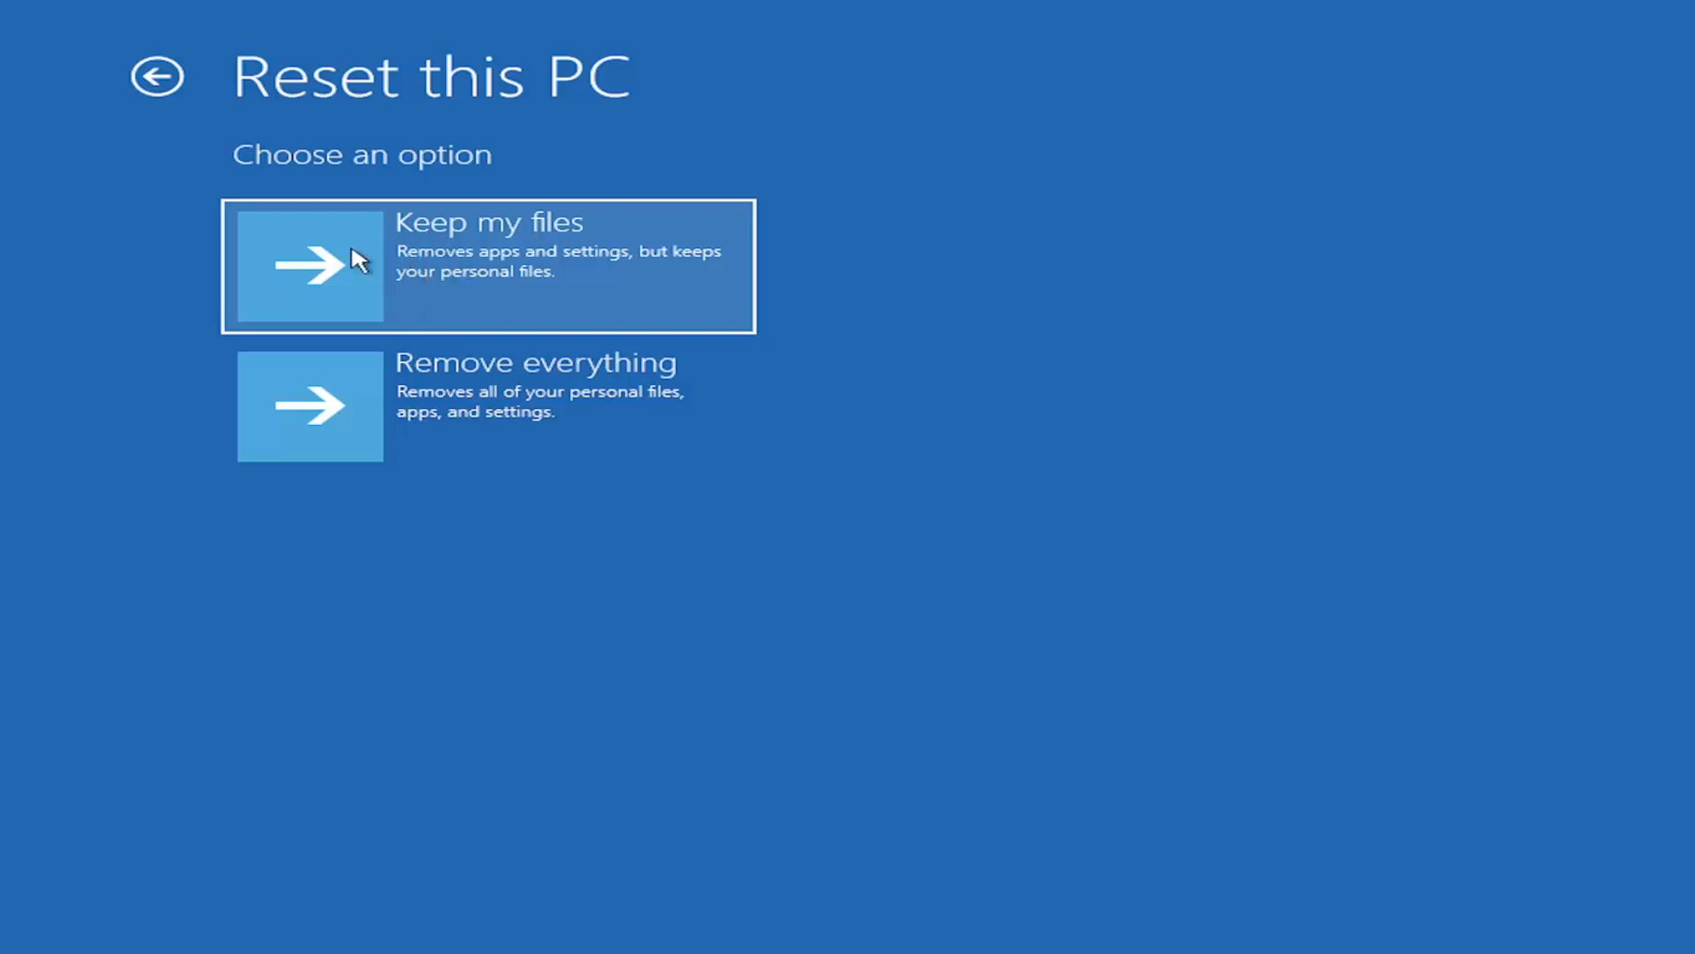
mouse_move(461, 279)
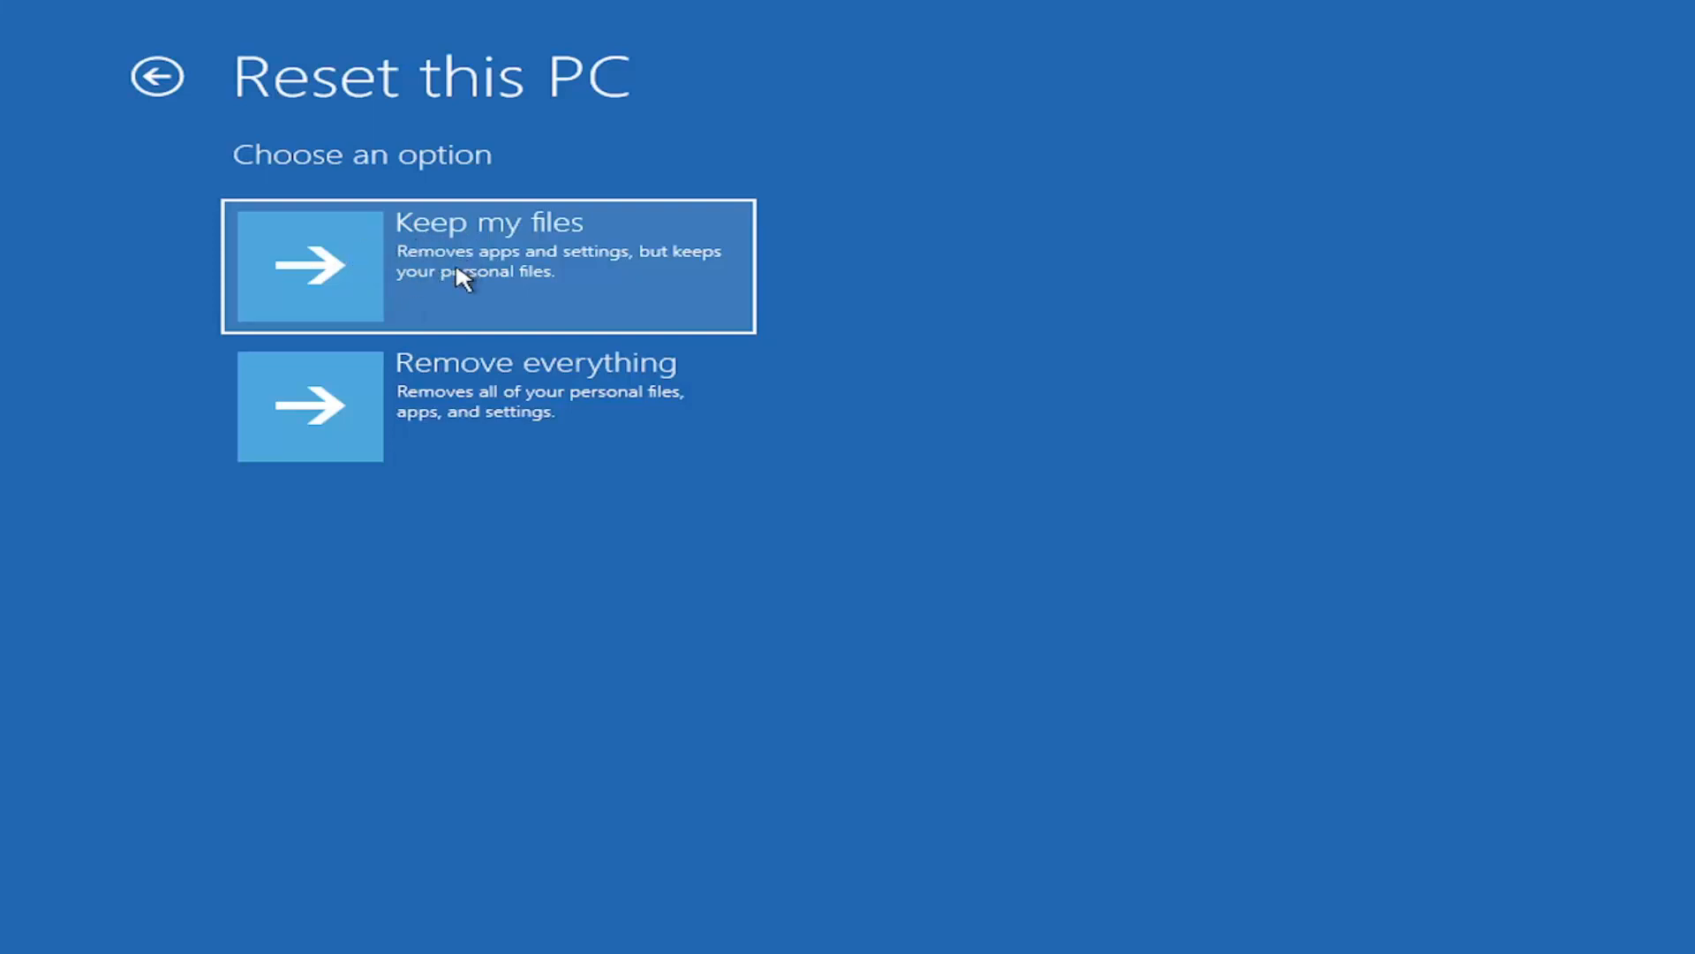
mouse_move(530, 440)
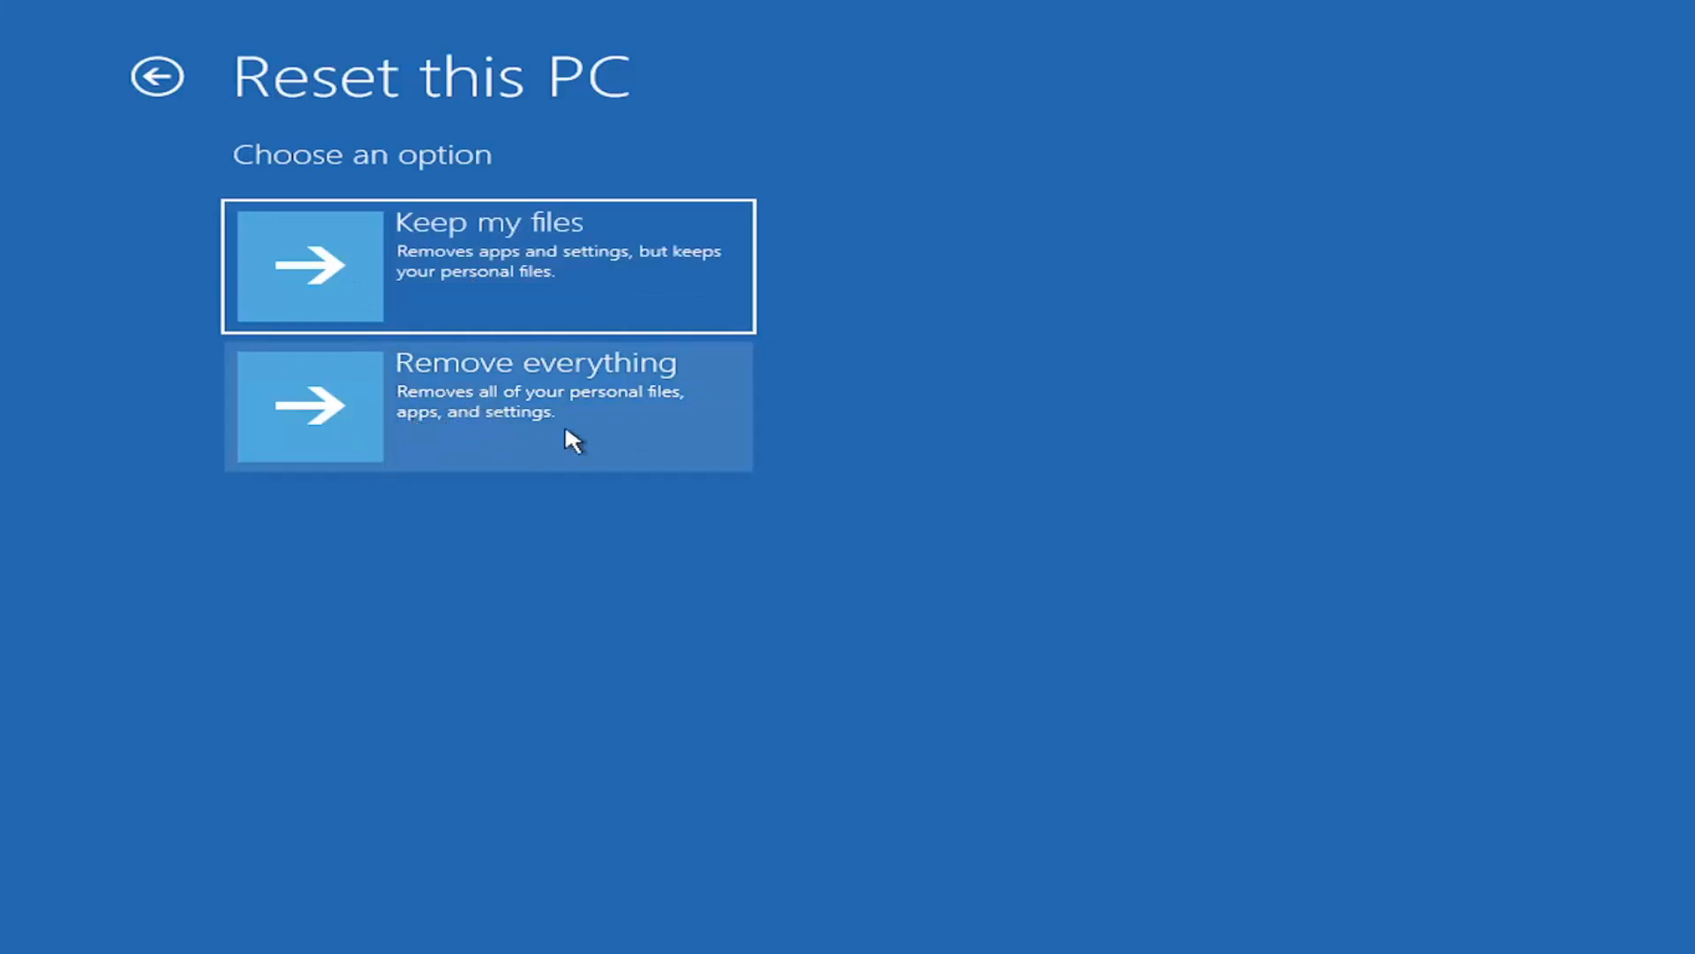
mouse_move(176, 213)
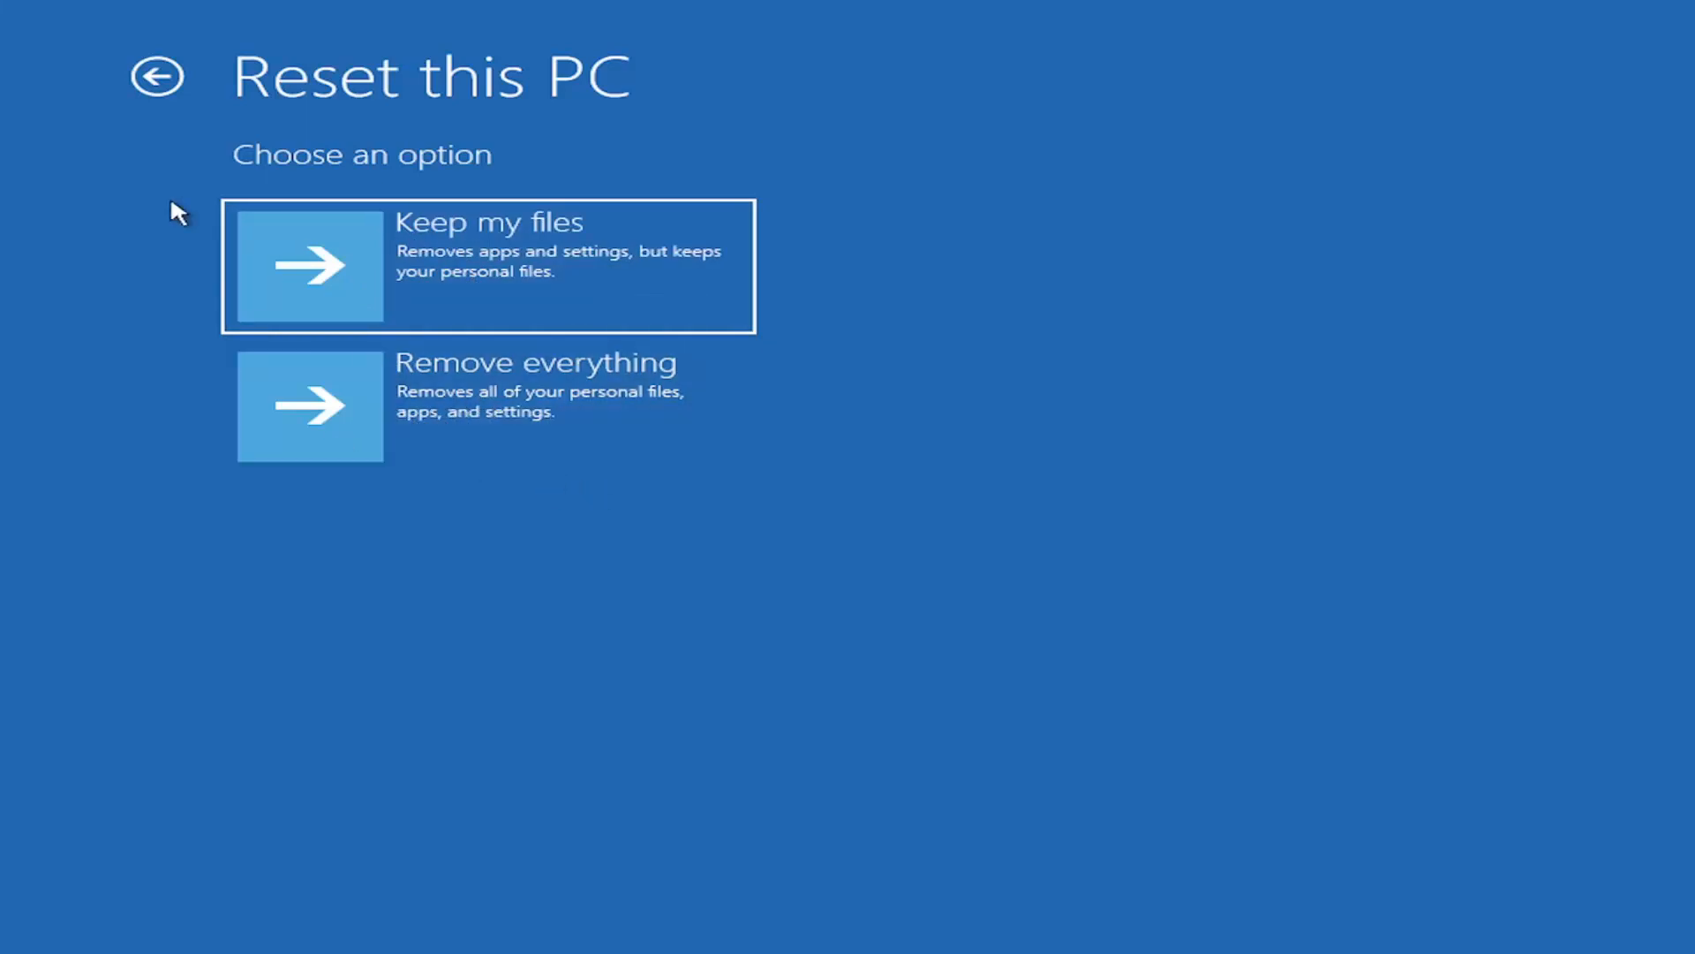
click(157, 76)
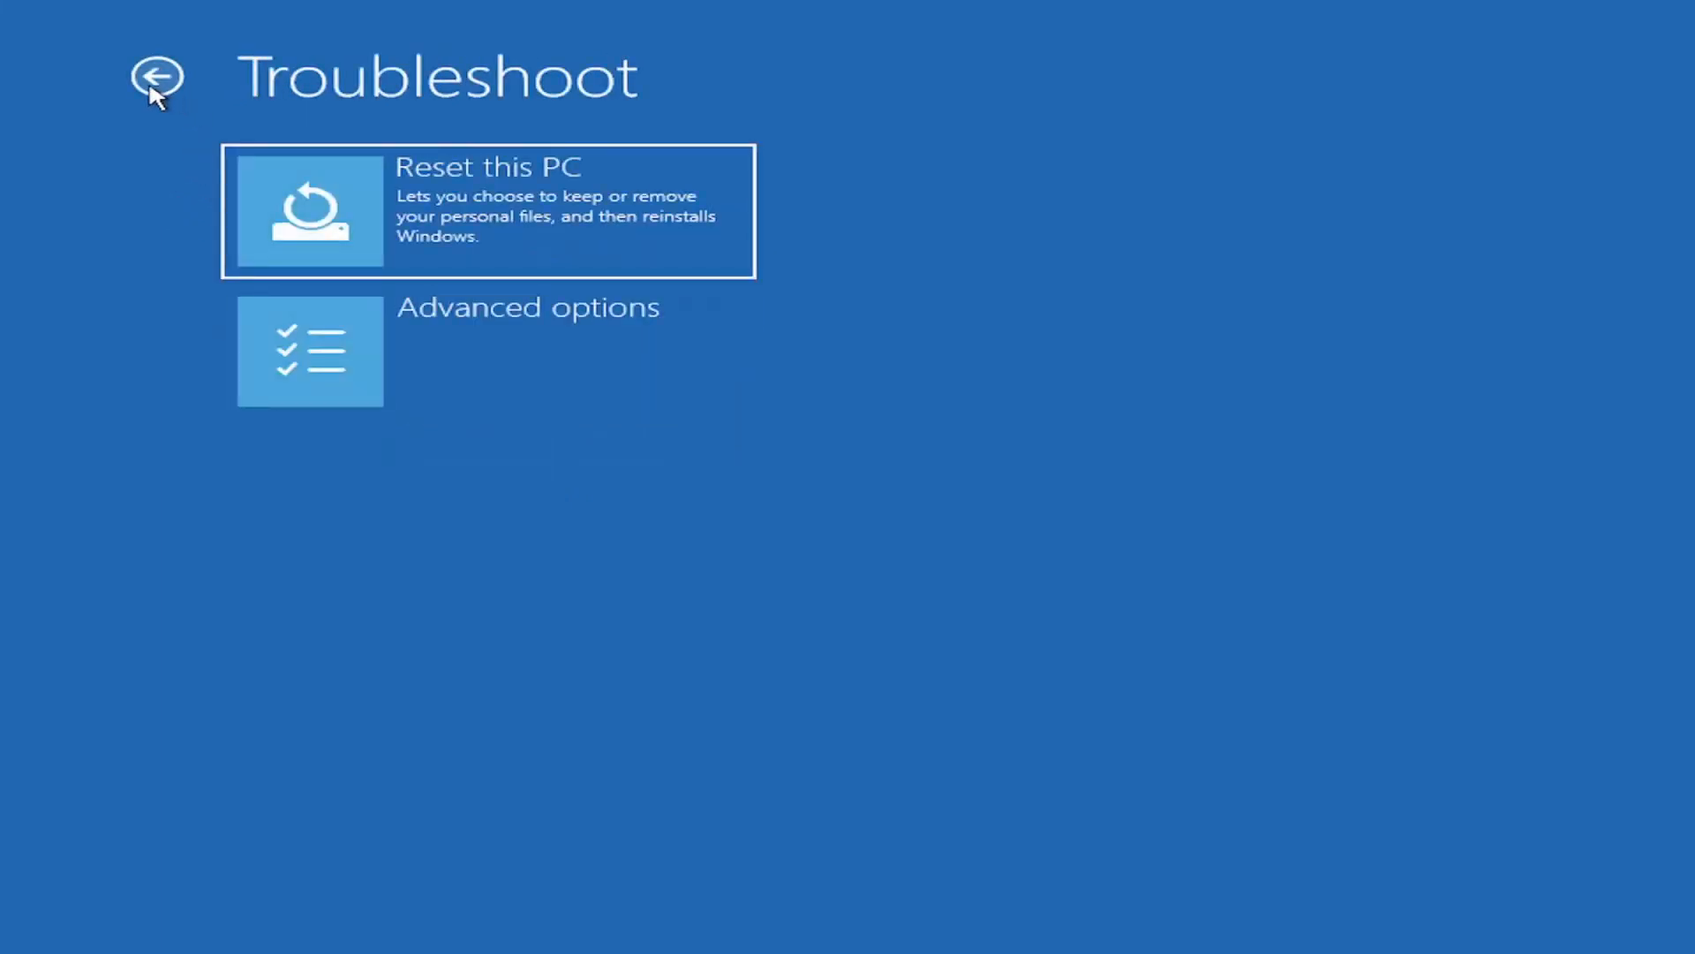
mouse_move(509, 523)
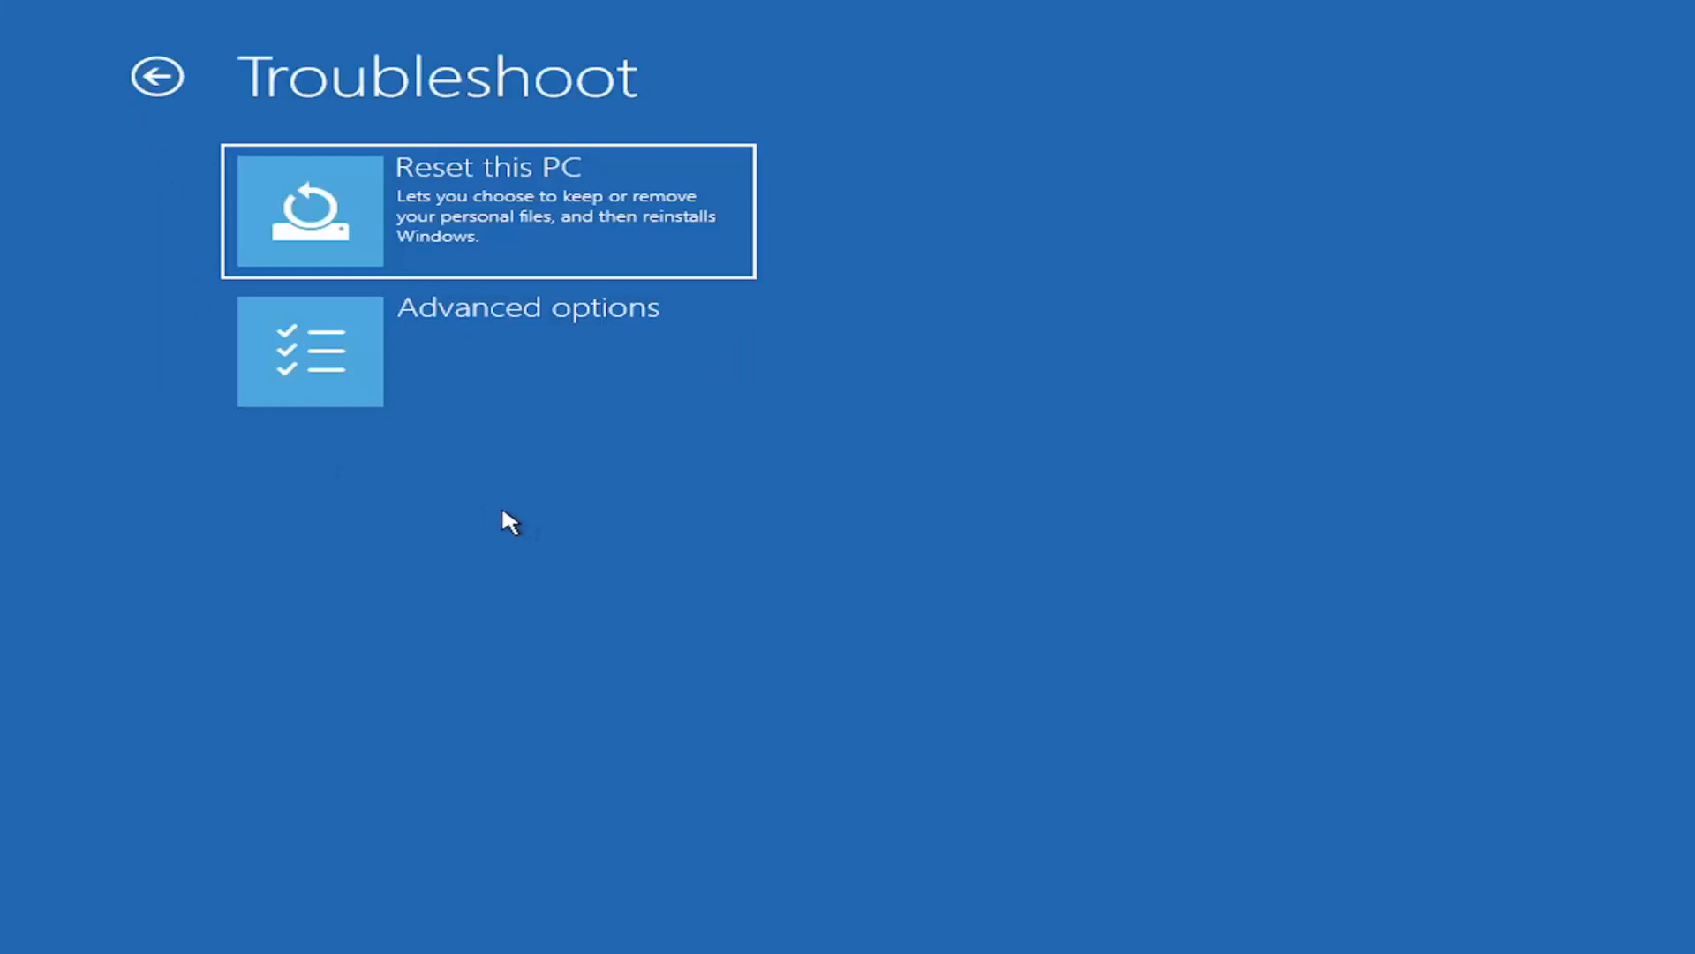
mouse_move(503, 519)
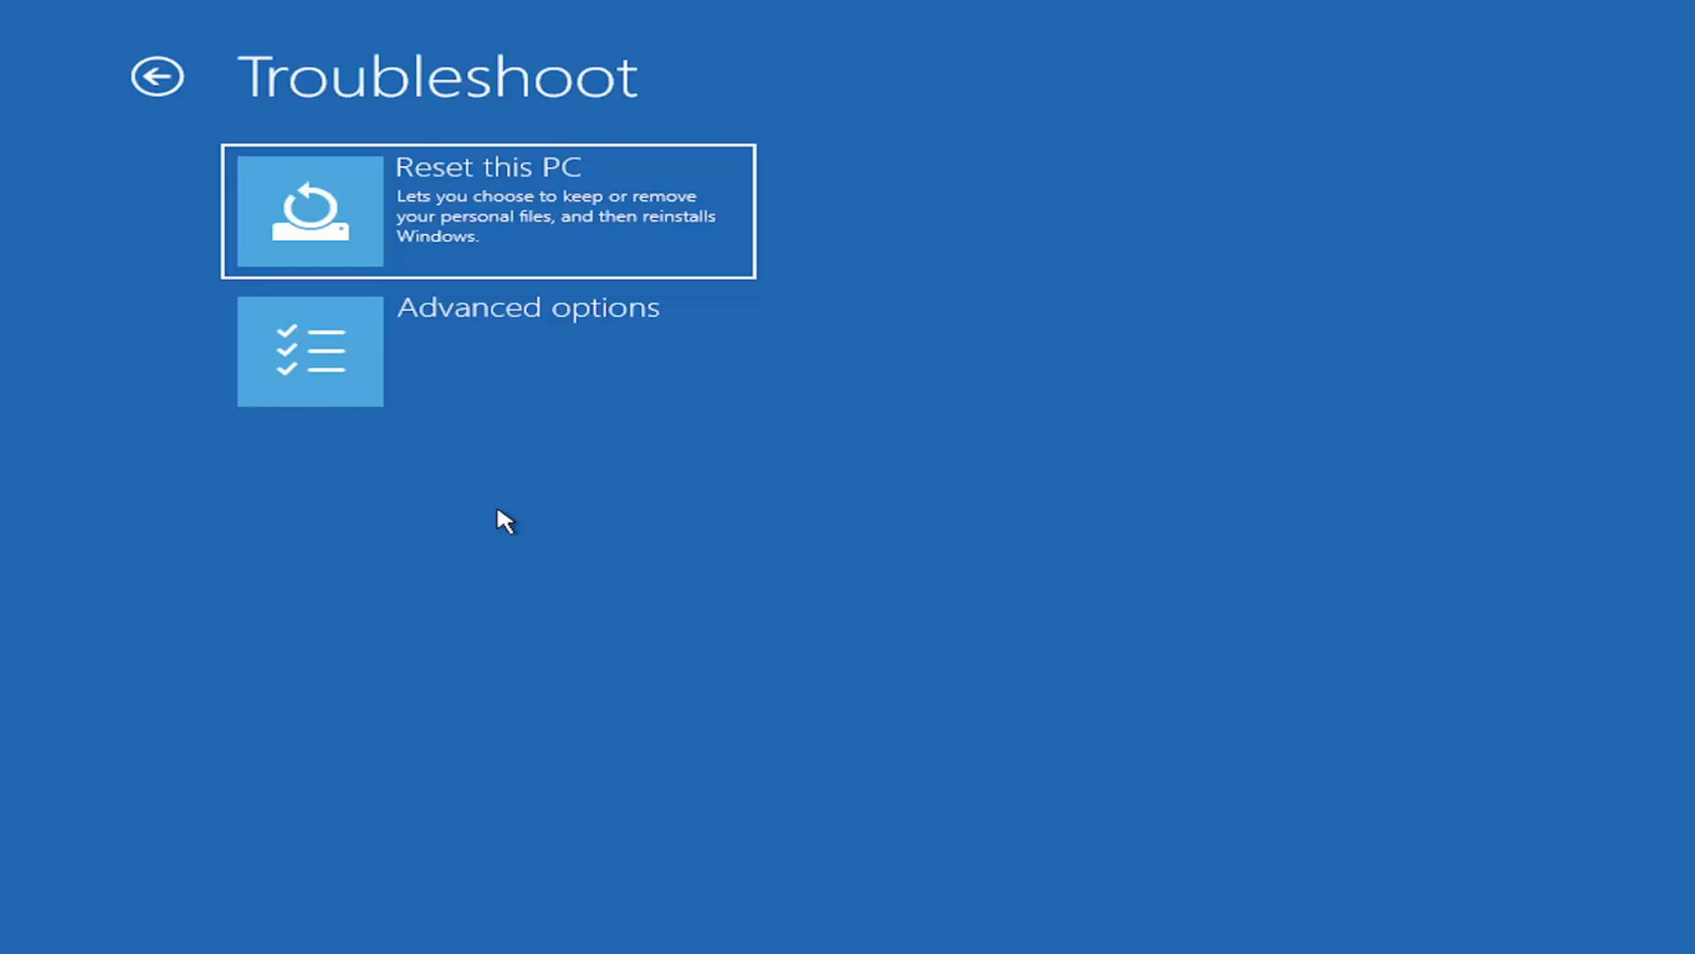
mouse_move(525, 498)
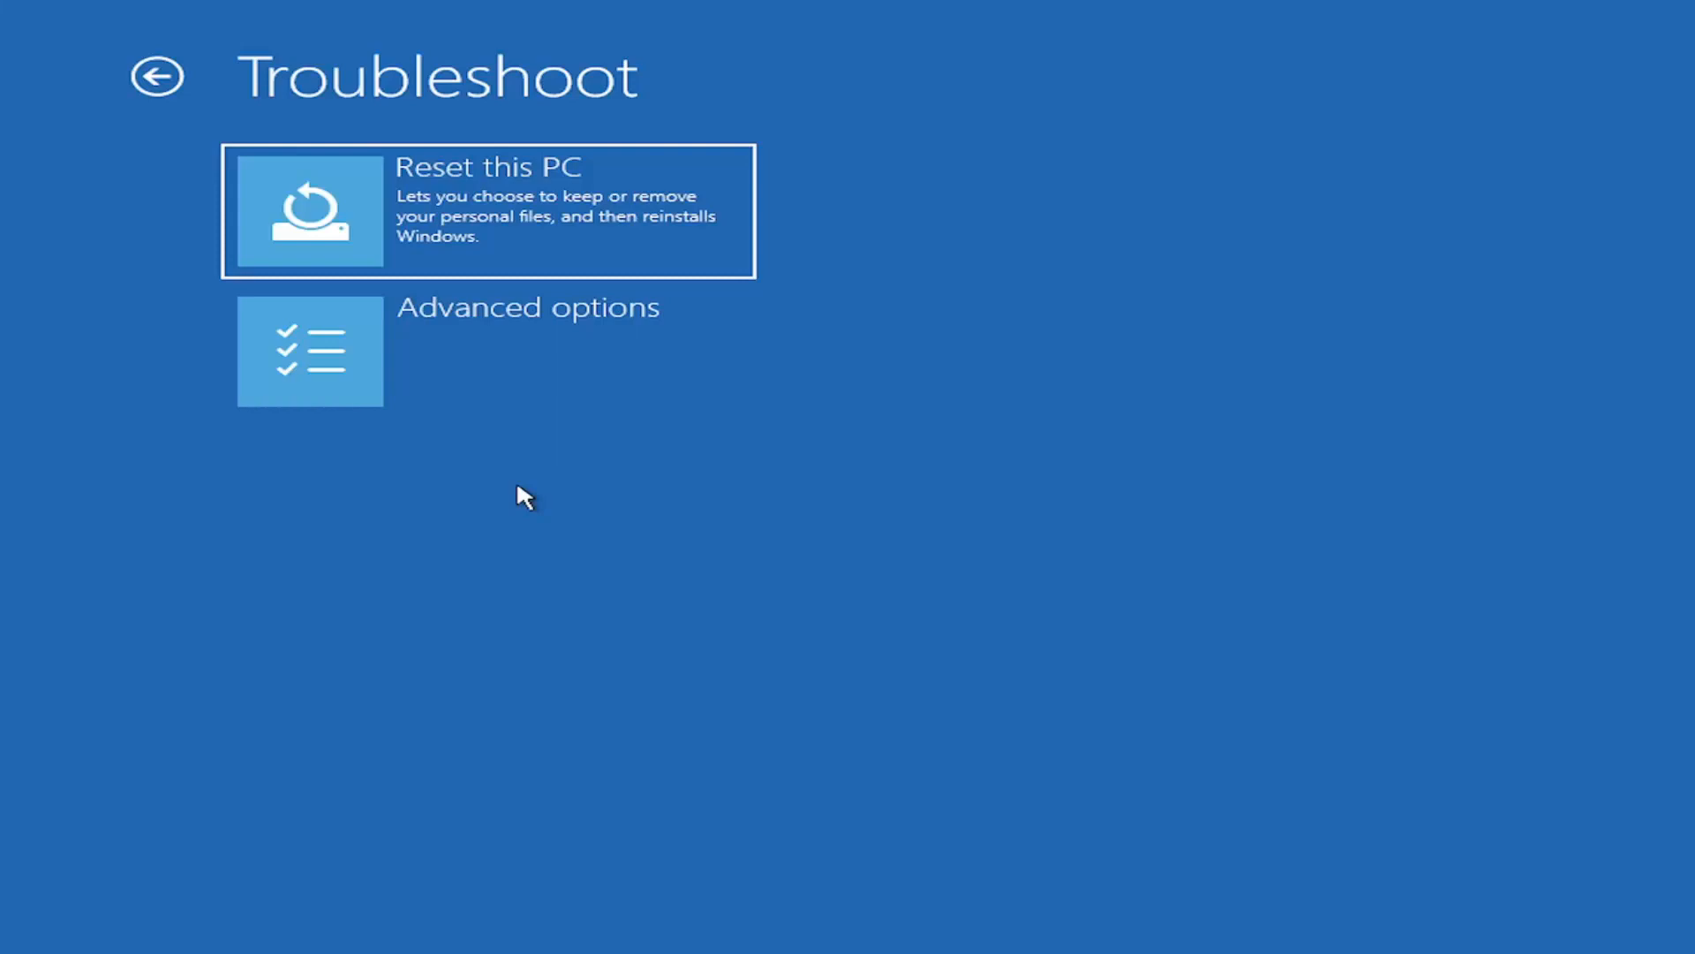
mouse_move(448, 416)
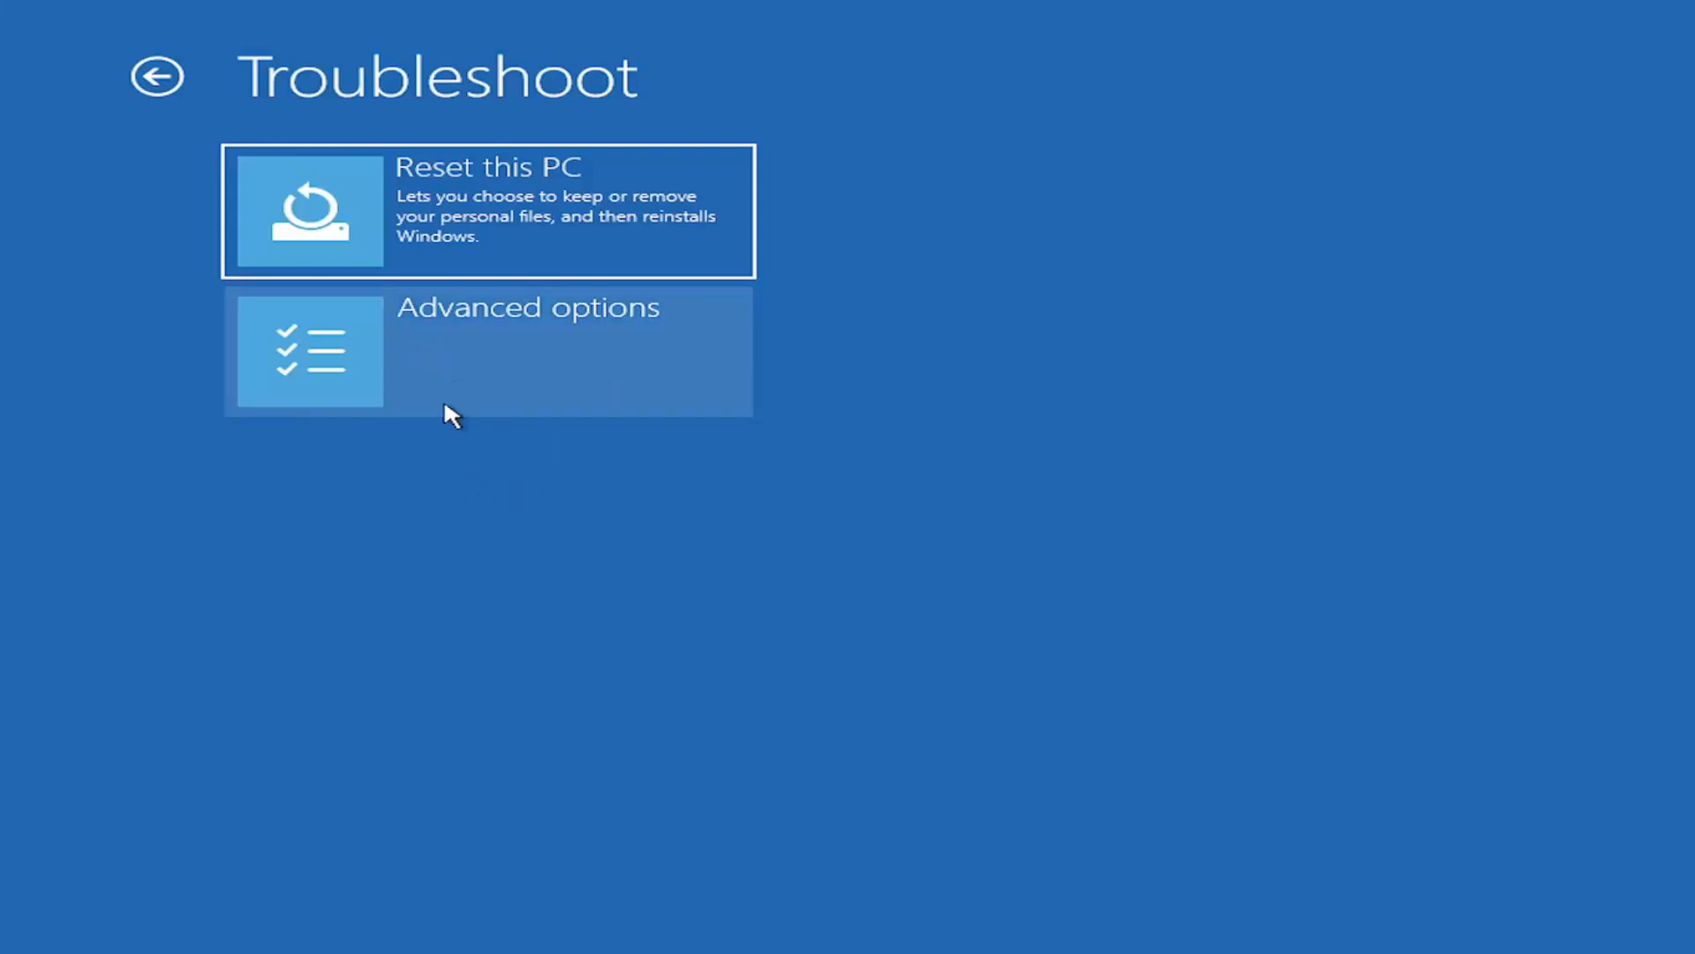
click(487, 350)
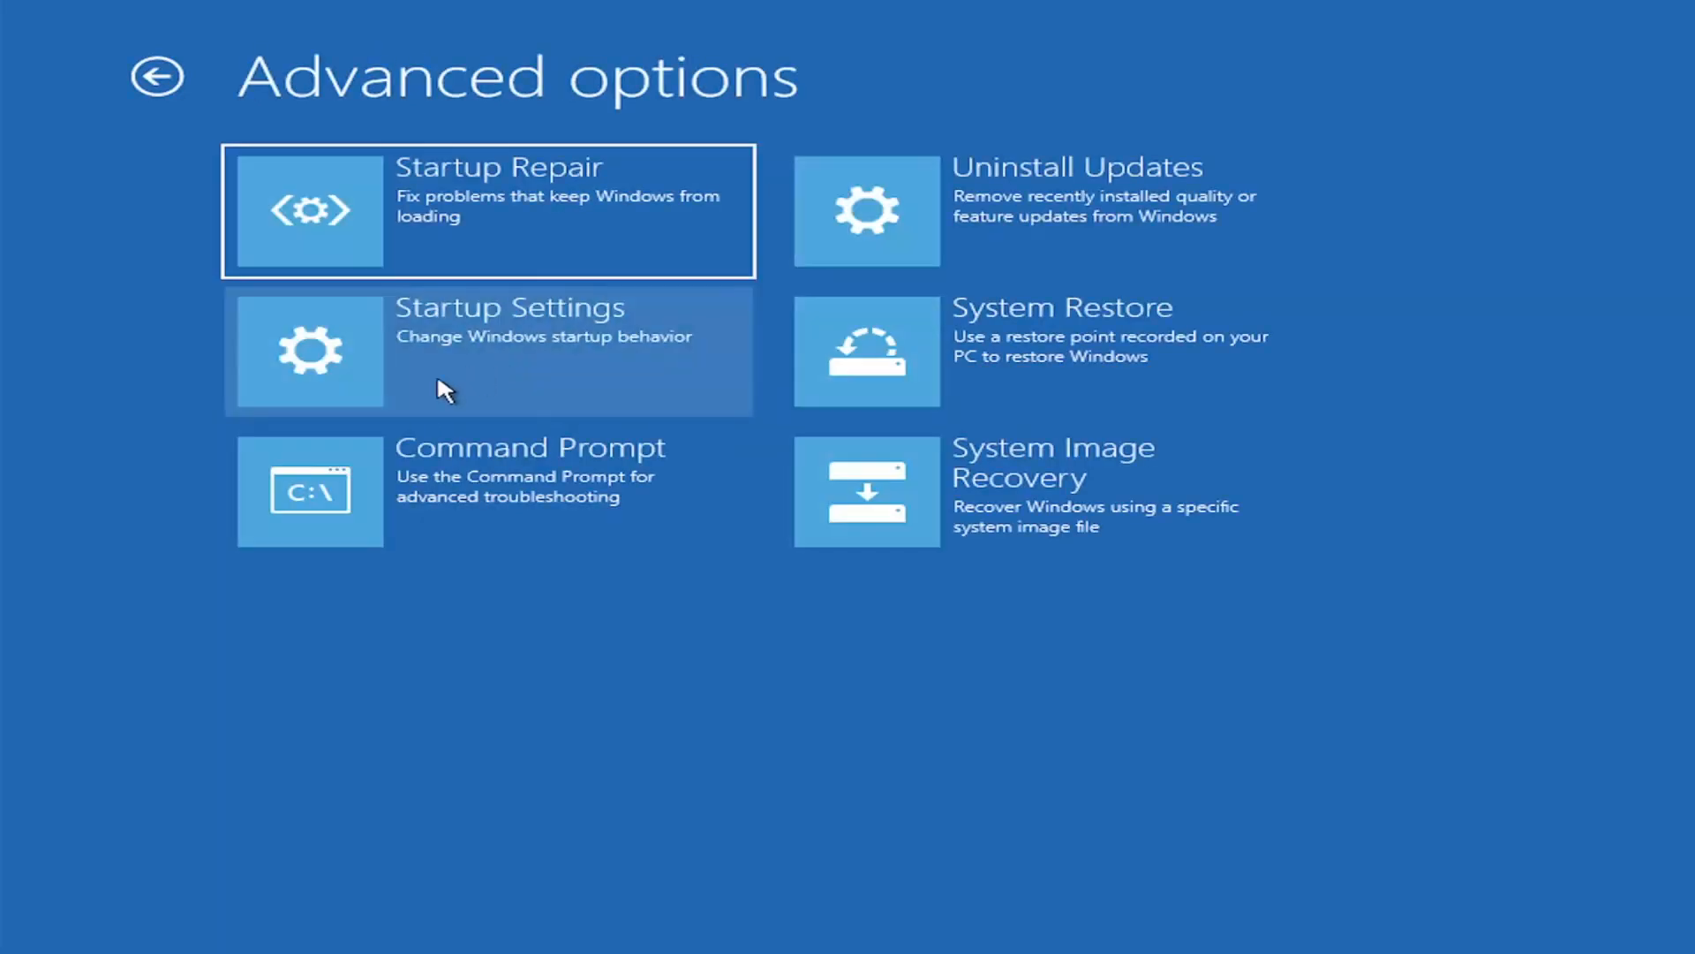
mouse_move(530, 779)
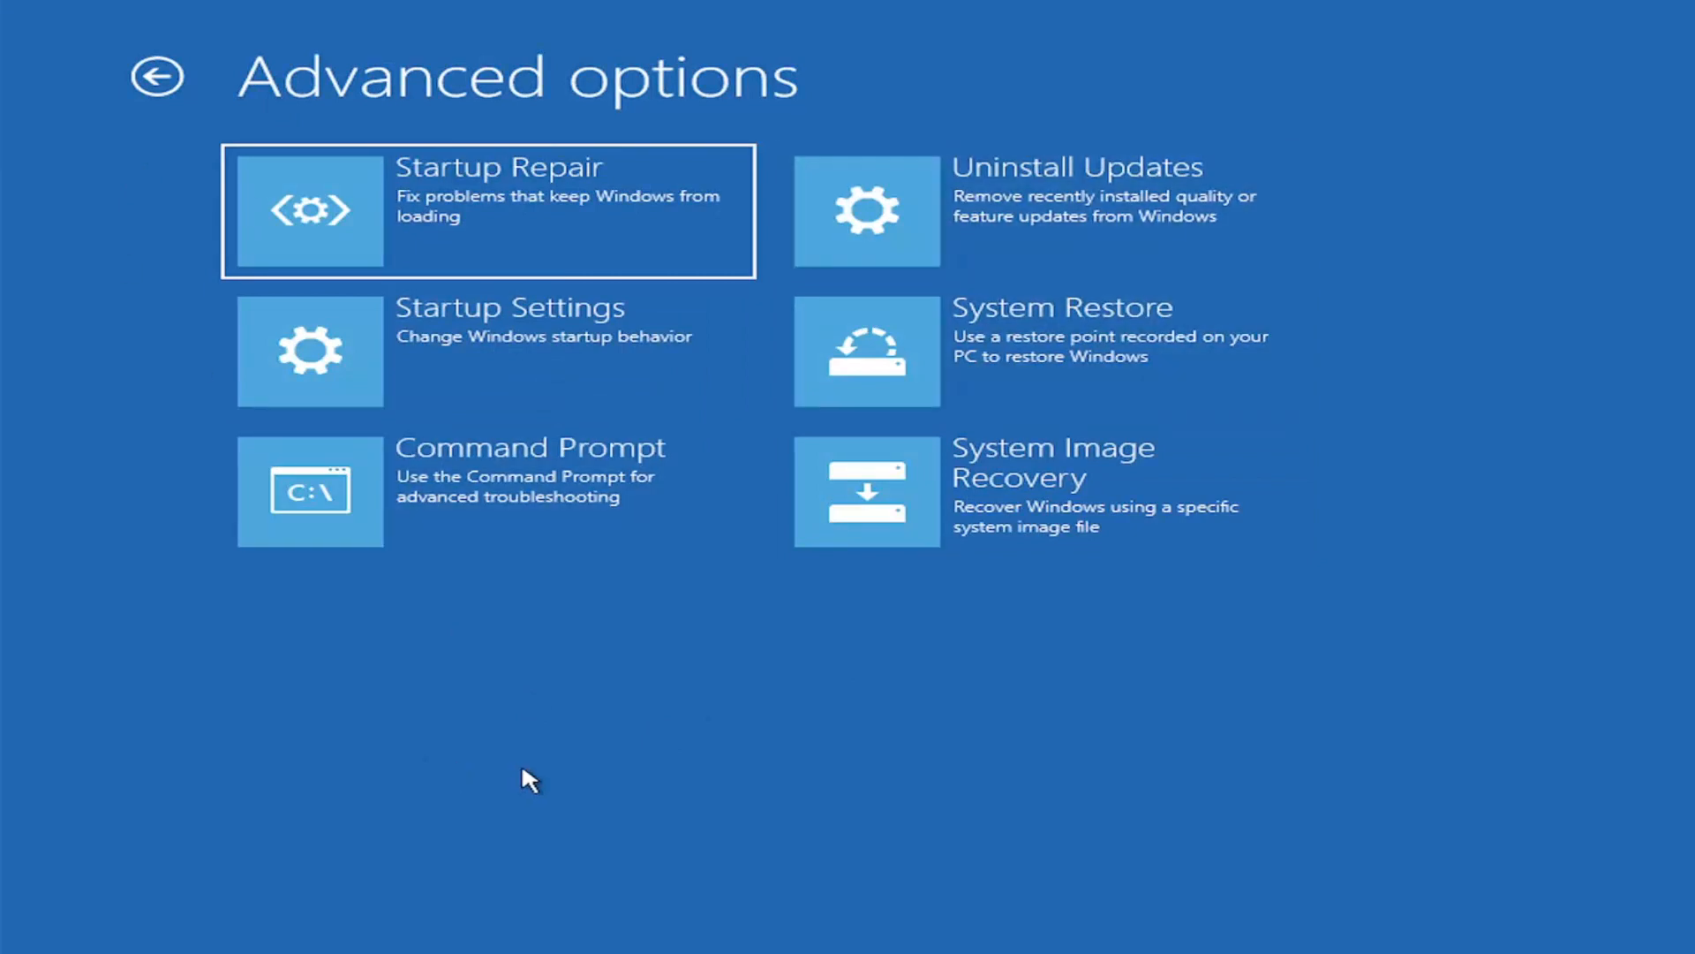
mouse_move(676, 719)
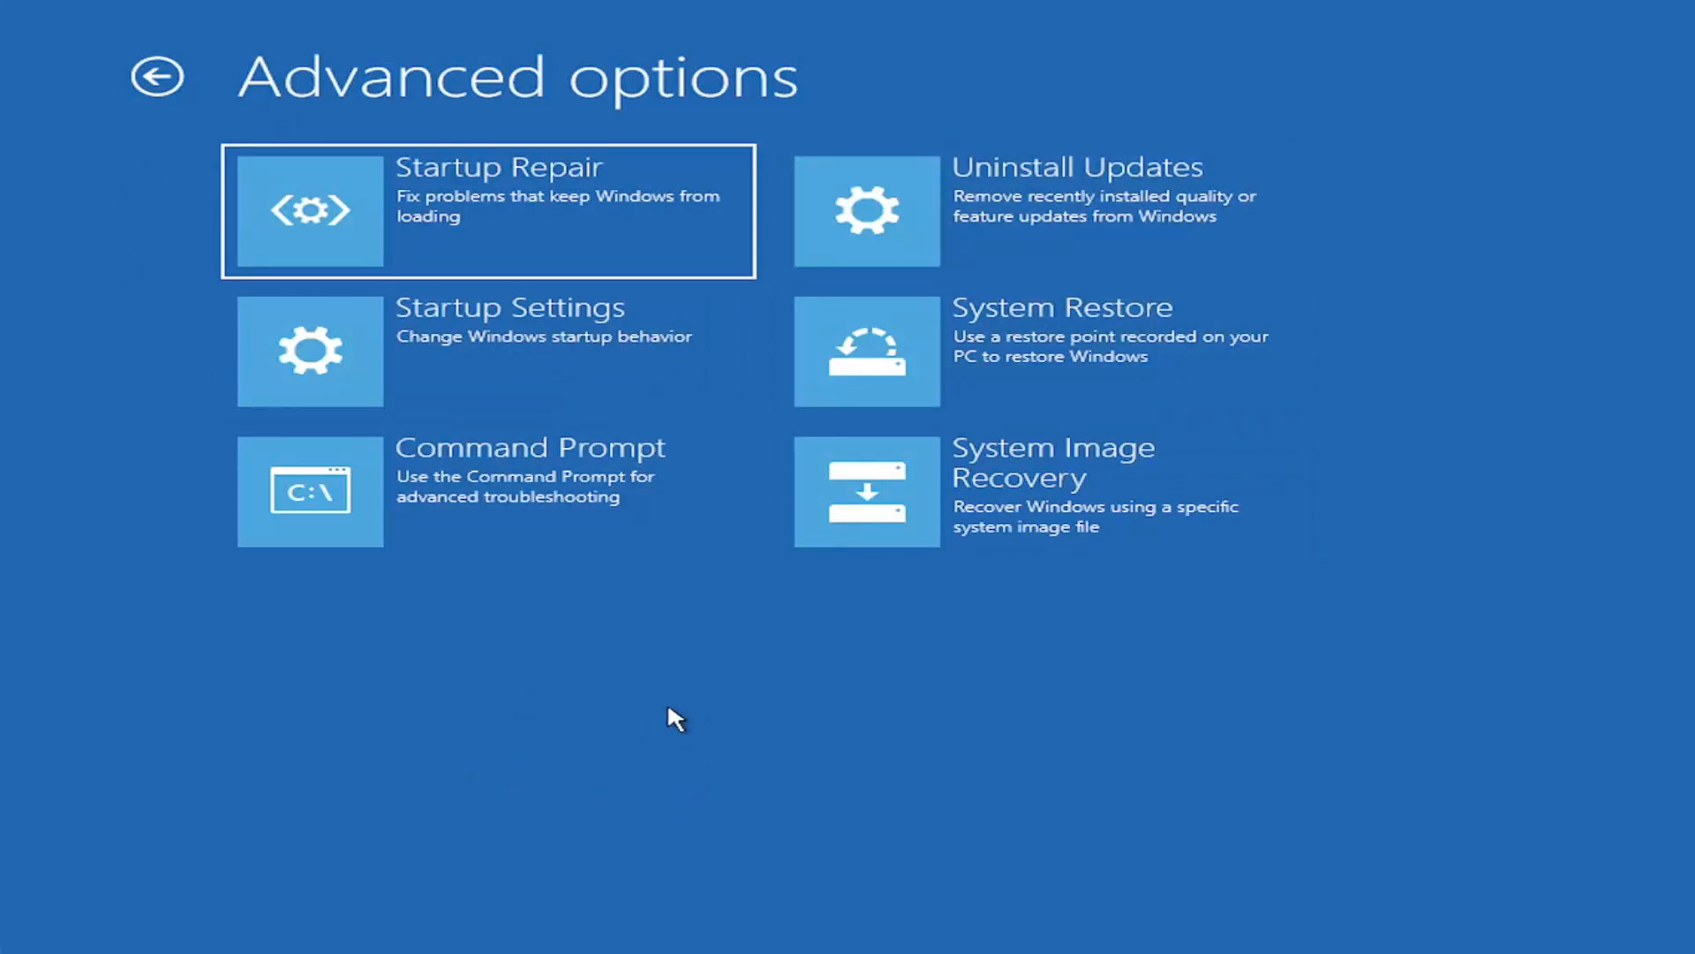
mouse_move(918, 235)
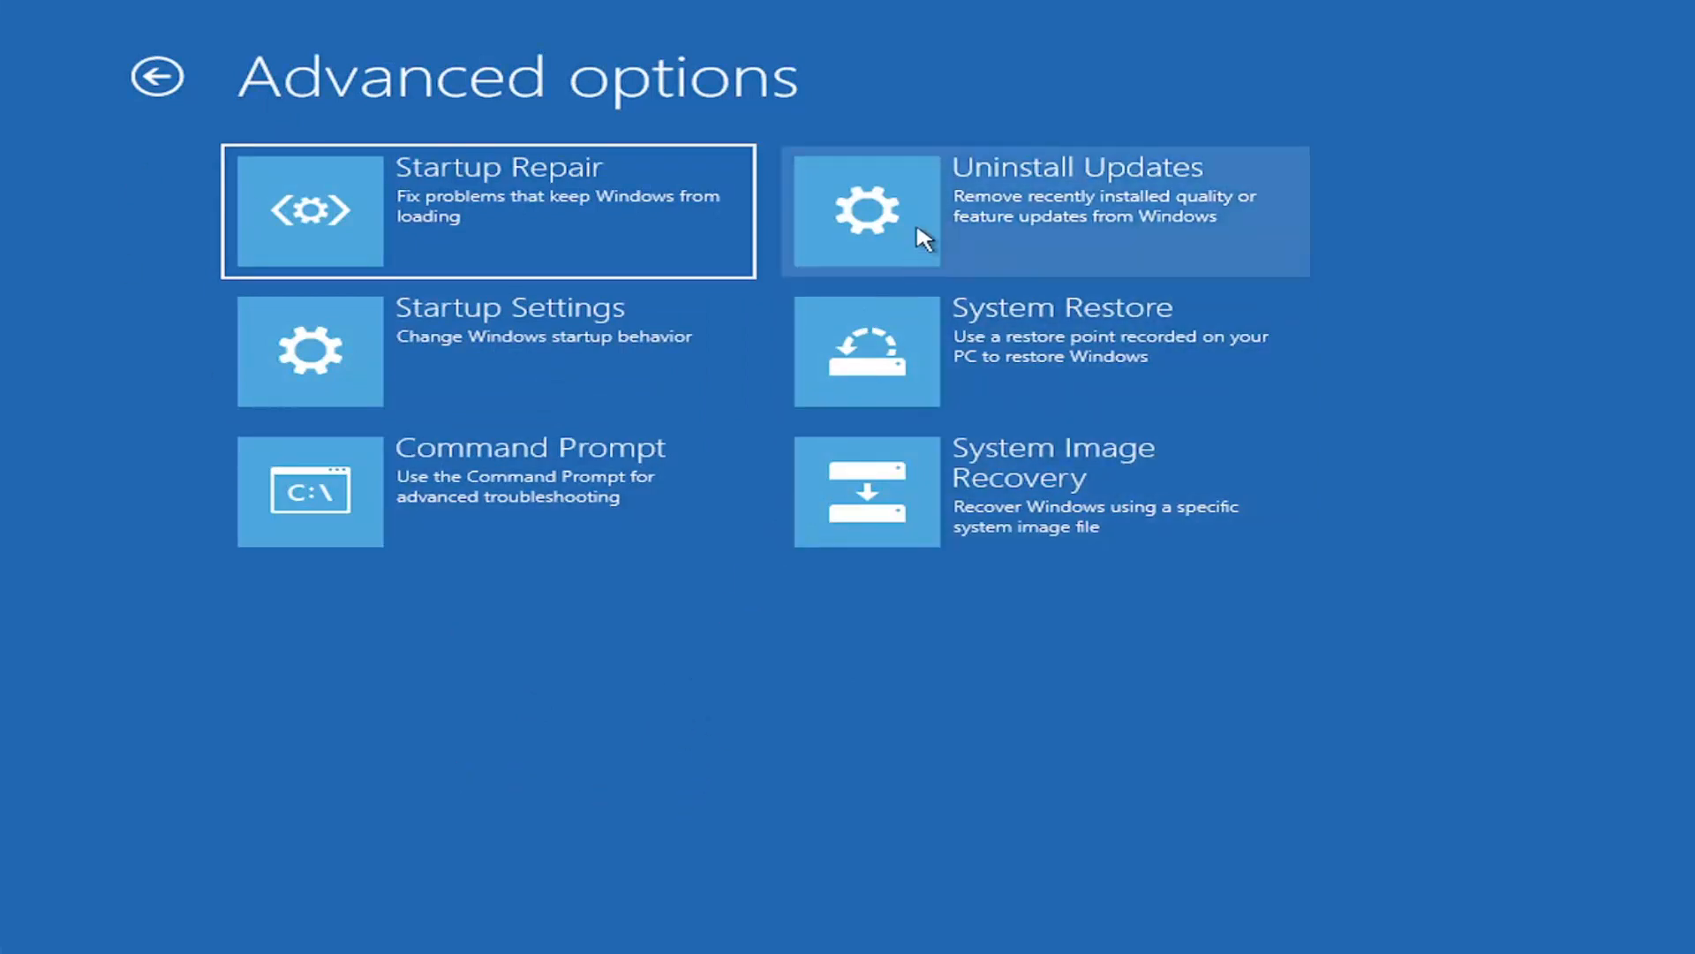
mouse_move(837, 283)
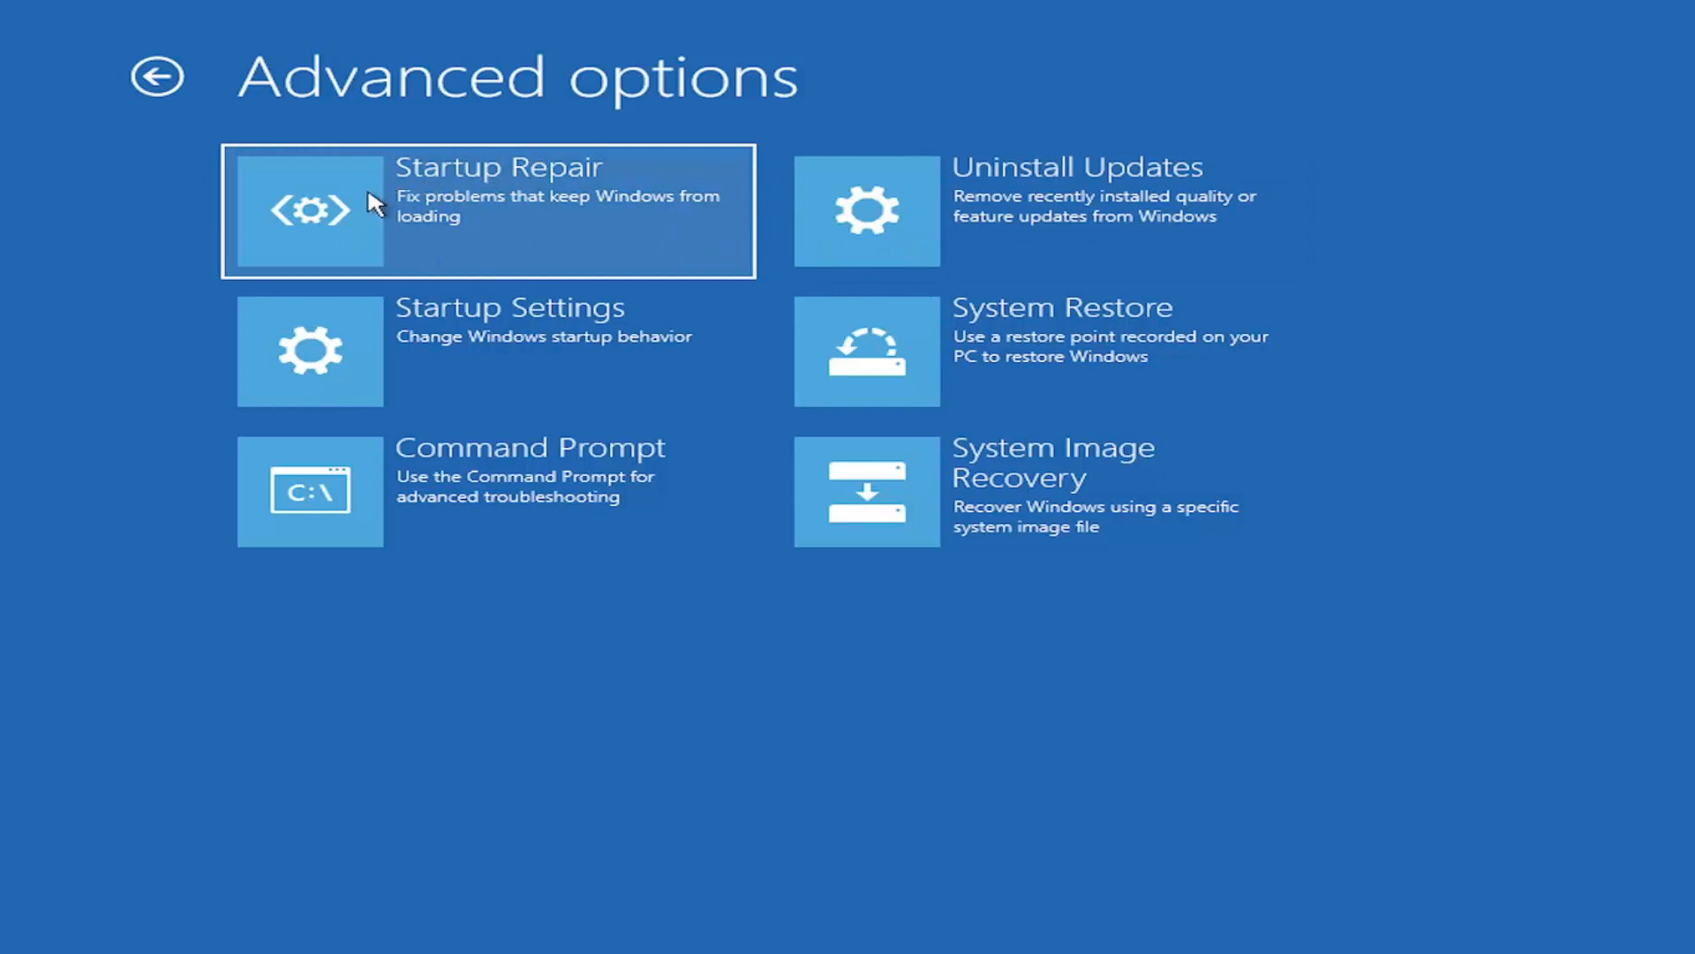
mouse_move(467, 189)
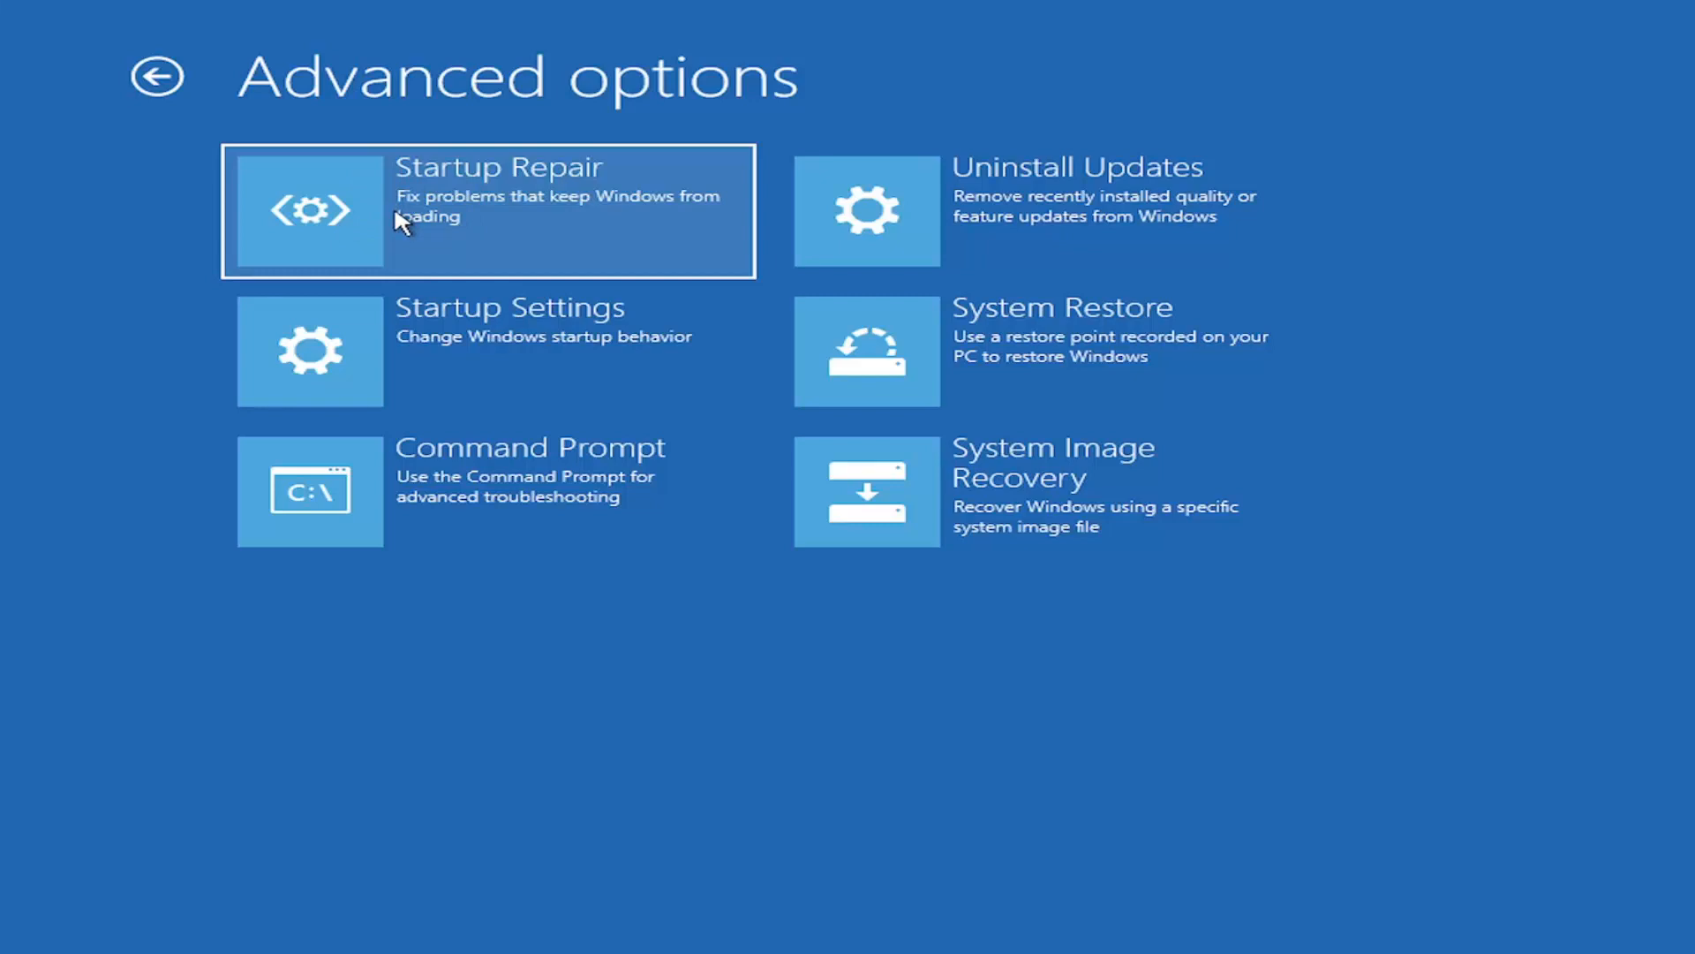
mouse_move(984, 238)
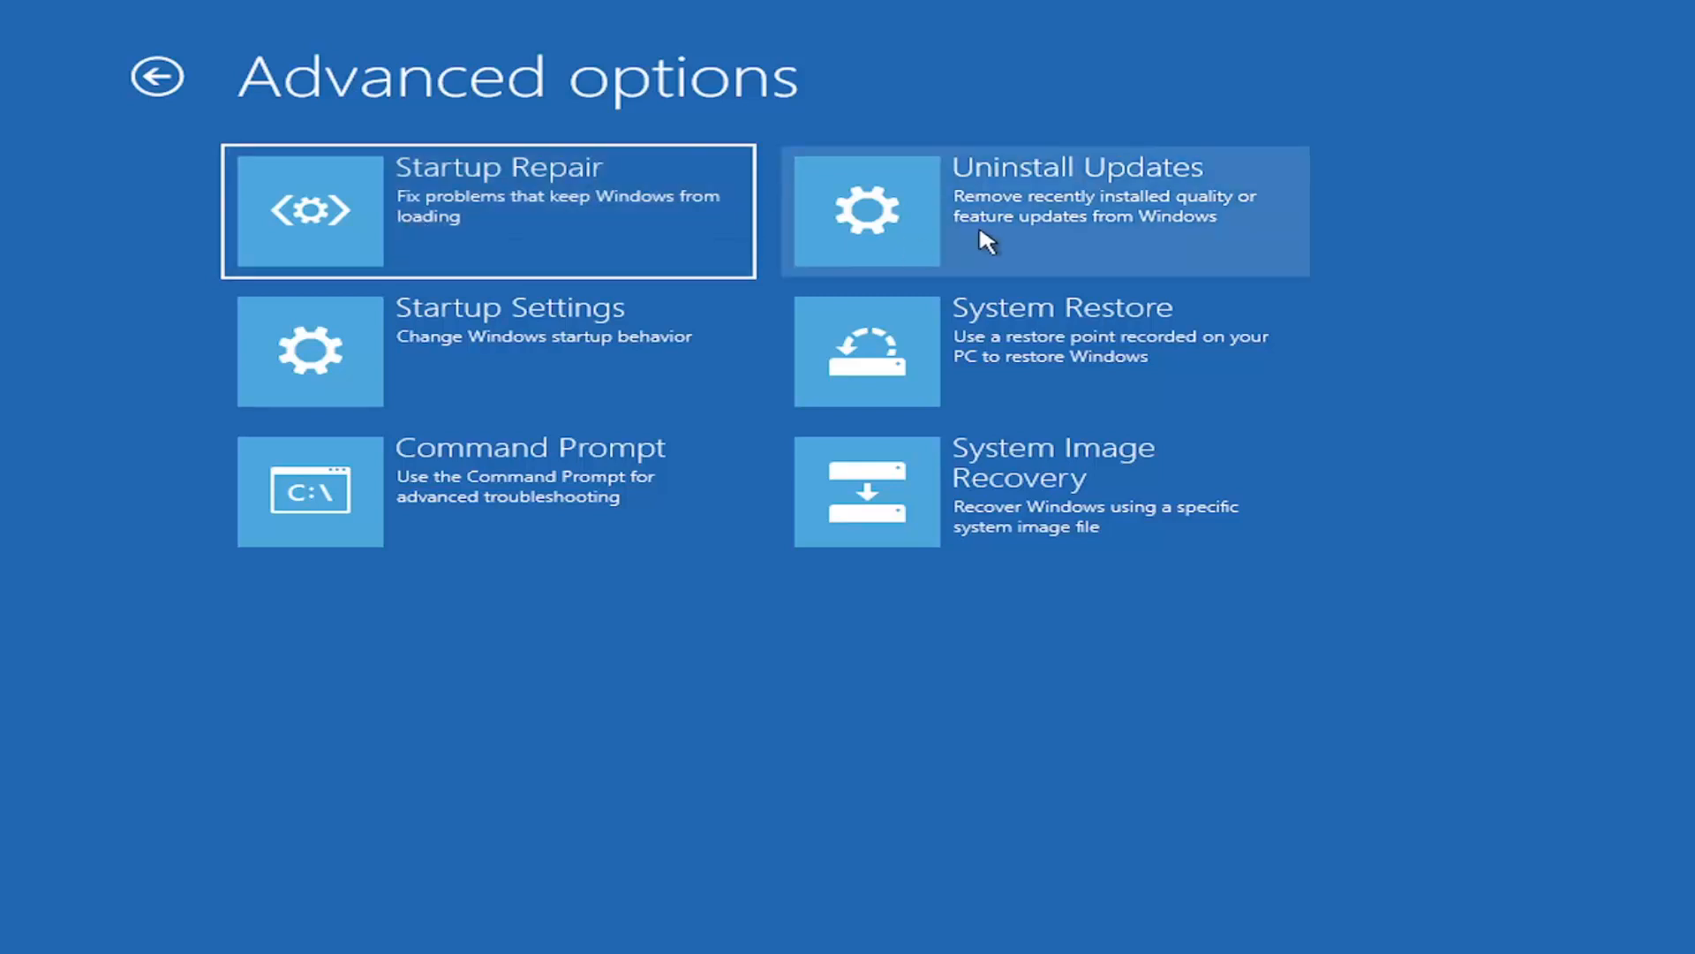
mouse_move(1065, 229)
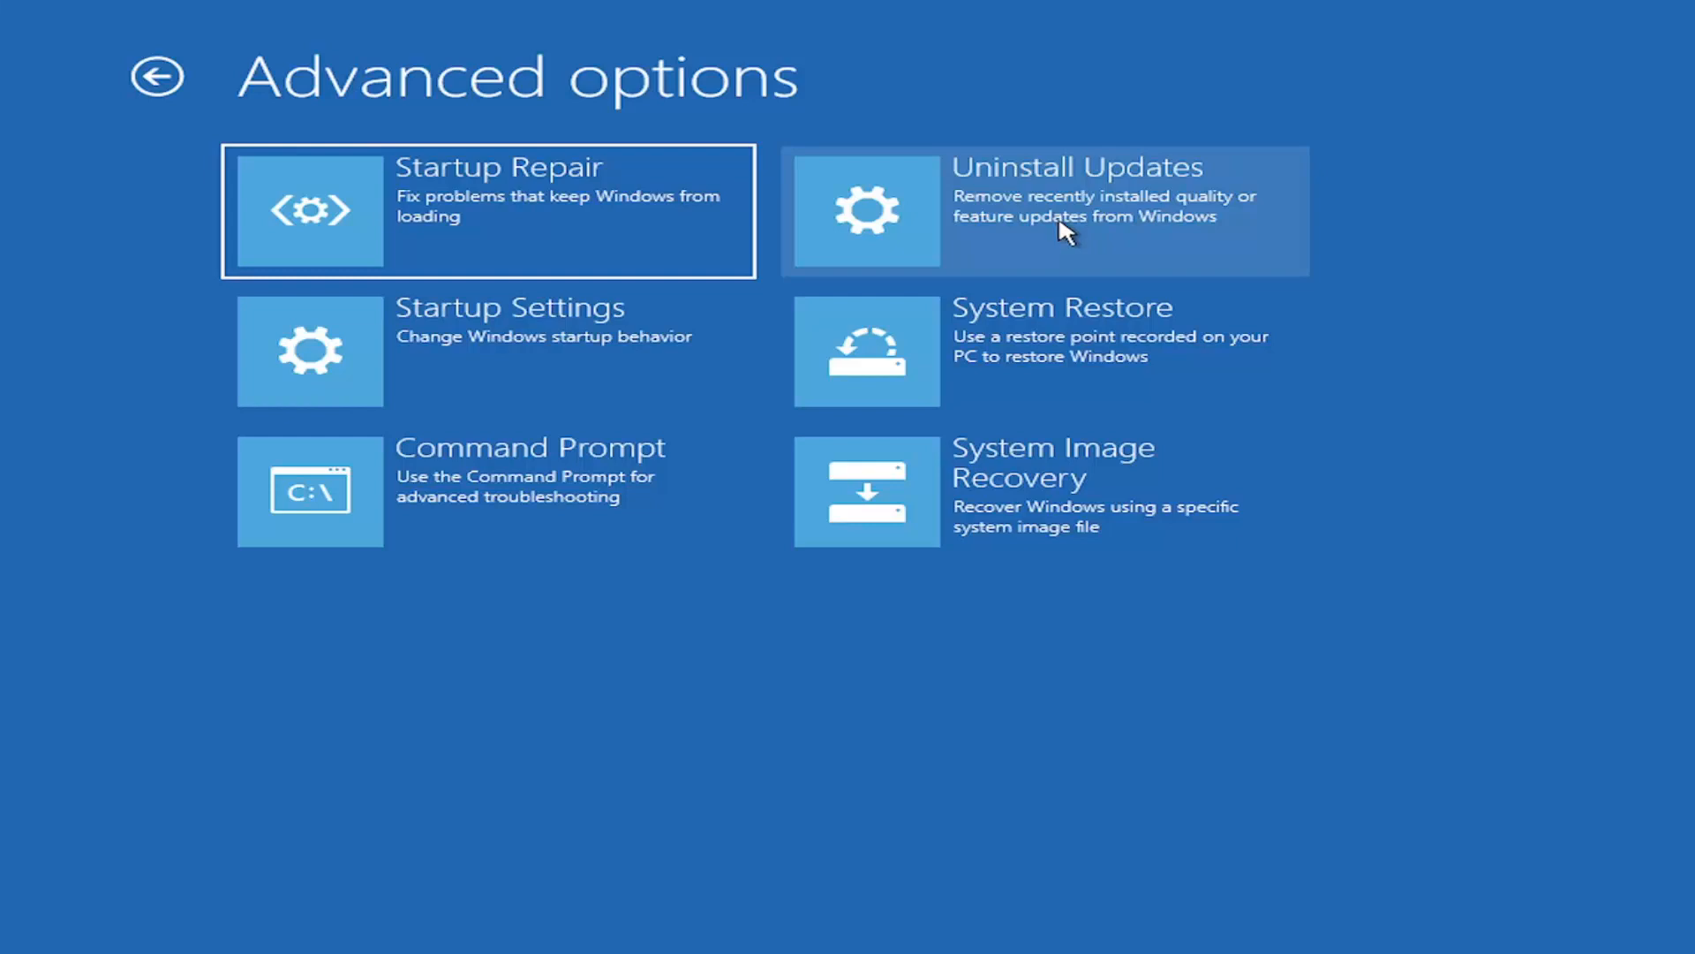
mouse_move(464, 357)
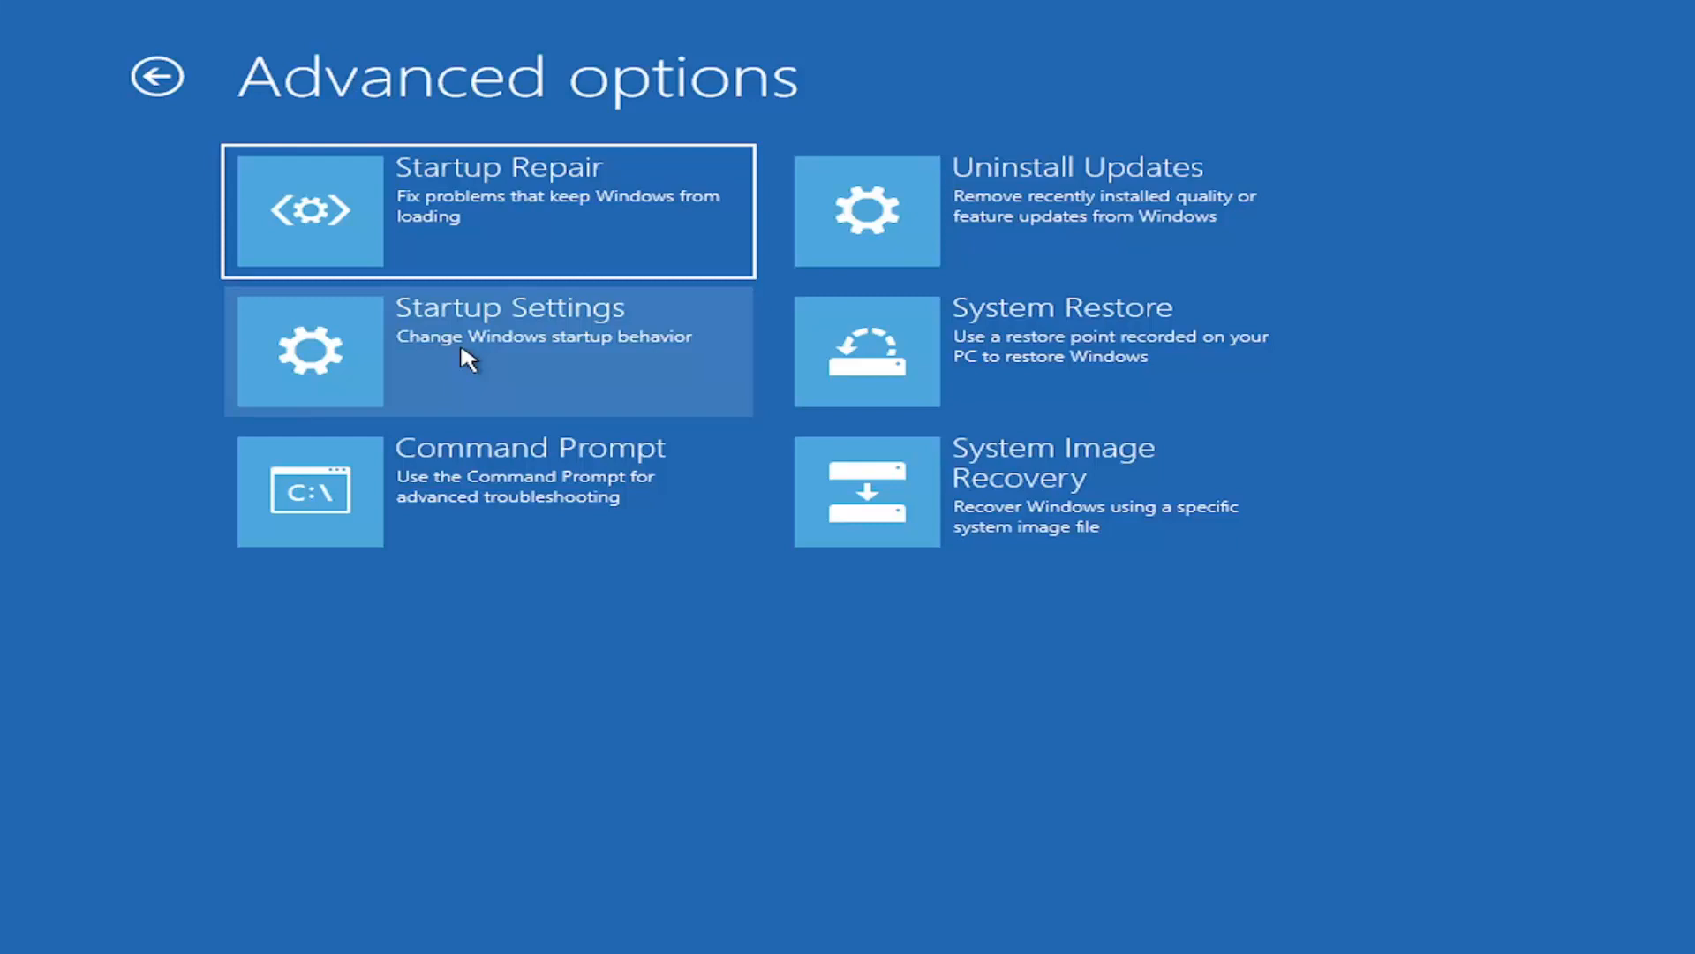
mouse_move(346, 373)
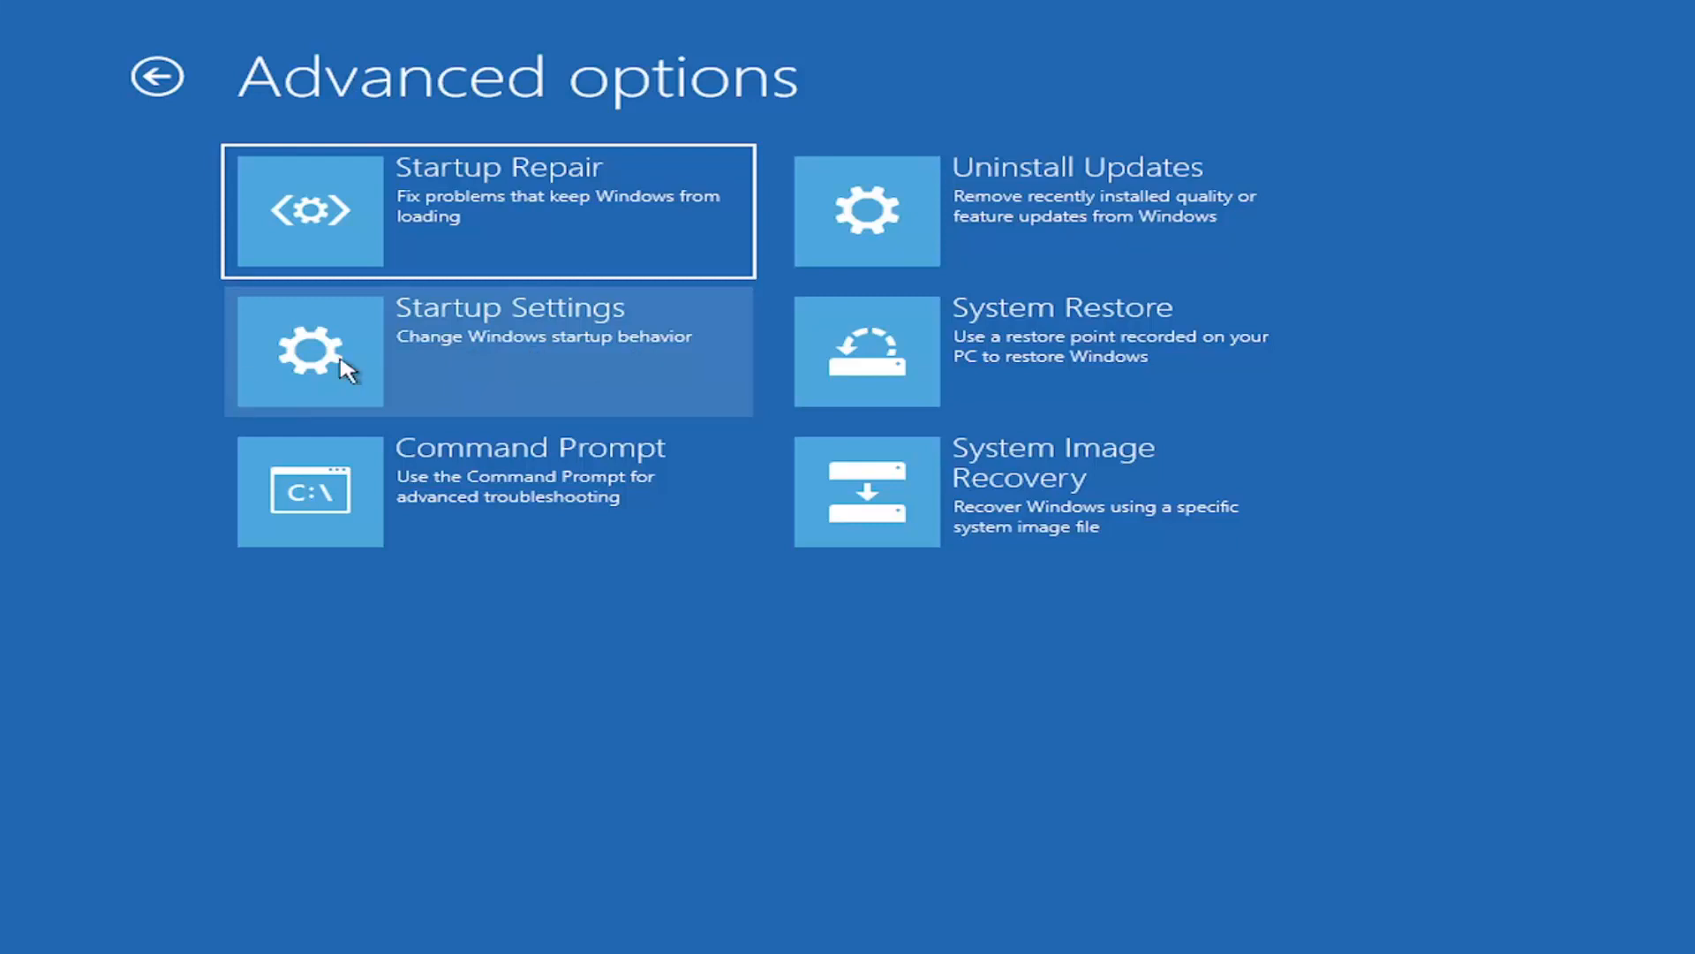
mouse_move(541, 336)
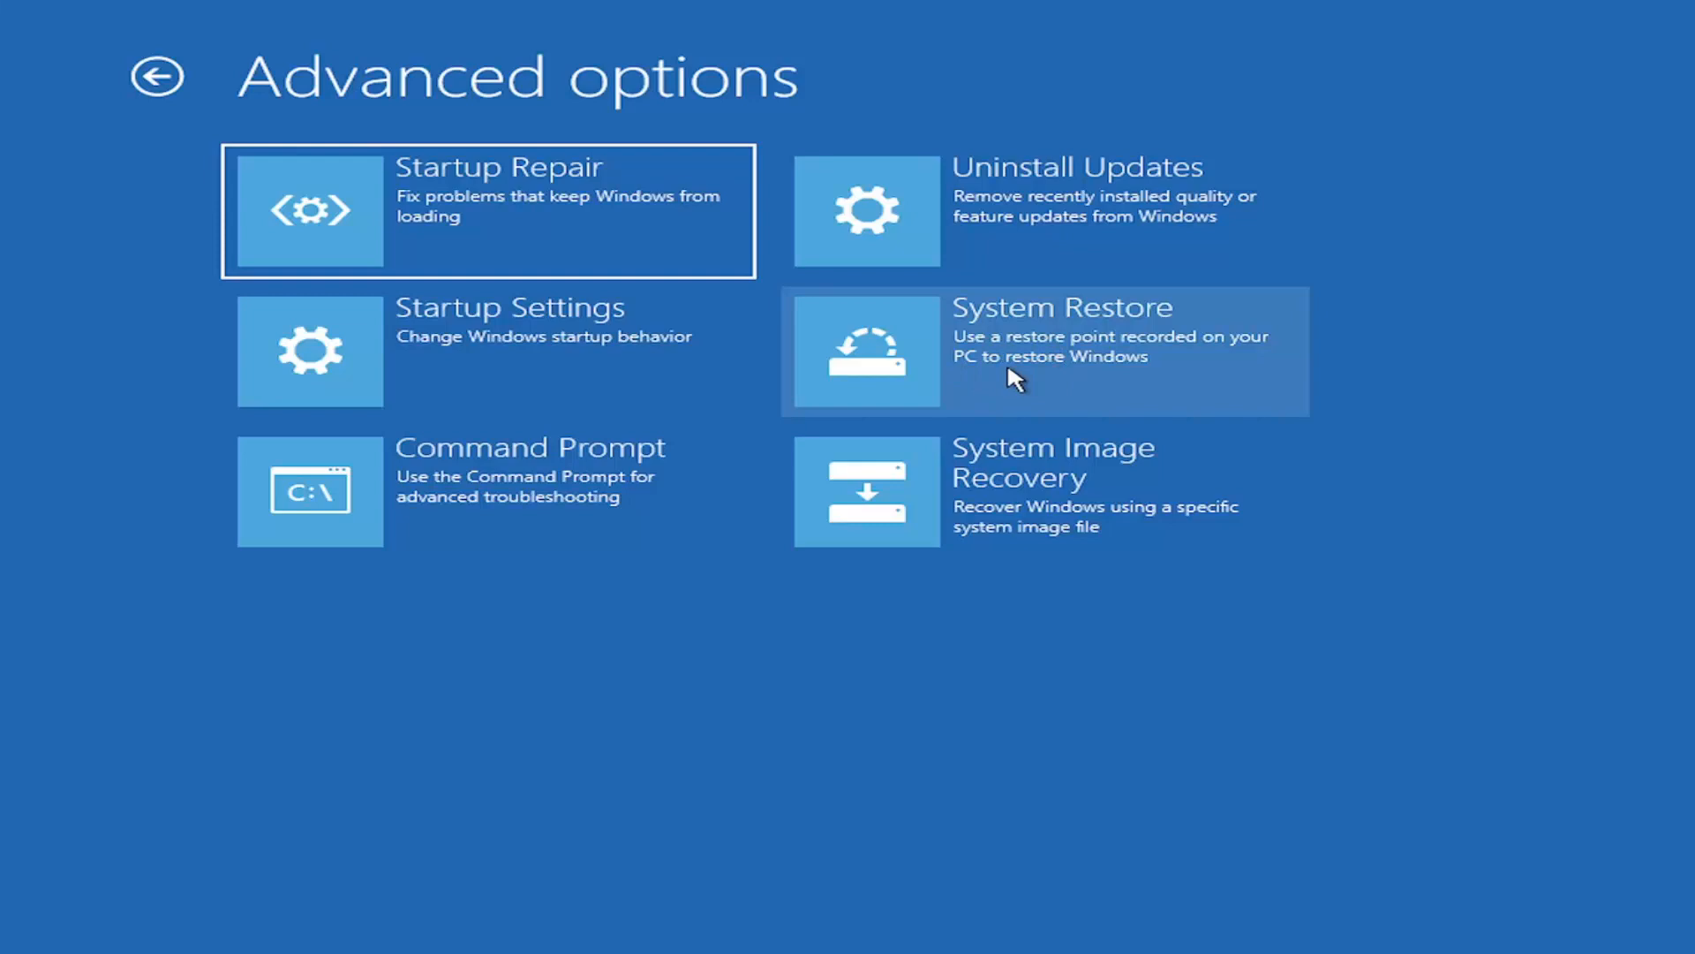
mouse_move(1023, 344)
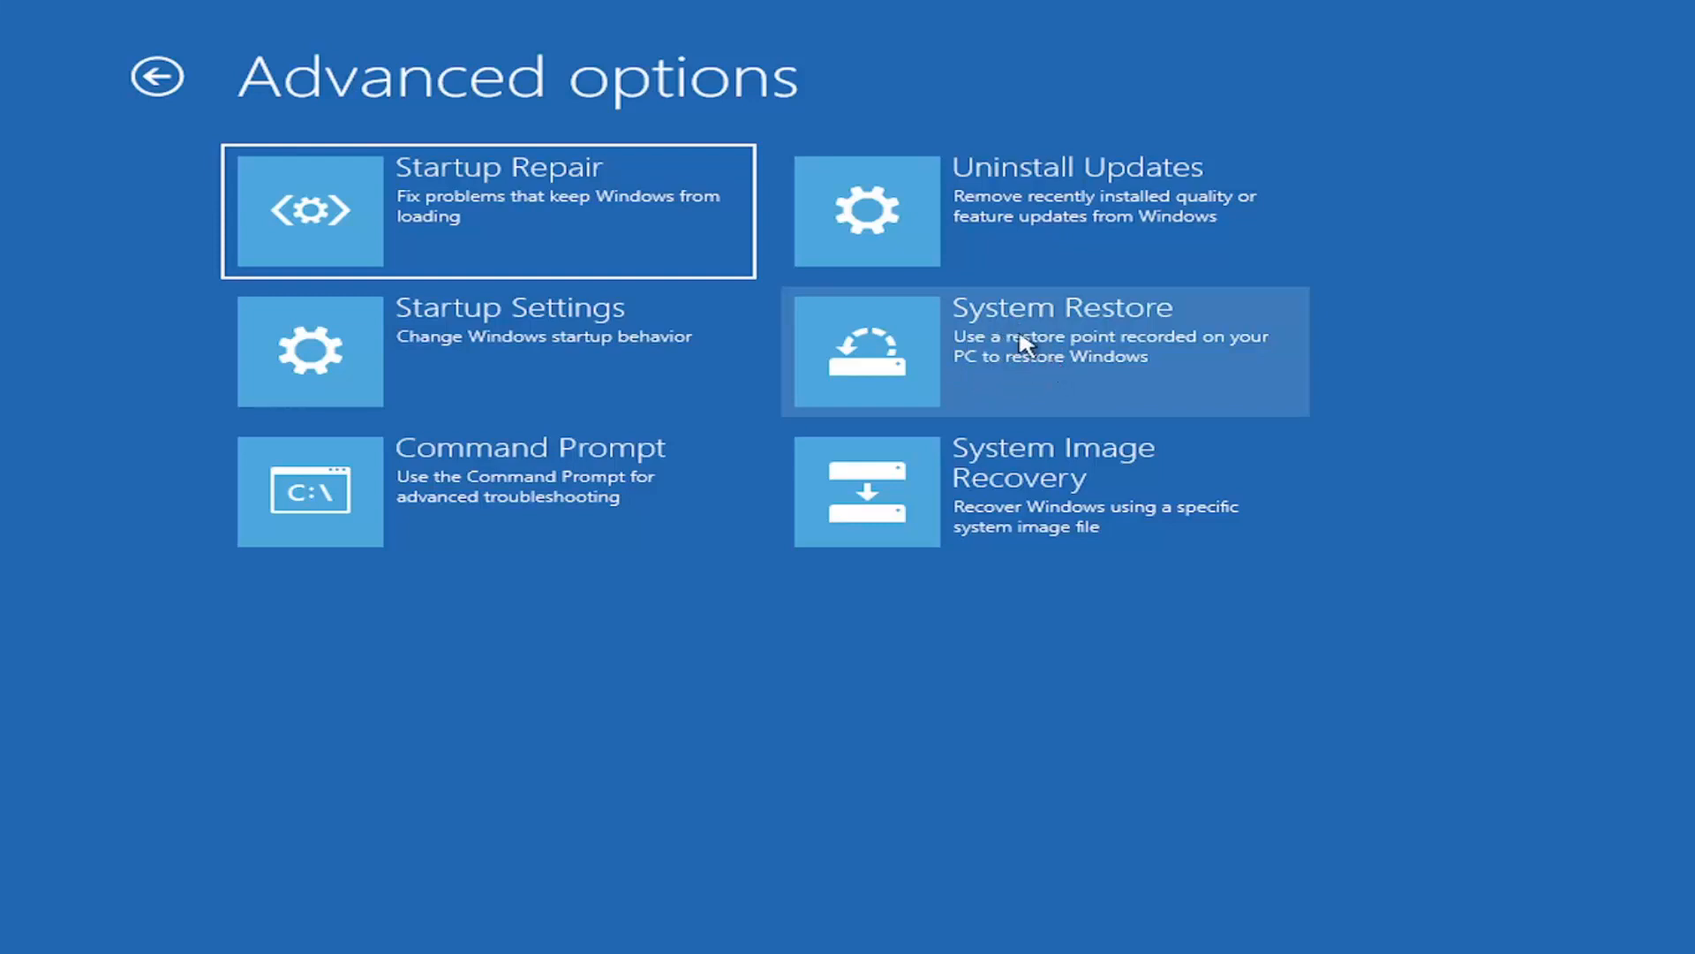
mouse_move(1013, 336)
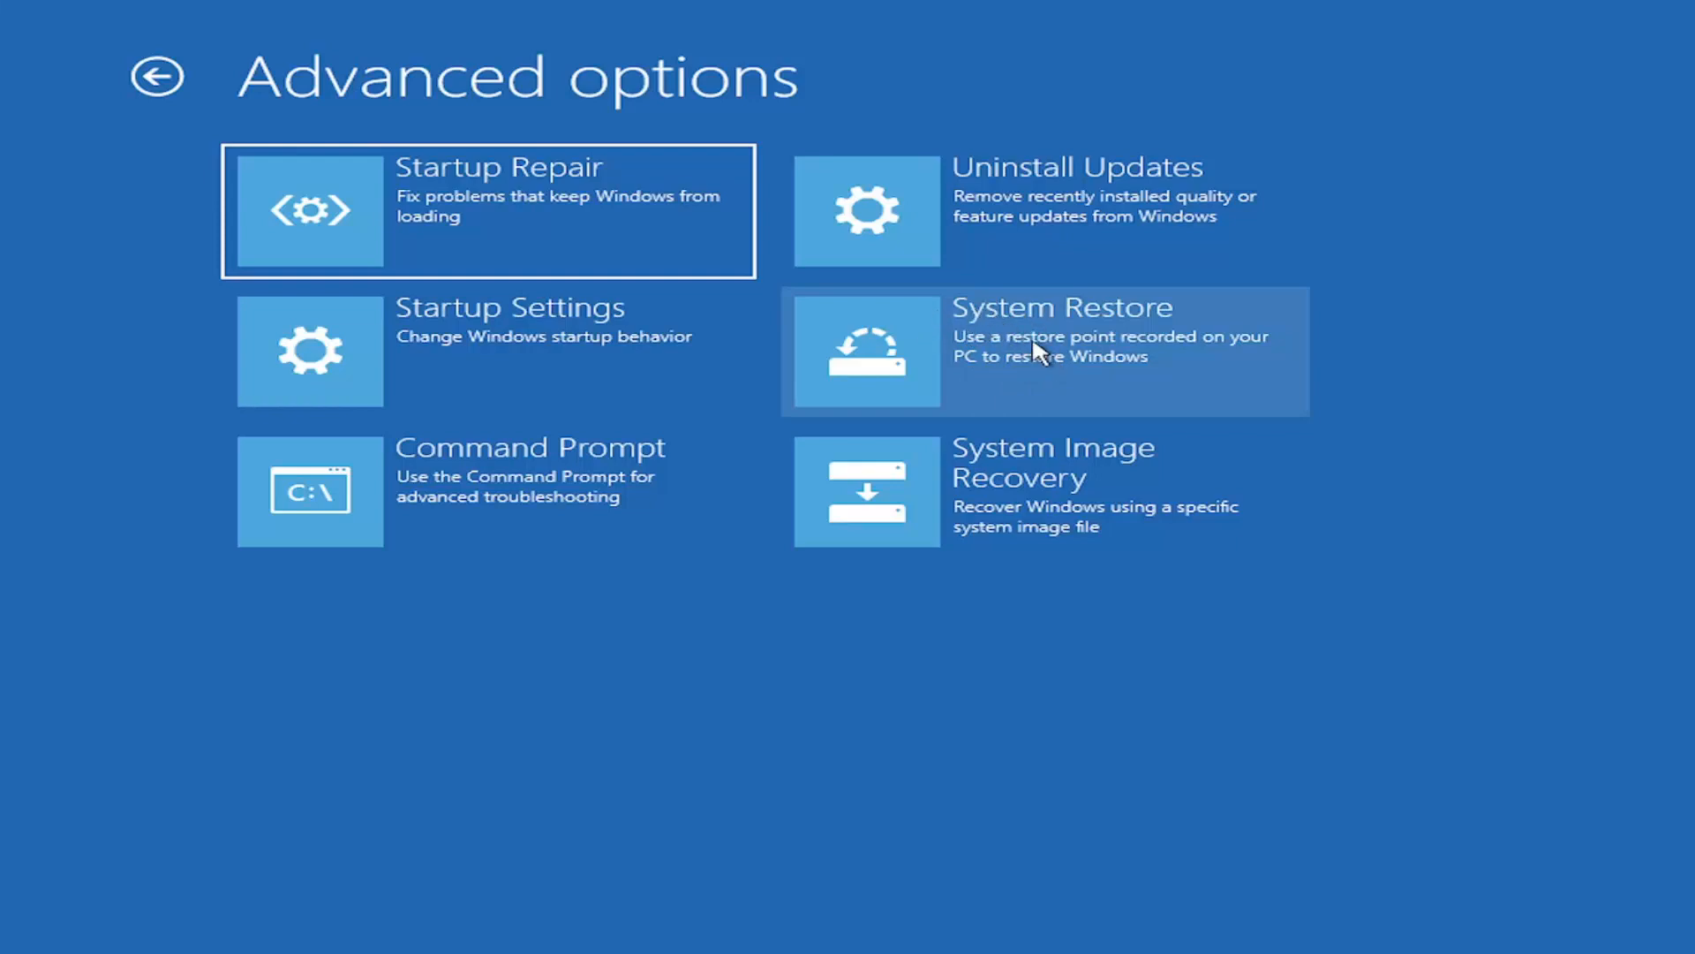
mouse_move(983, 315)
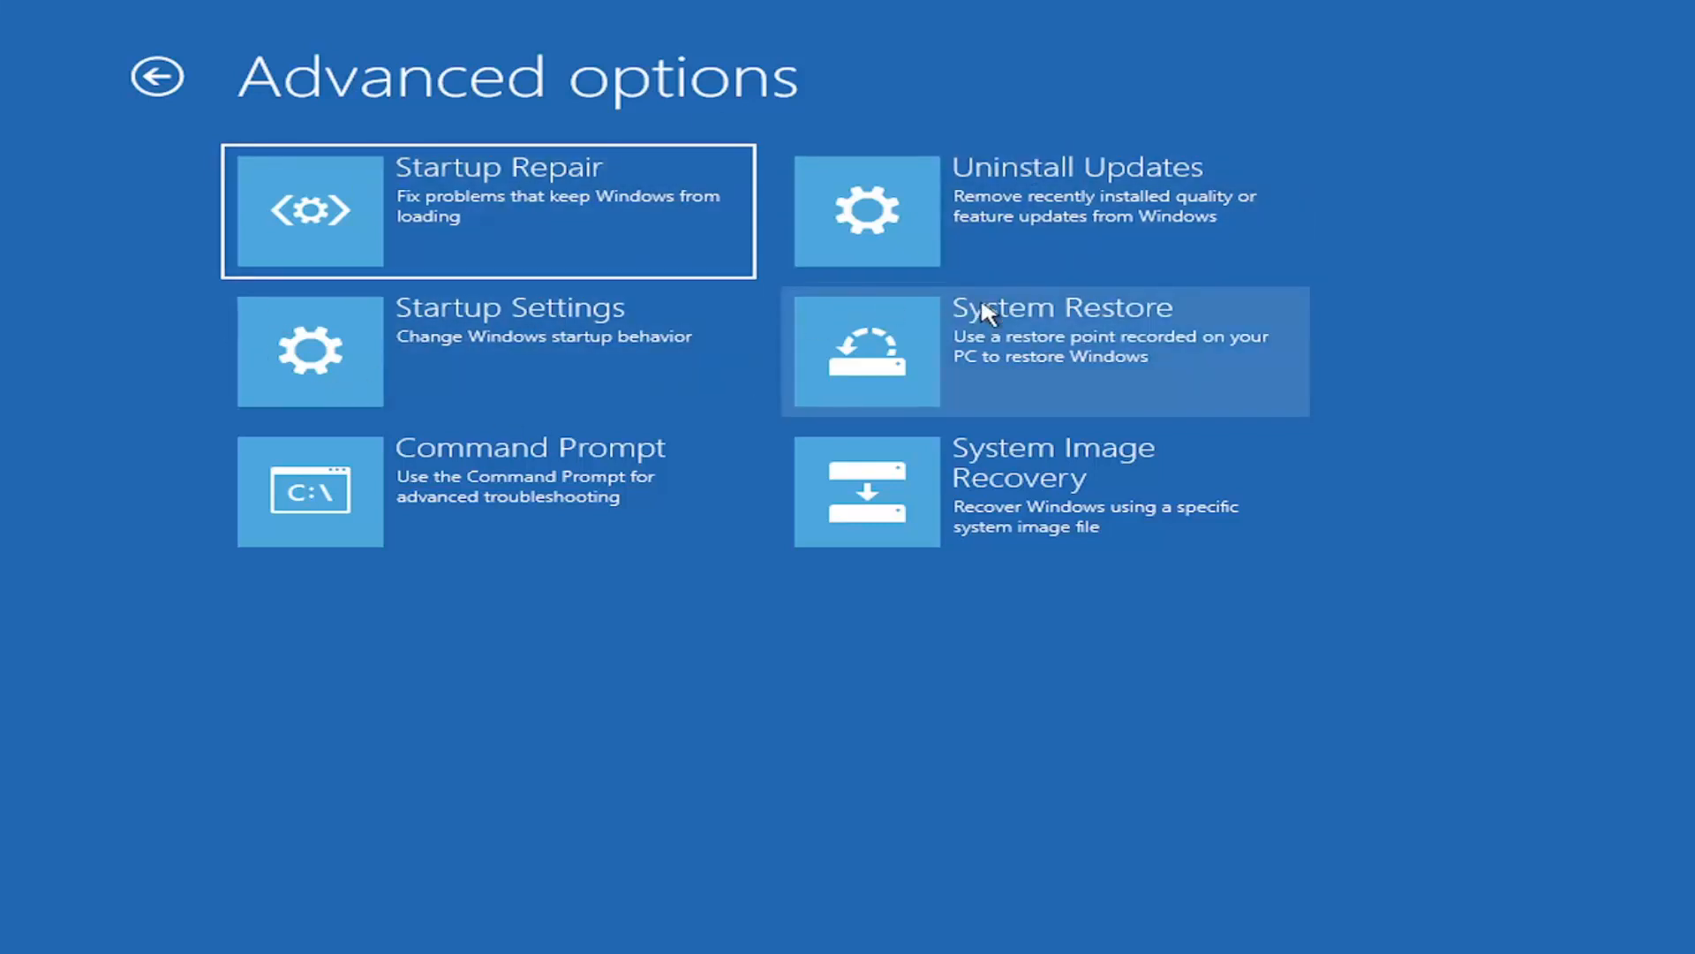
mouse_move(1202, 474)
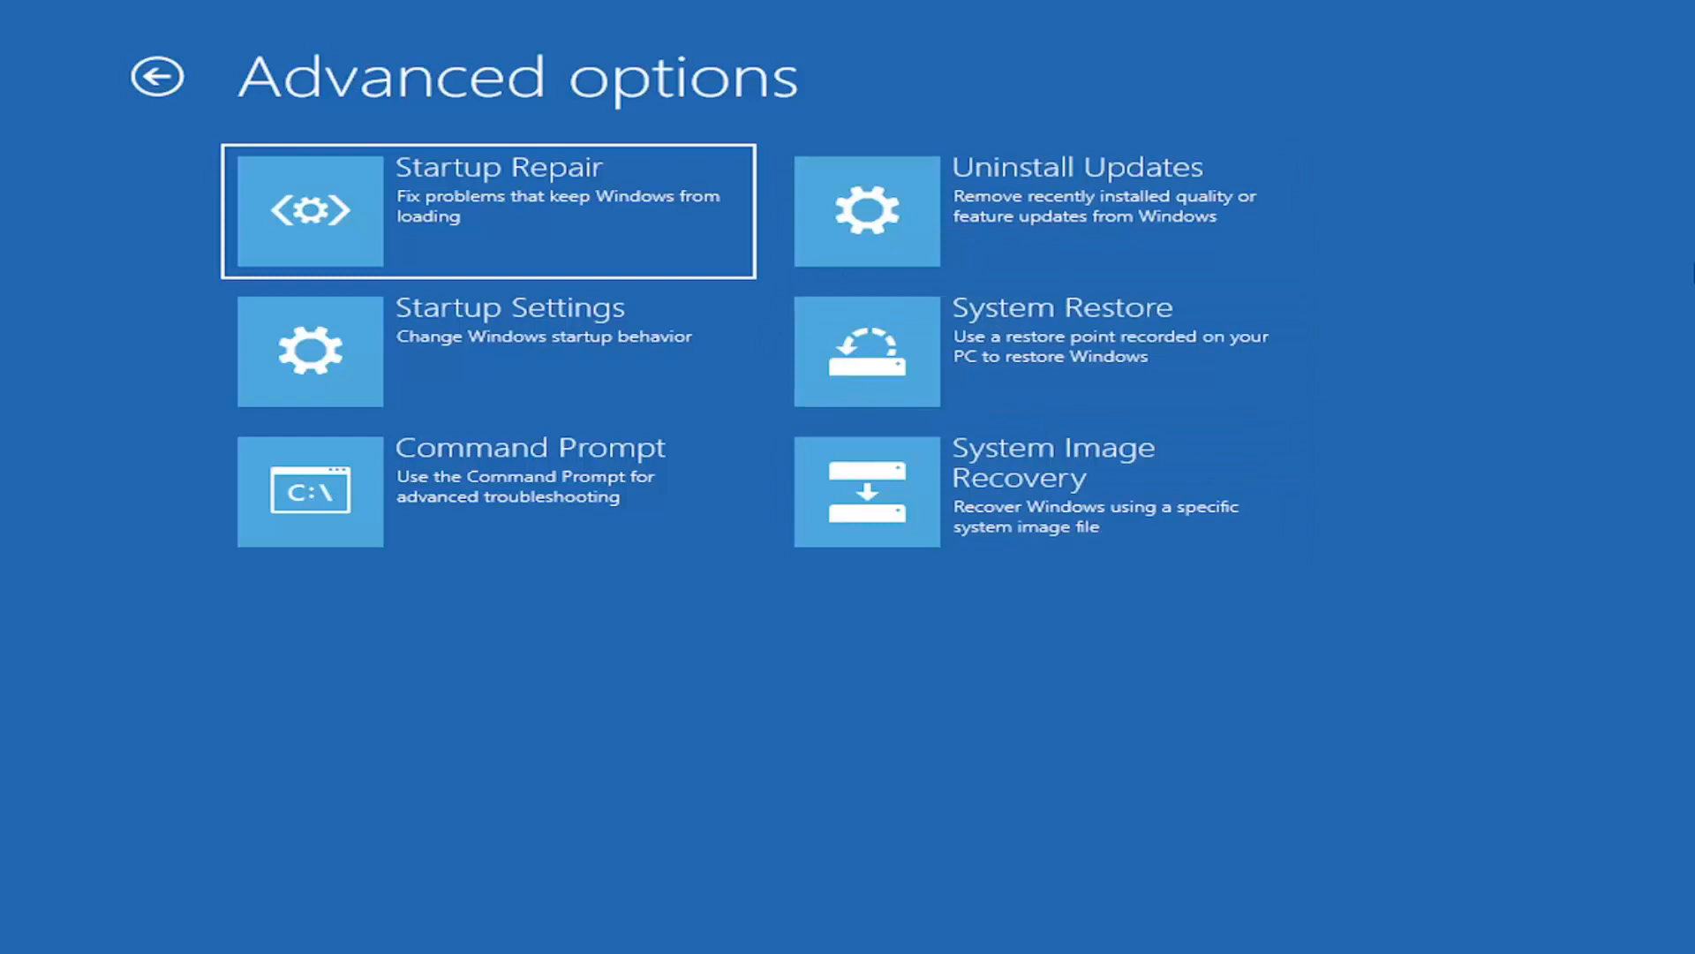
mouse_move(394, 475)
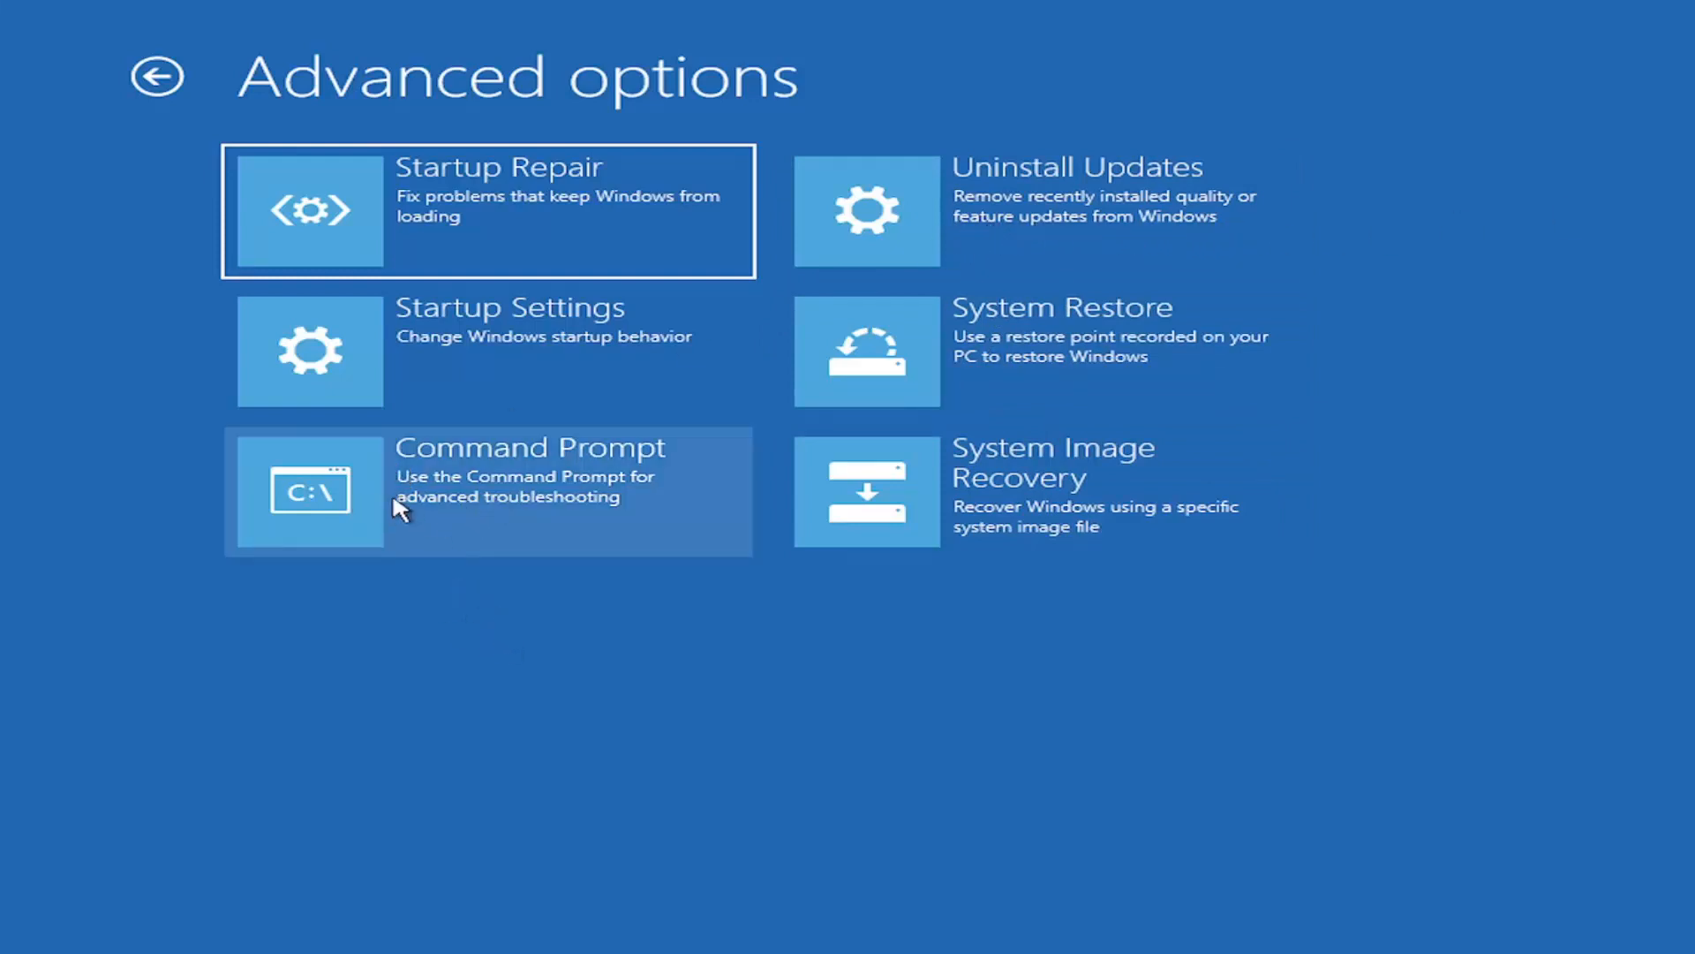
Launch the administrator Command Prompt from the Advanced options screen
click(489, 490)
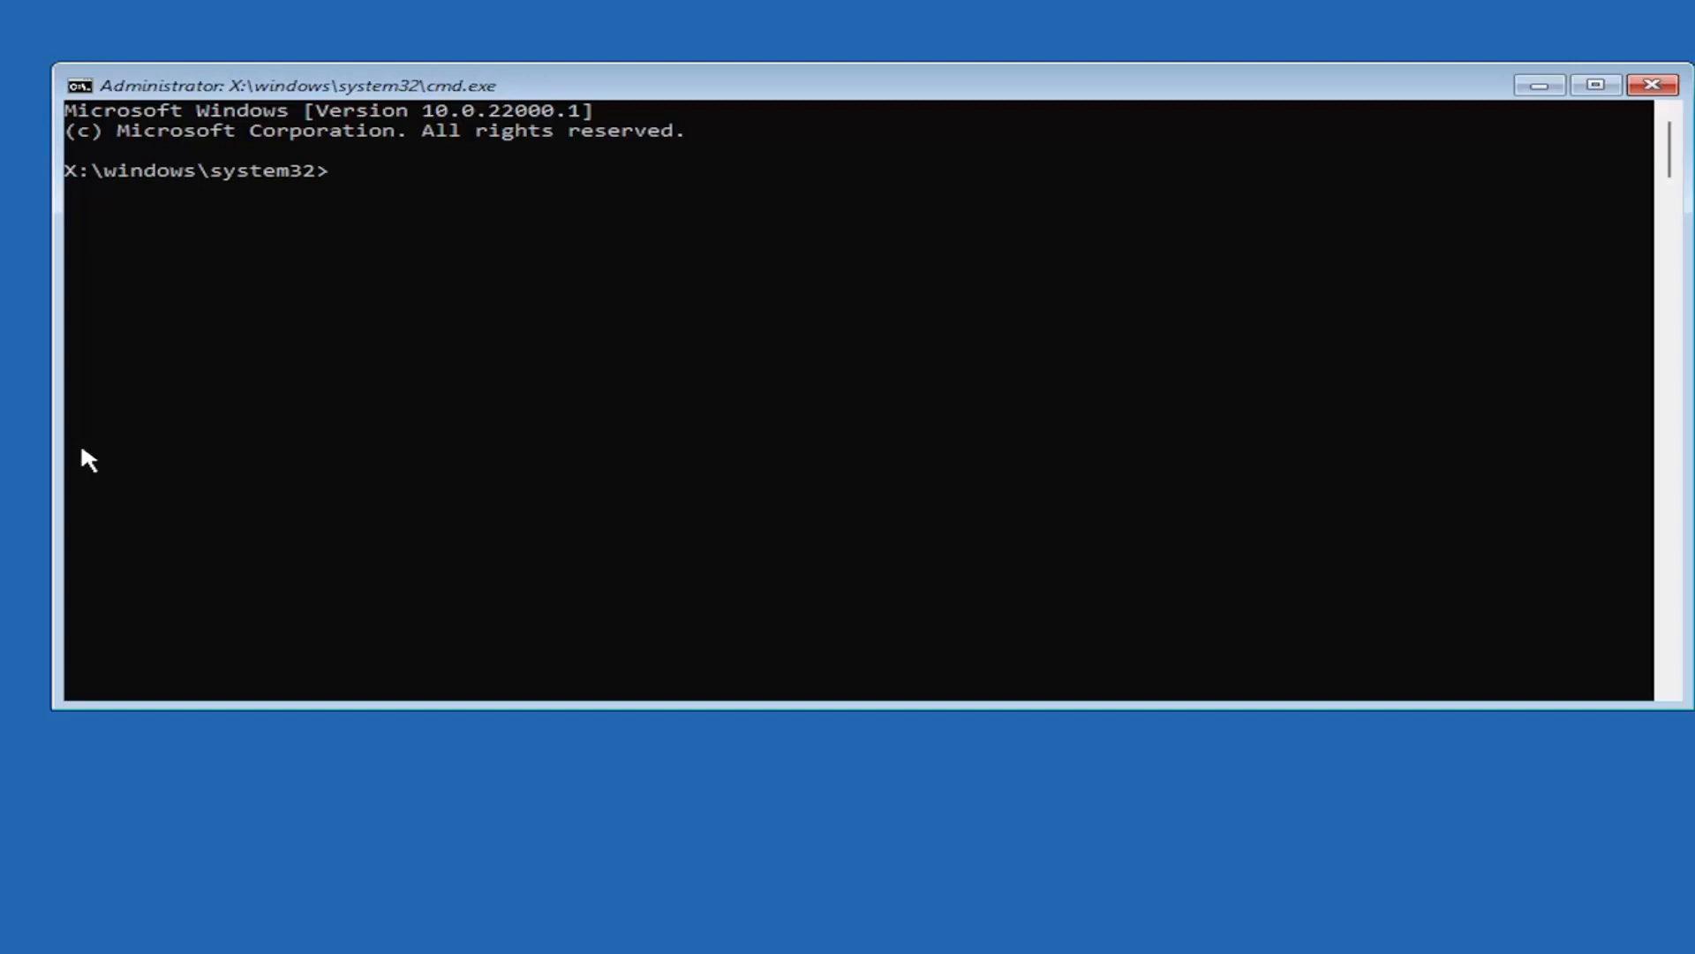
mouse_move(79, 452)
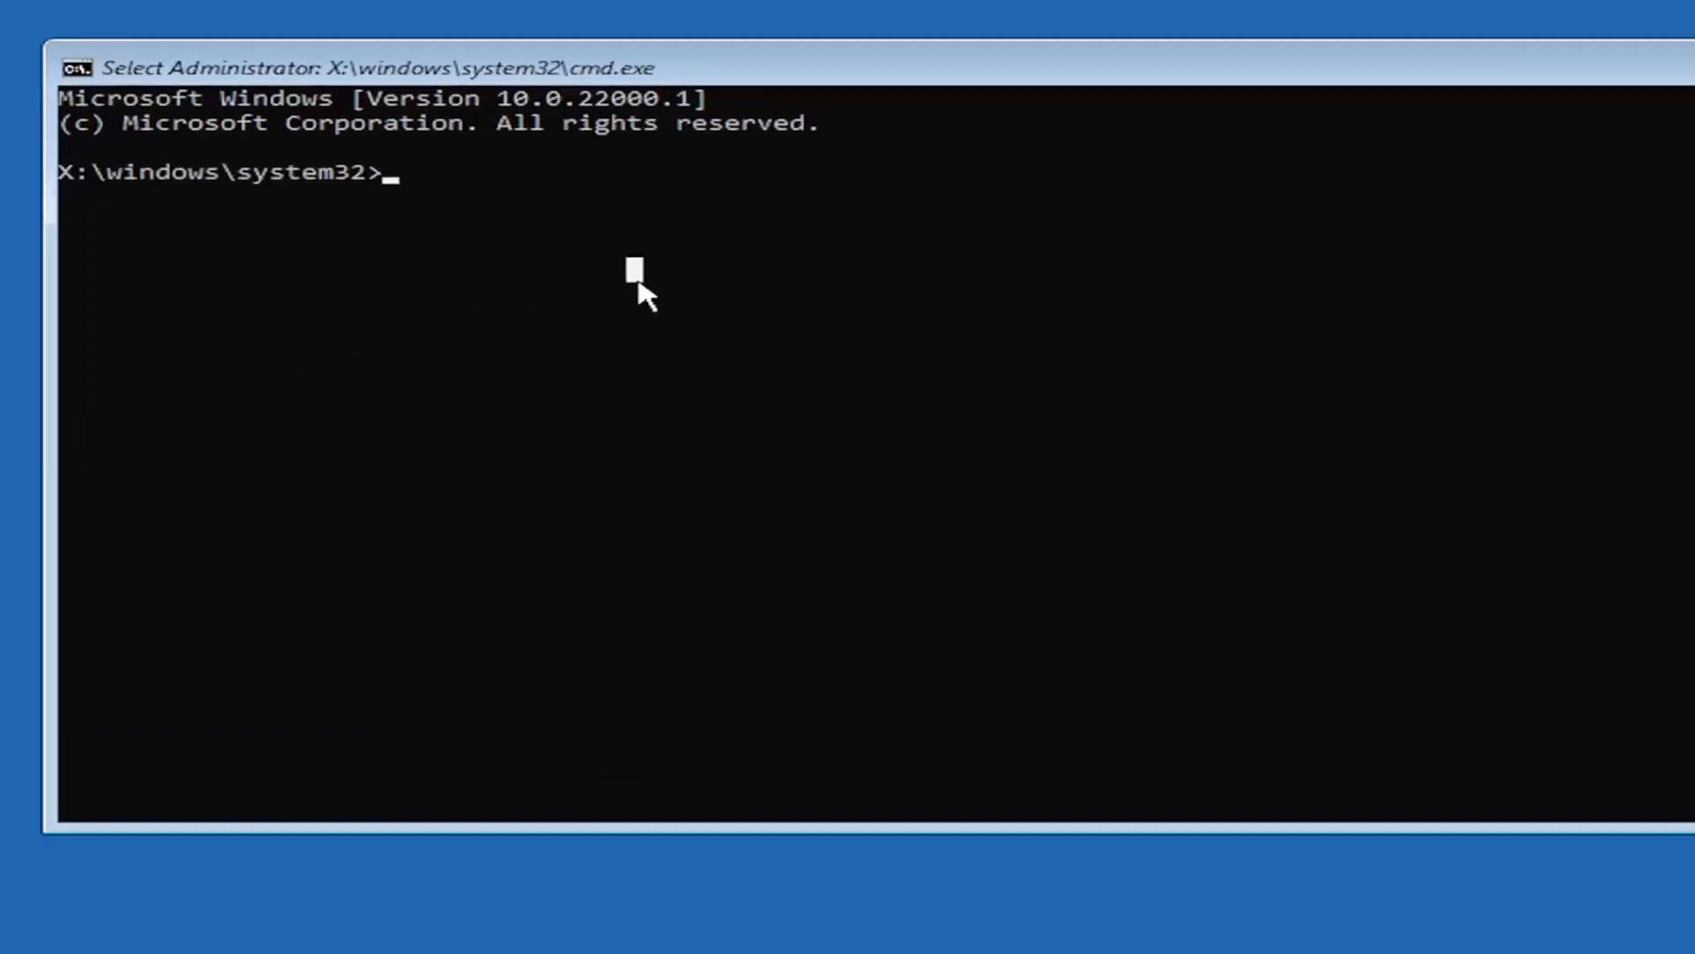
Run Bootrec /fixmbr to repair the master boot record
text(Boo)
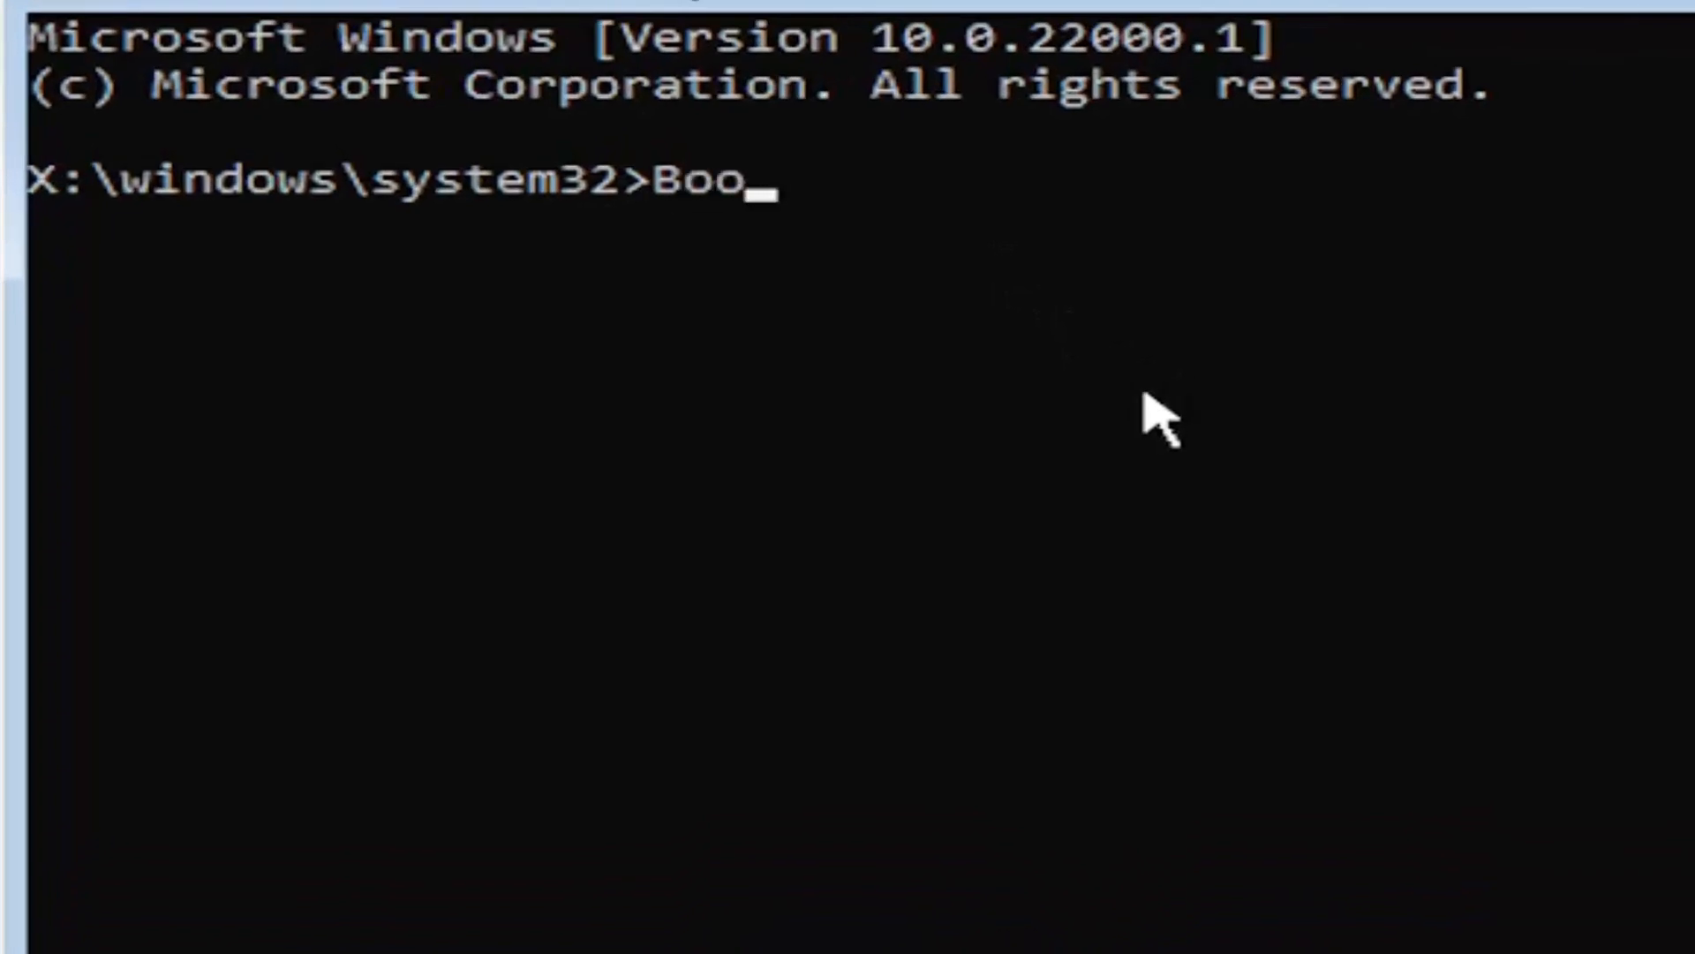
text(trec)
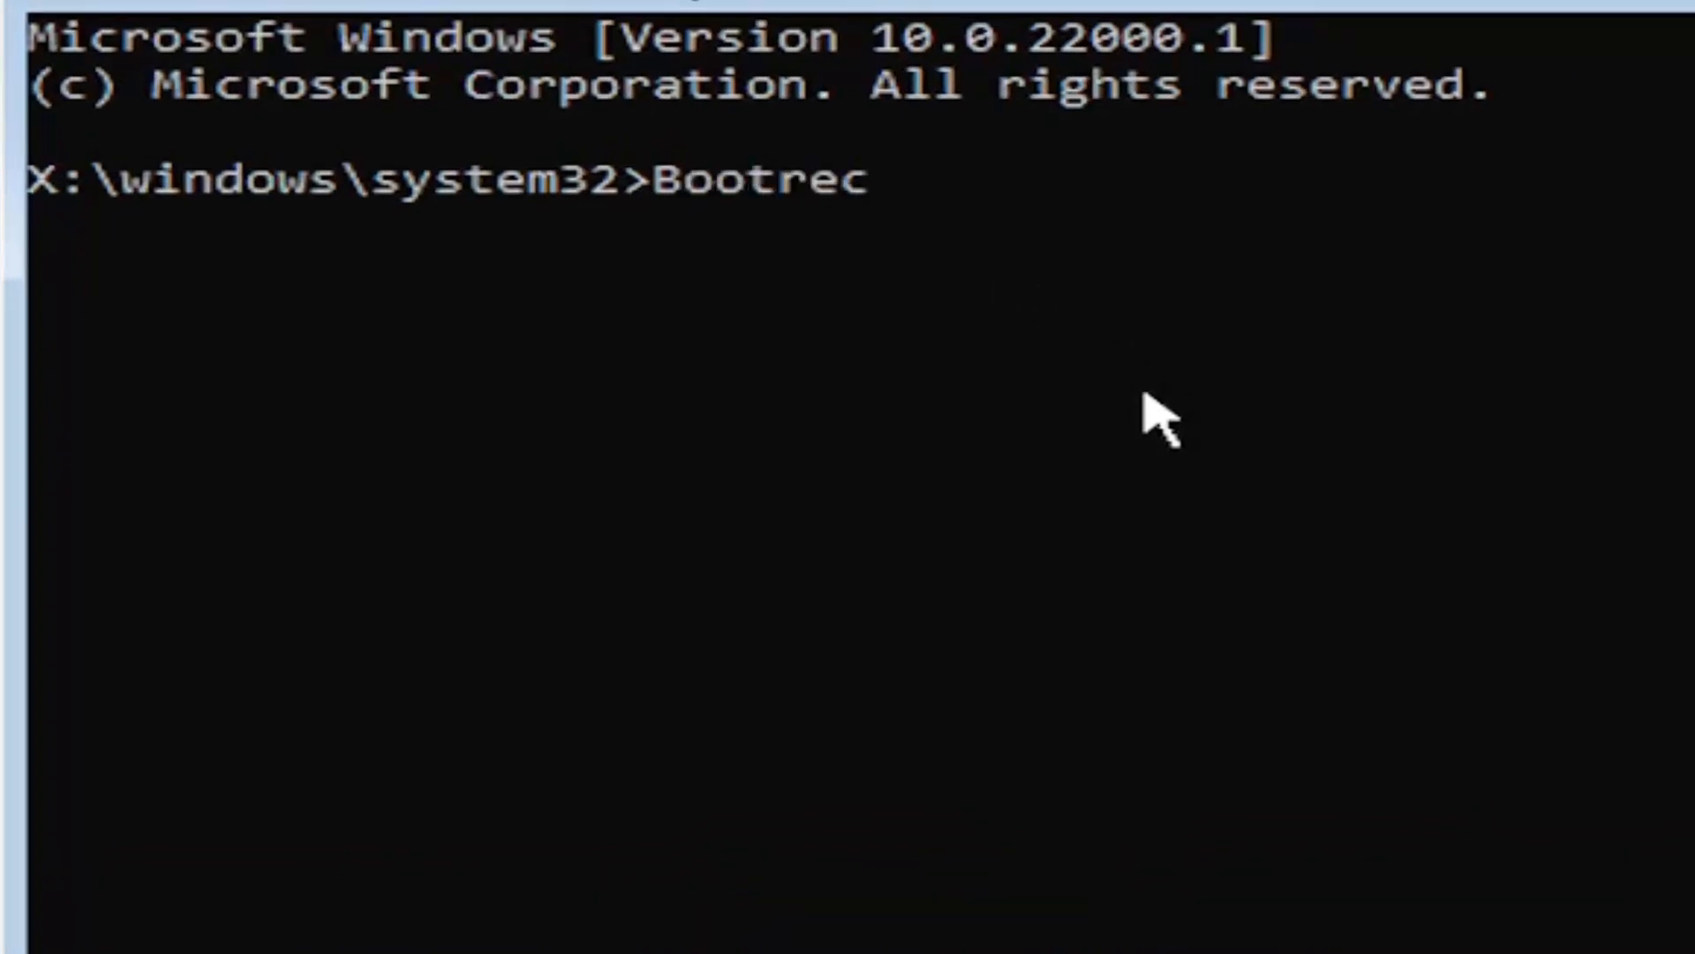
text(/fix)
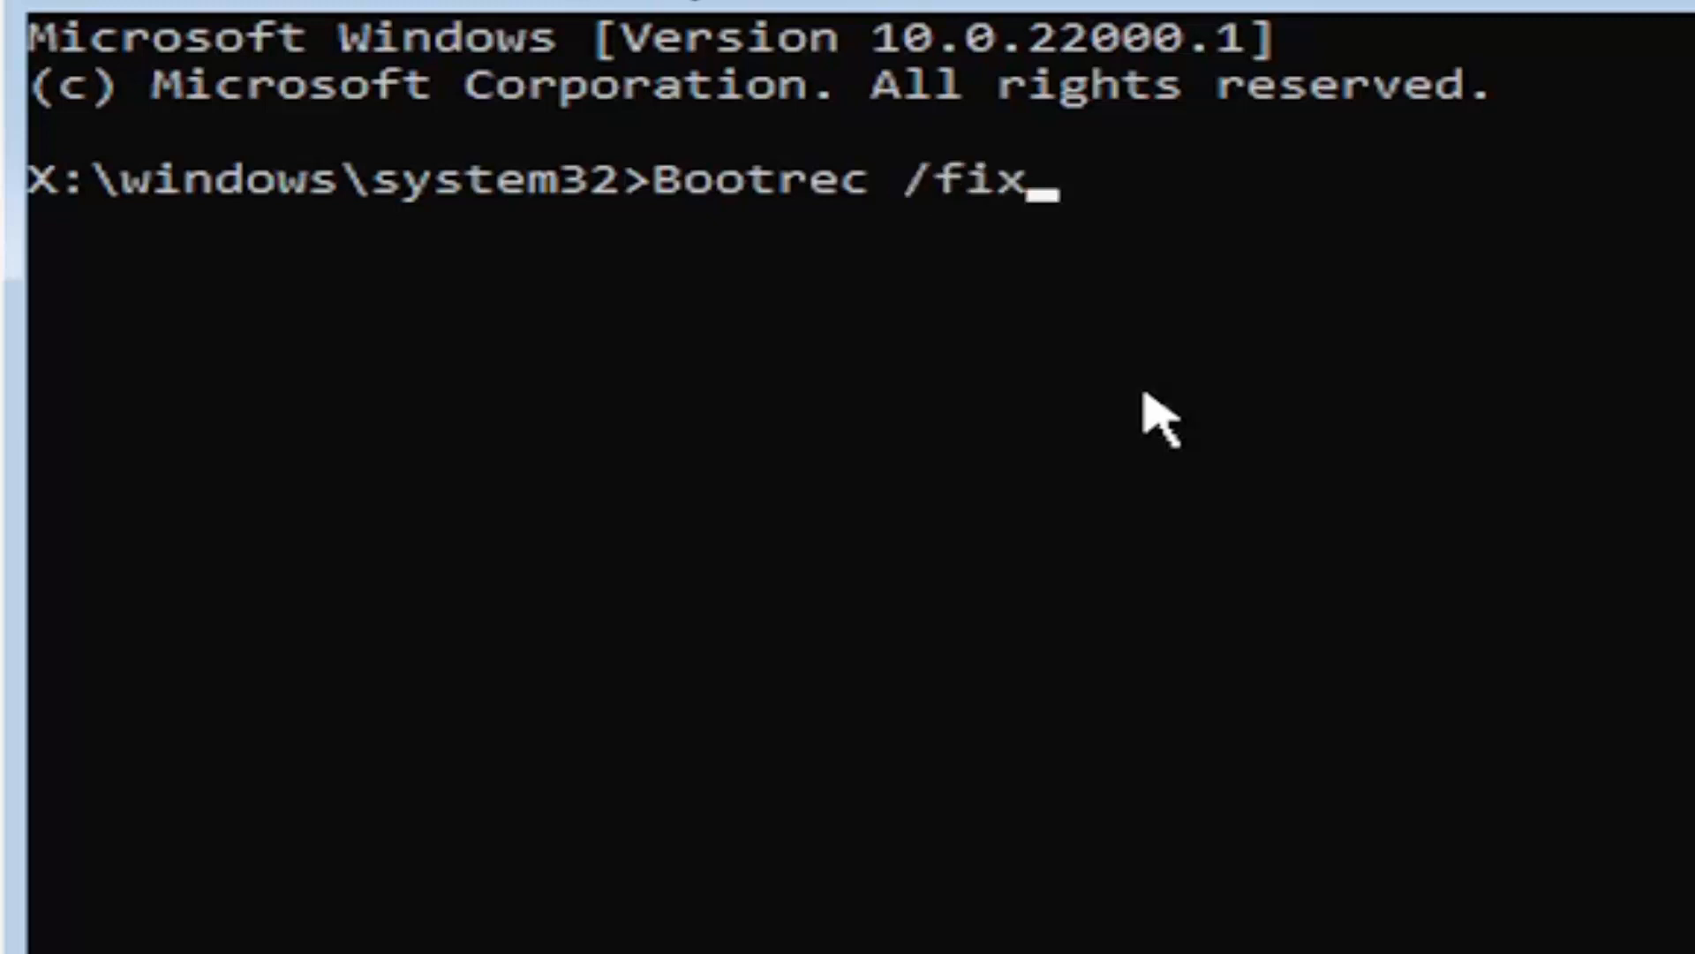
text(mbr)
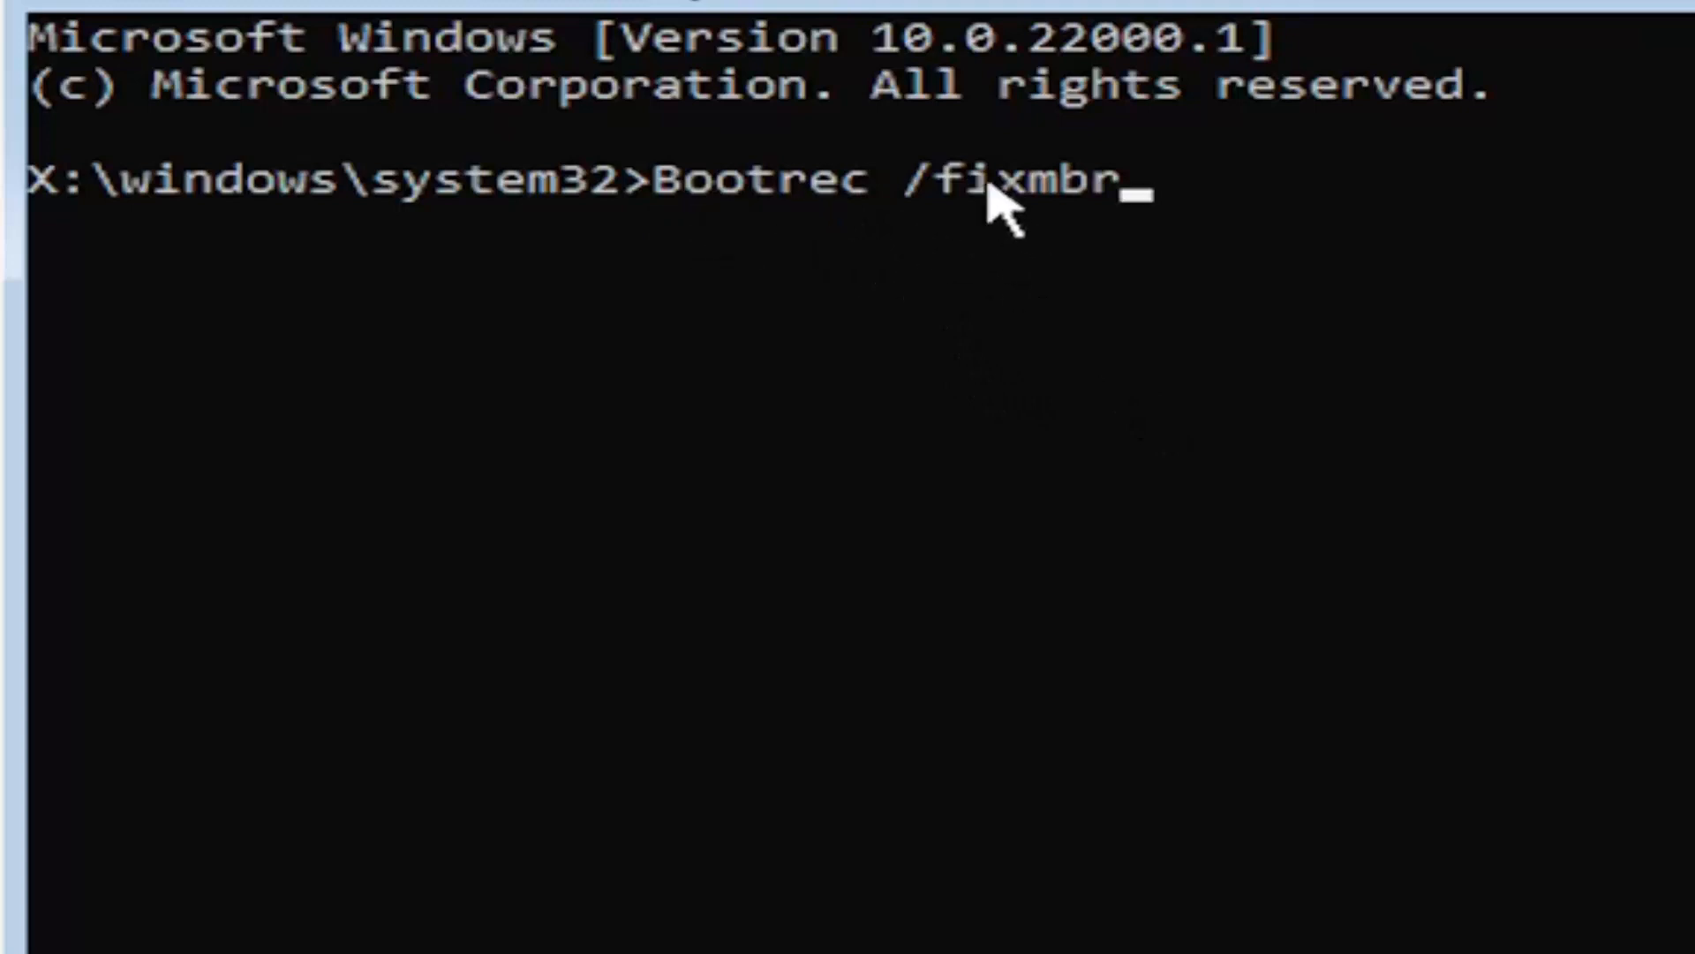
mouse_move(1248, 346)
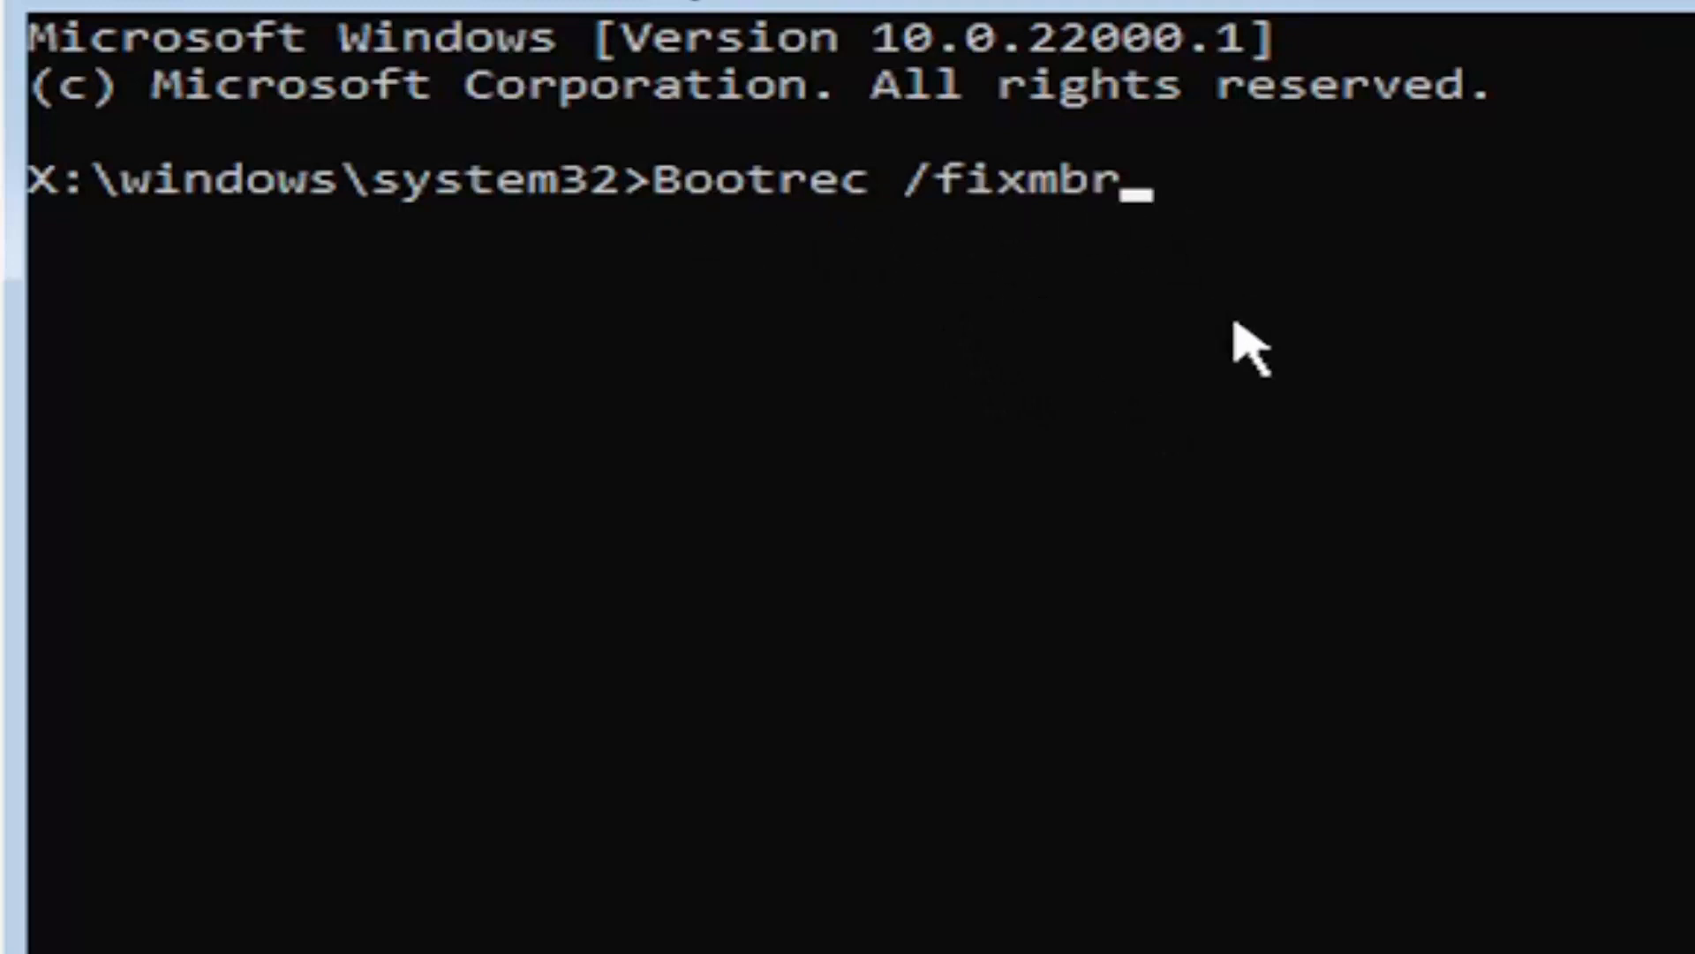
key(enter)
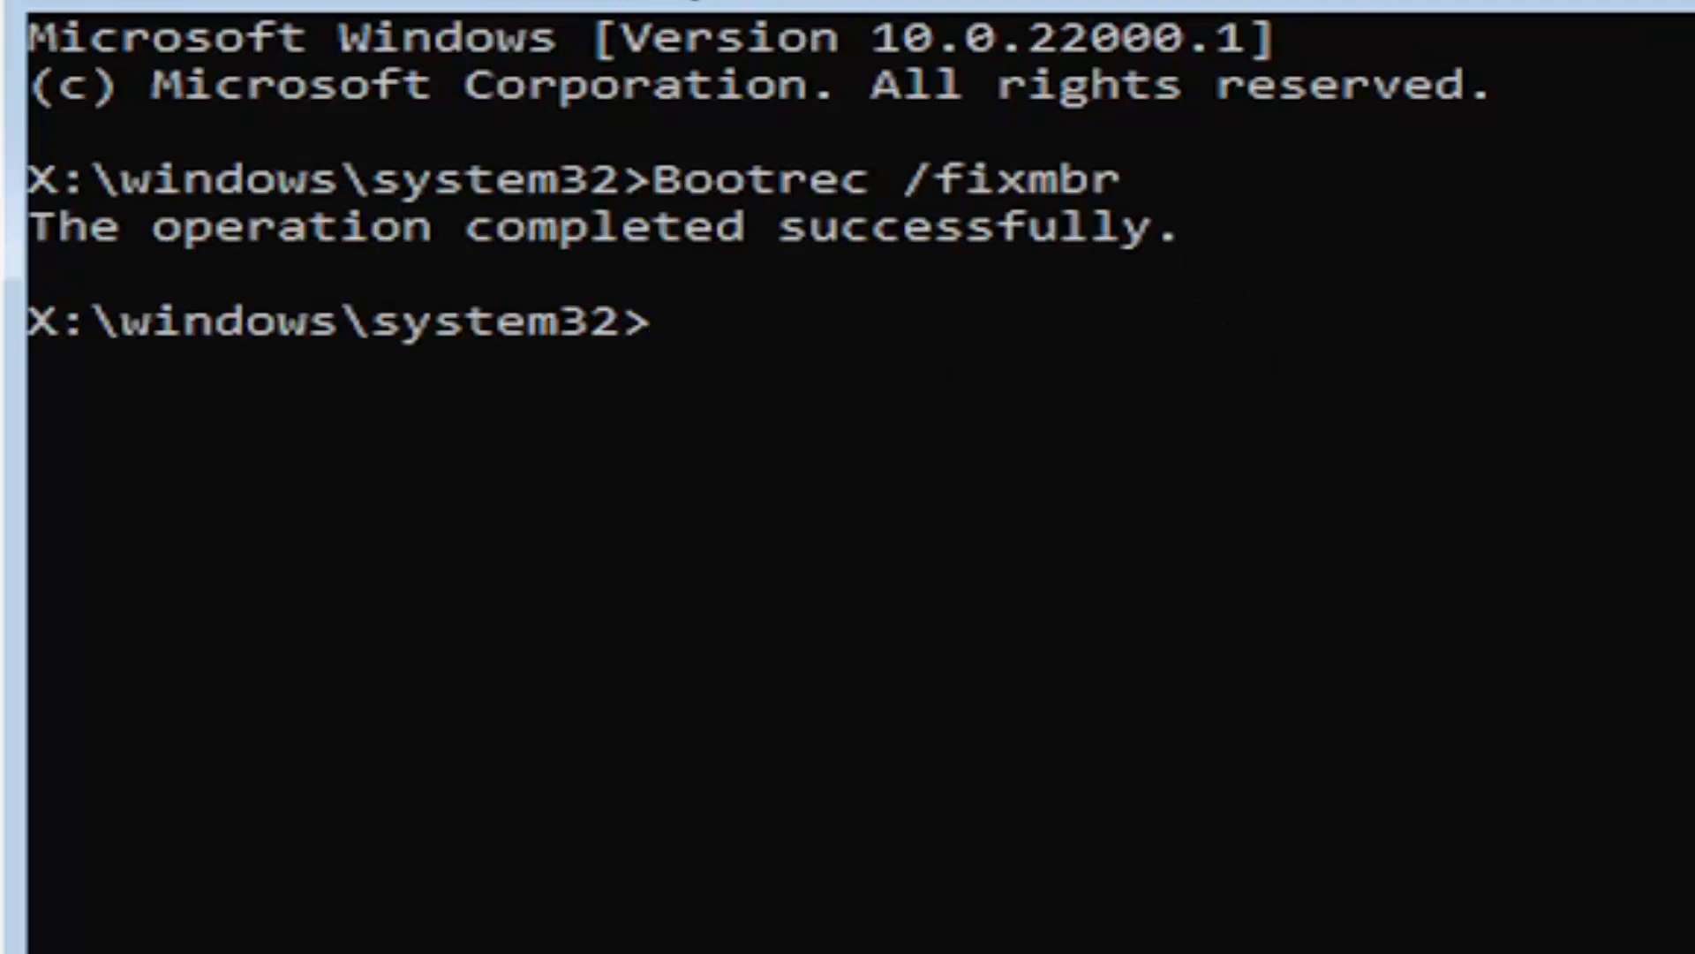
mouse_move(773, 525)
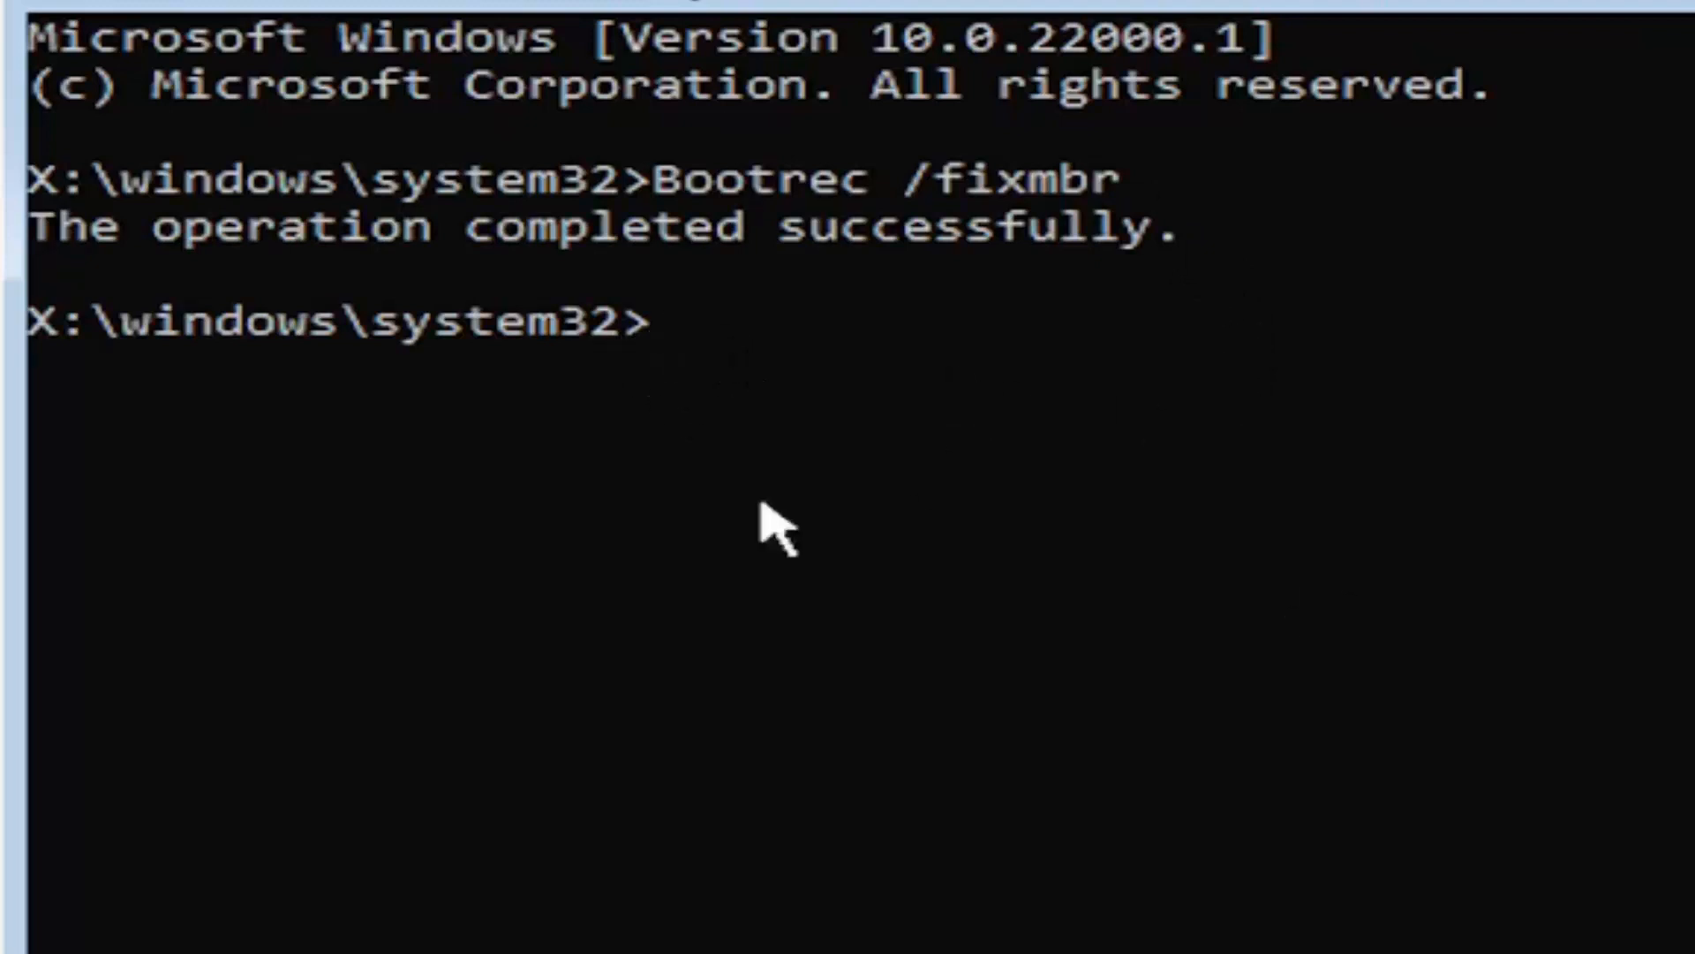
mouse_move(740, 918)
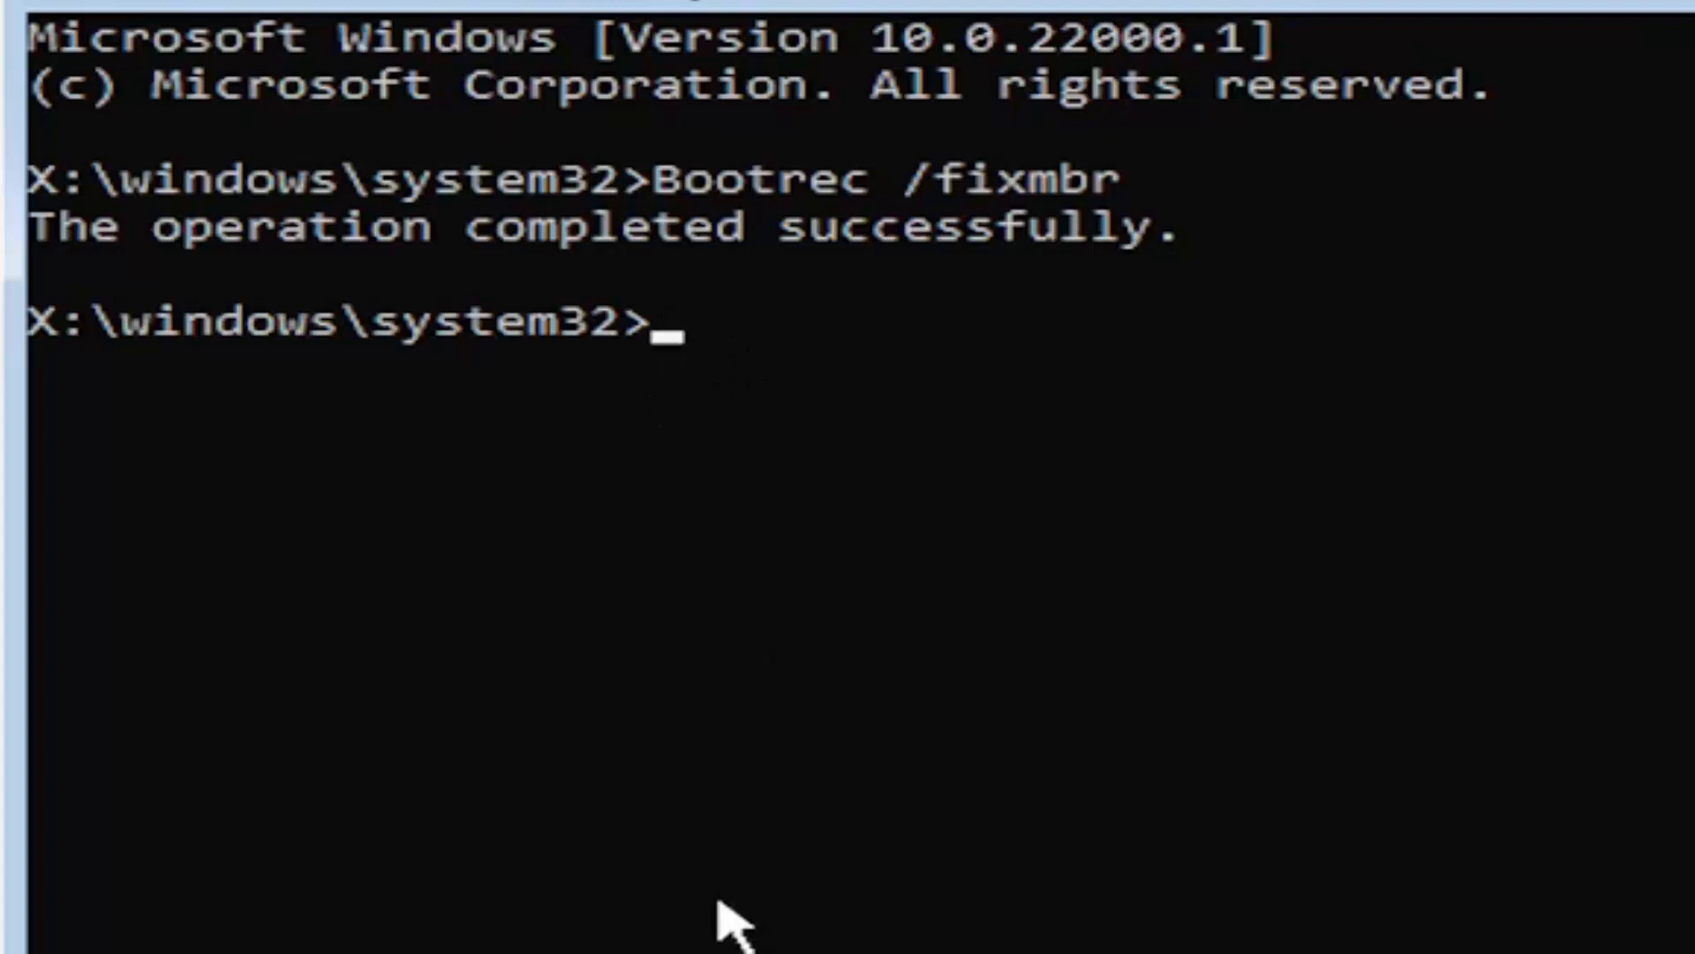
Enter bcdedit /export c:\bcdbackup to back up the boot configuration data
text(bcded)
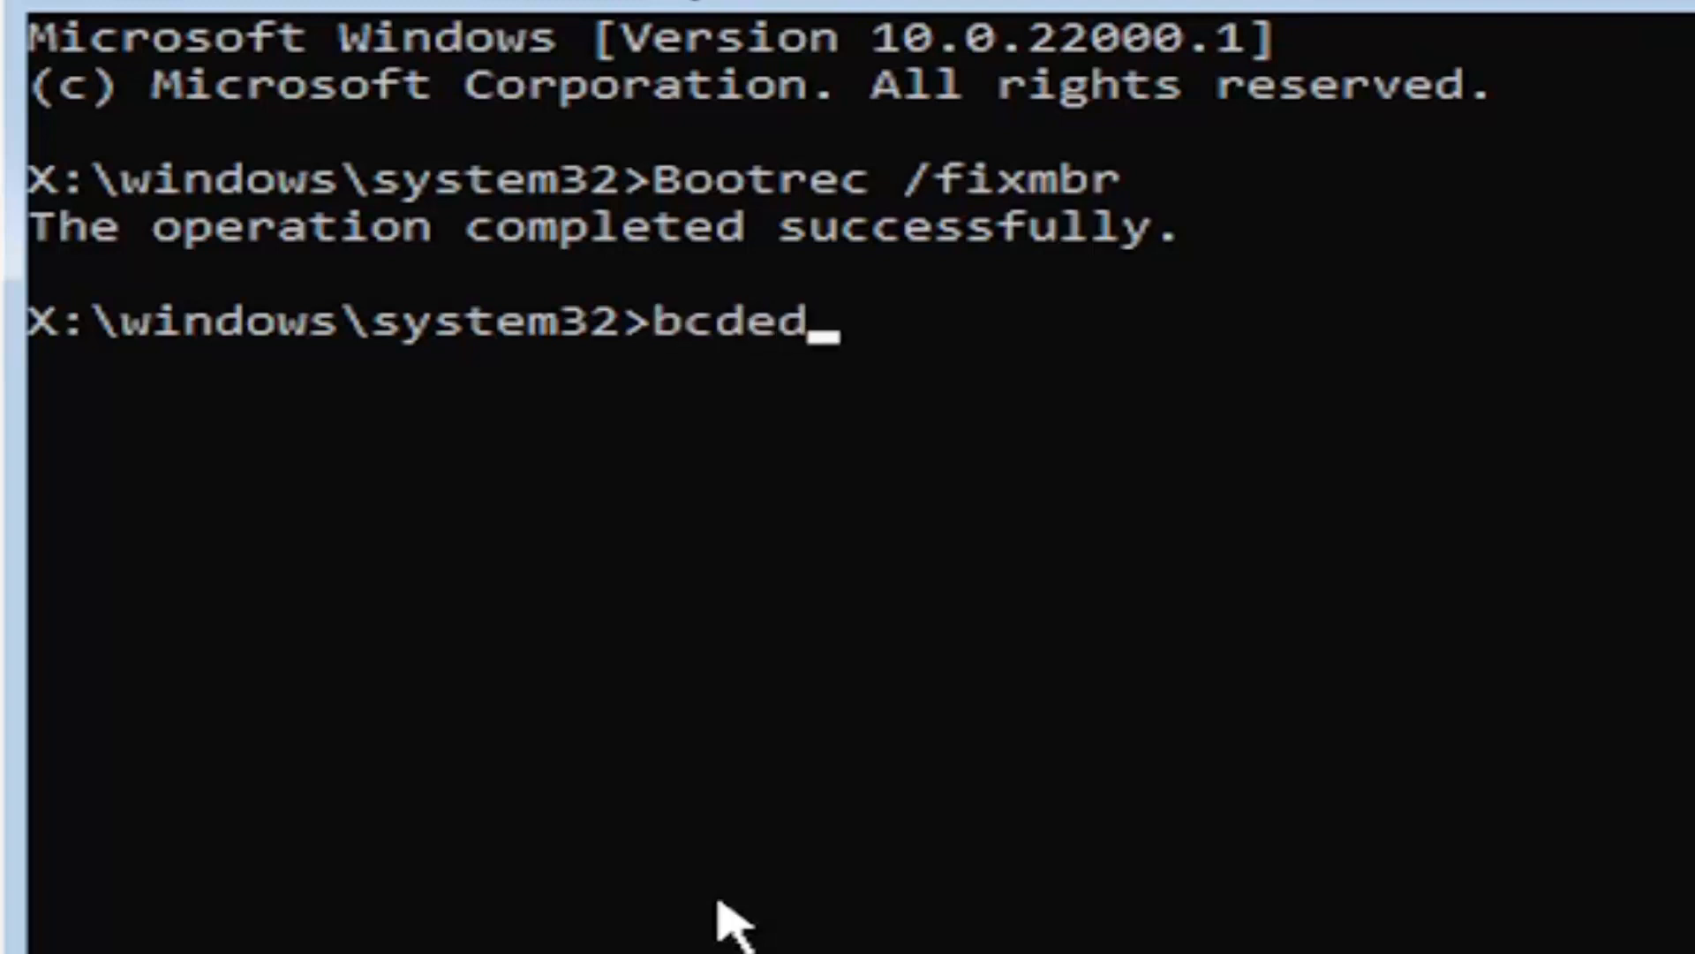
text(it)
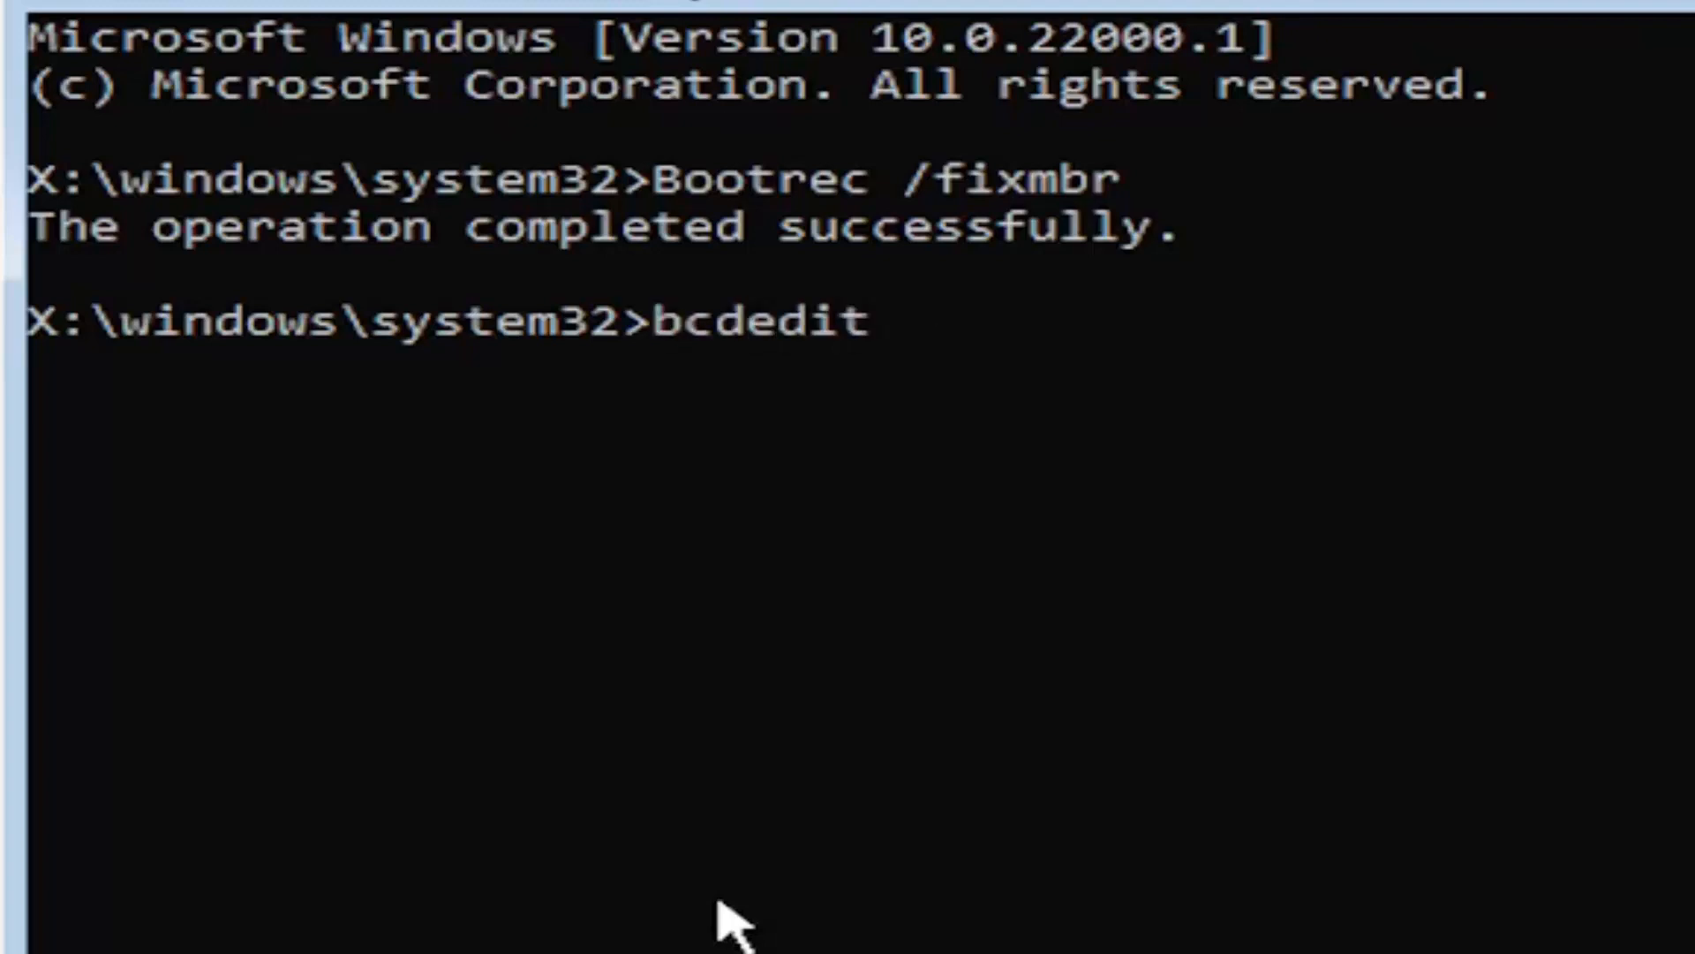
text(/export)
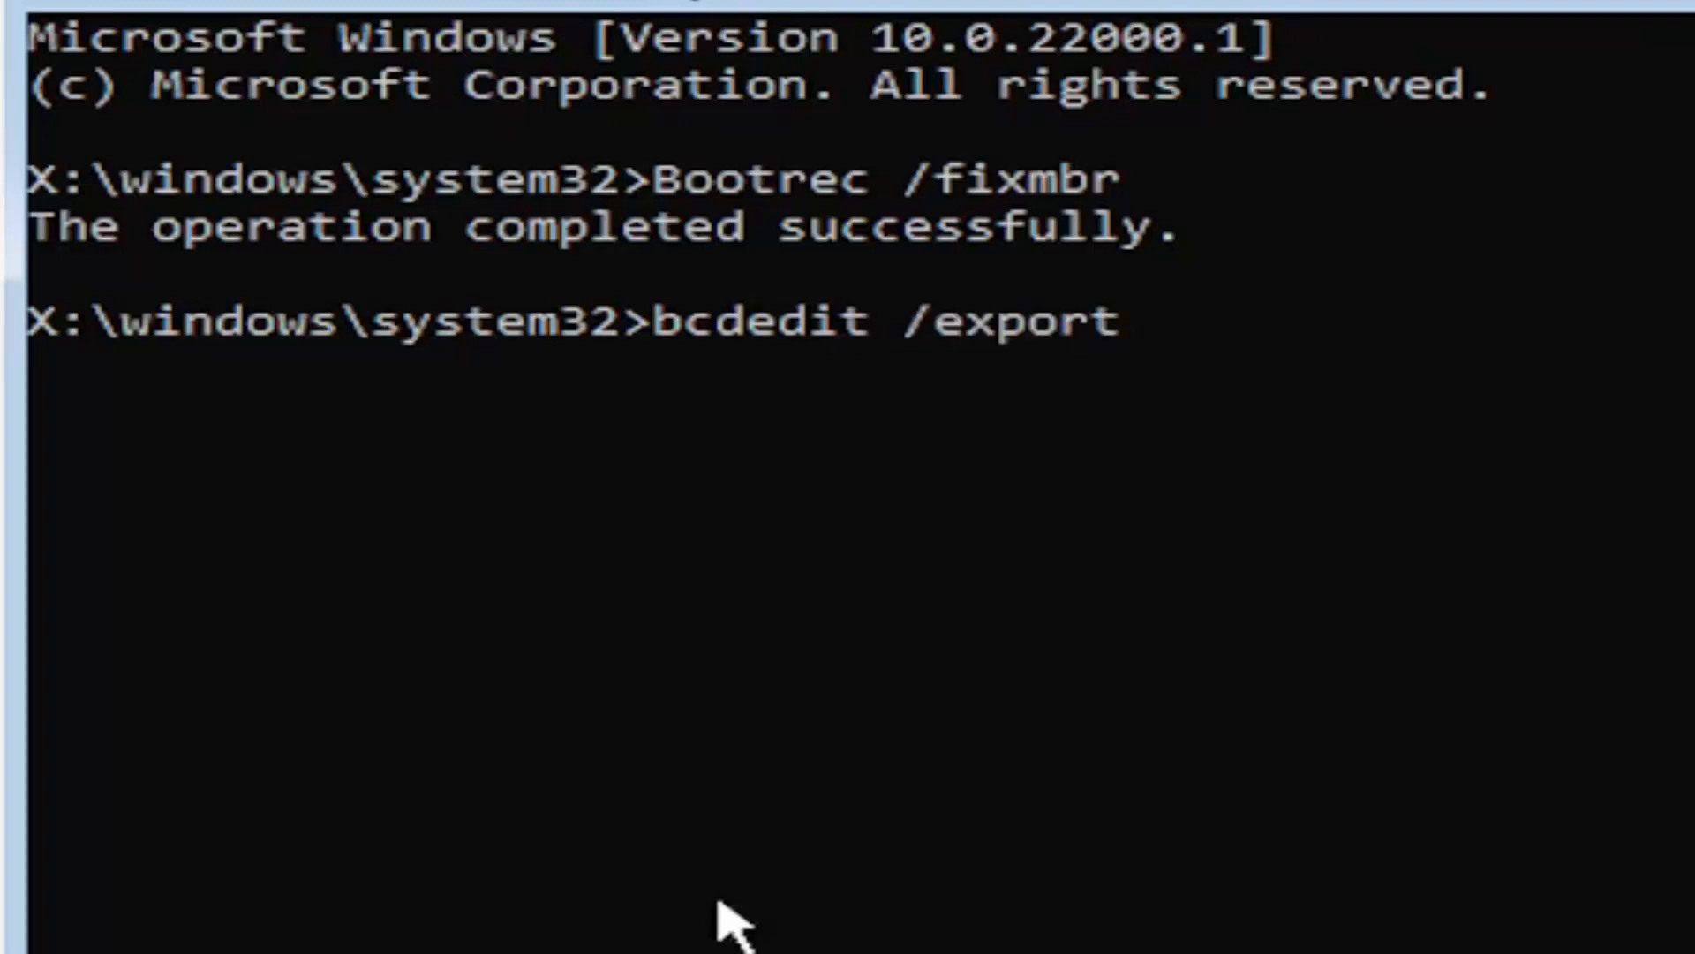
text(c)
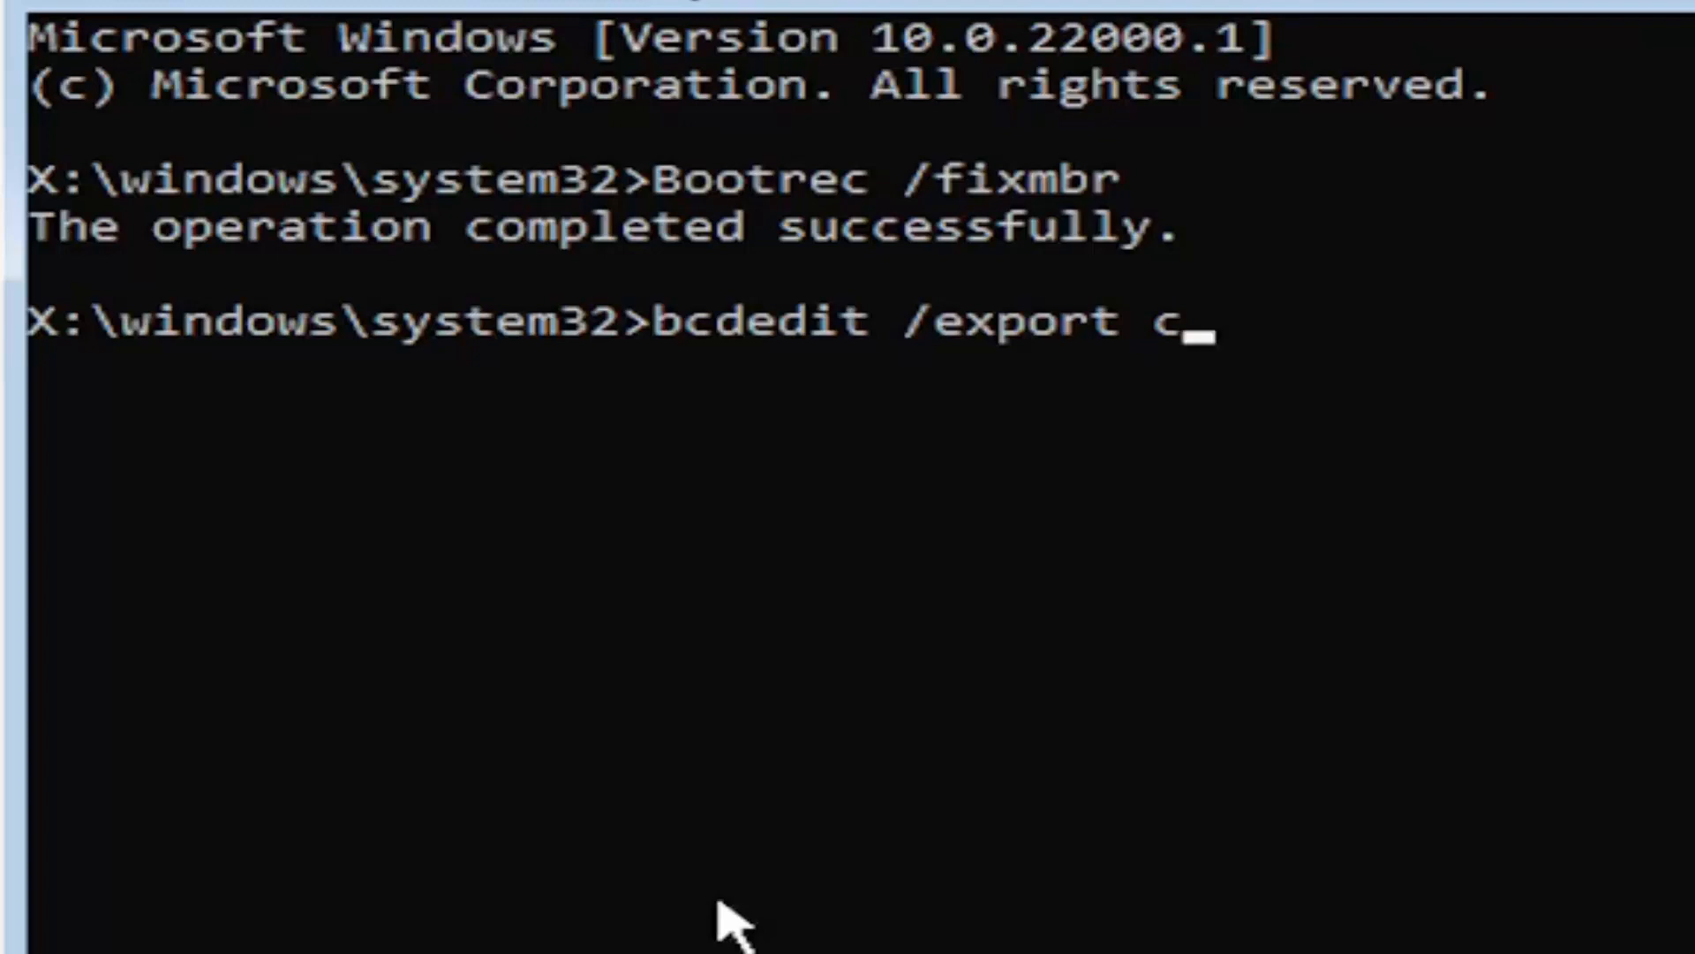
text(:)
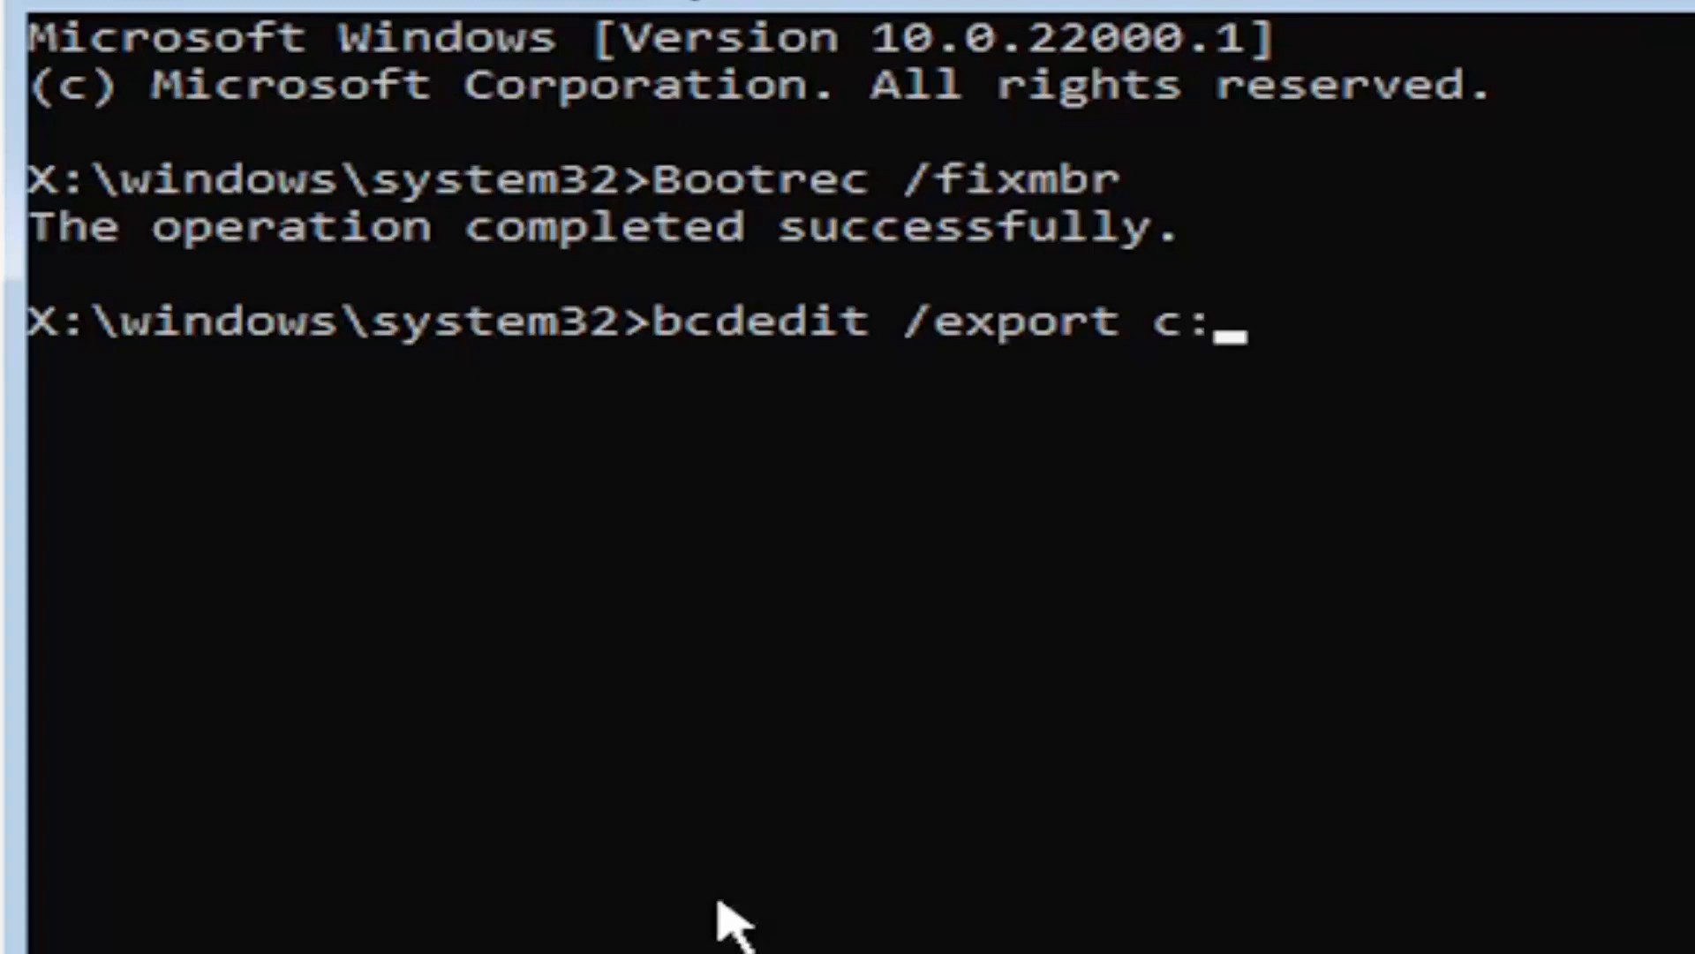
text(\)
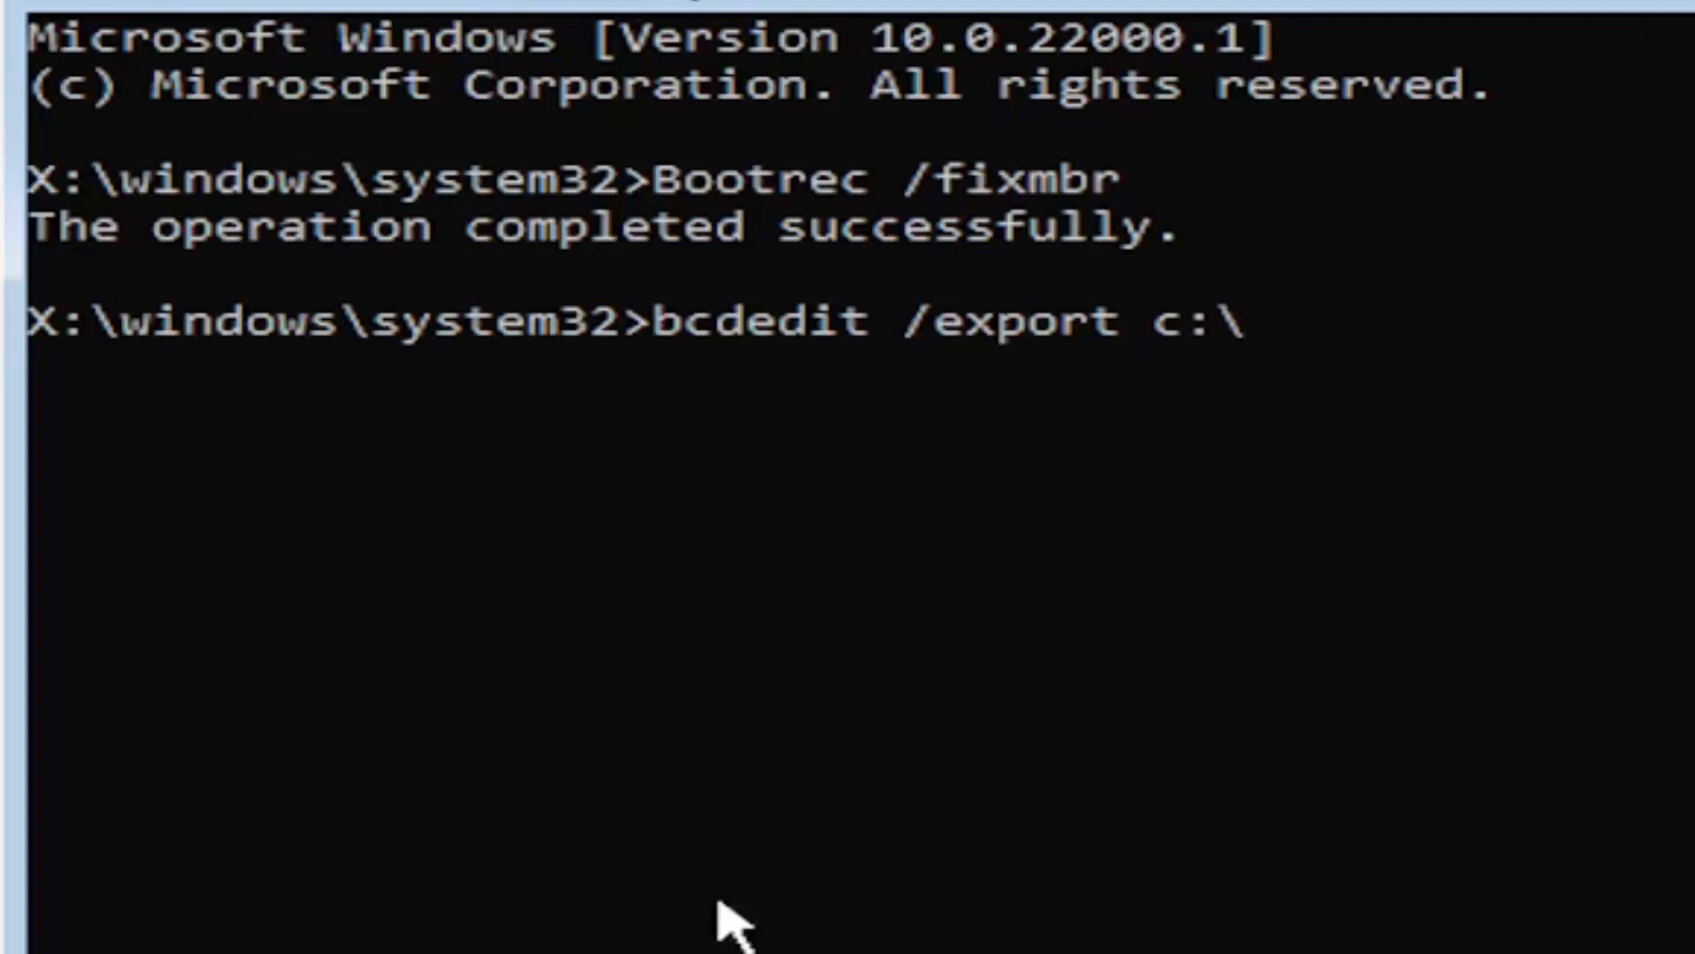
text(bcdba)
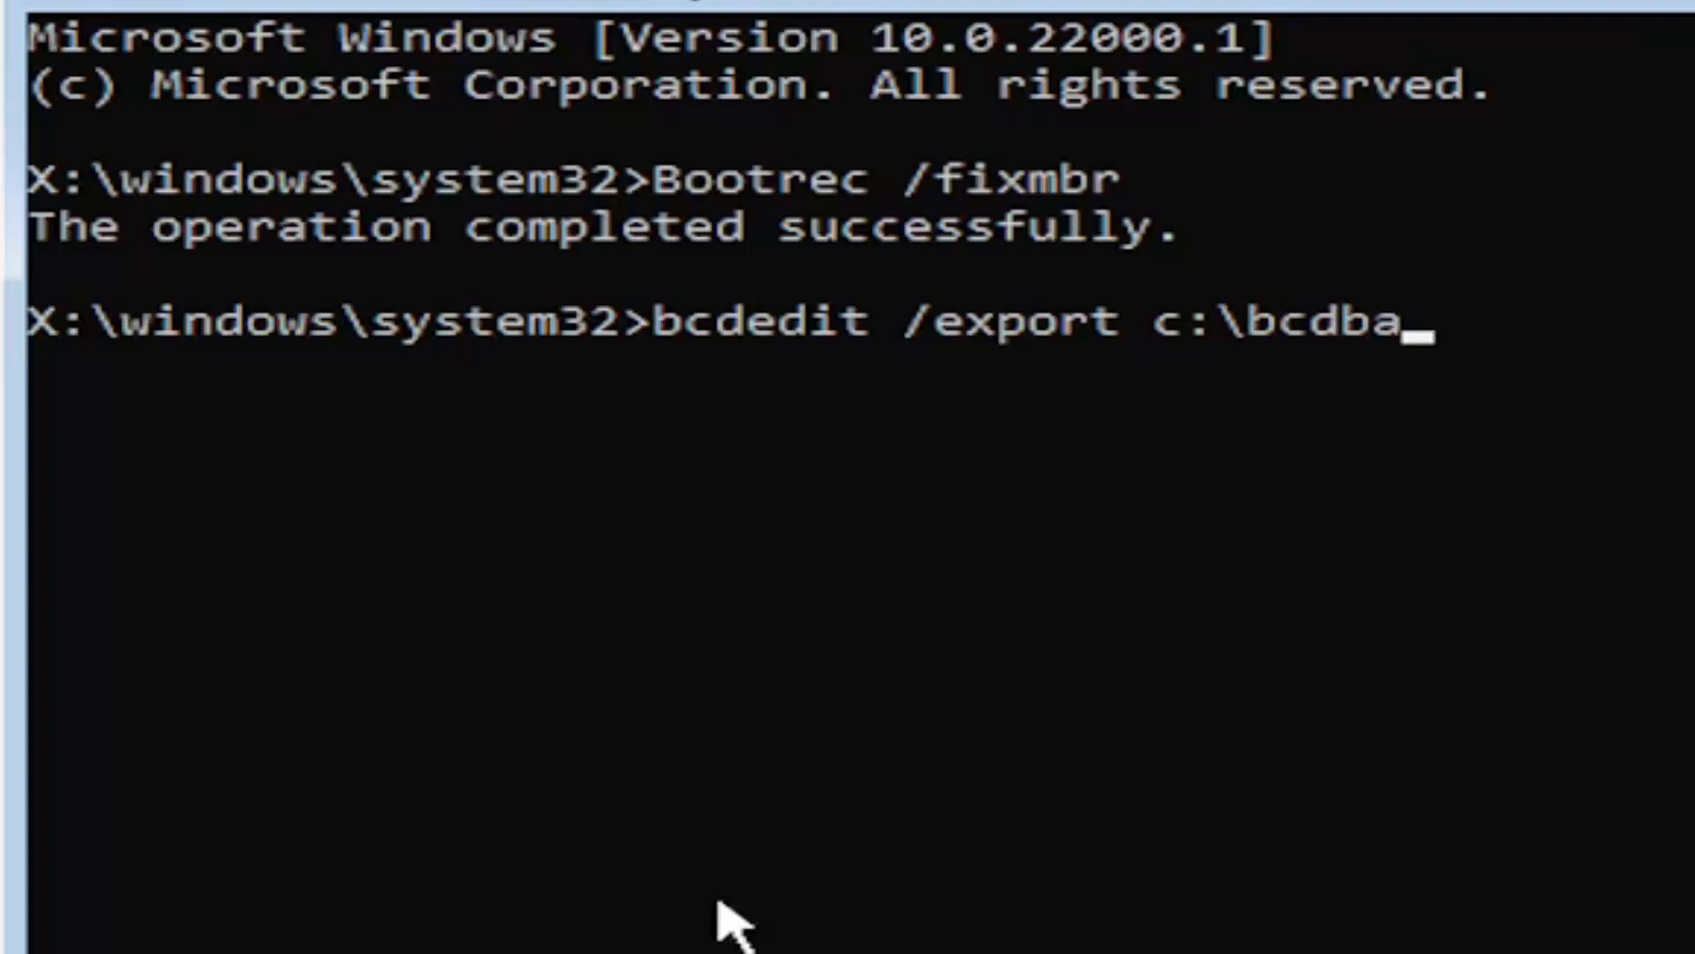
text(ckup)
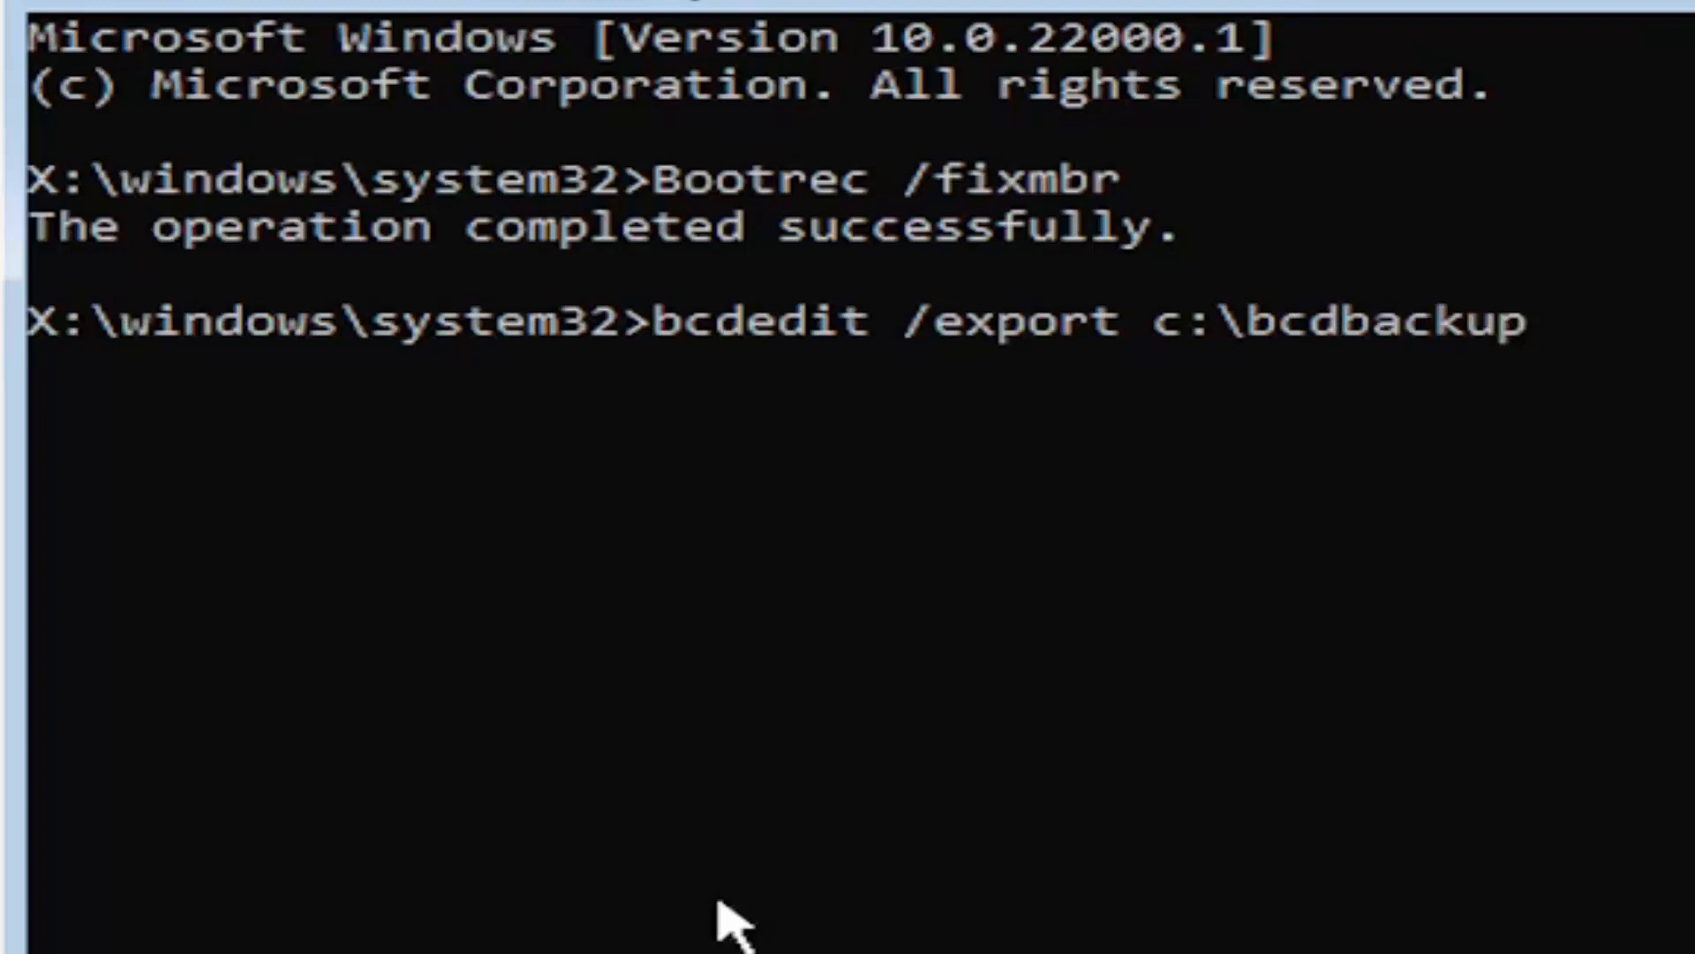
mouse_move(611, 302)
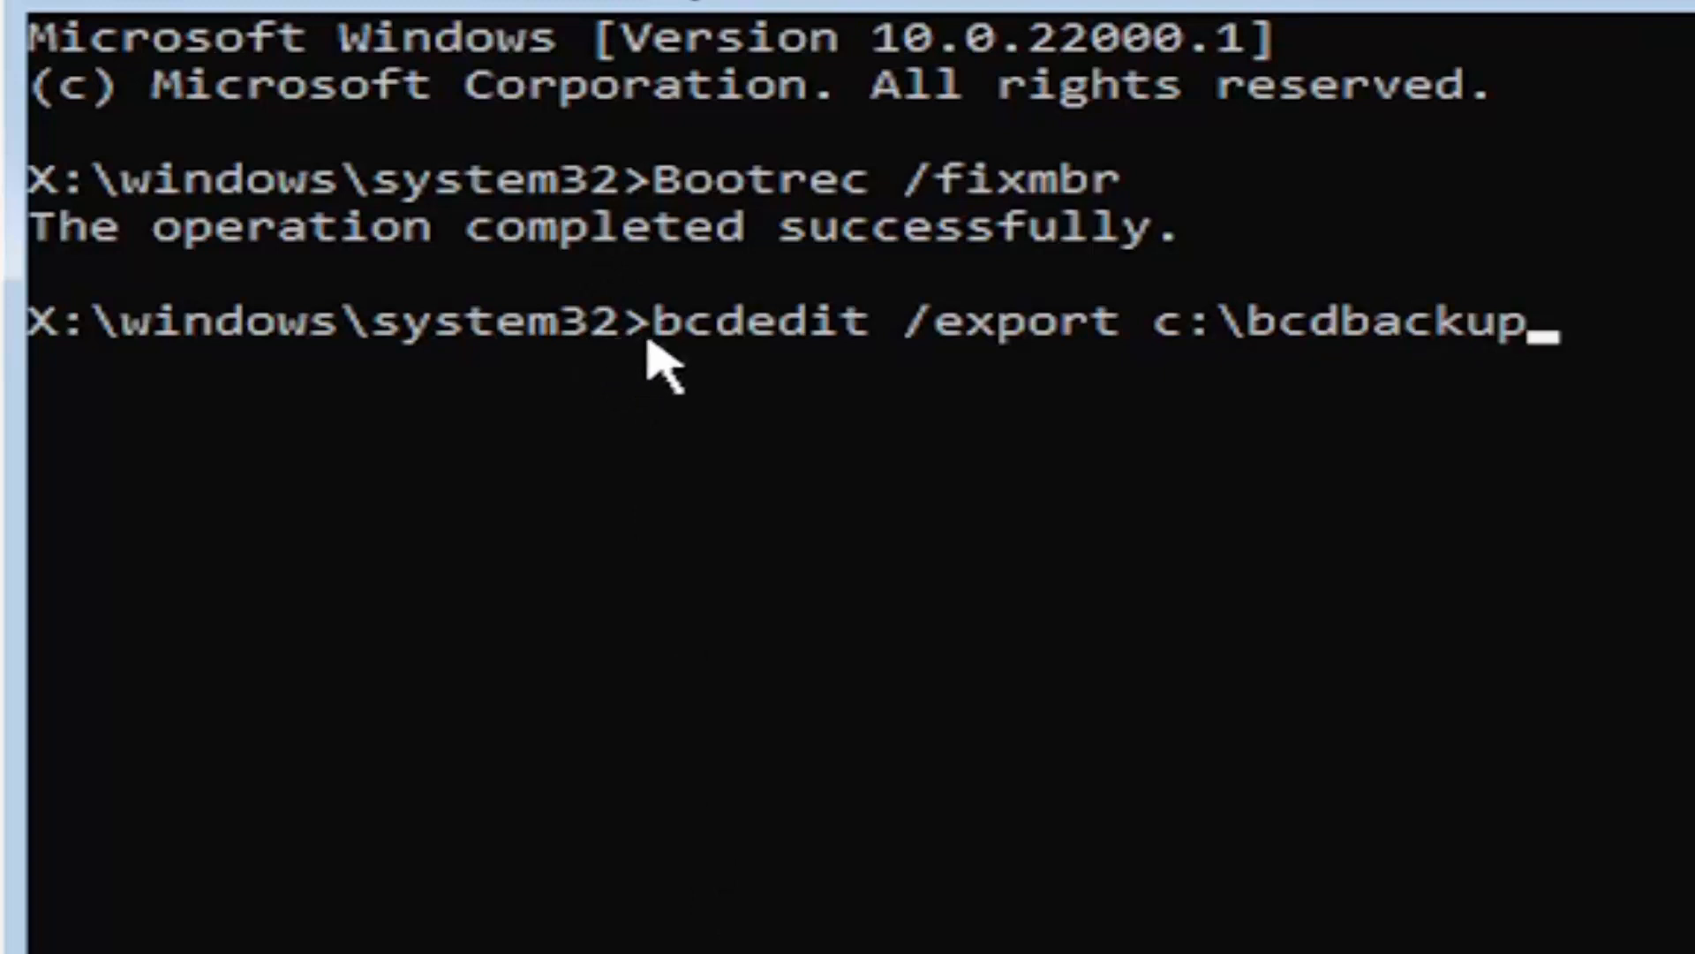
mouse_move(827, 378)
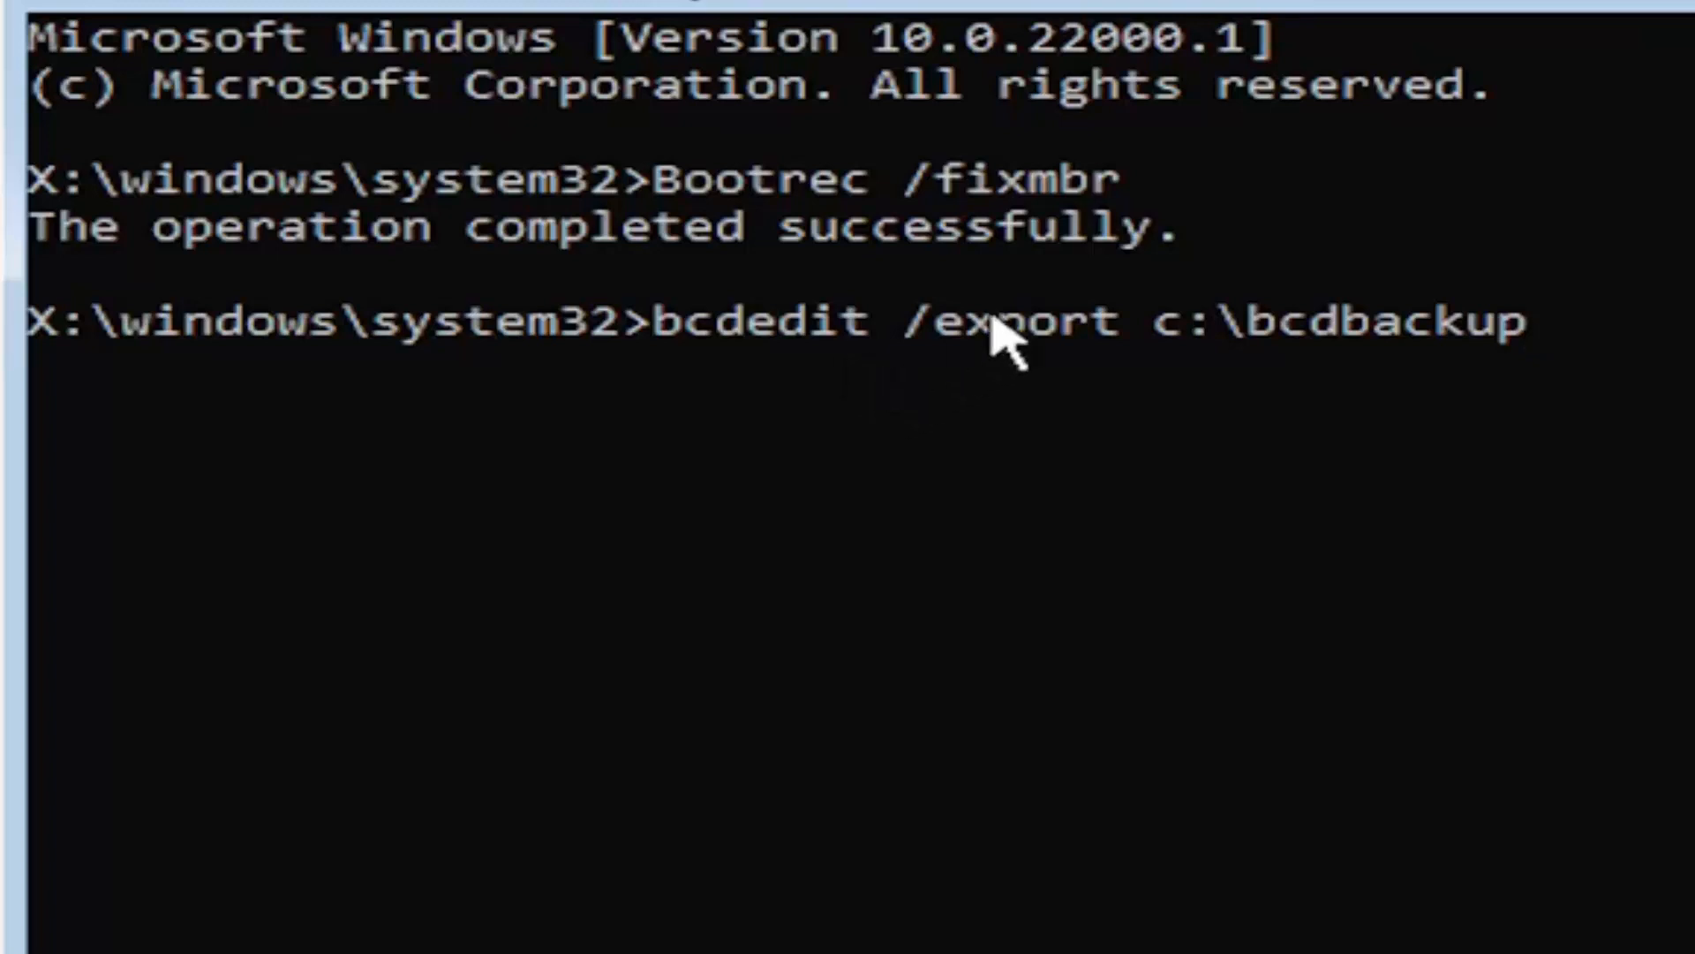
mouse_move(1004, 362)
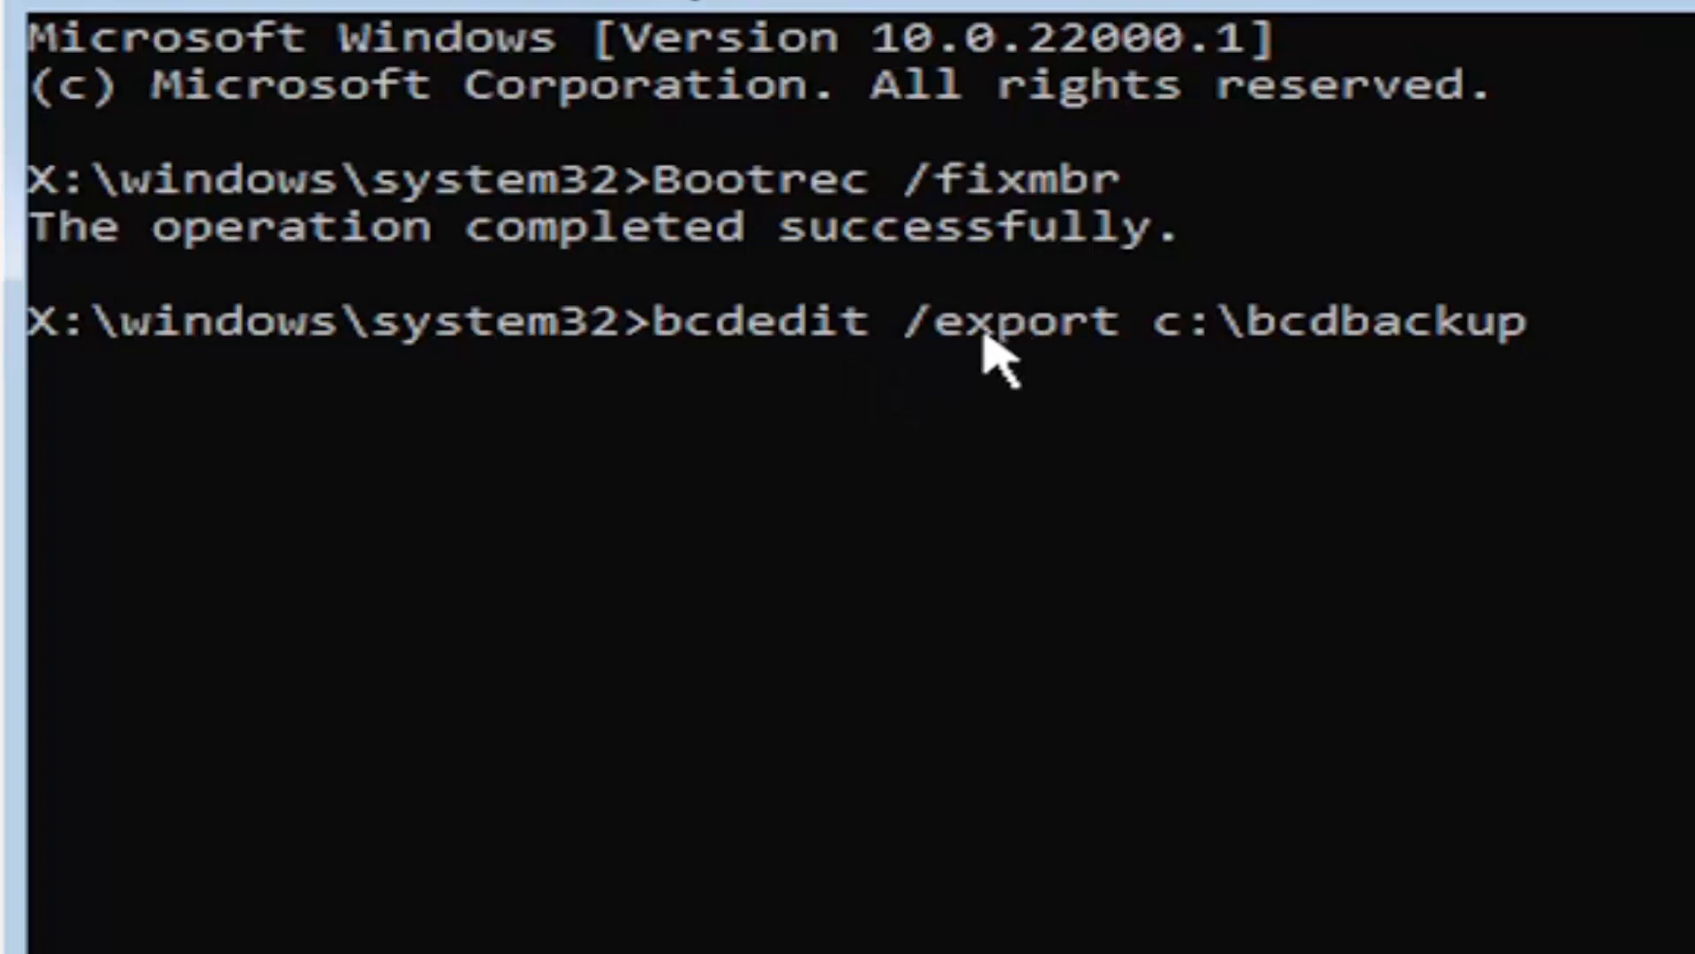
mouse_move(1109, 394)
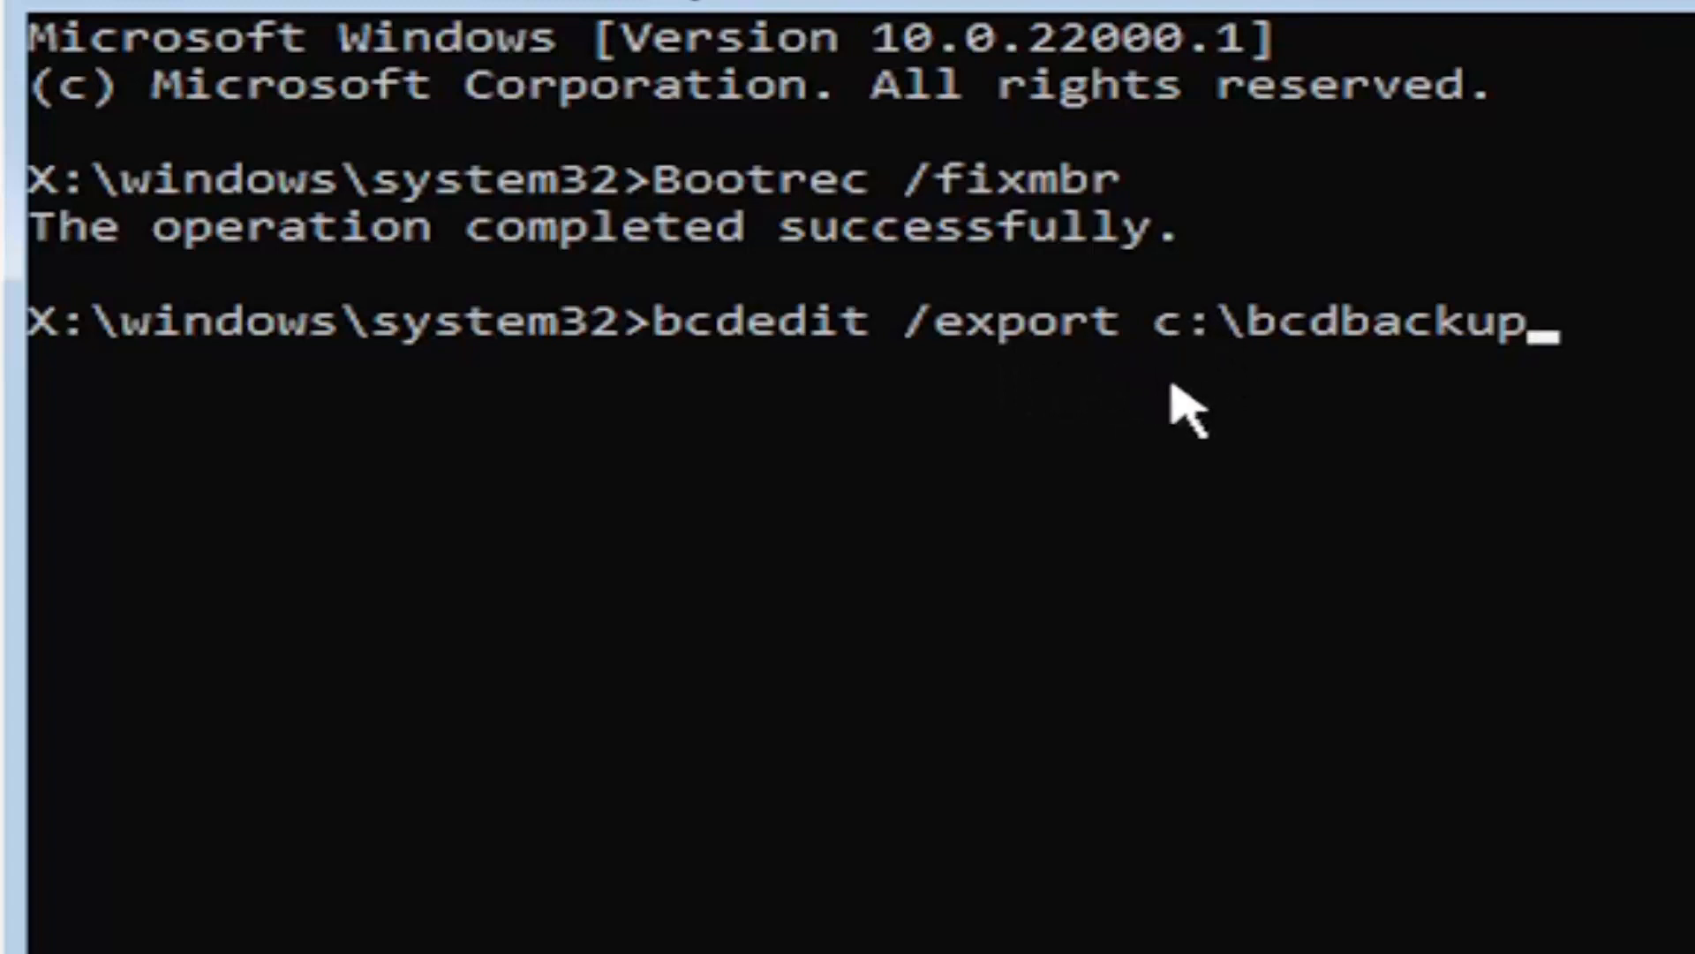
mouse_move(1166, 403)
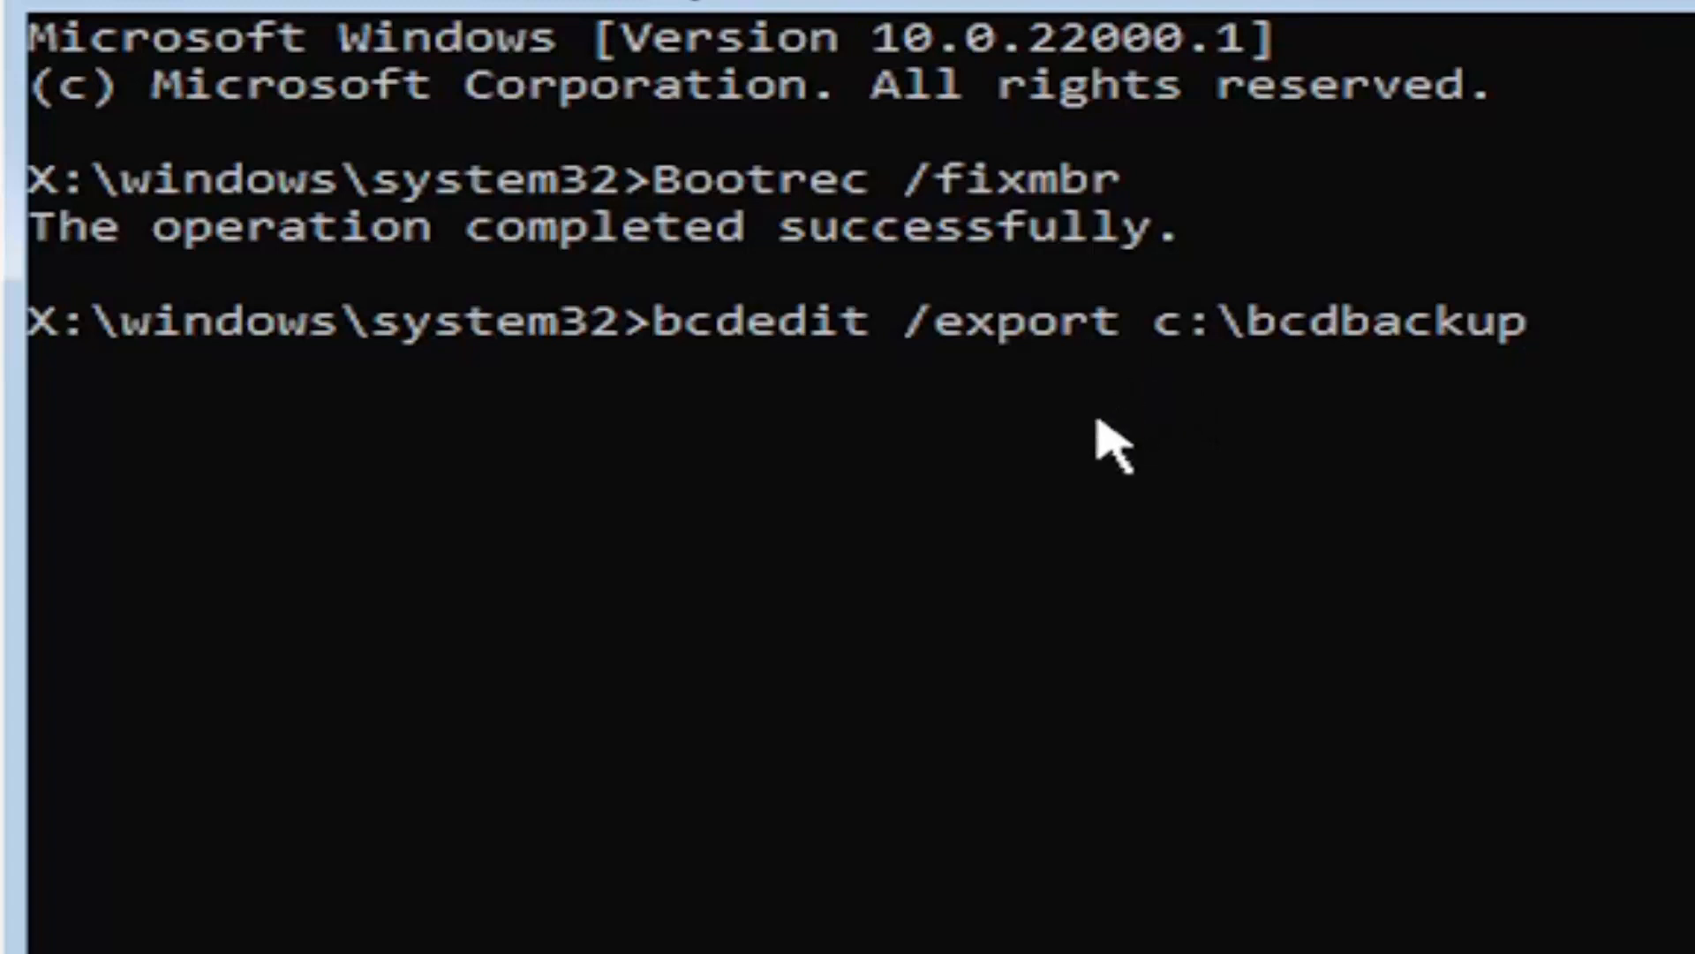
mouse_move(1167, 443)
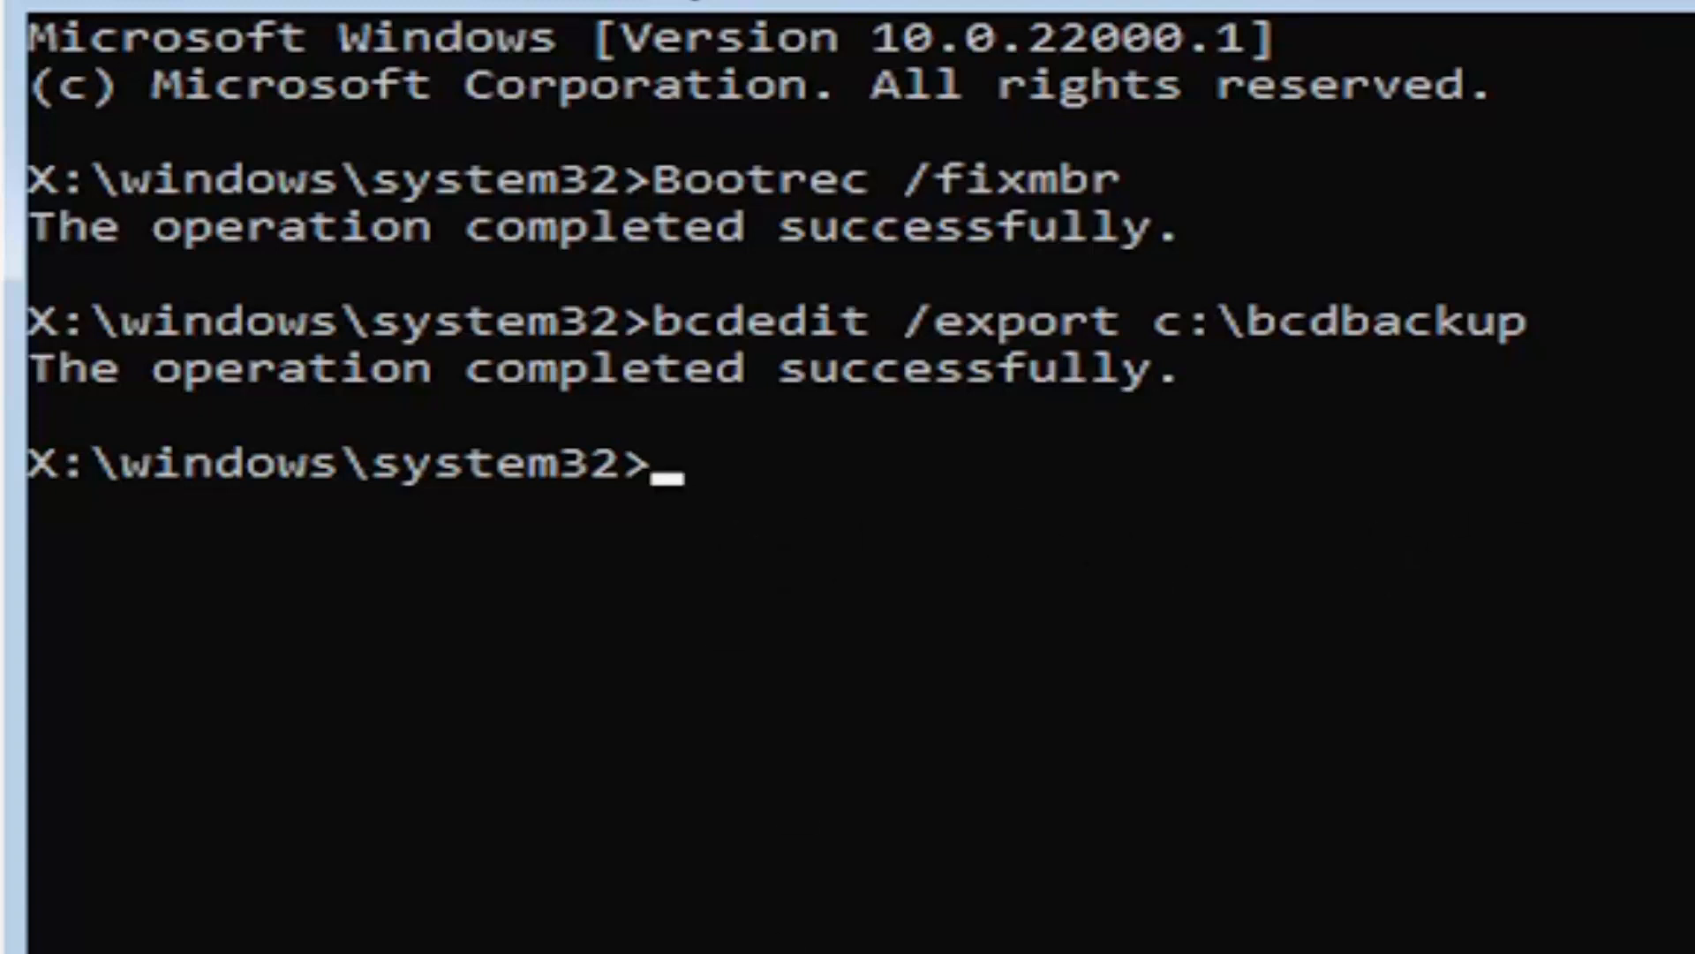
Enter attrib c:\boot\bcd -h -r -s to clear the file's hidden, read-only and system attributes
text(att)
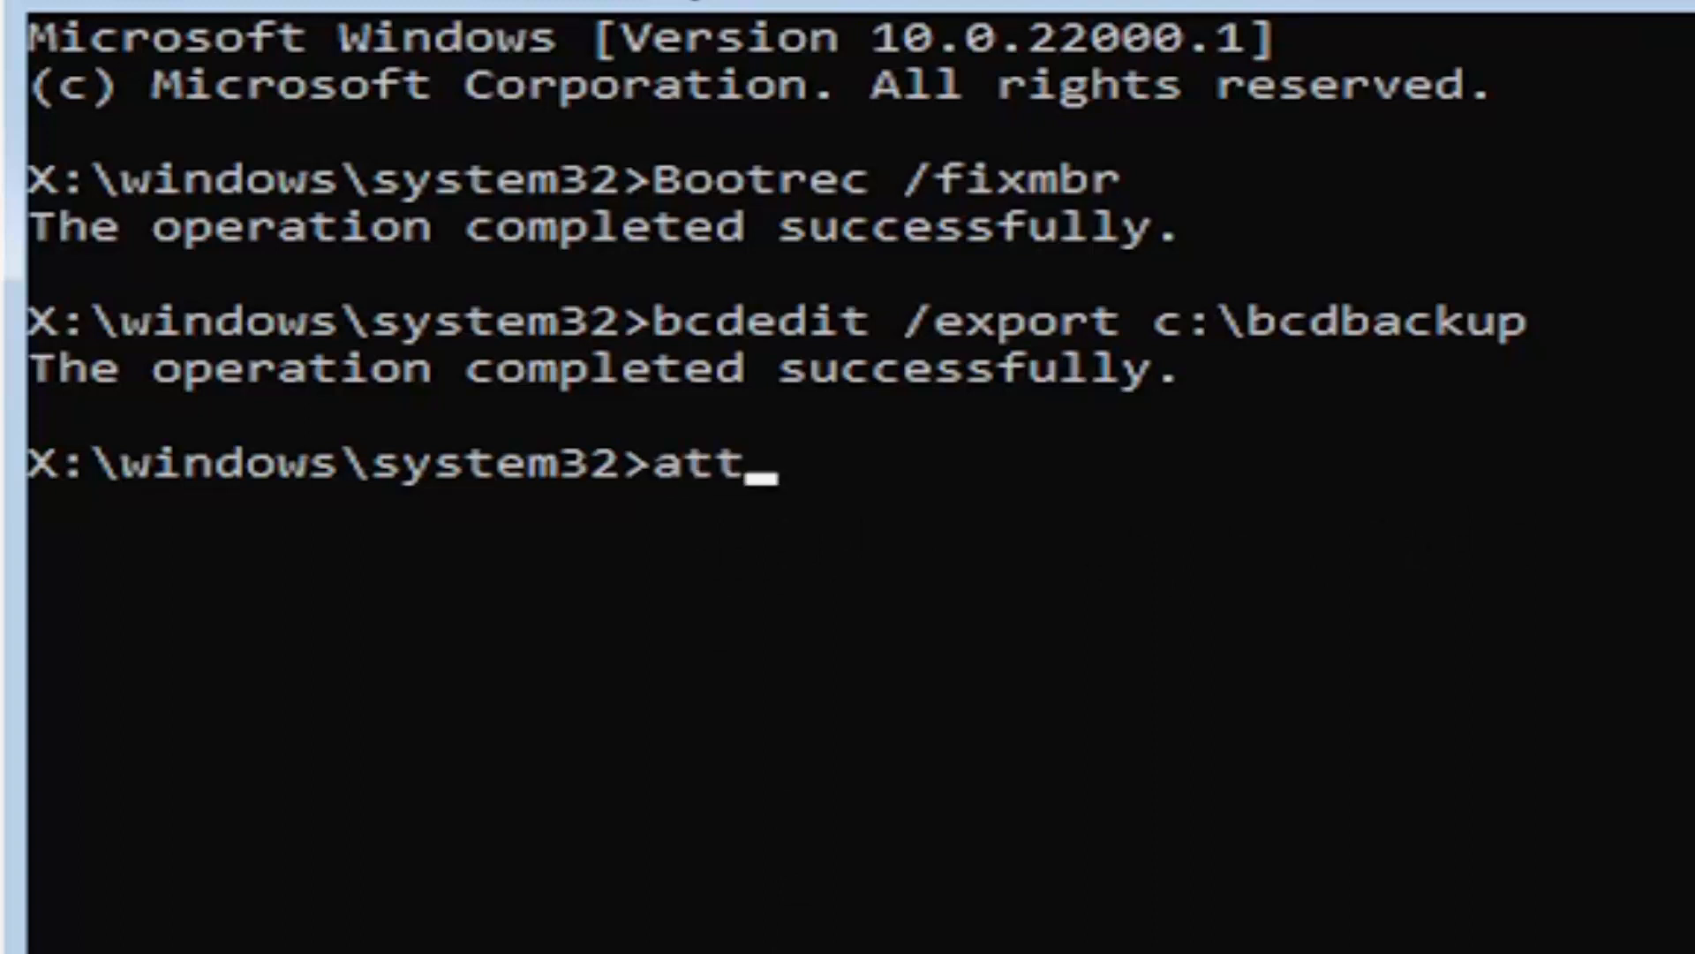
text(rib)
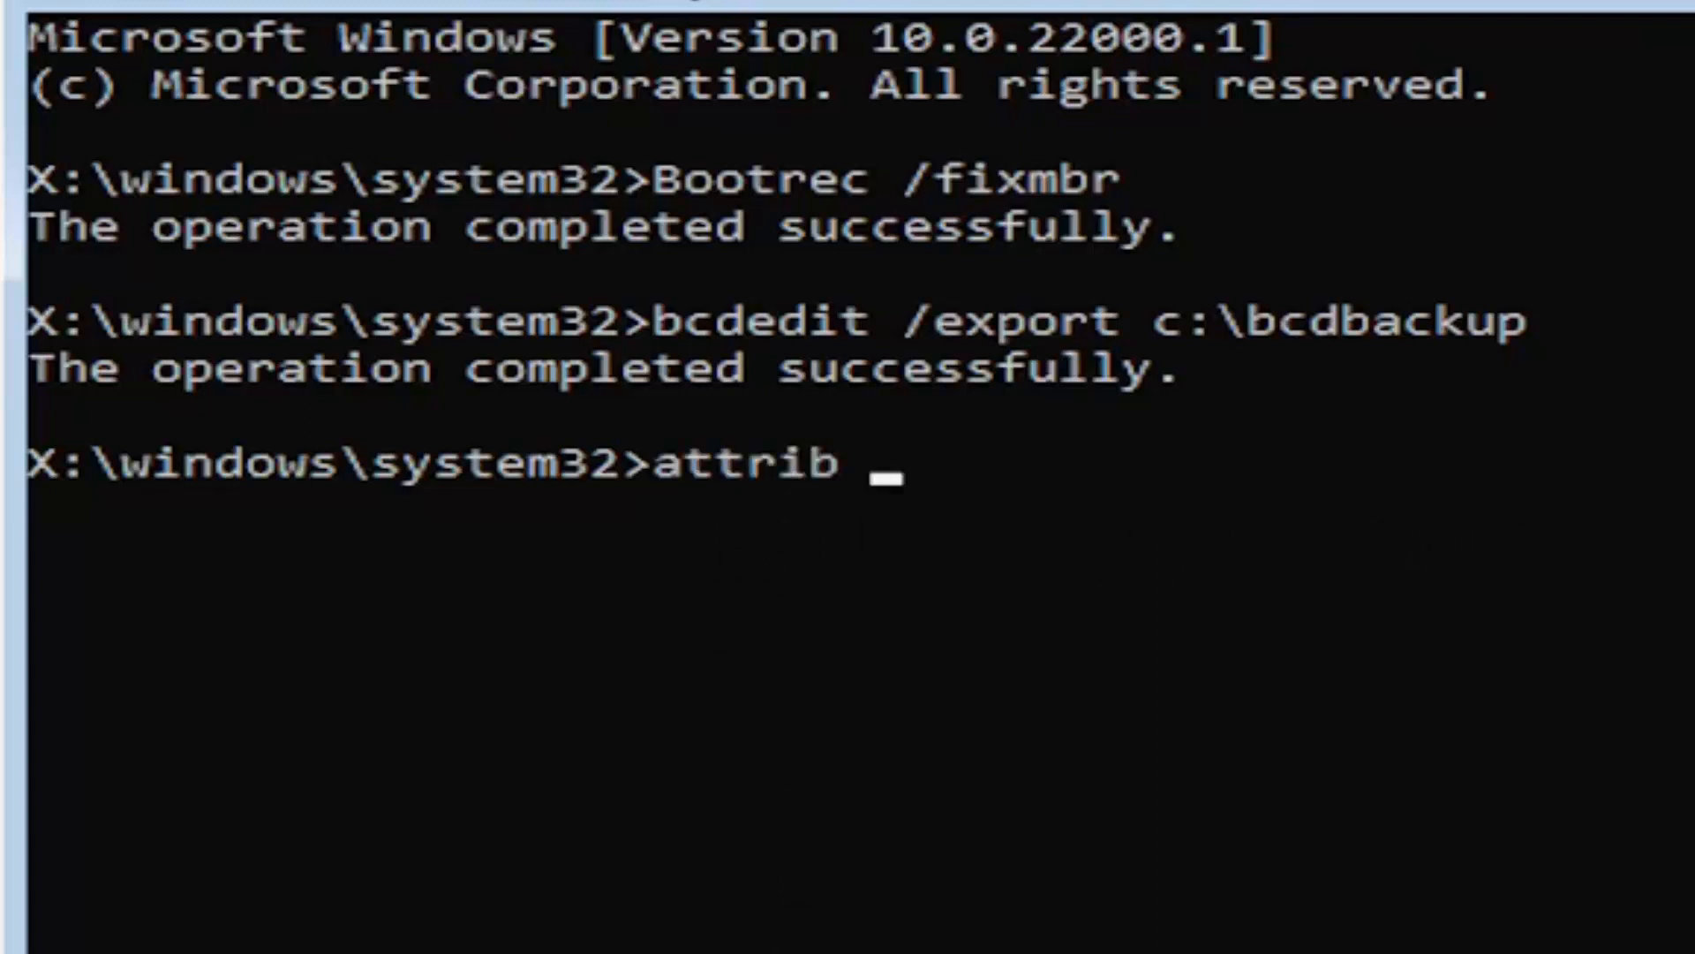
text(c)
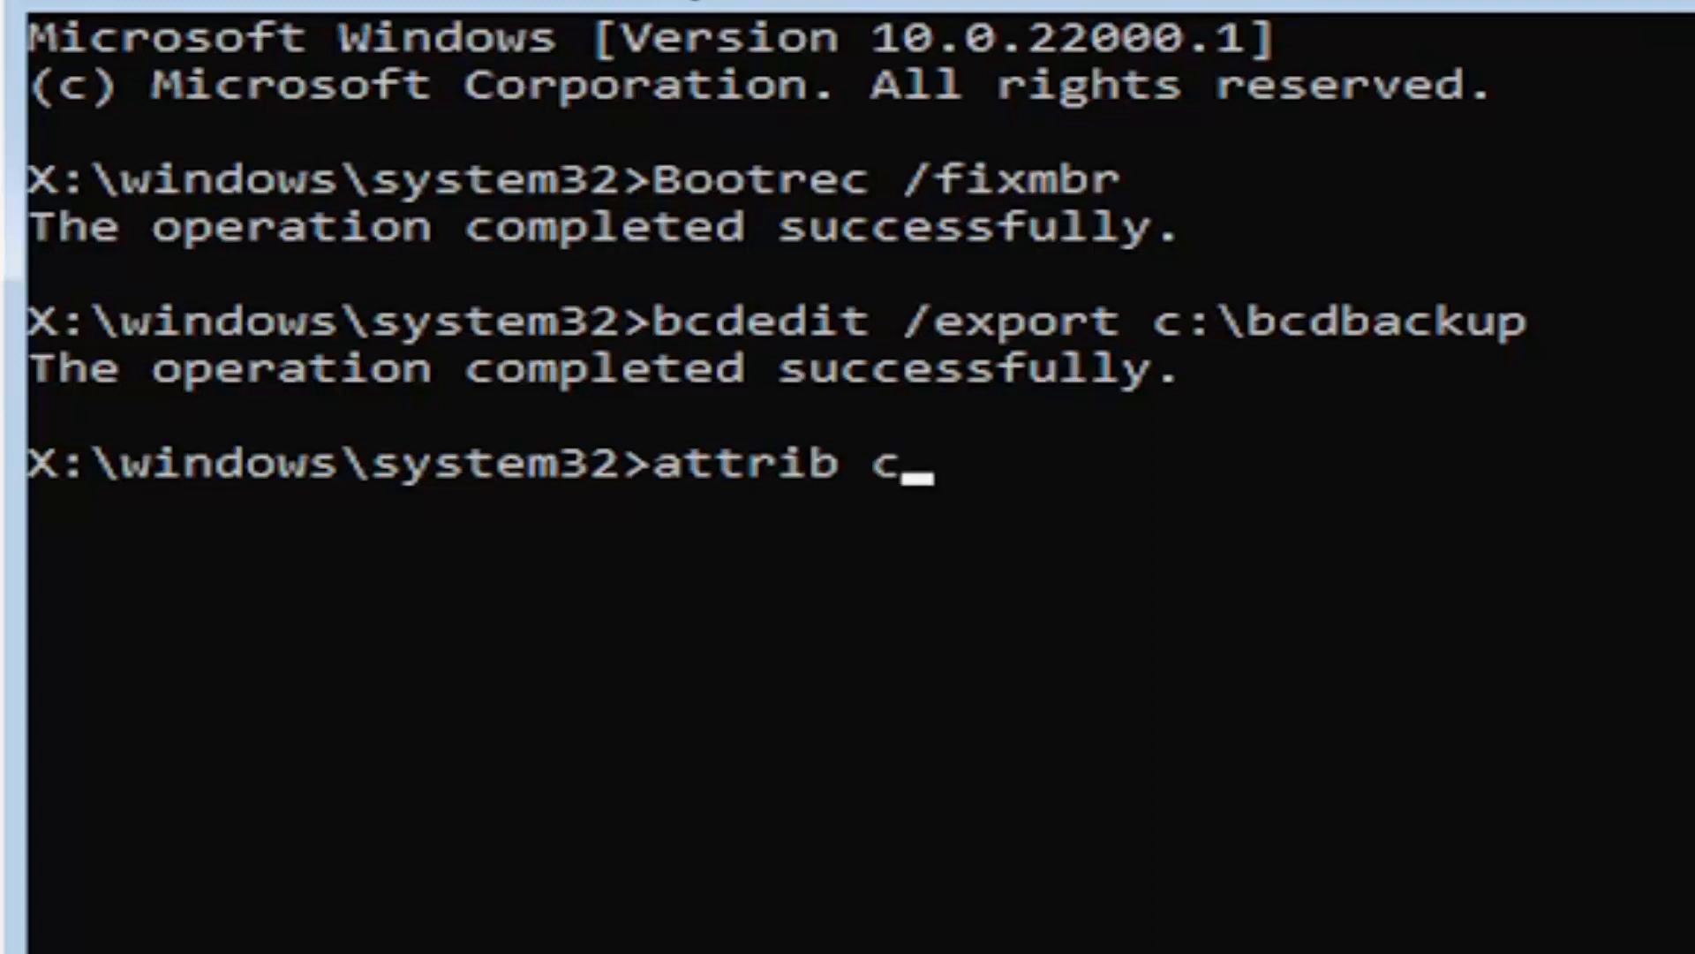
text(:)
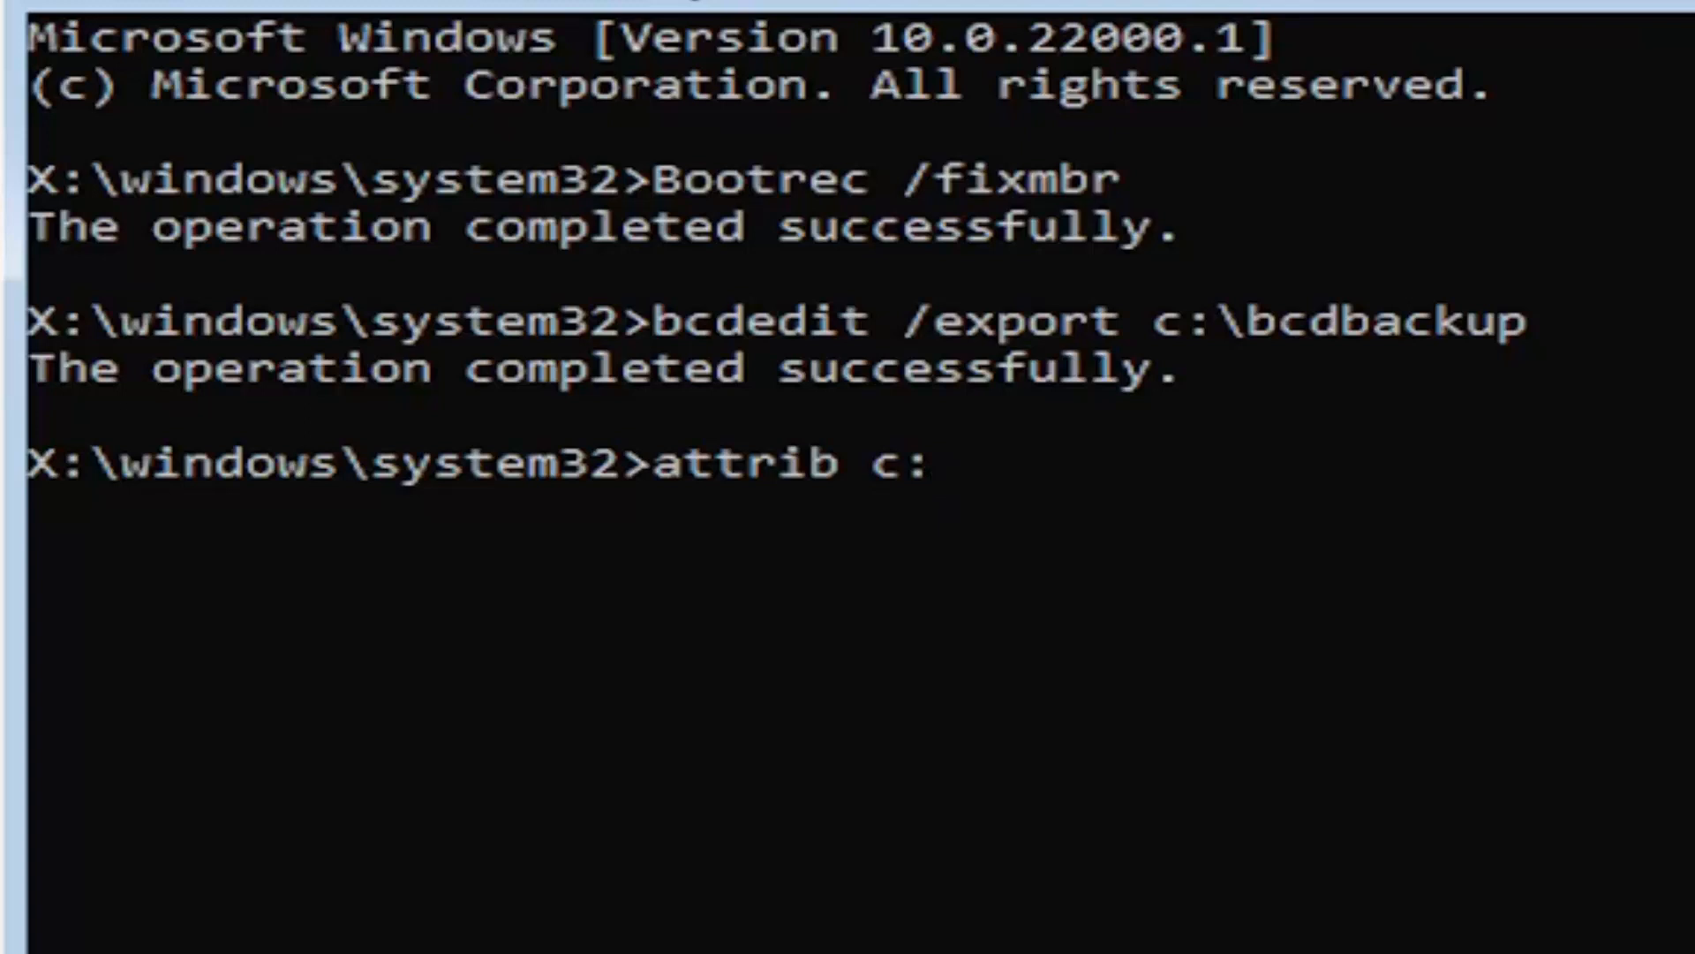
text(\)
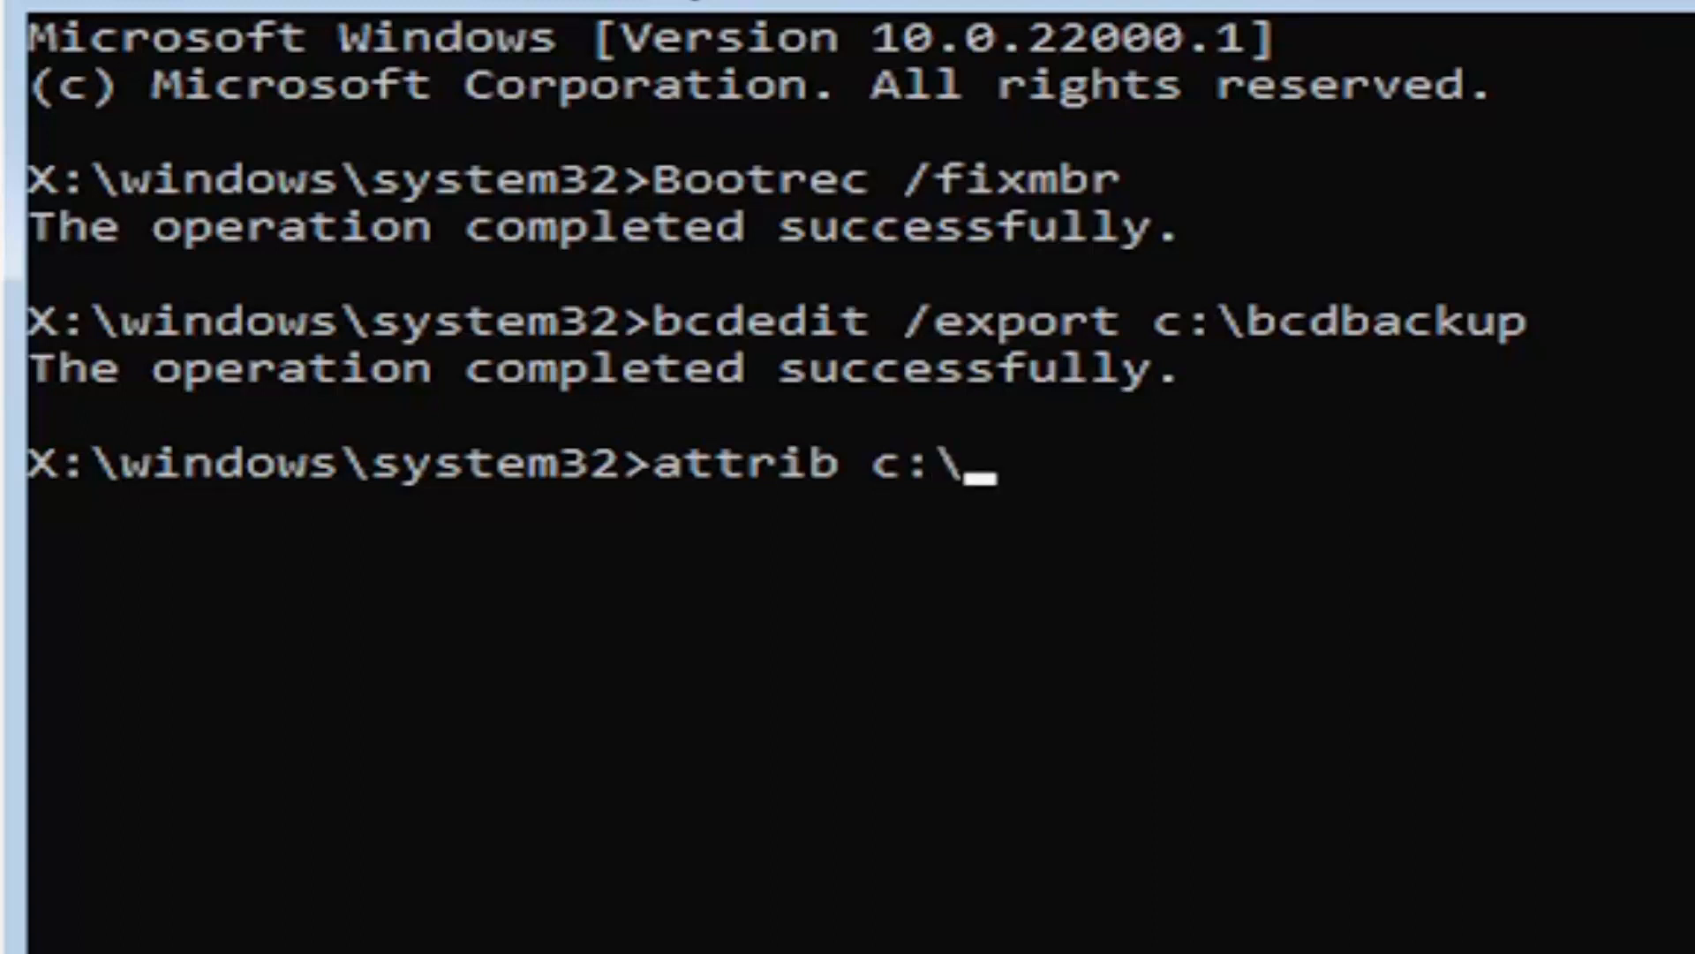
text(boo)
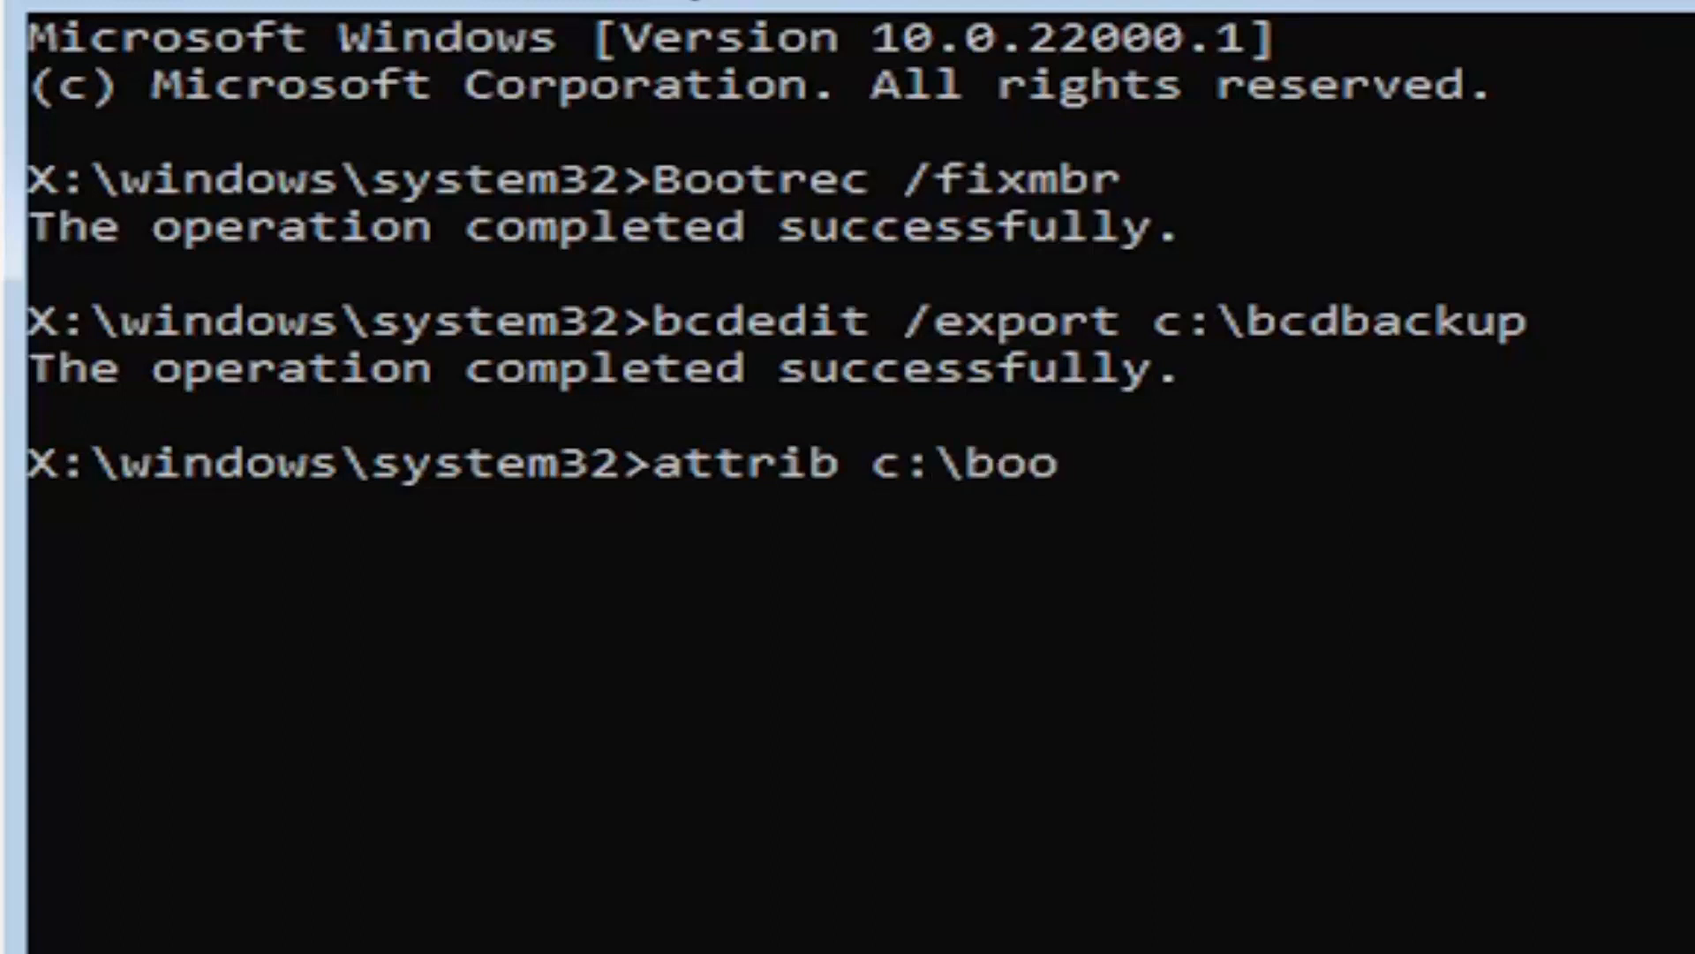
text(t)
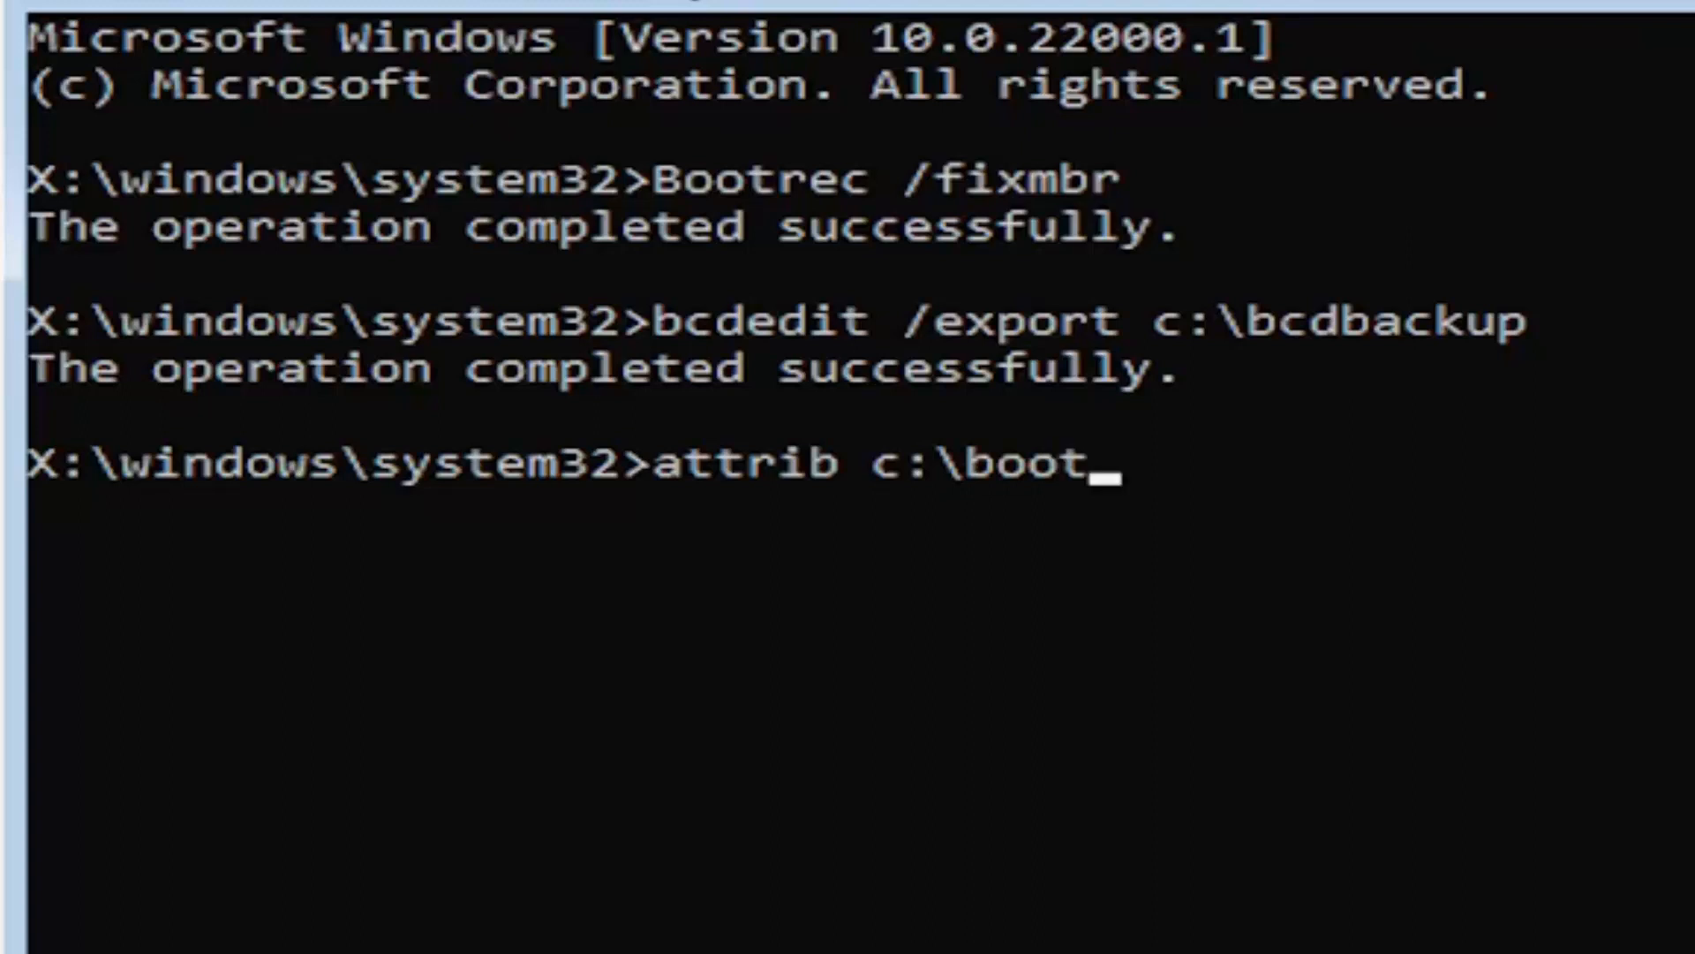
text(\bc)
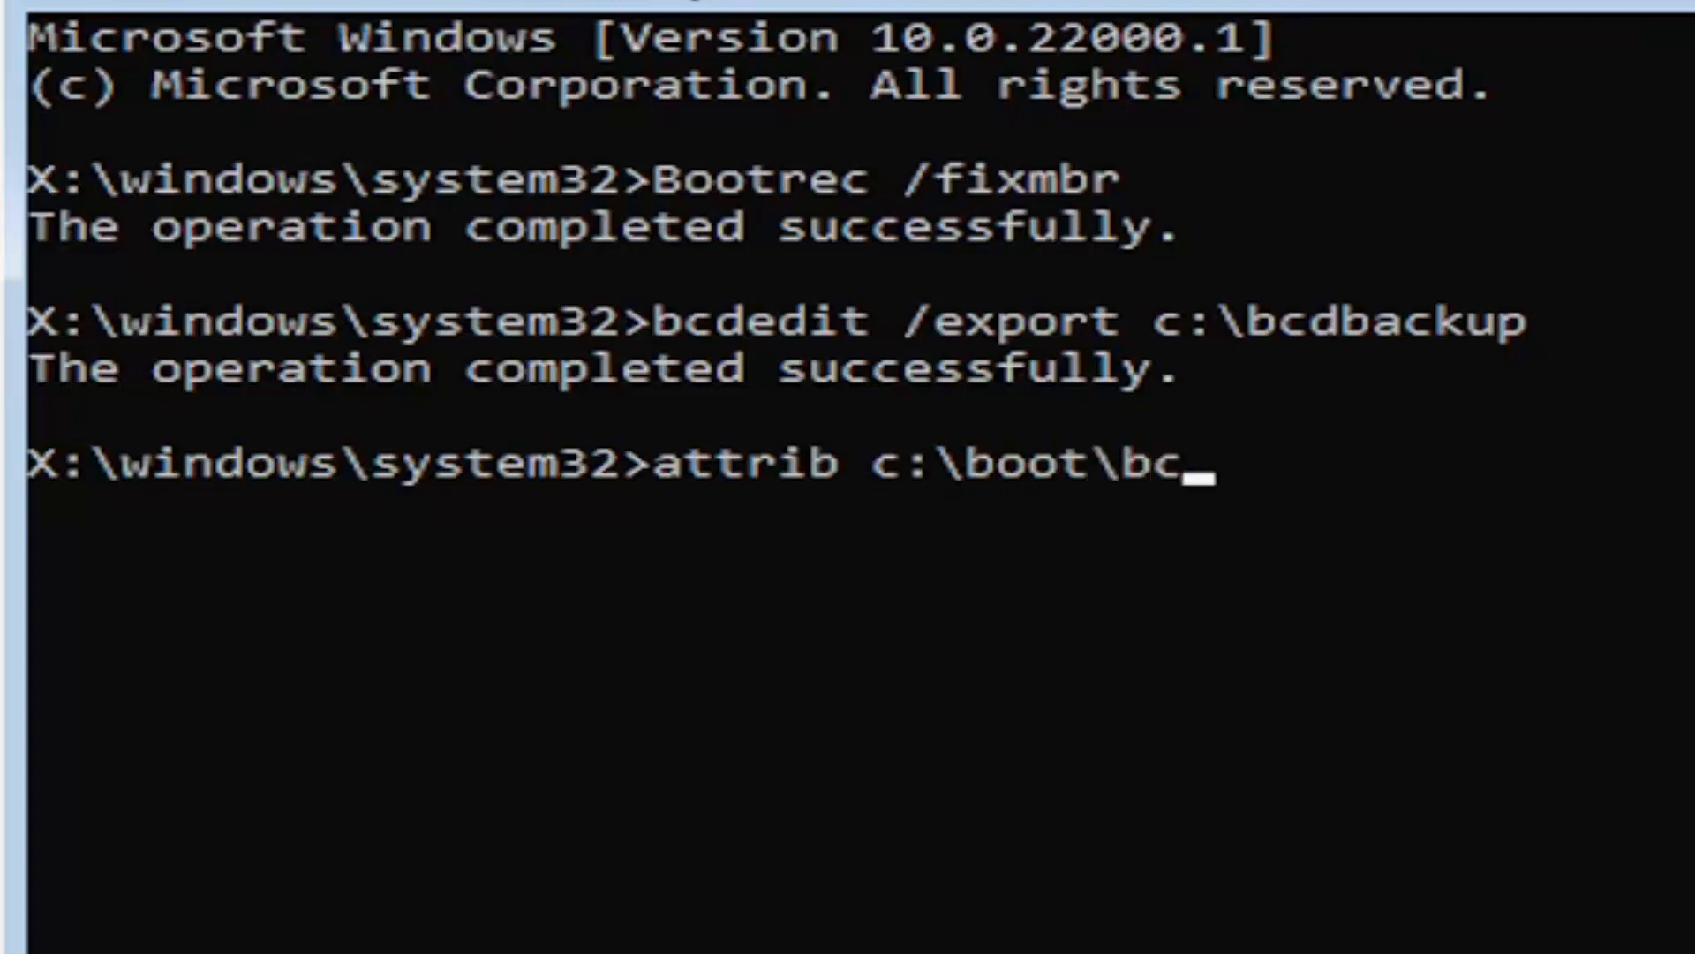
text(d)
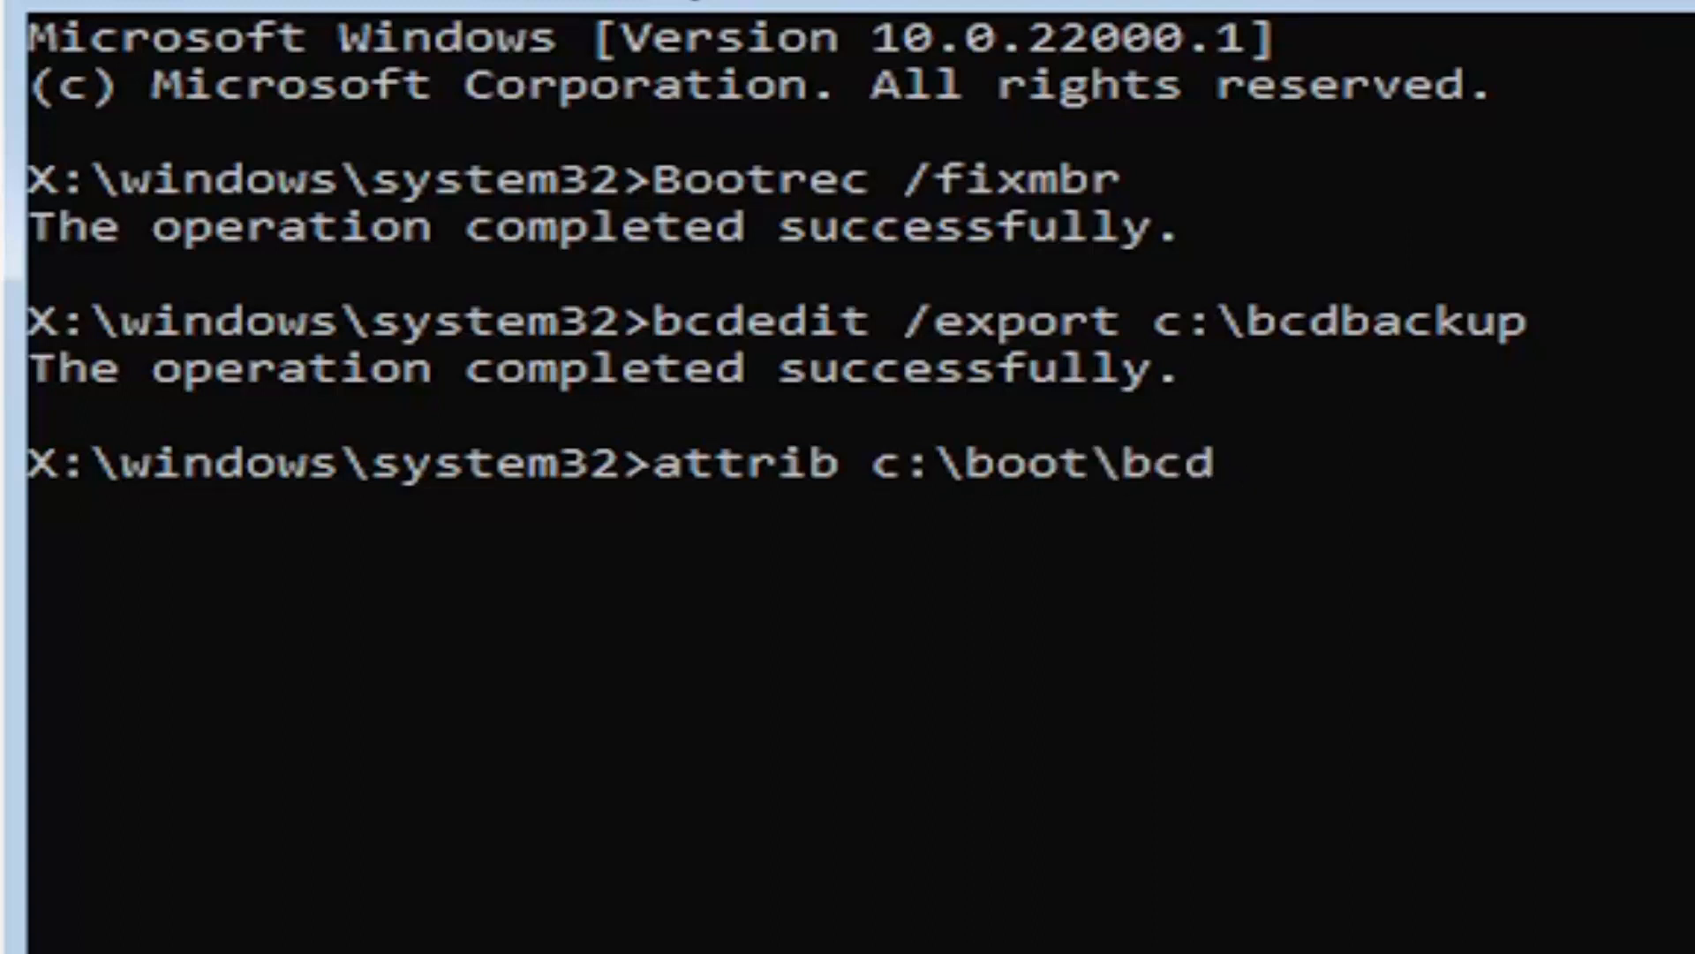
text(-h -)
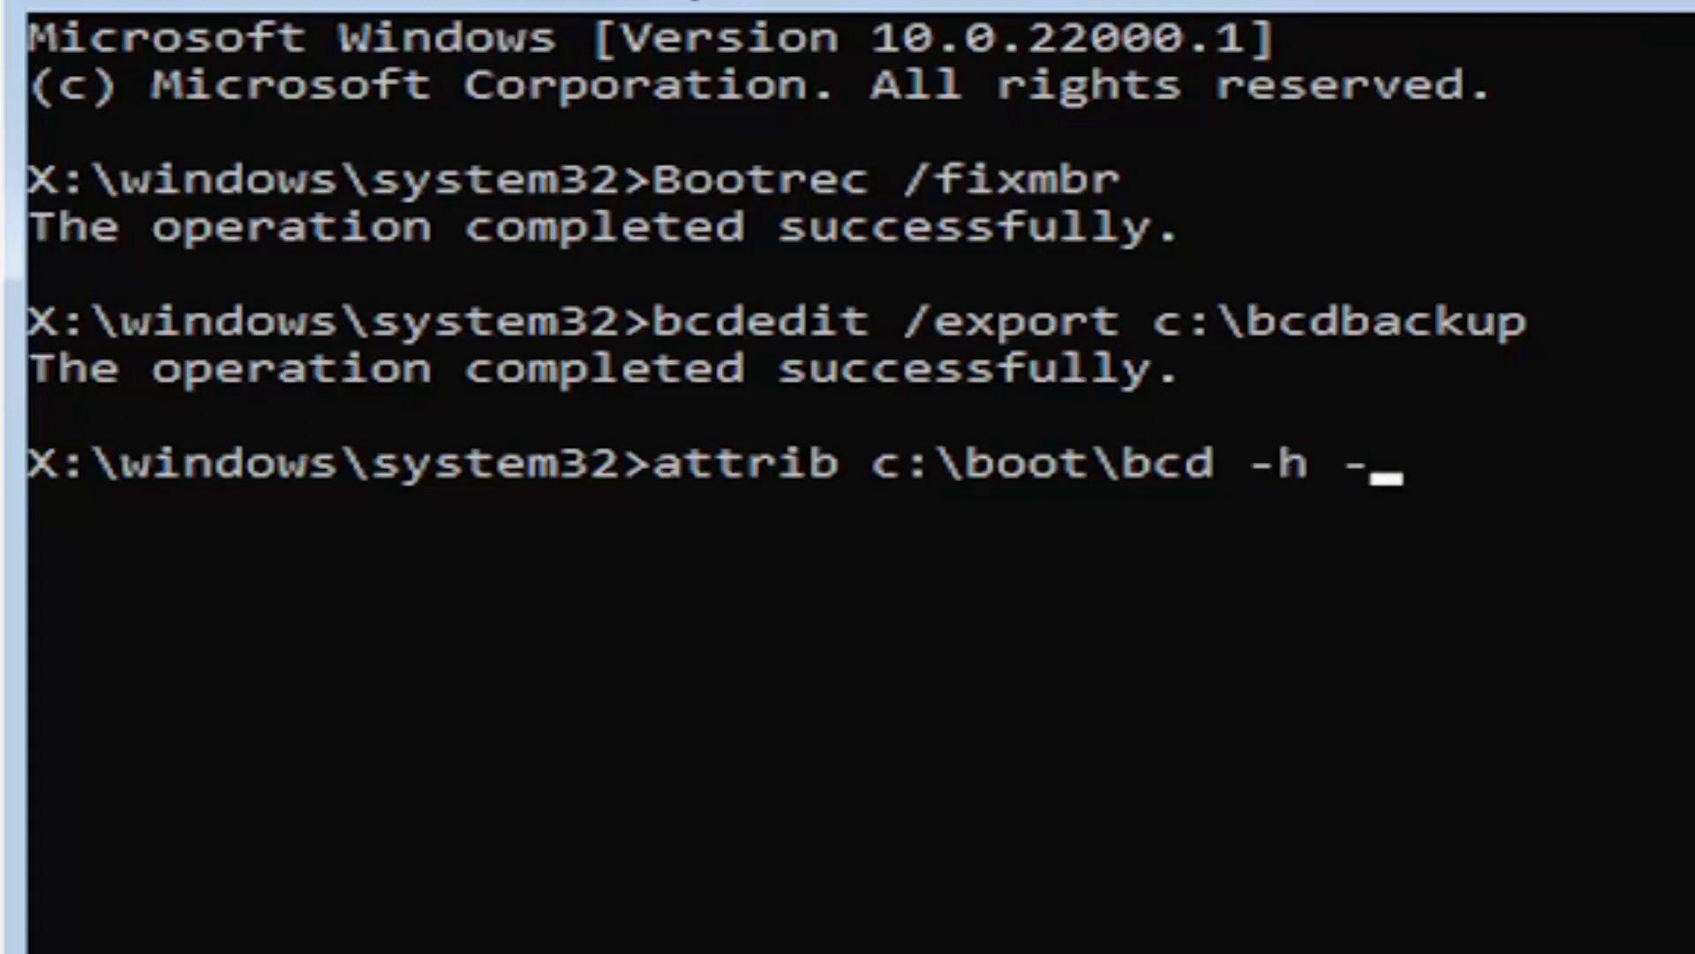
text(r)
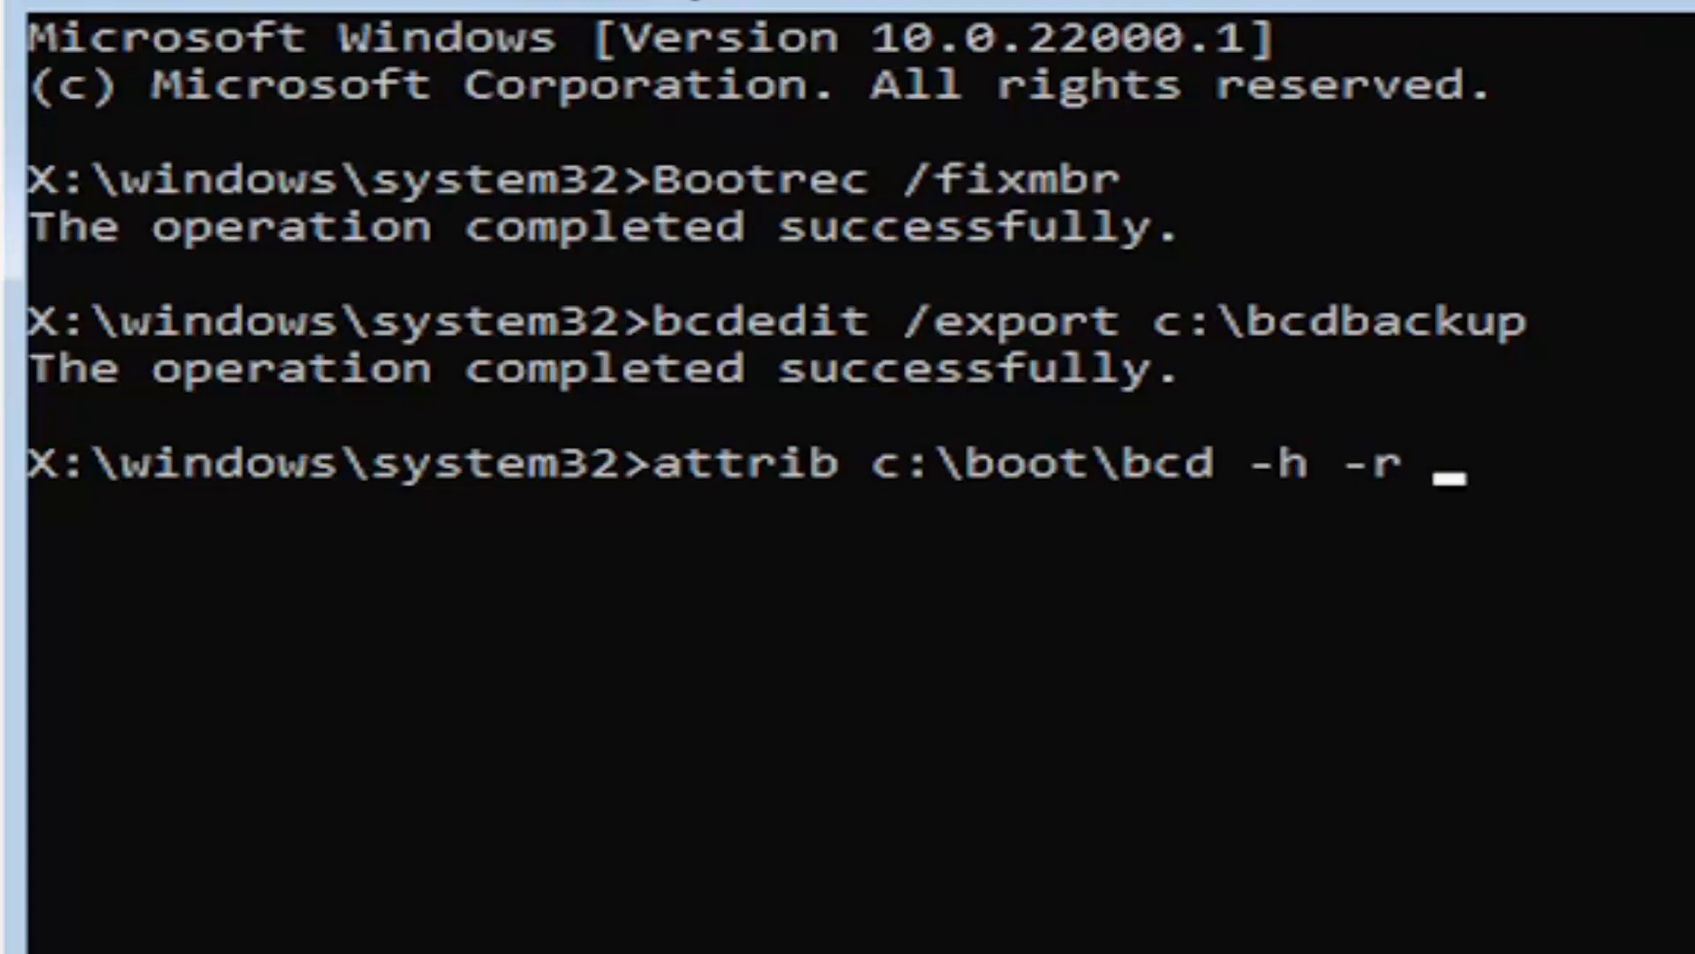
text(-s)
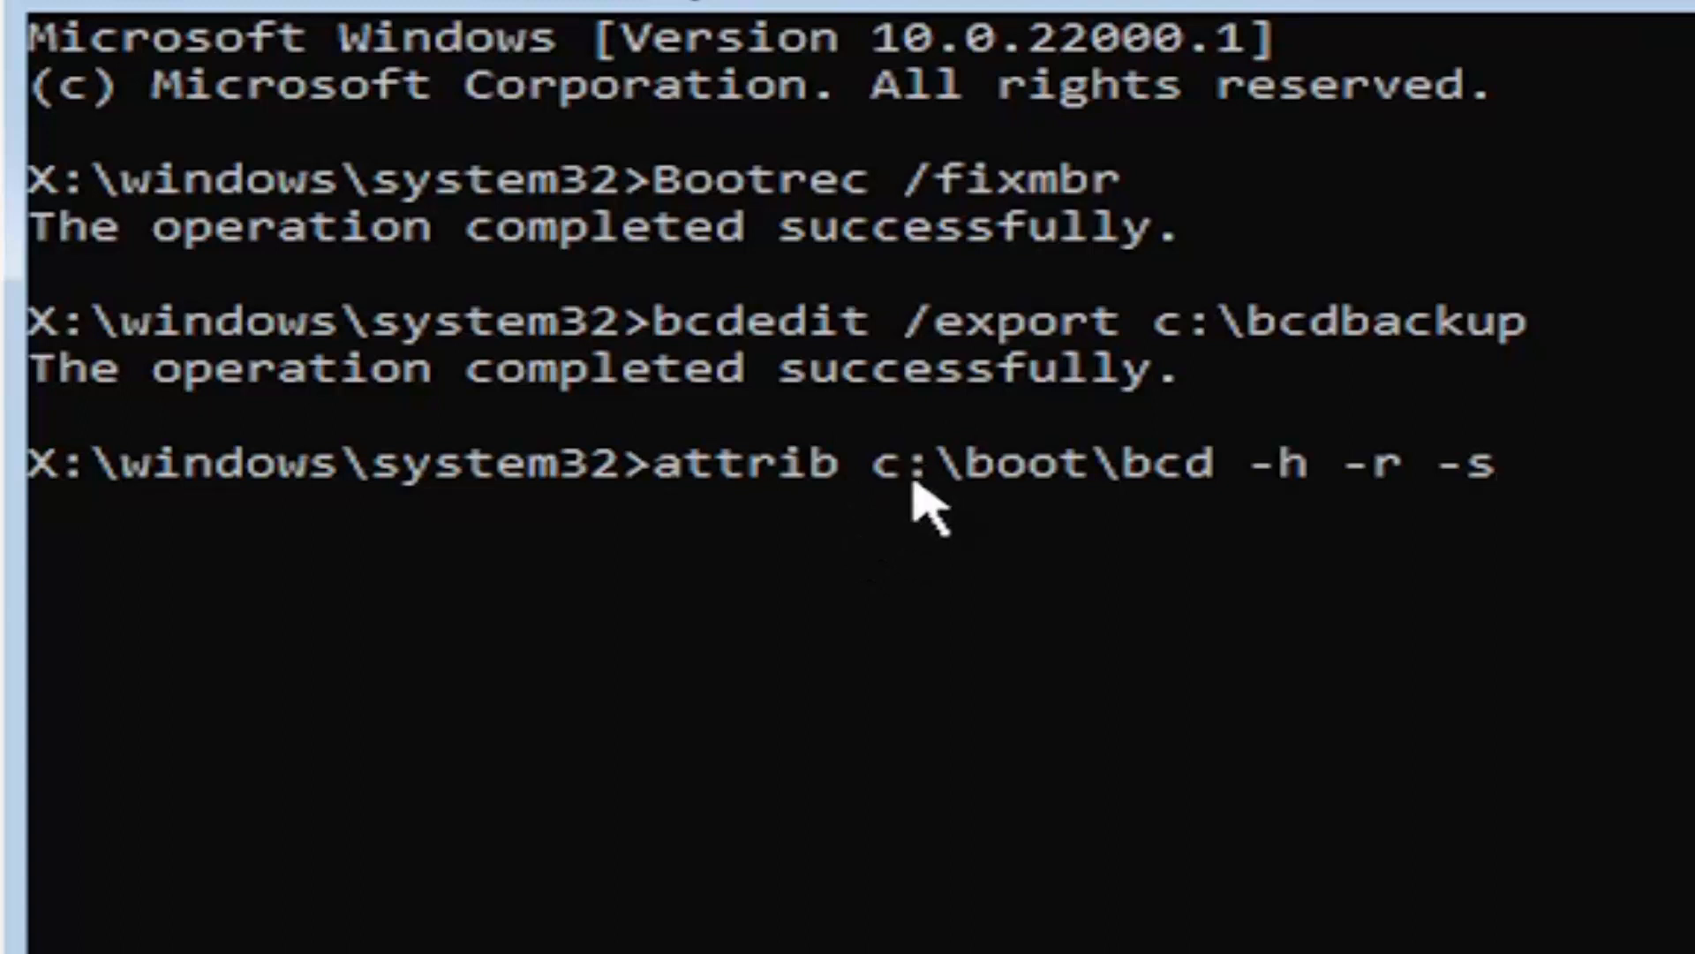
mouse_move(1017, 525)
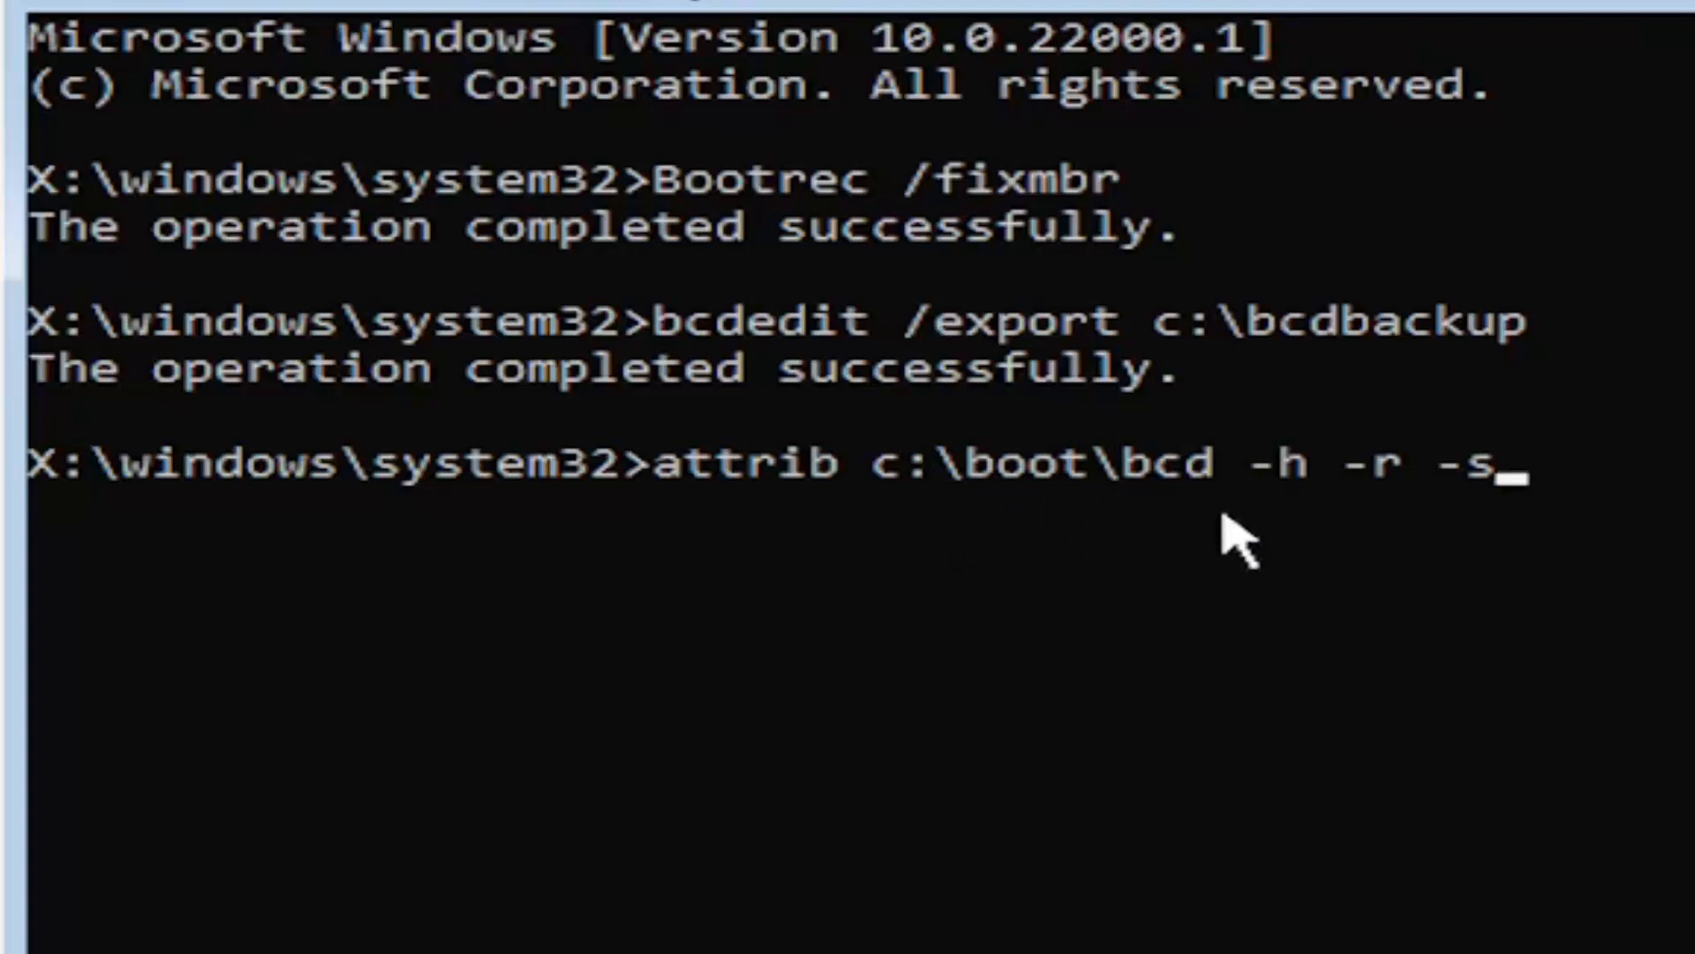
mouse_move(1308, 541)
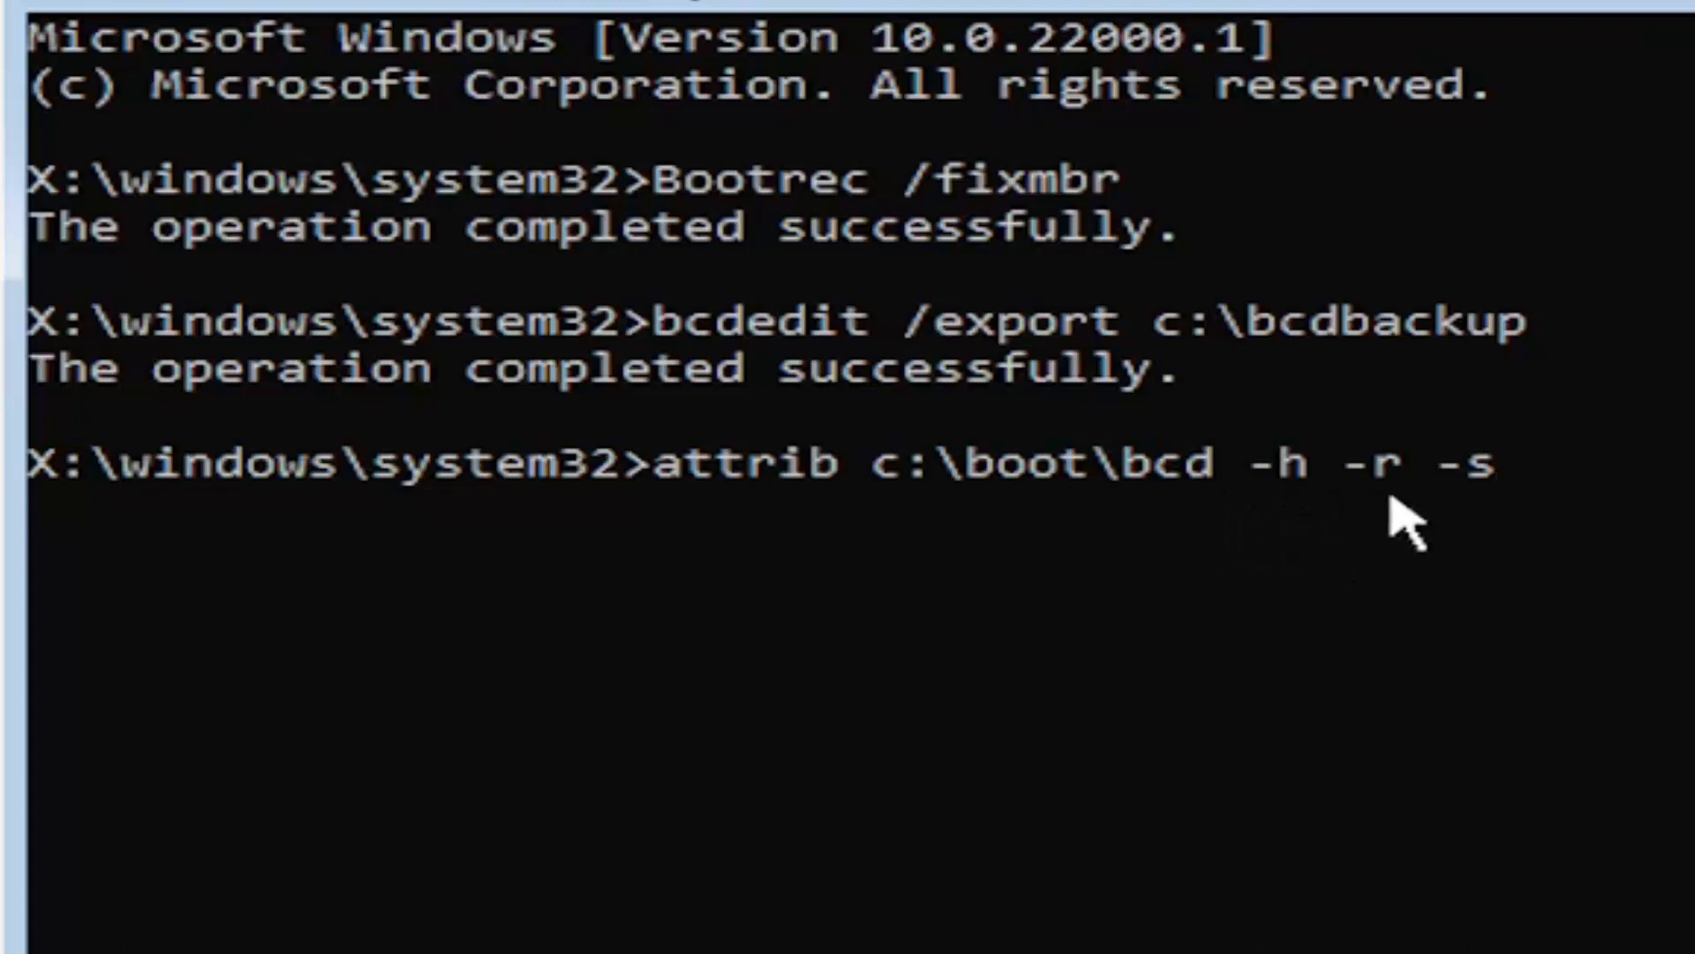
mouse_move(1471, 514)
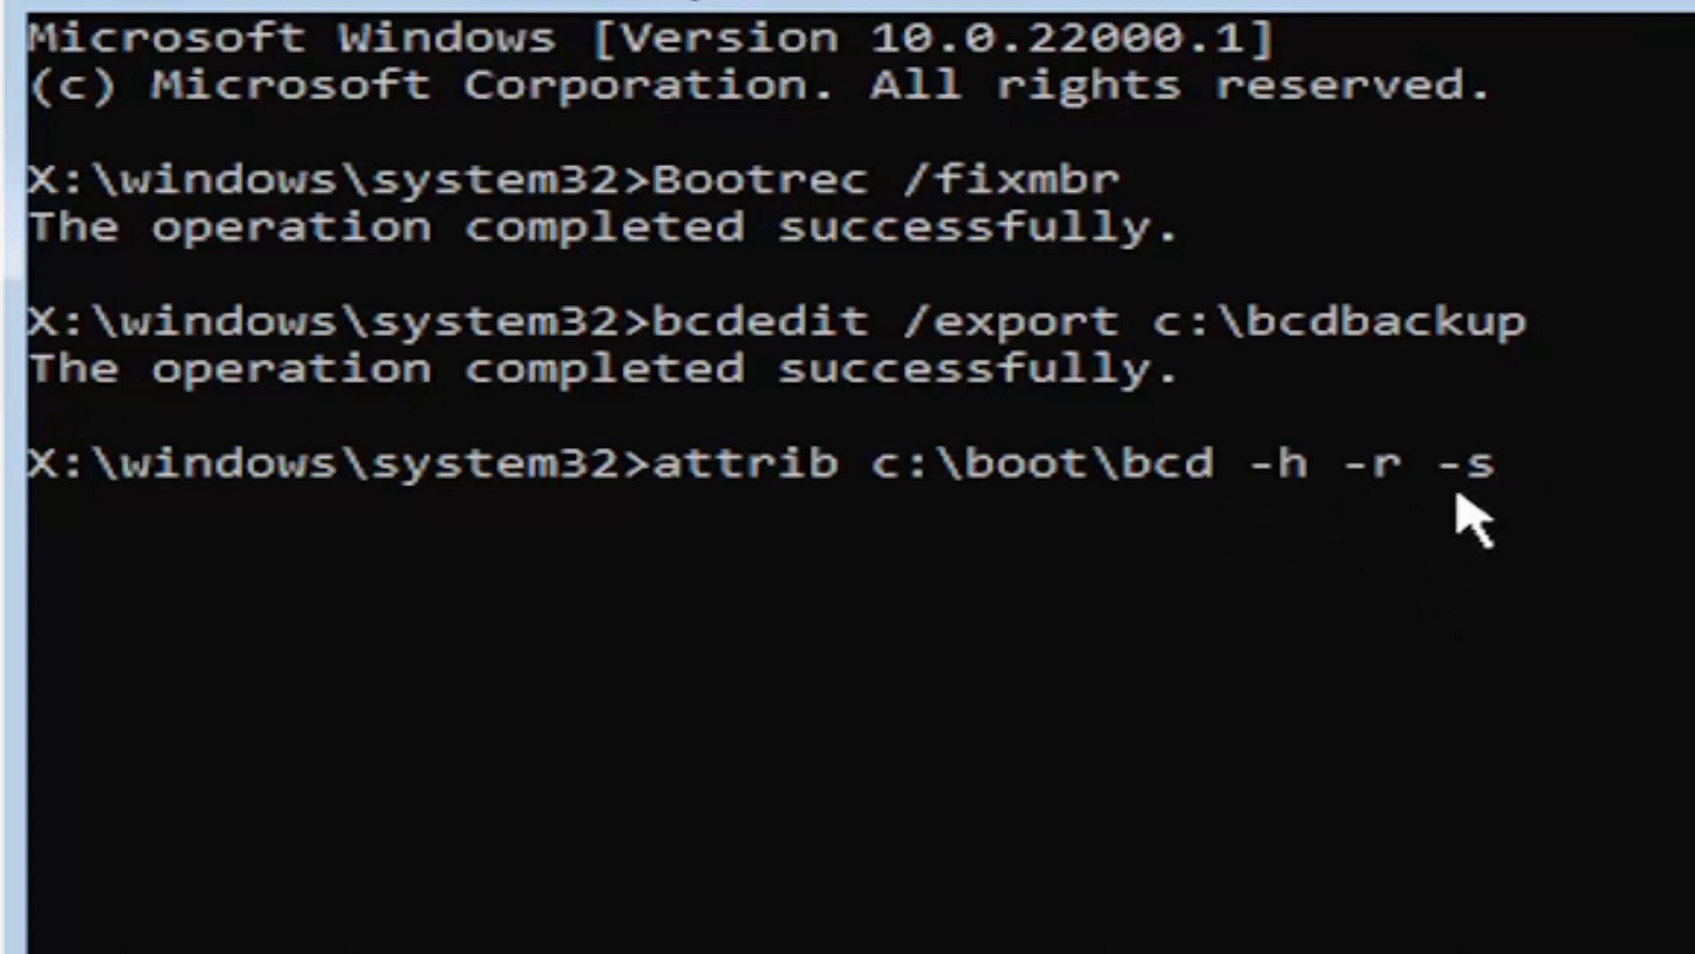
mouse_move(1340, 621)
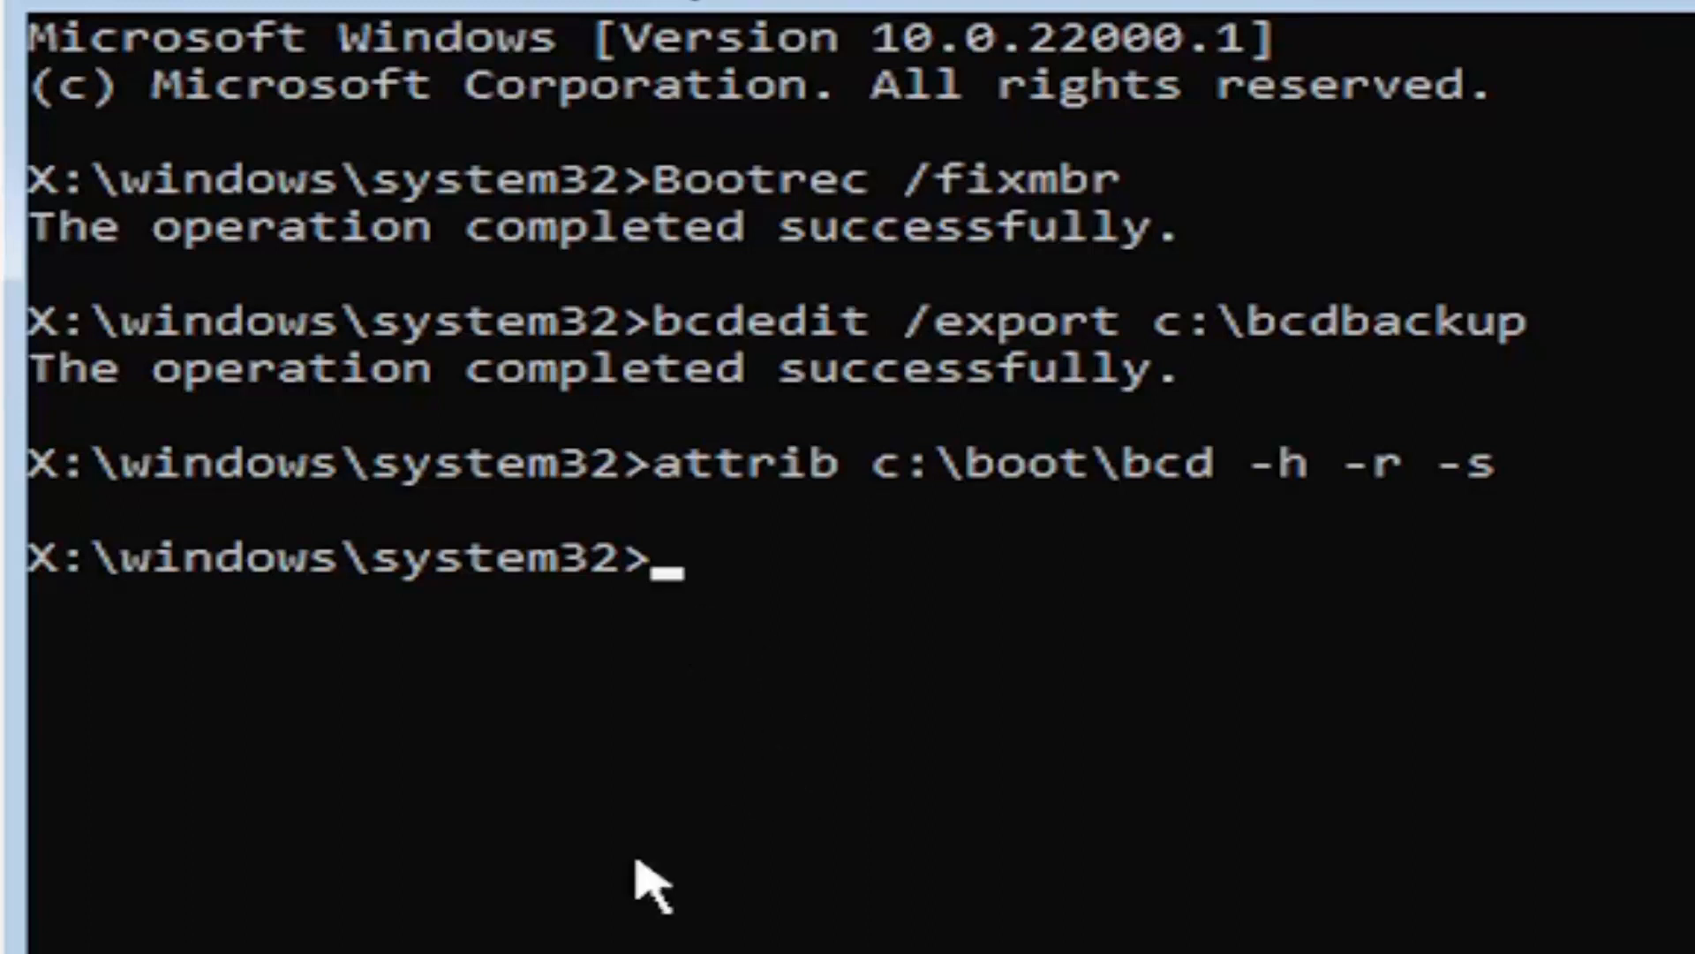
Enter ren c:\boot\bcd bcd.old to rename the boot configuration file
text(ren)
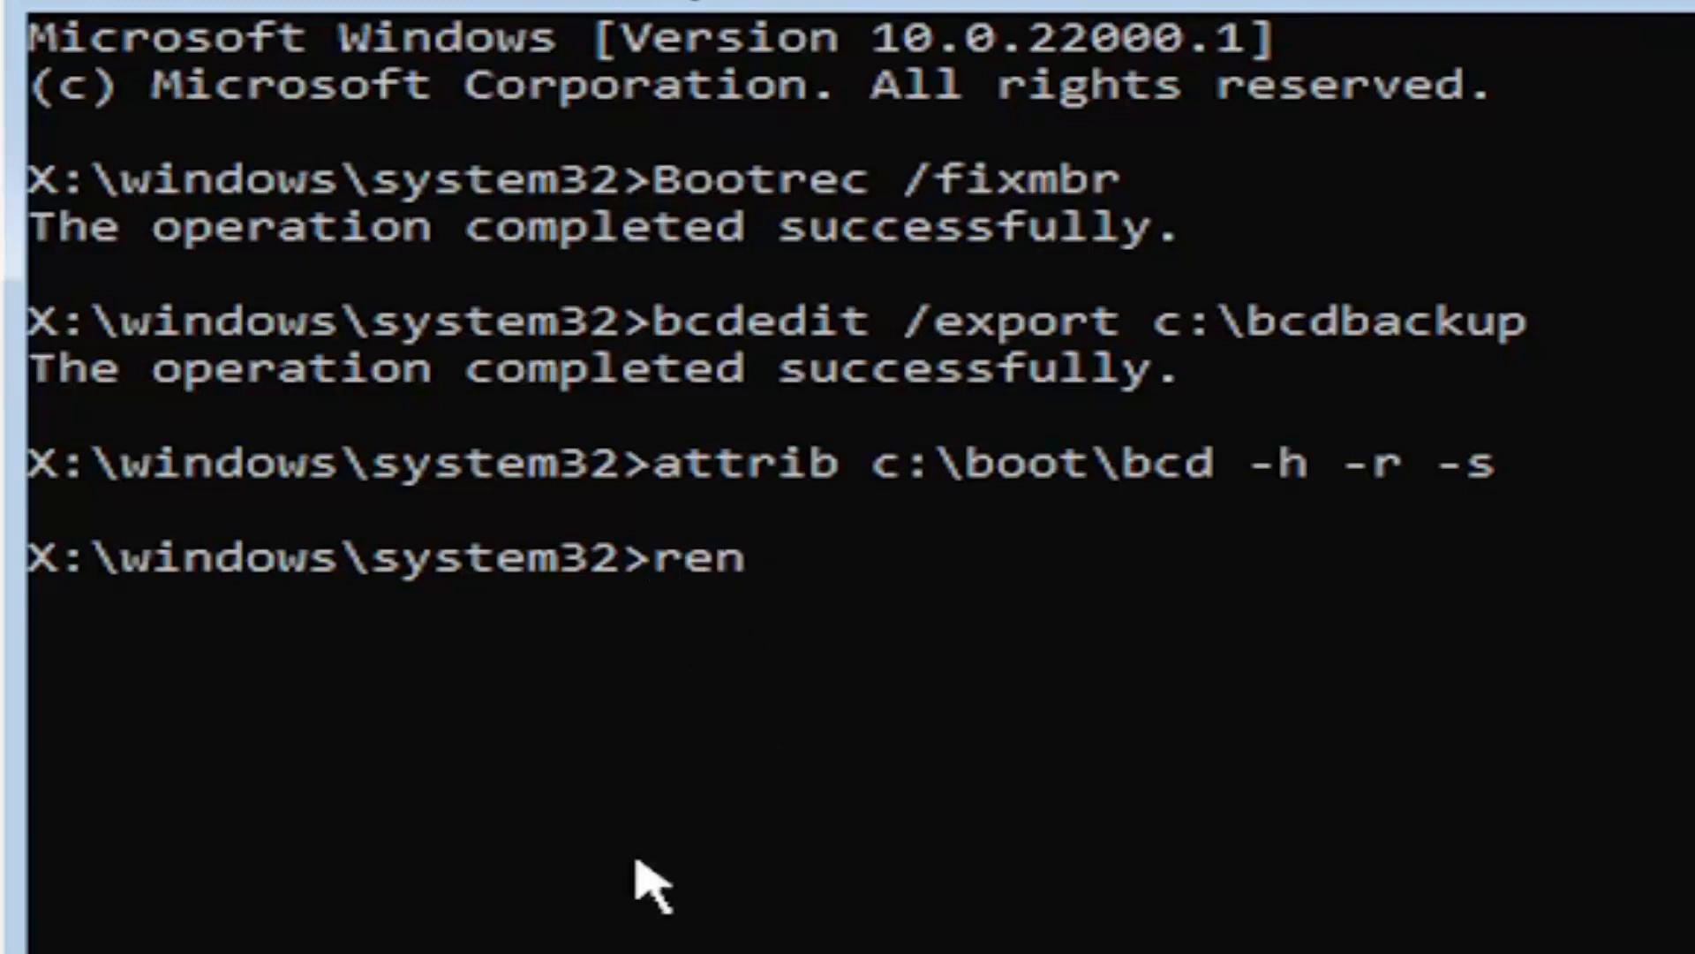
text(c)
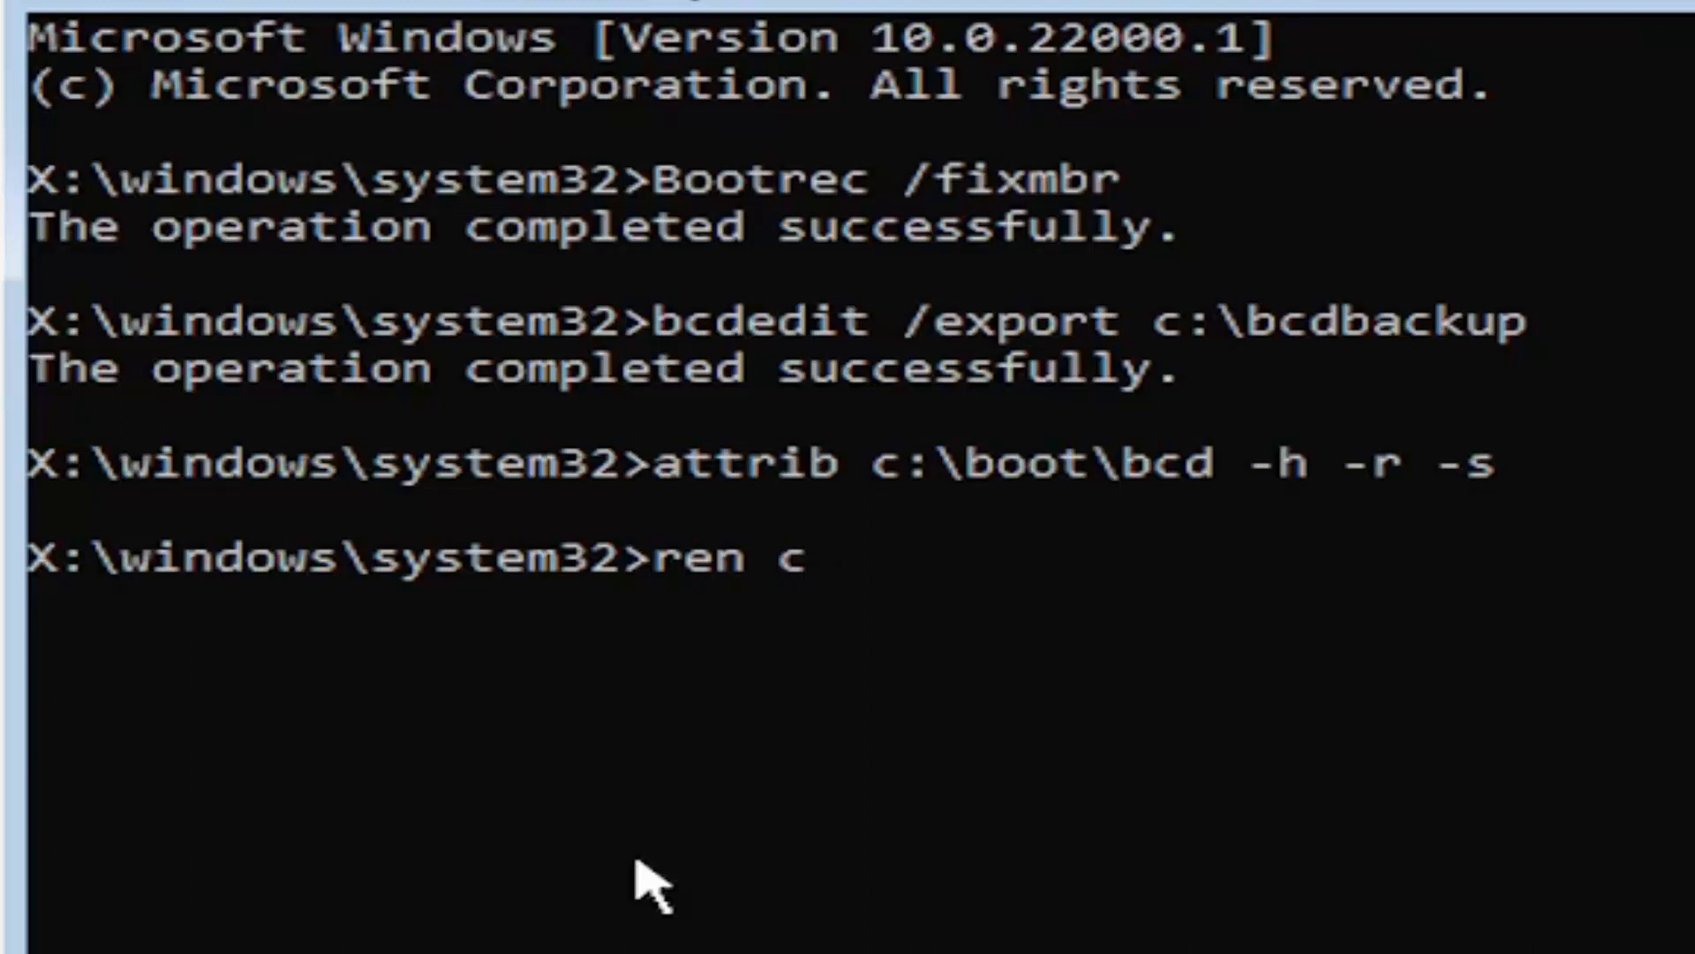
text(:)
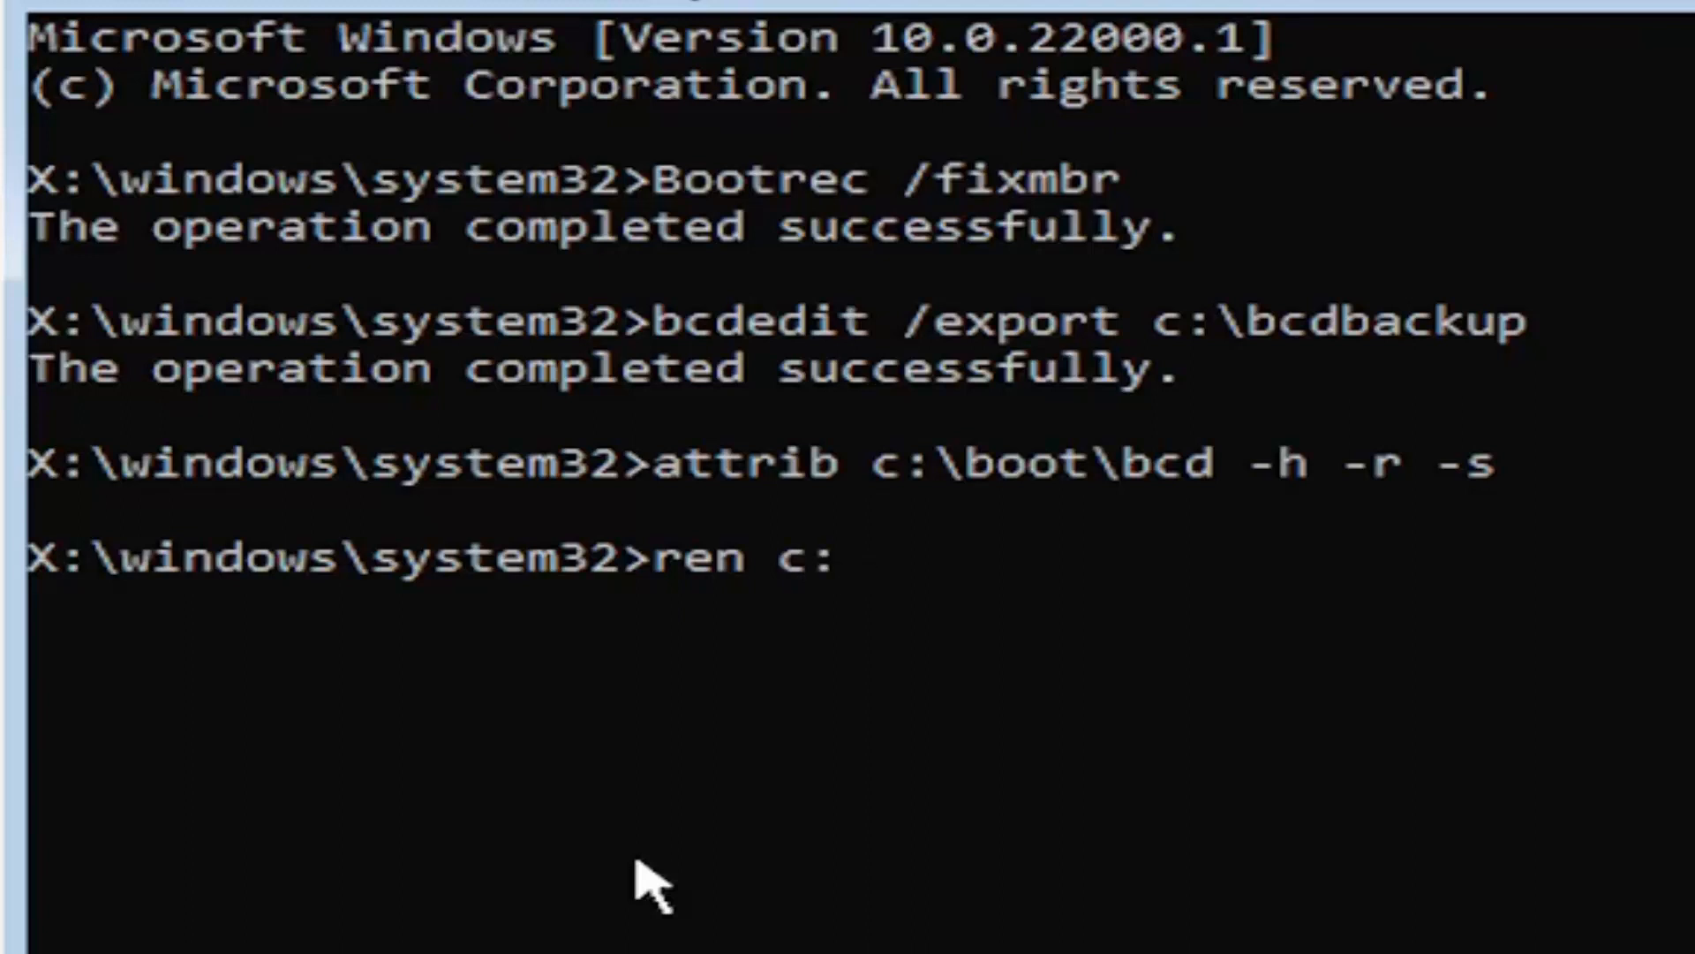
text(\)
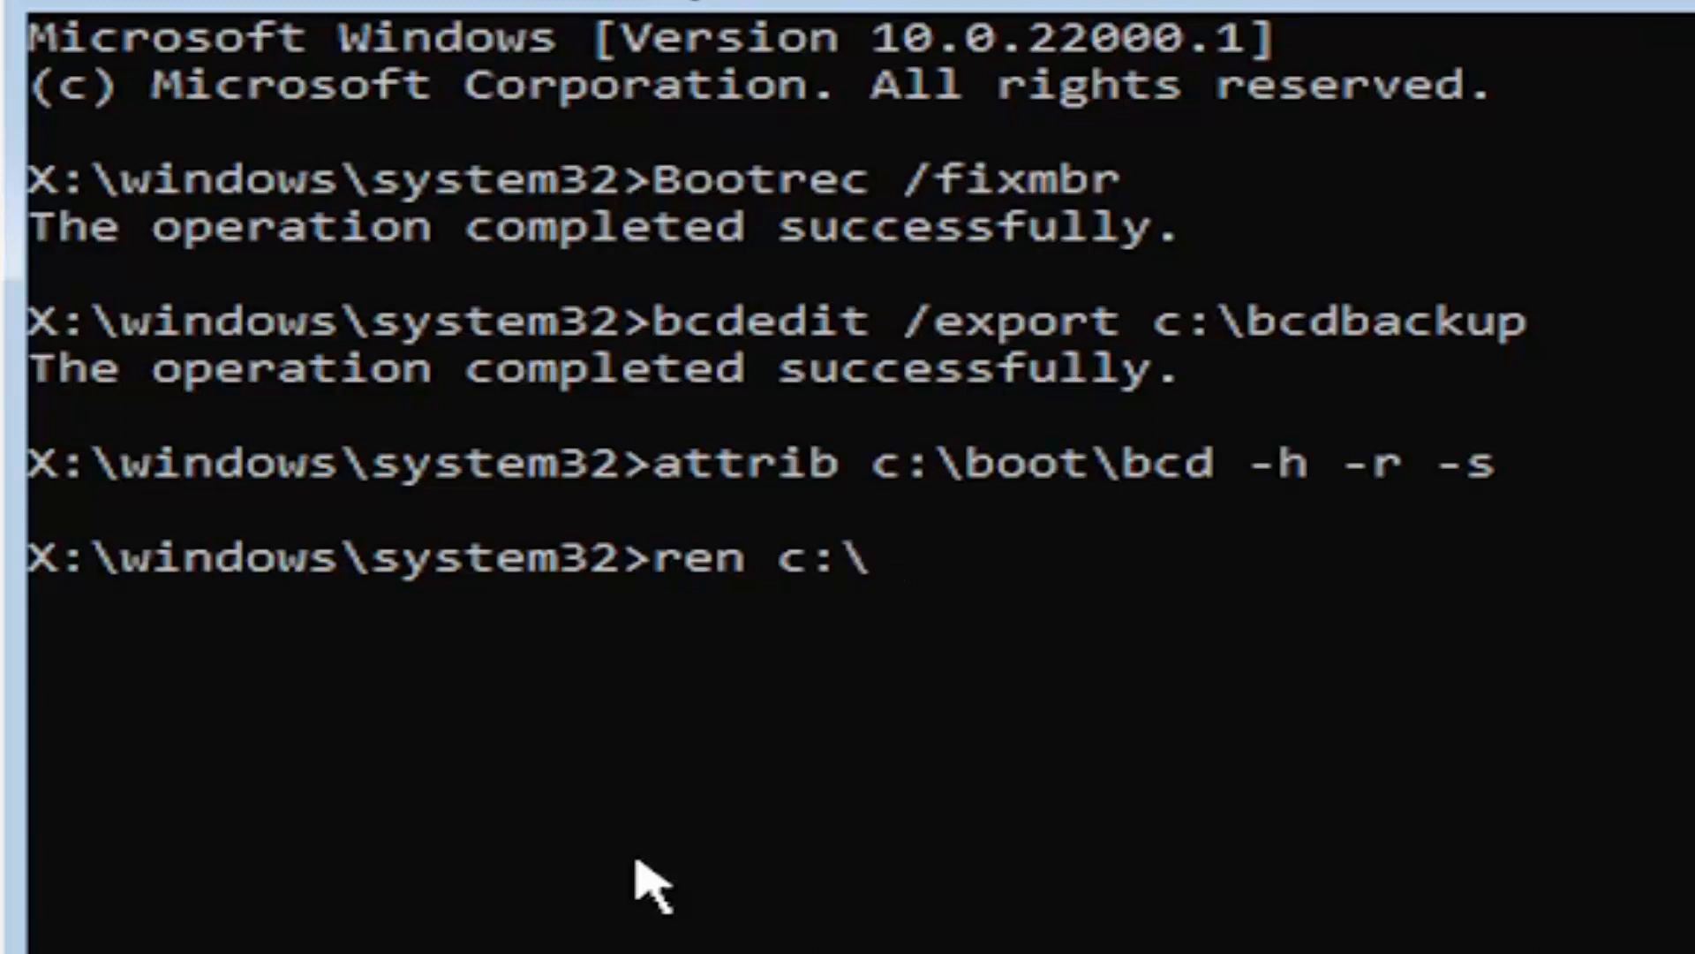
text(boot\)
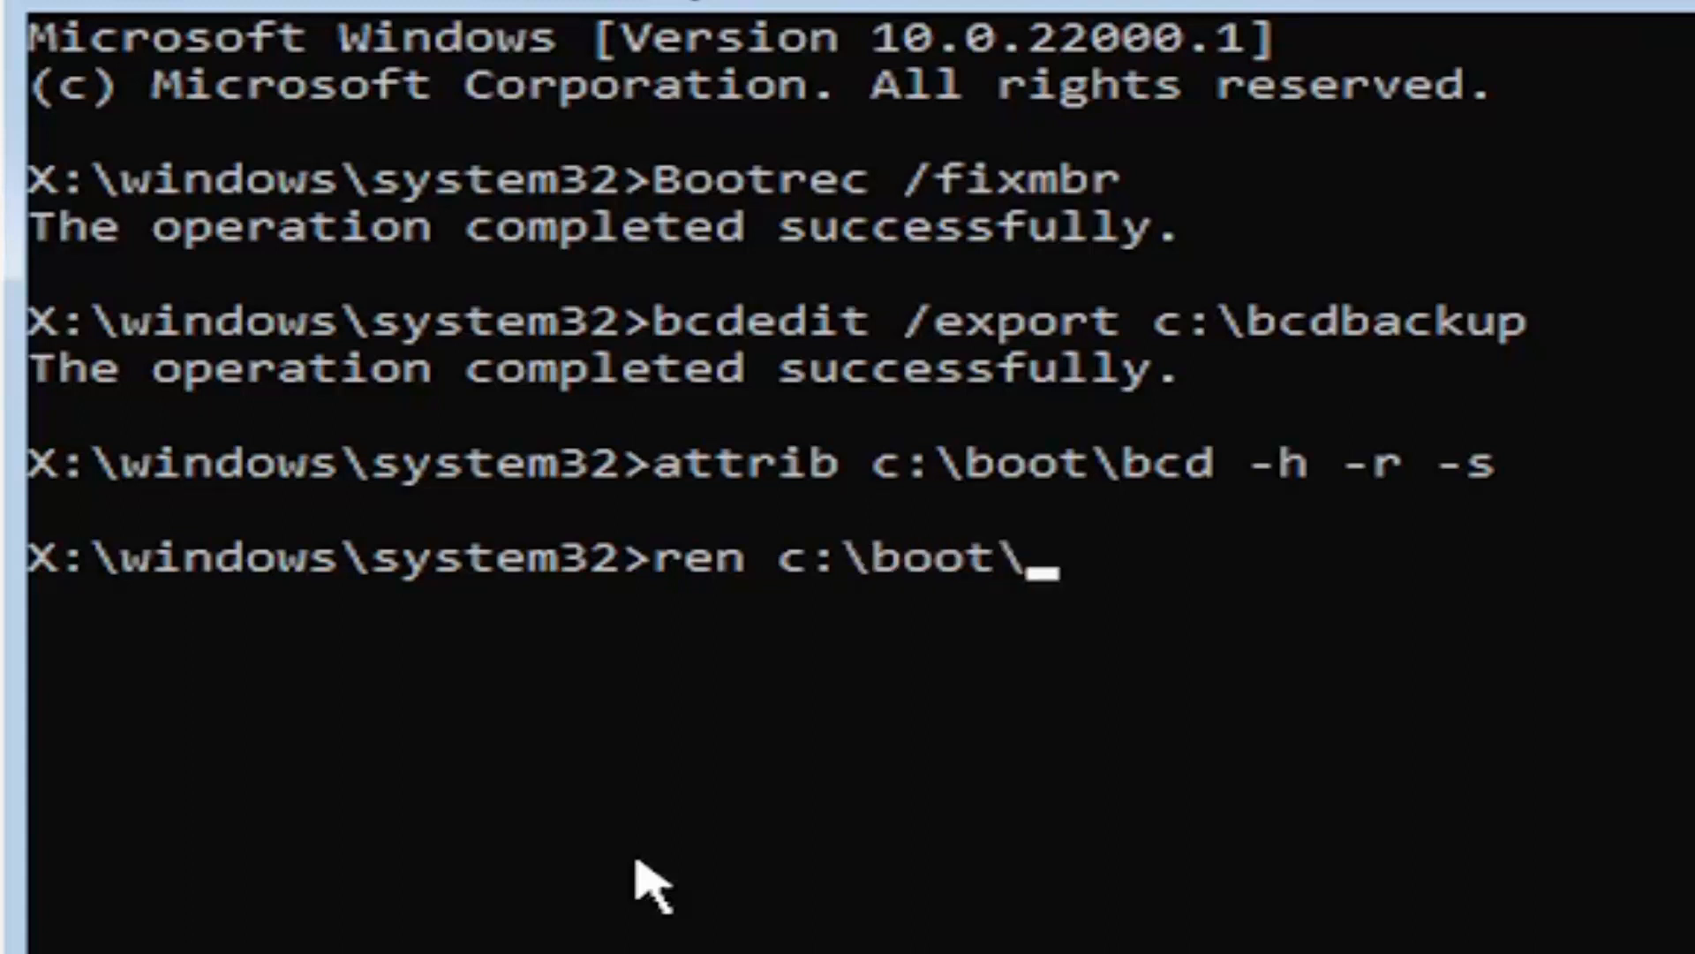
text(bcd)
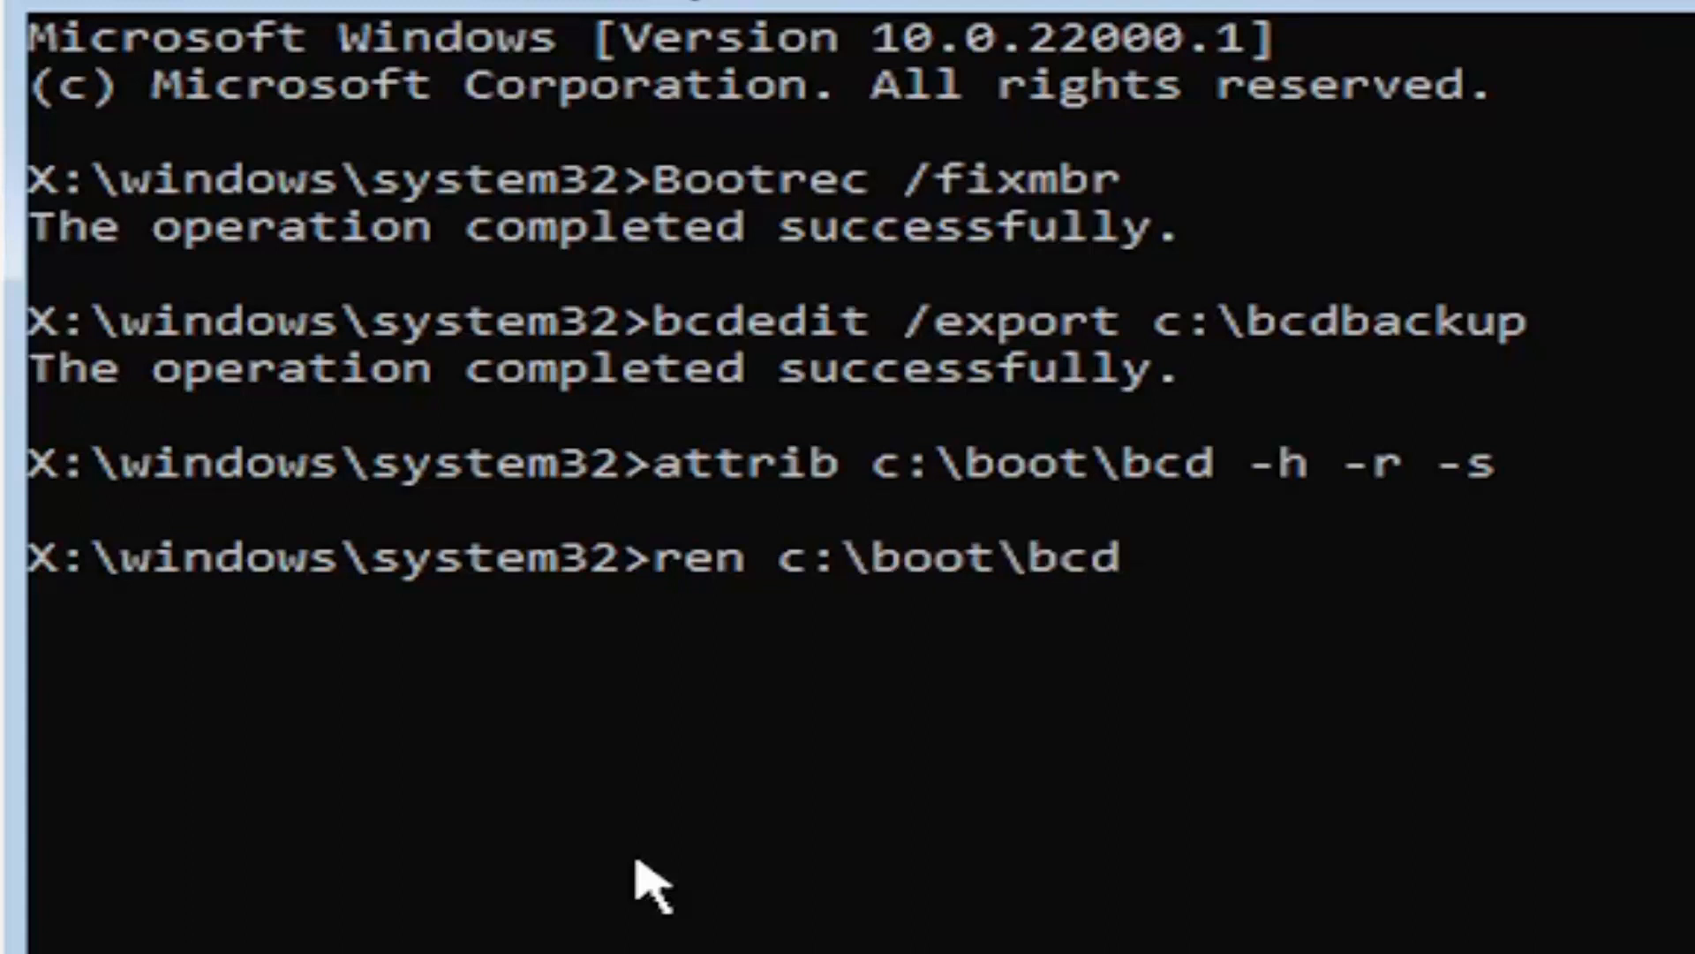
text(bc)
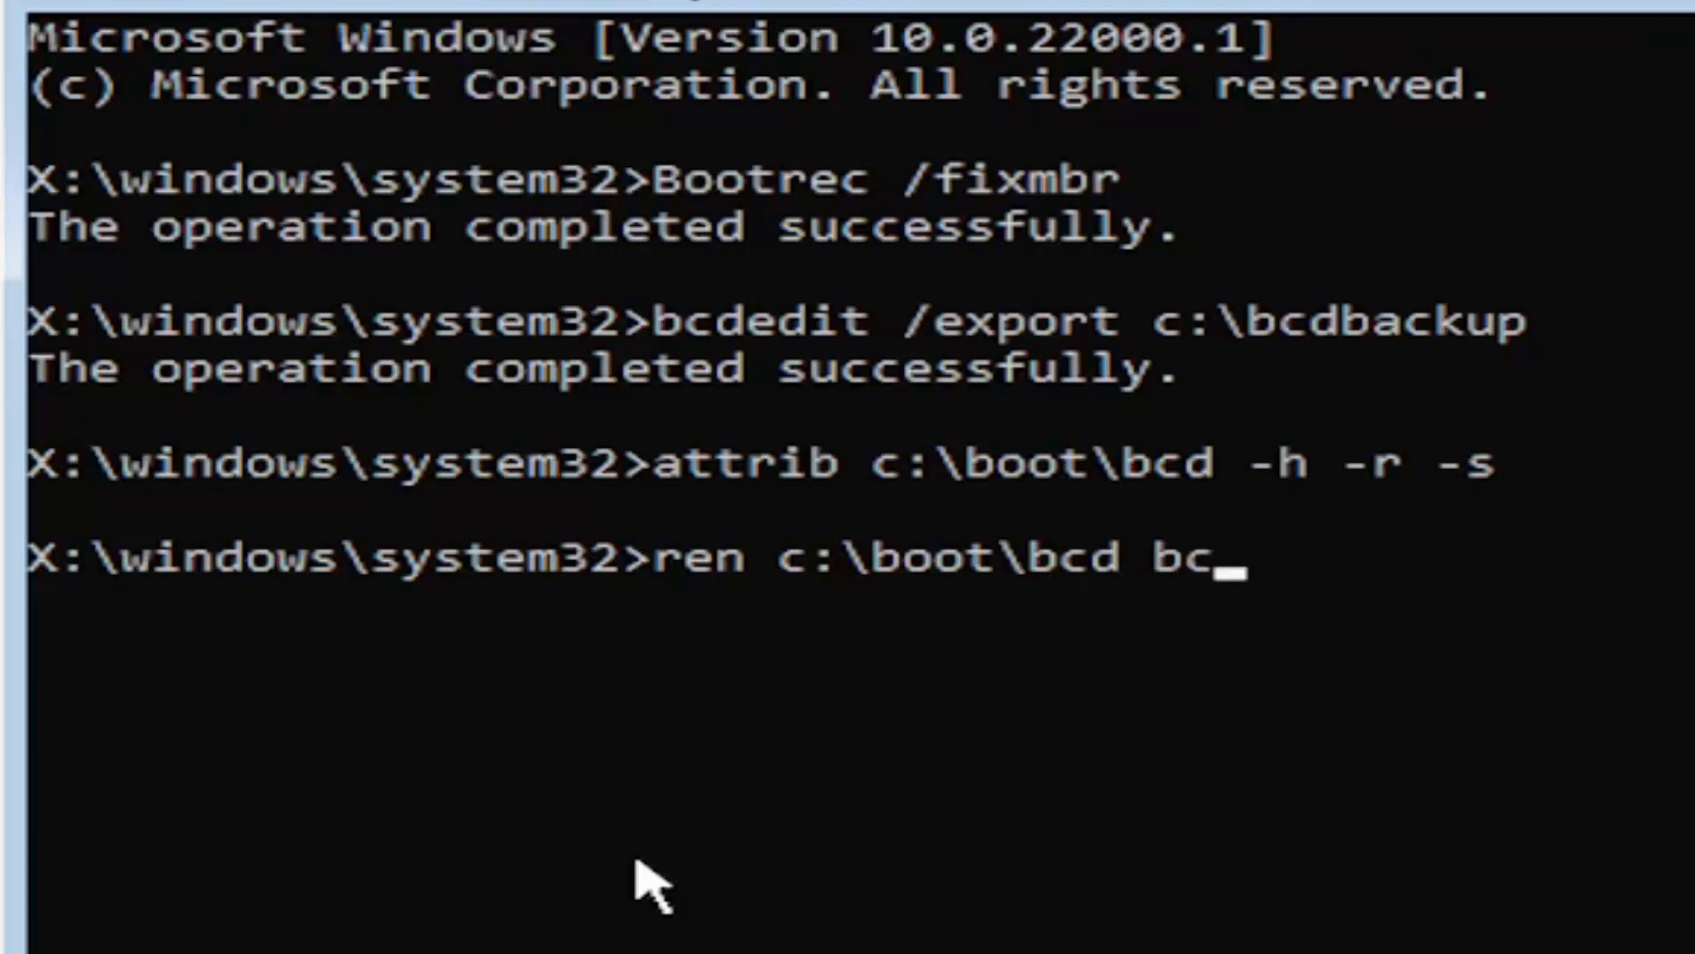
text(d.ol)
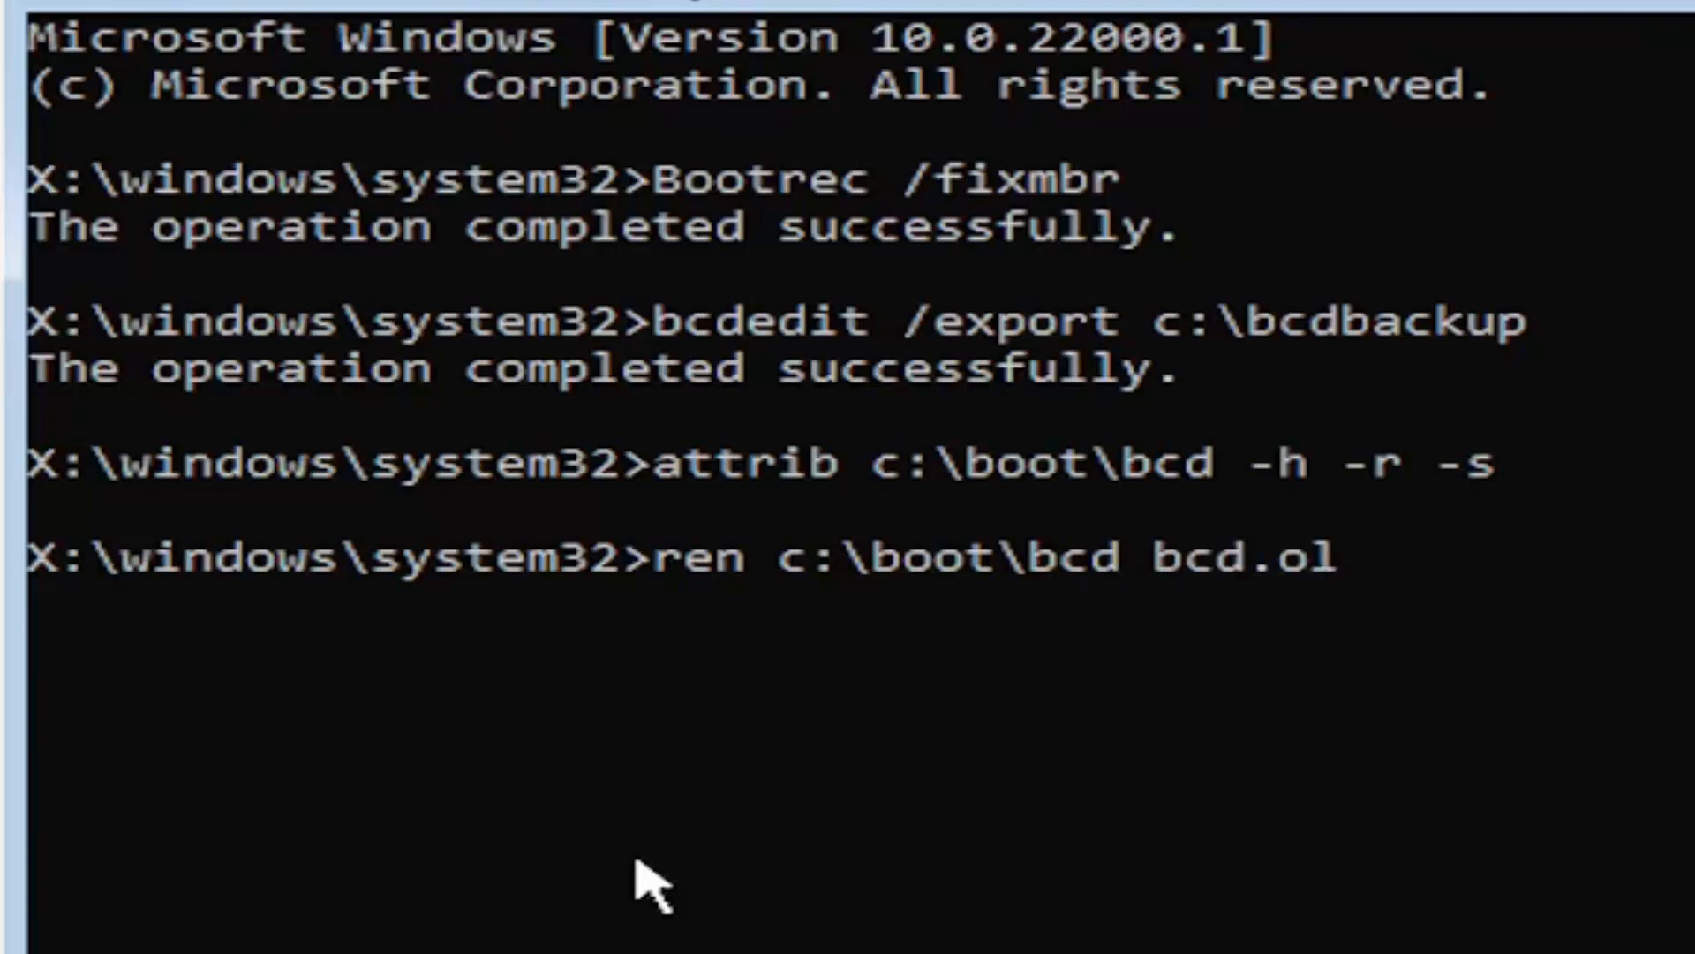
text(d)
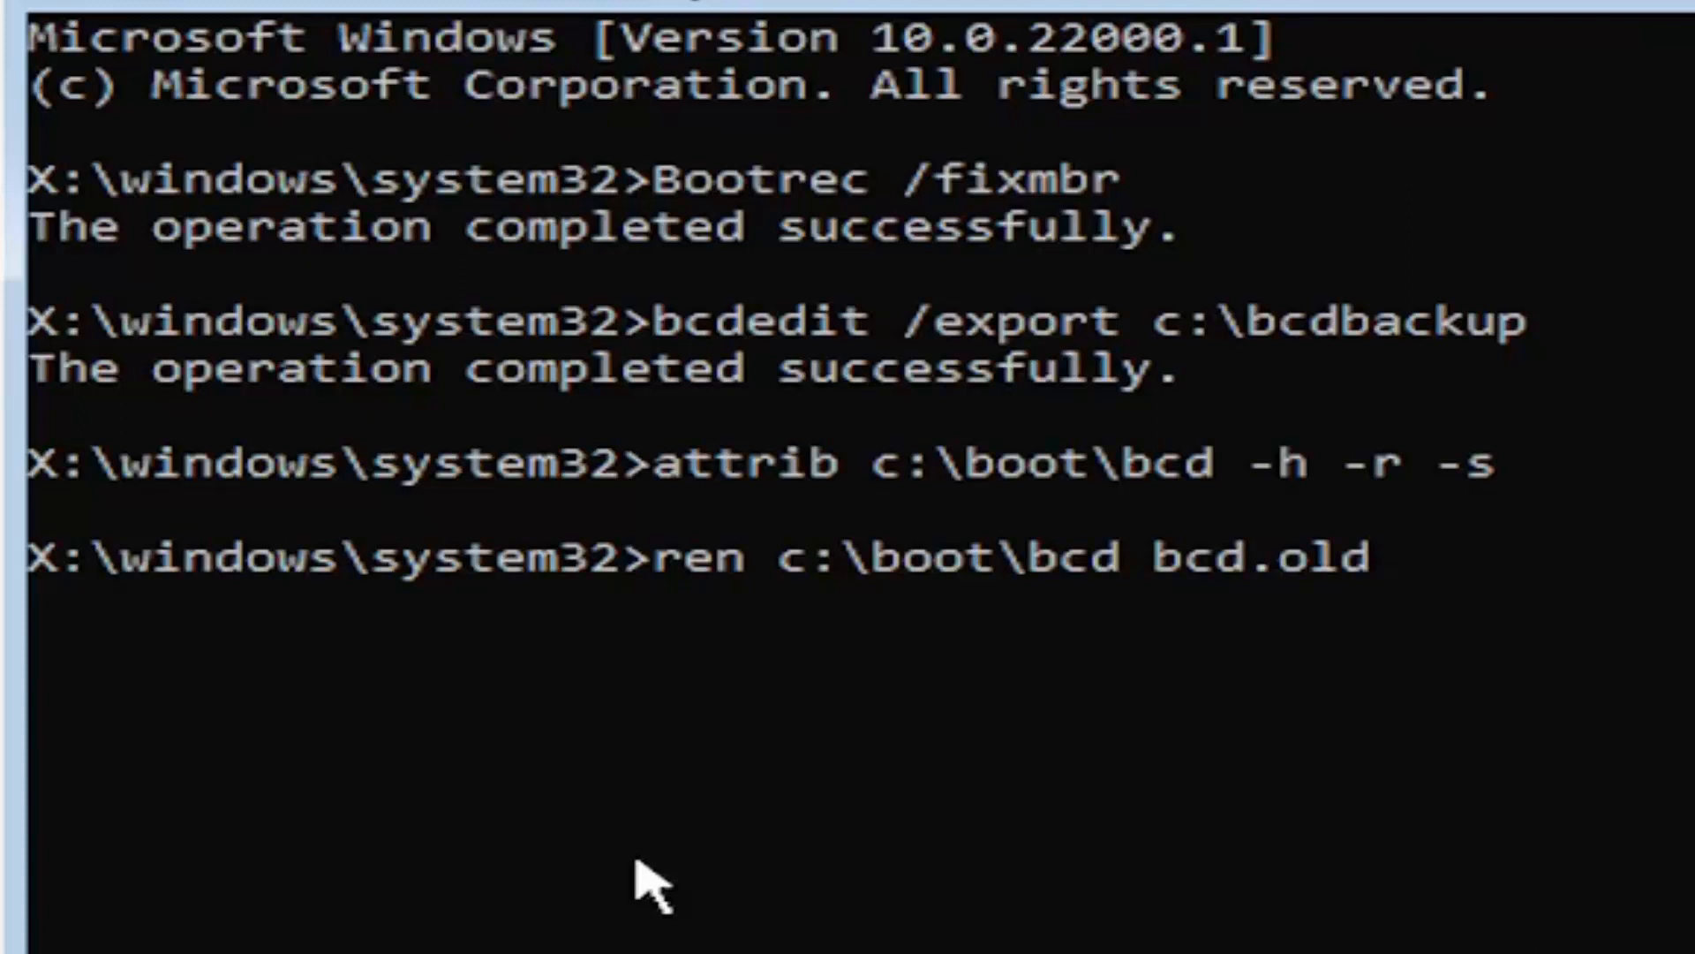
mouse_move(703, 601)
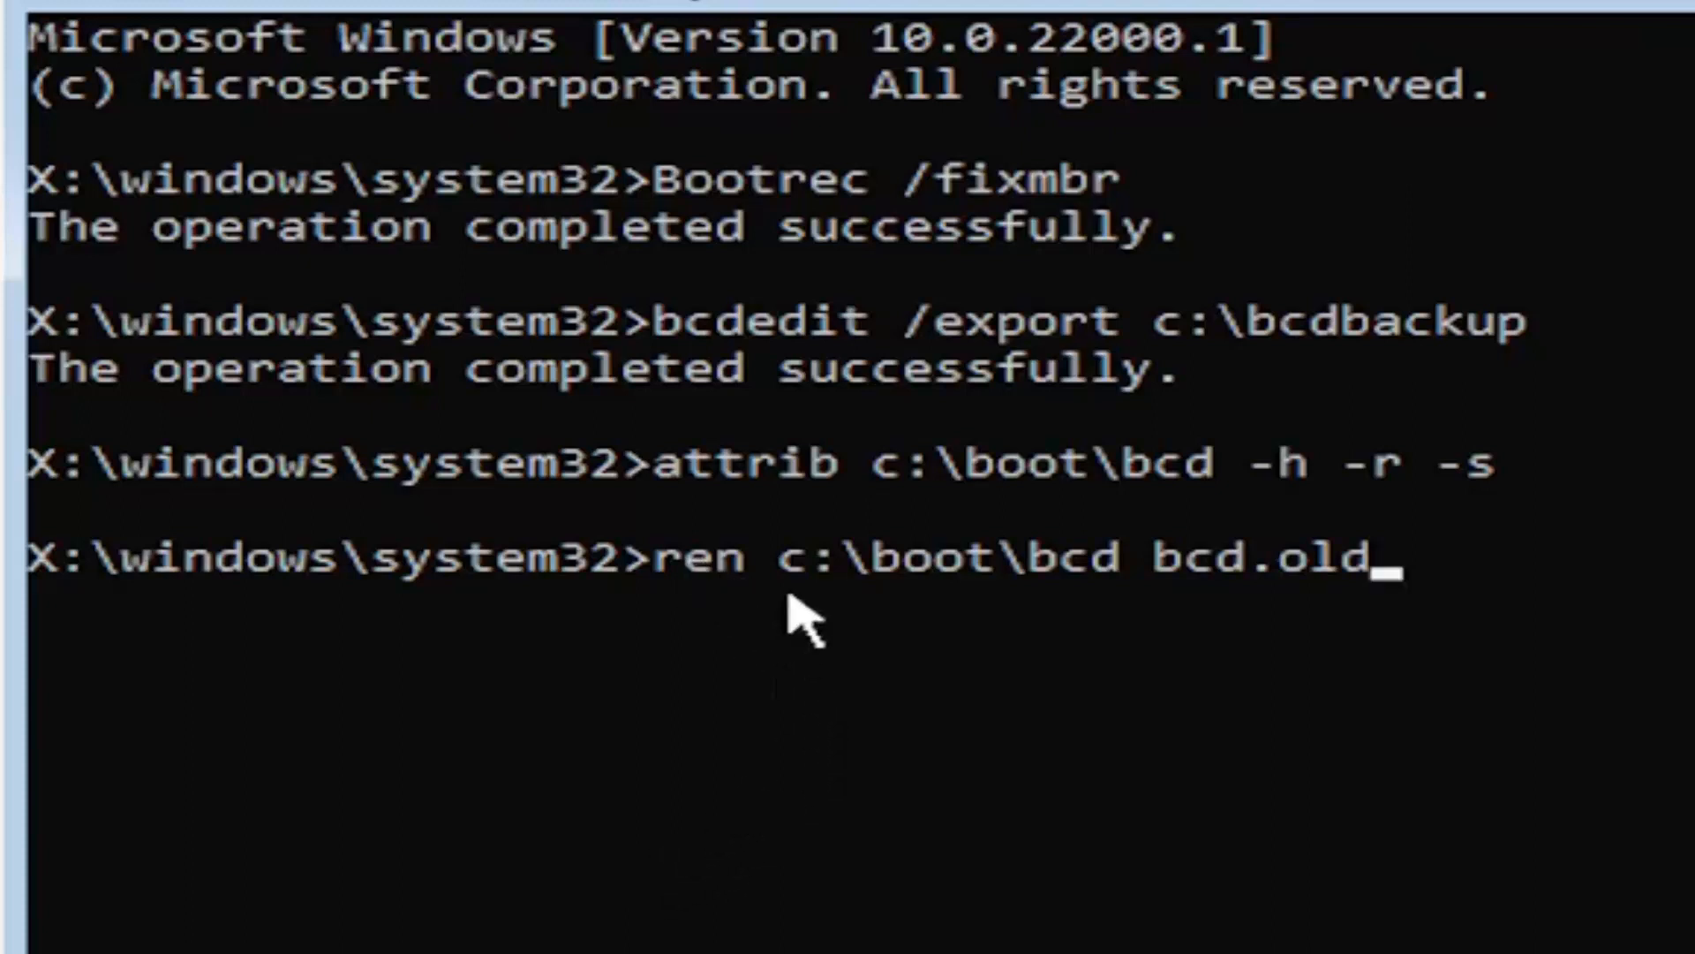
mouse_move(902, 638)
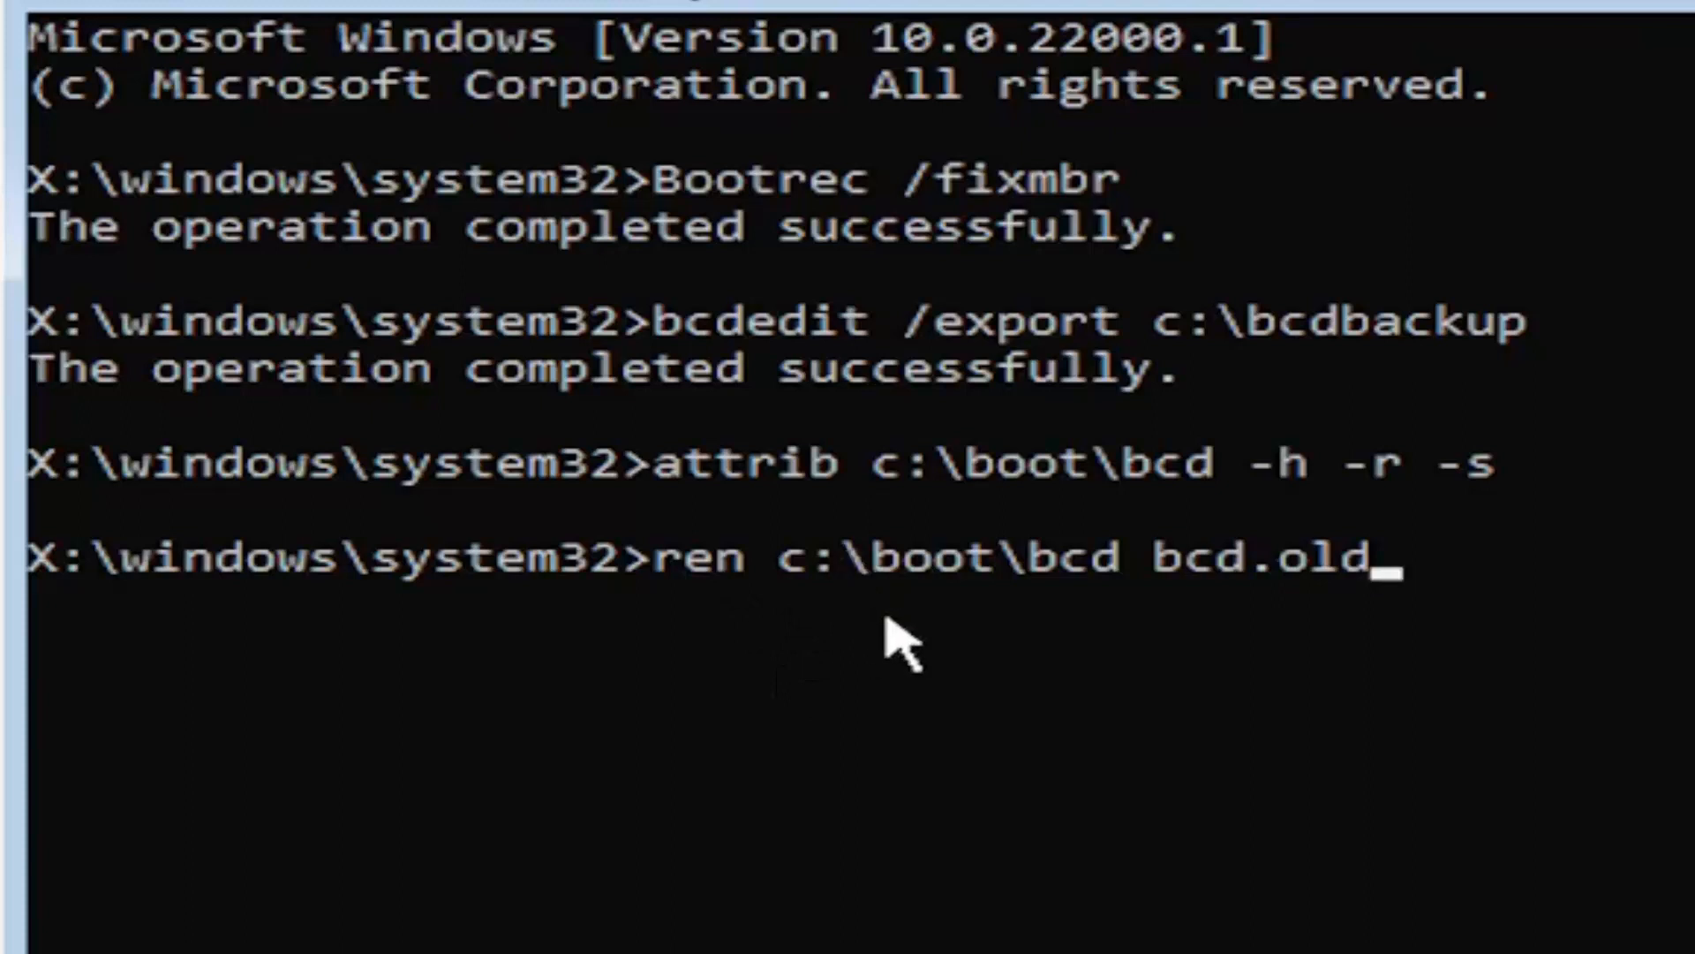
mouse_move(1038, 648)
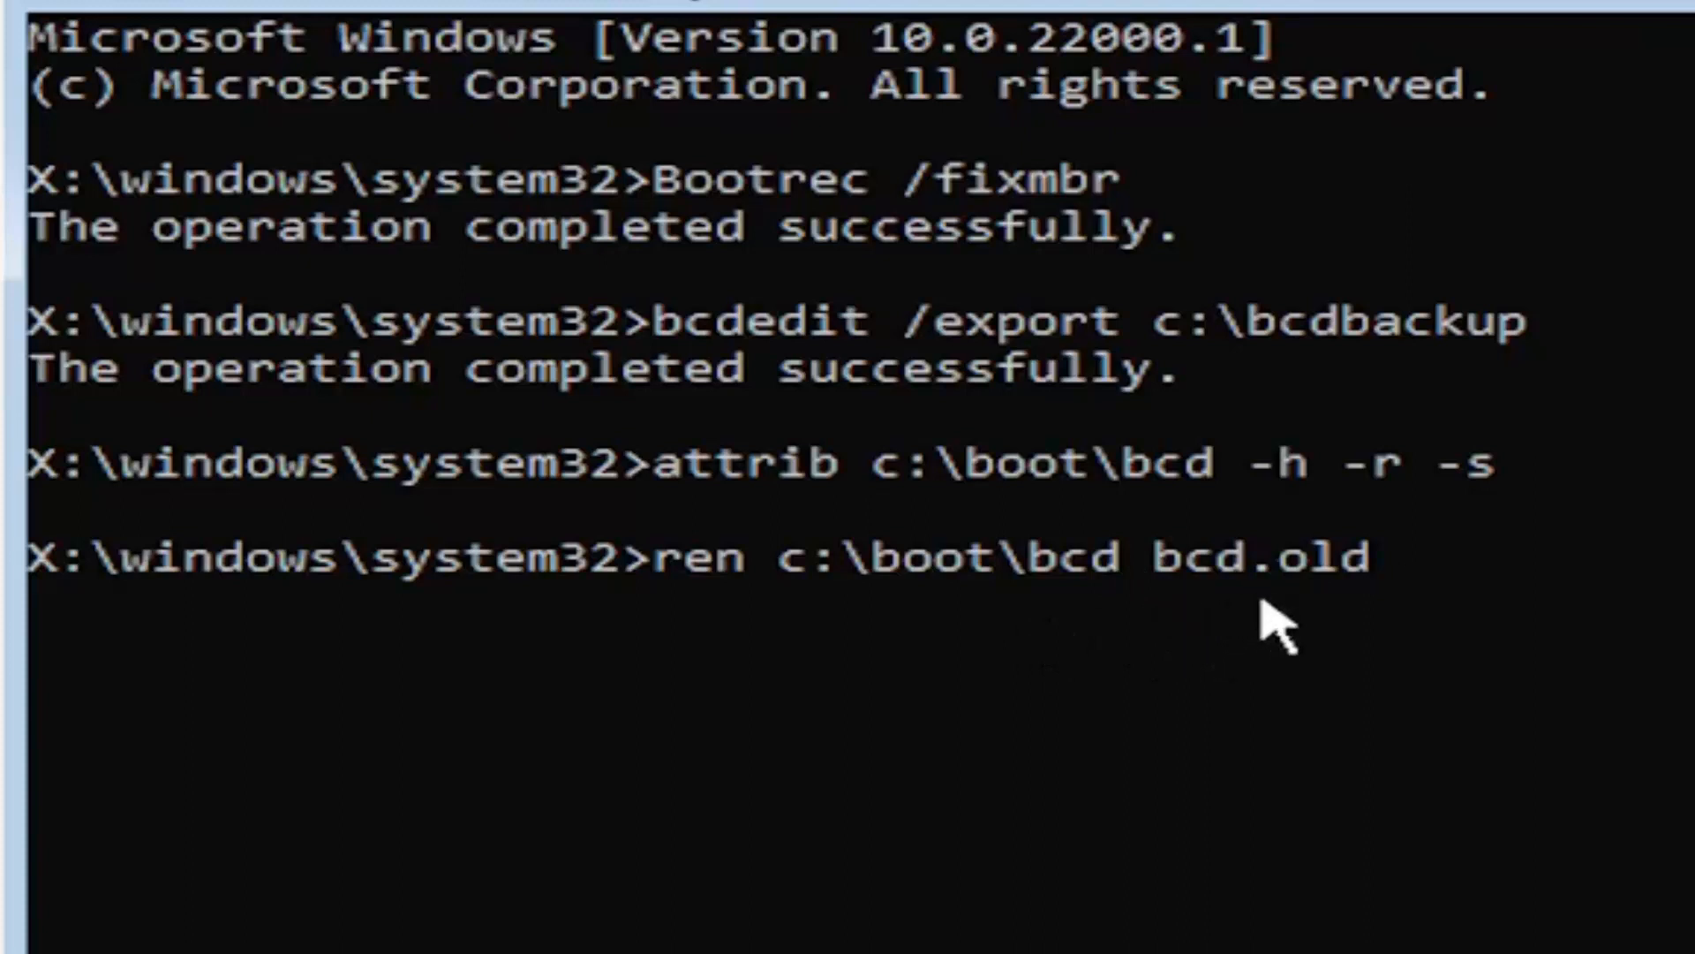
mouse_move(1395, 654)
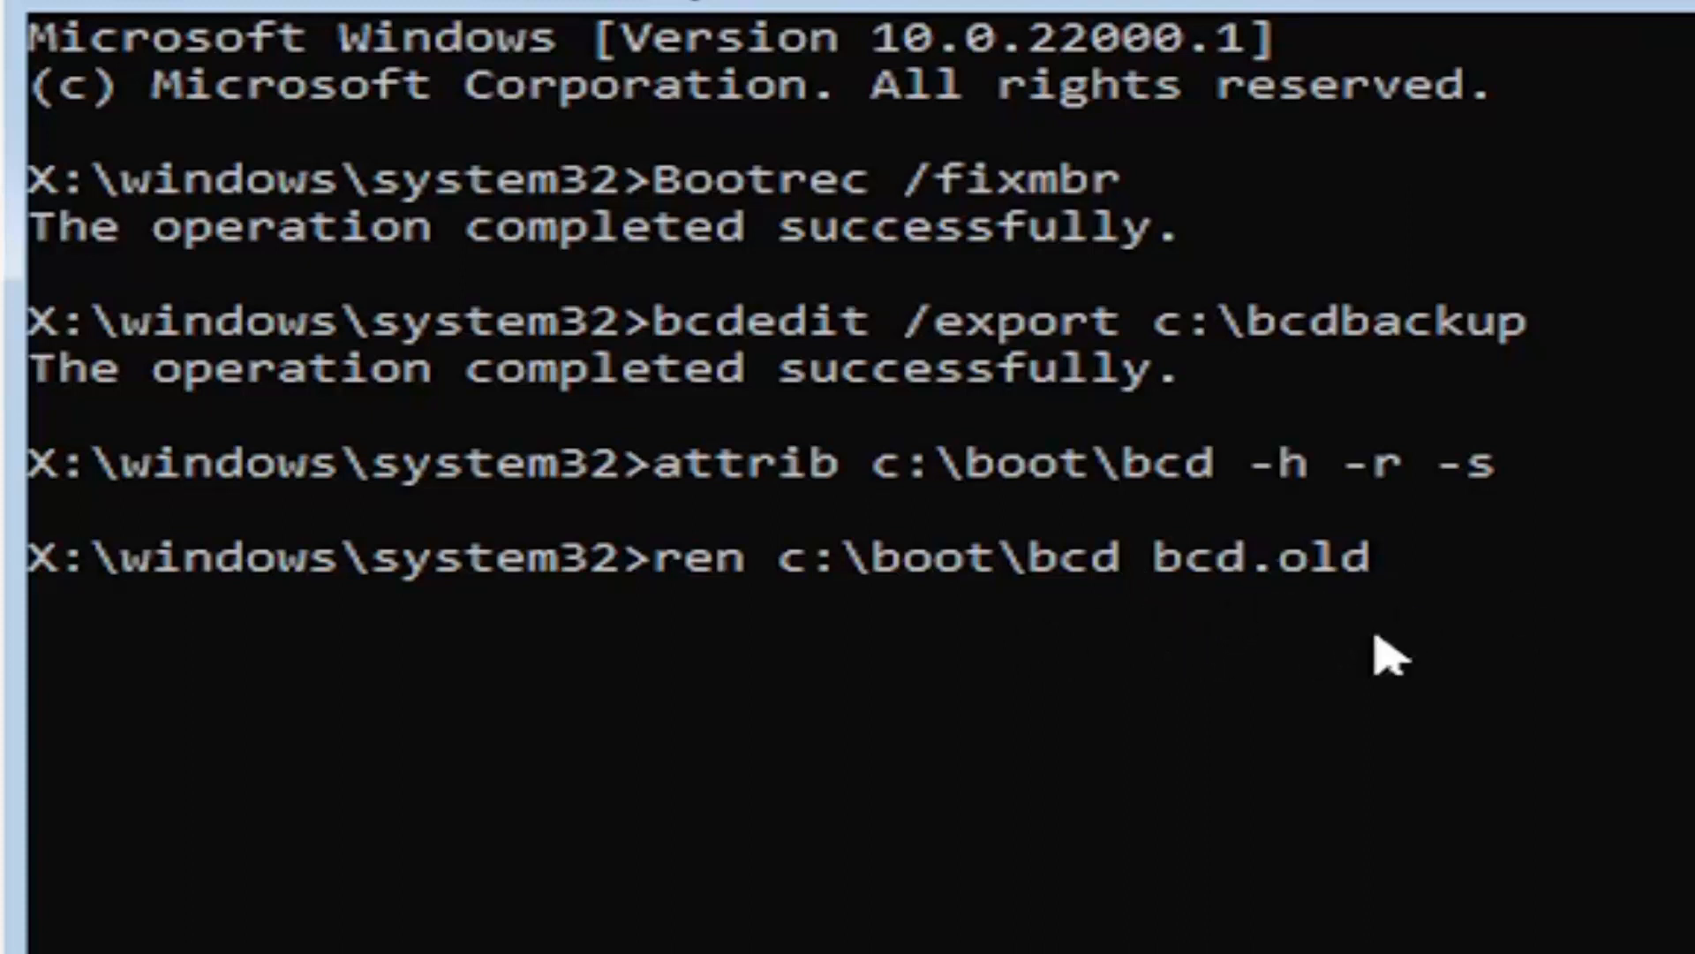
mouse_move(1313, 659)
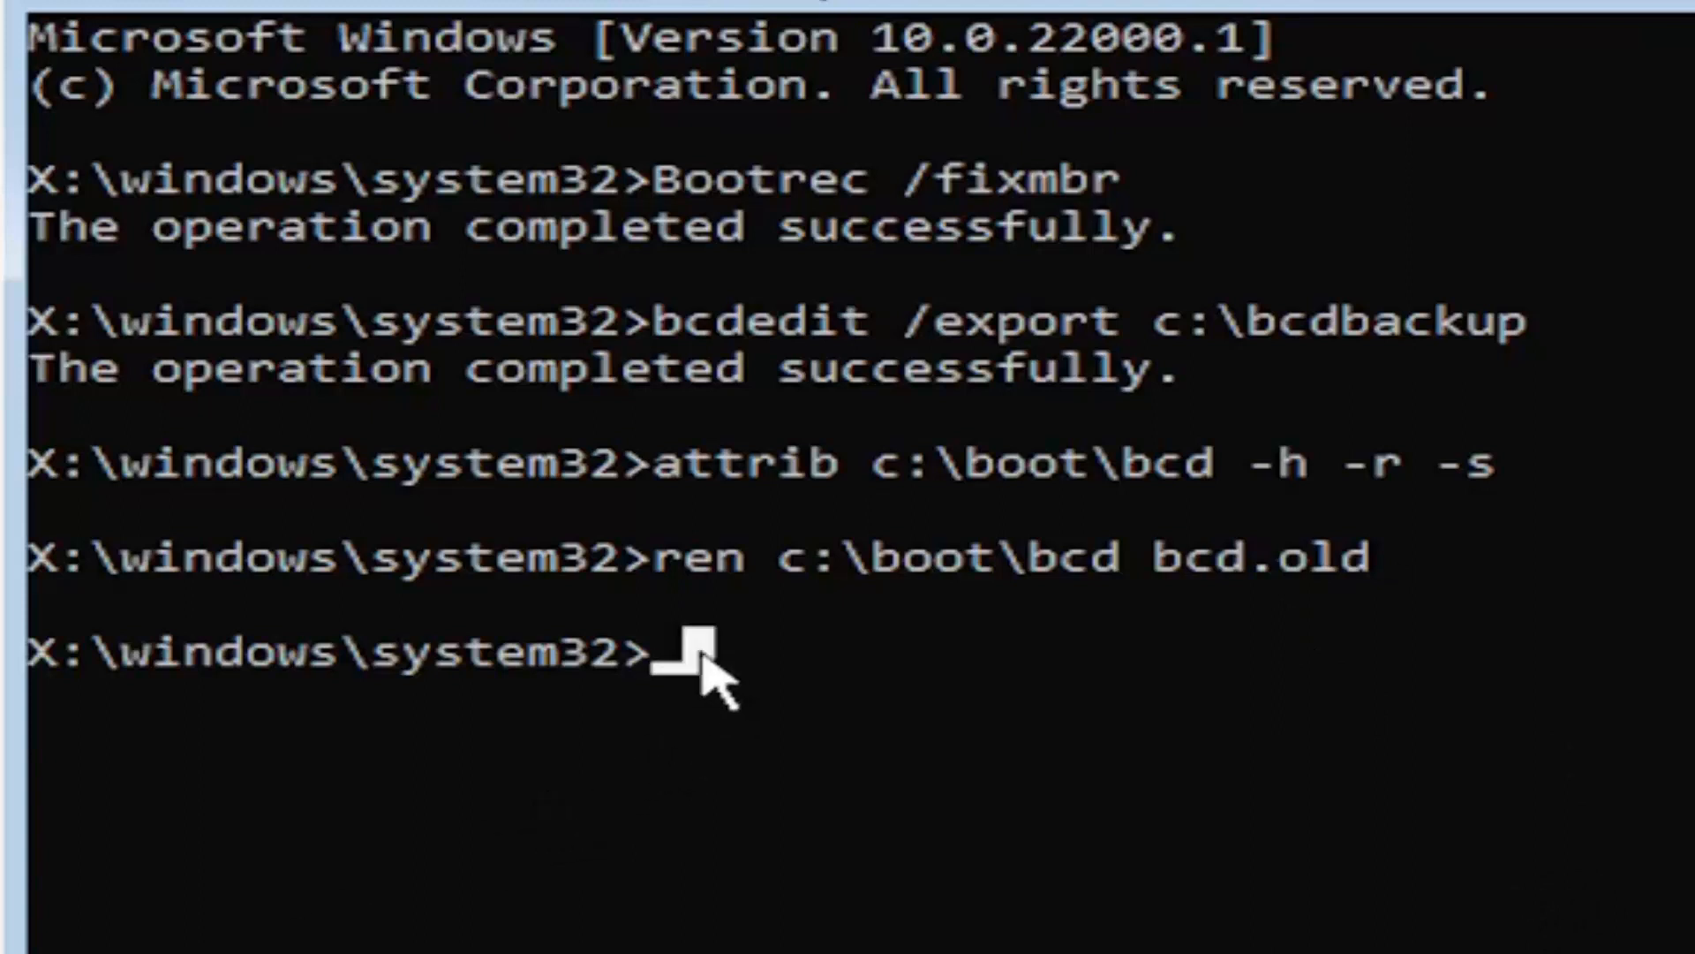
Enter bootrec /rebuildbcd to rebuild the boot configuration data
text(bootrec)
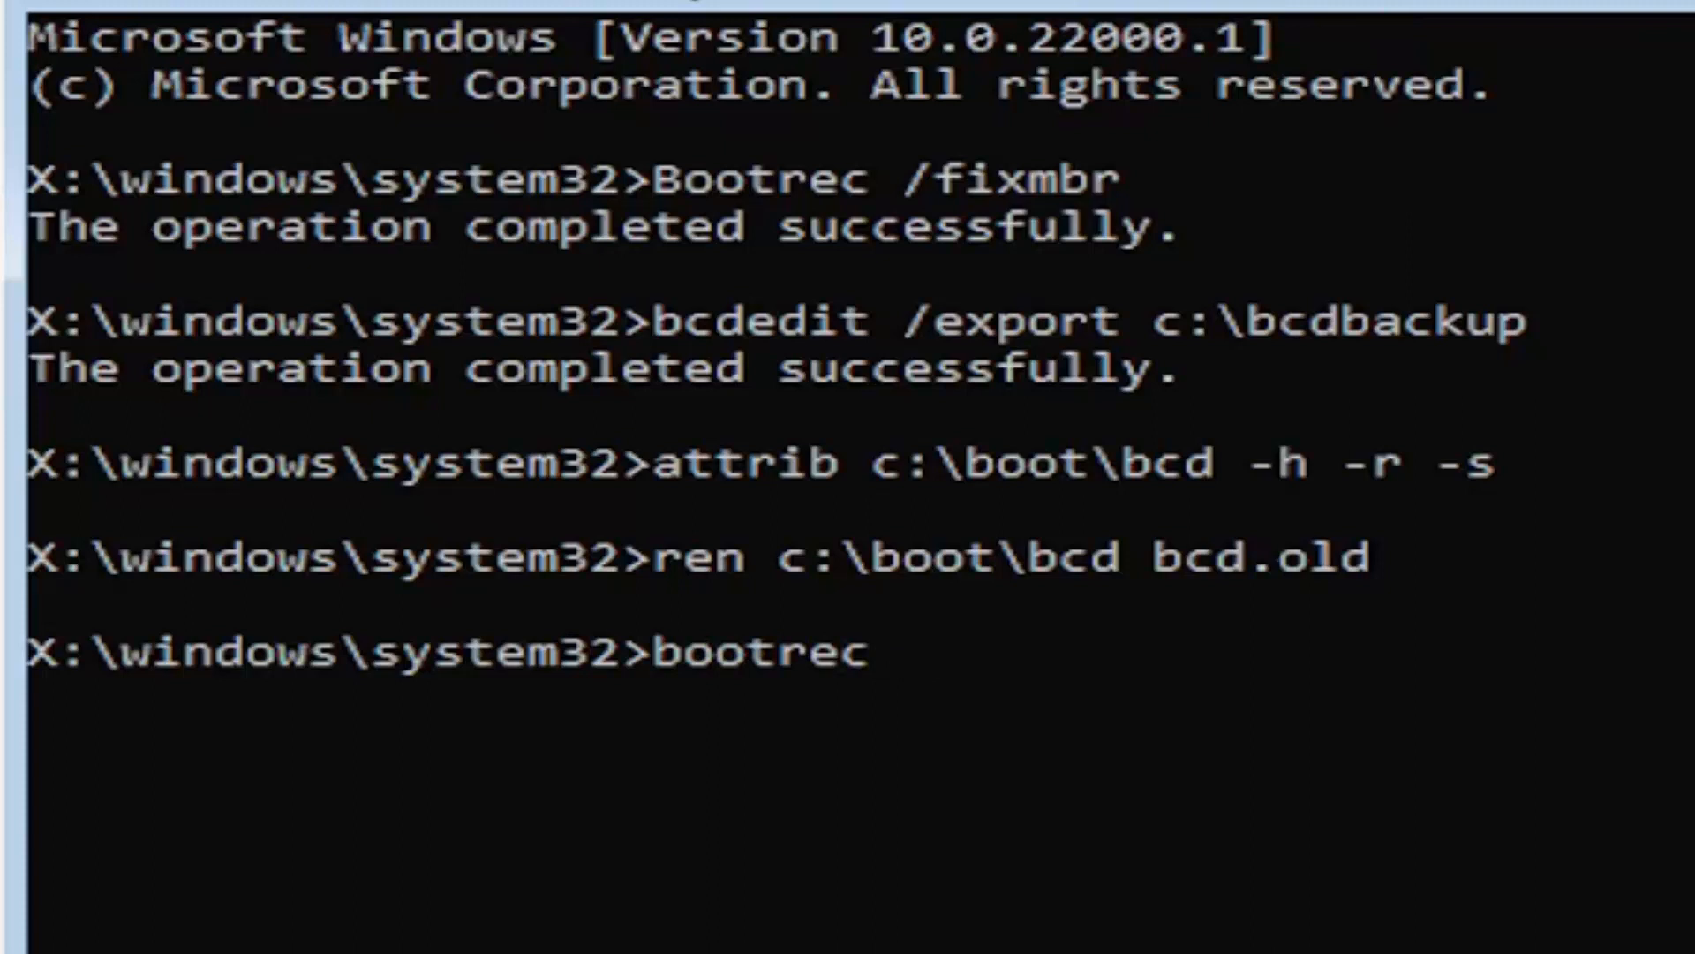
text(/rebuild)
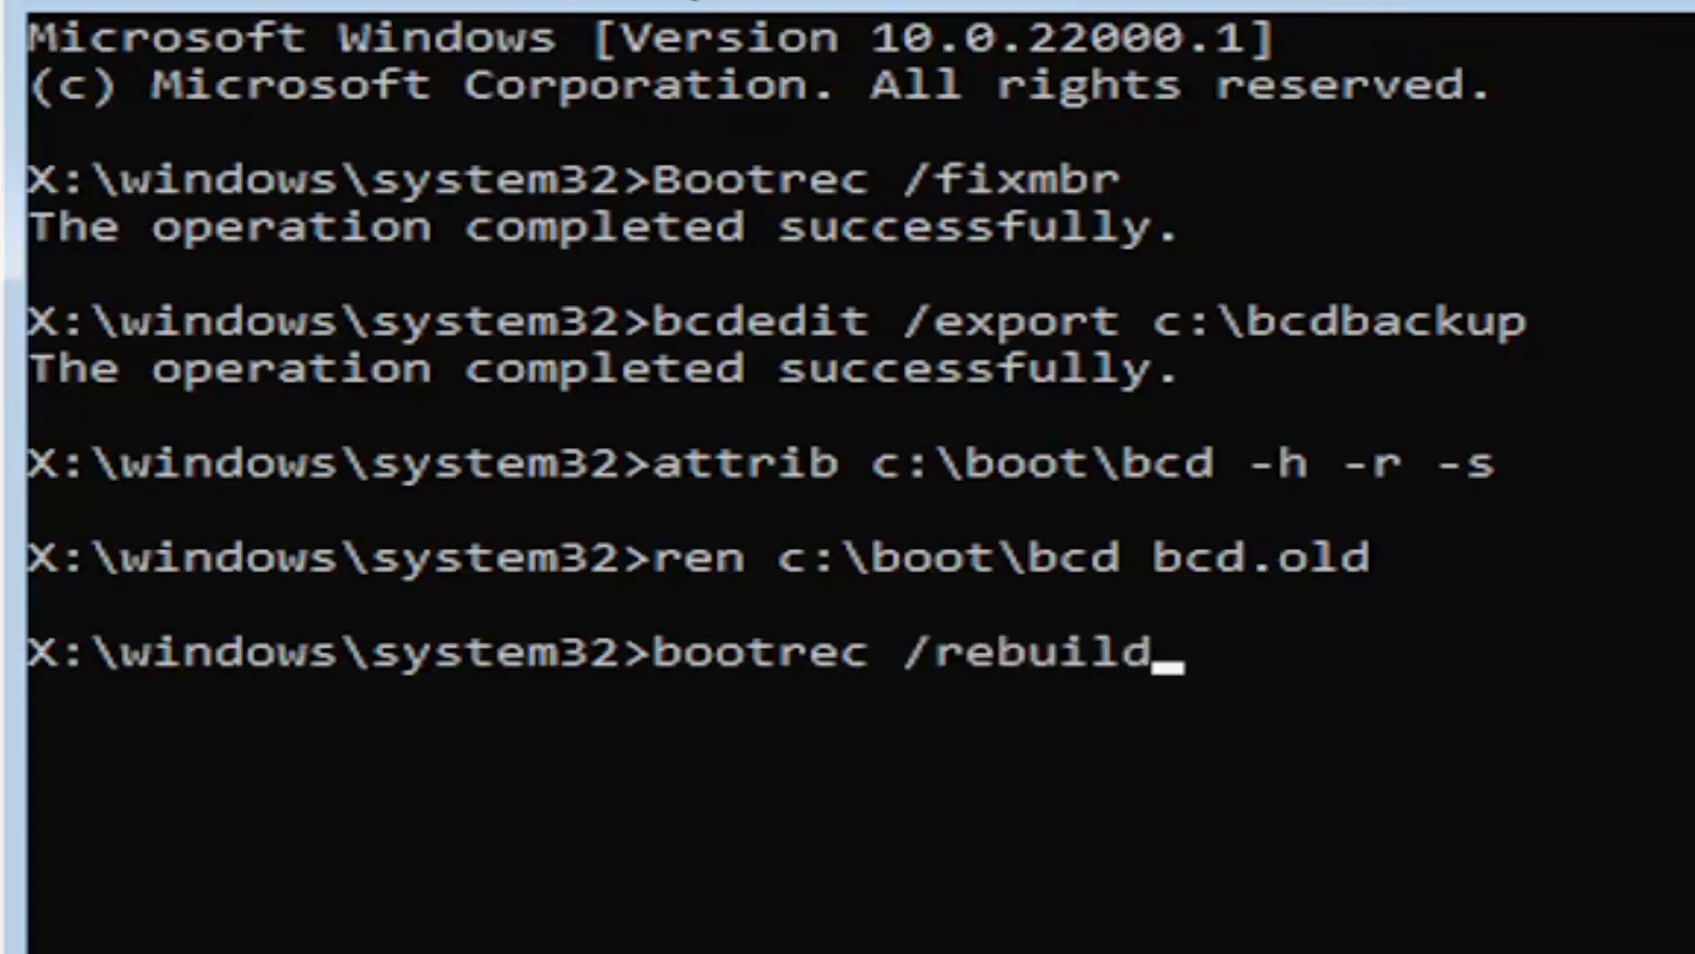
text(bcd)
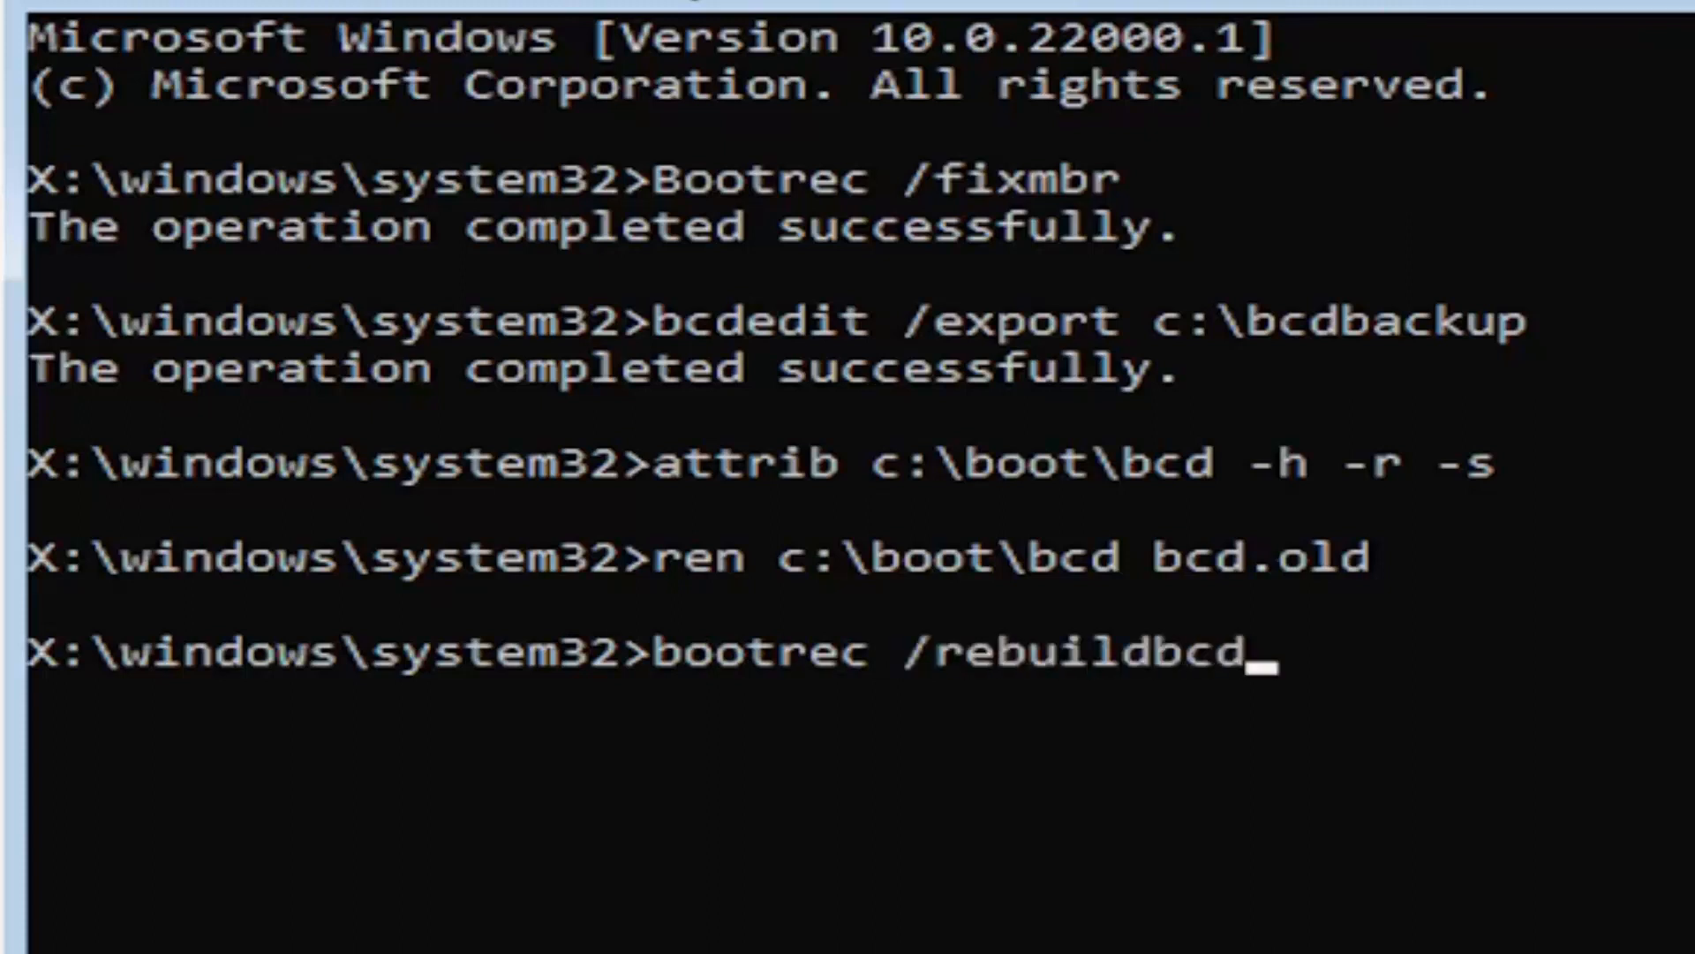
mouse_move(865, 692)
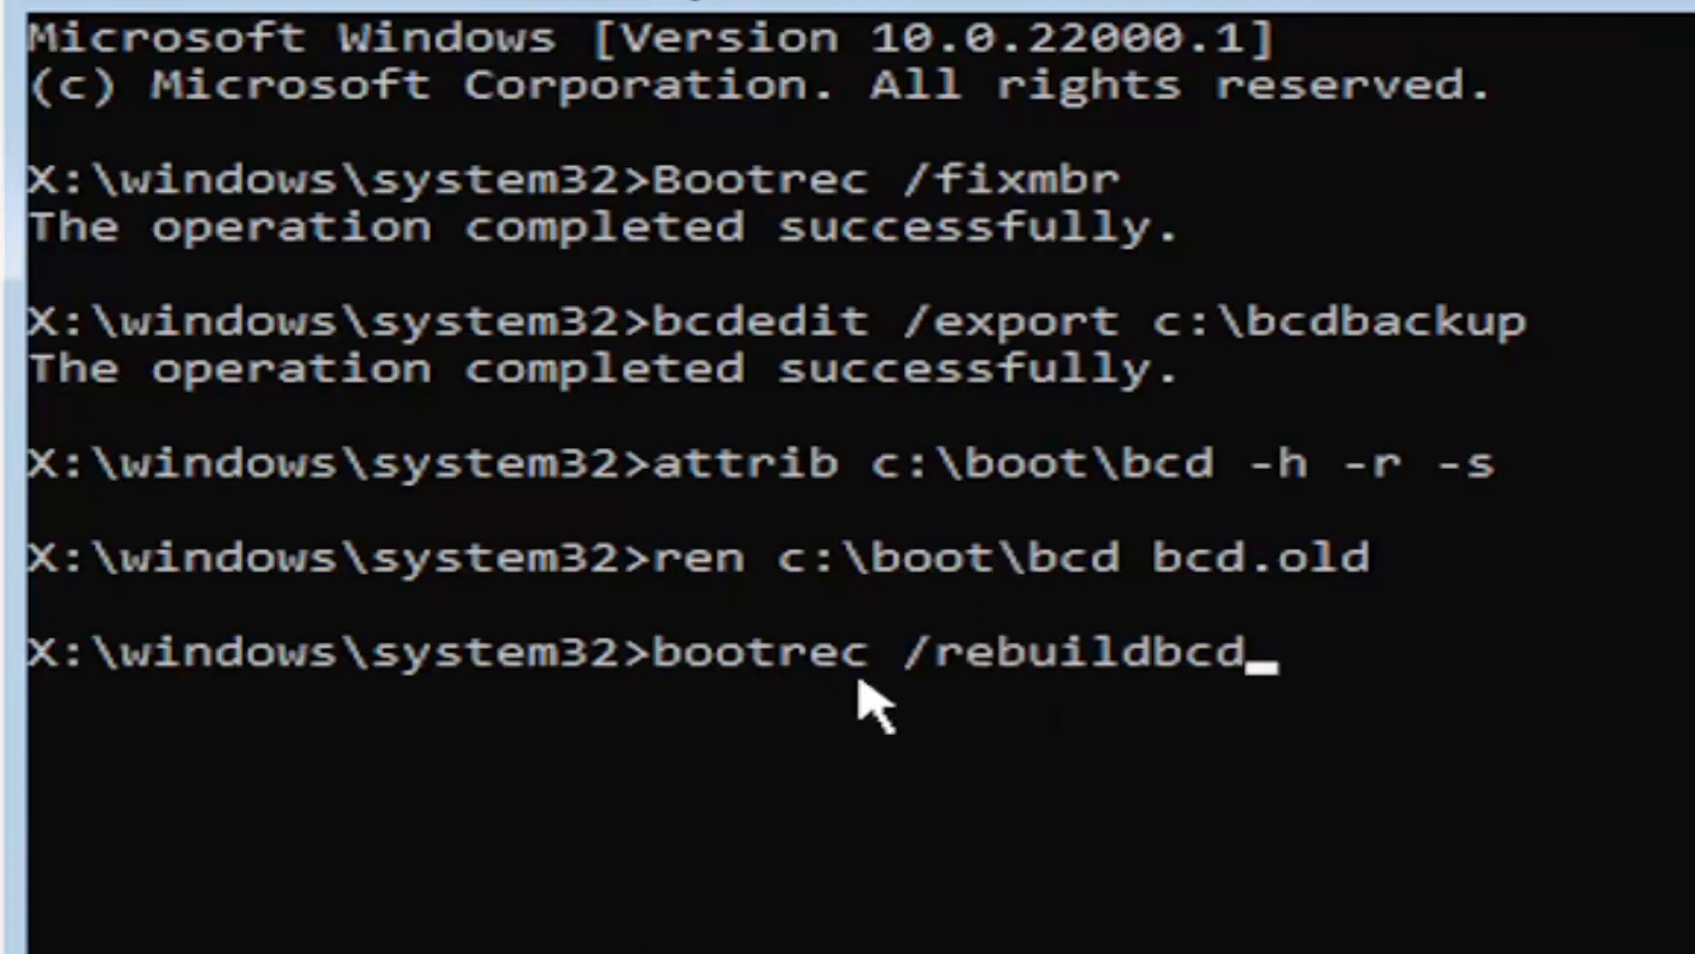
mouse_move(844, 719)
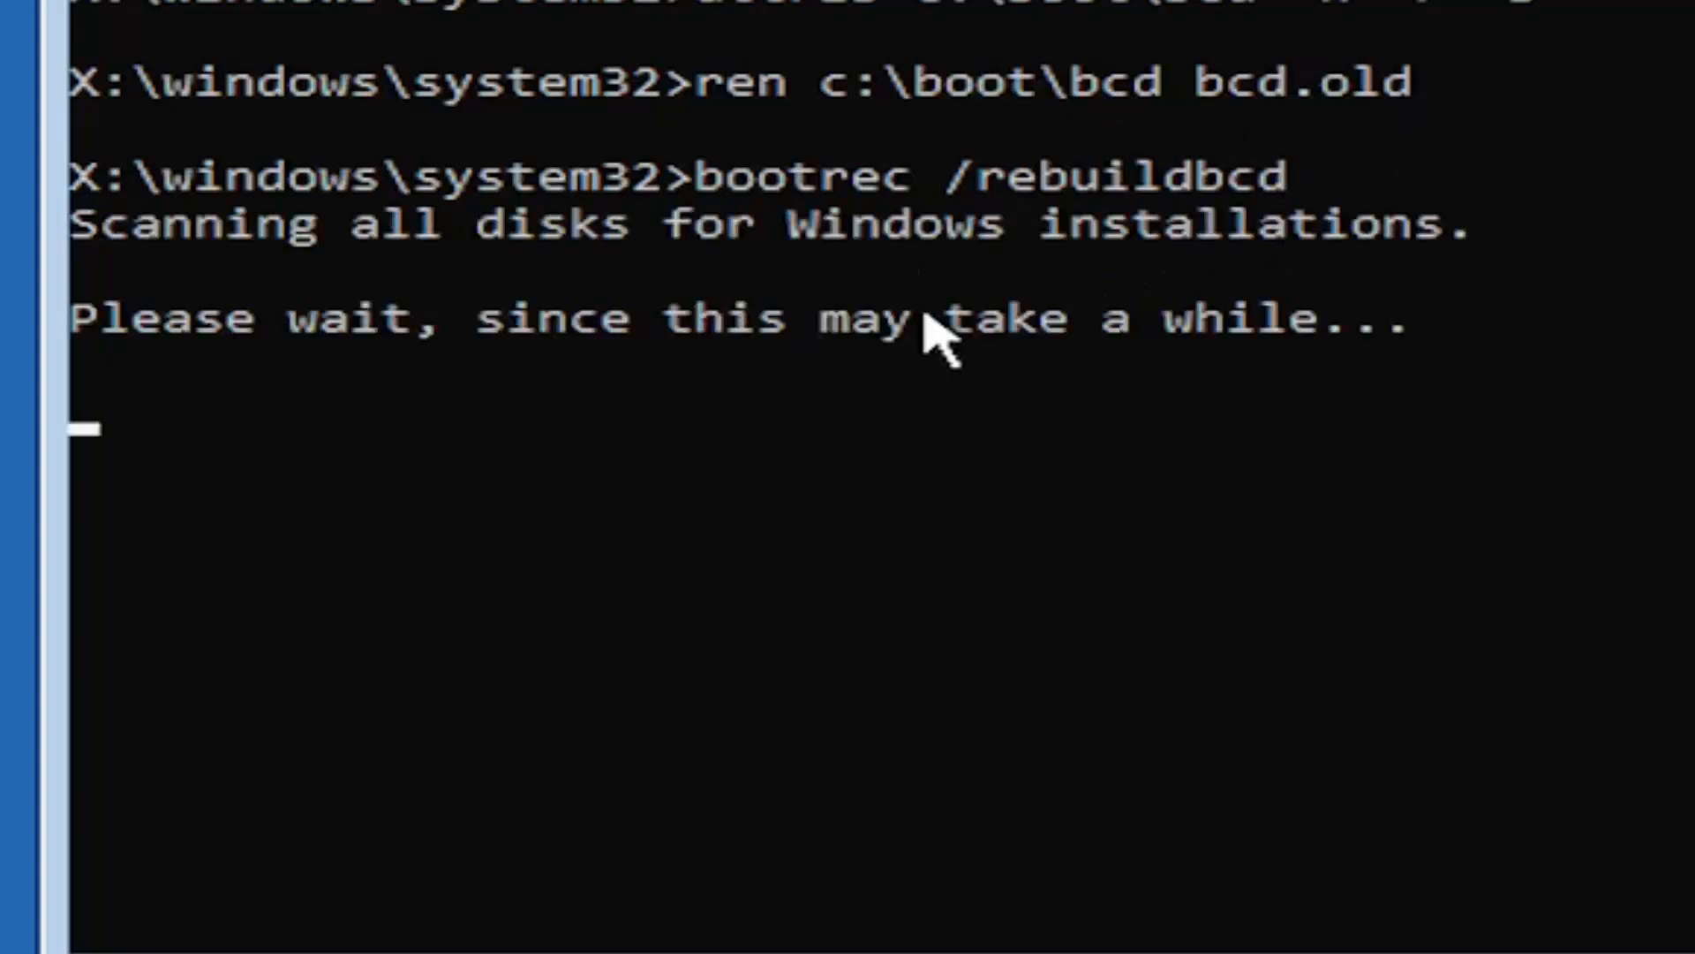
mouse_move(249, 367)
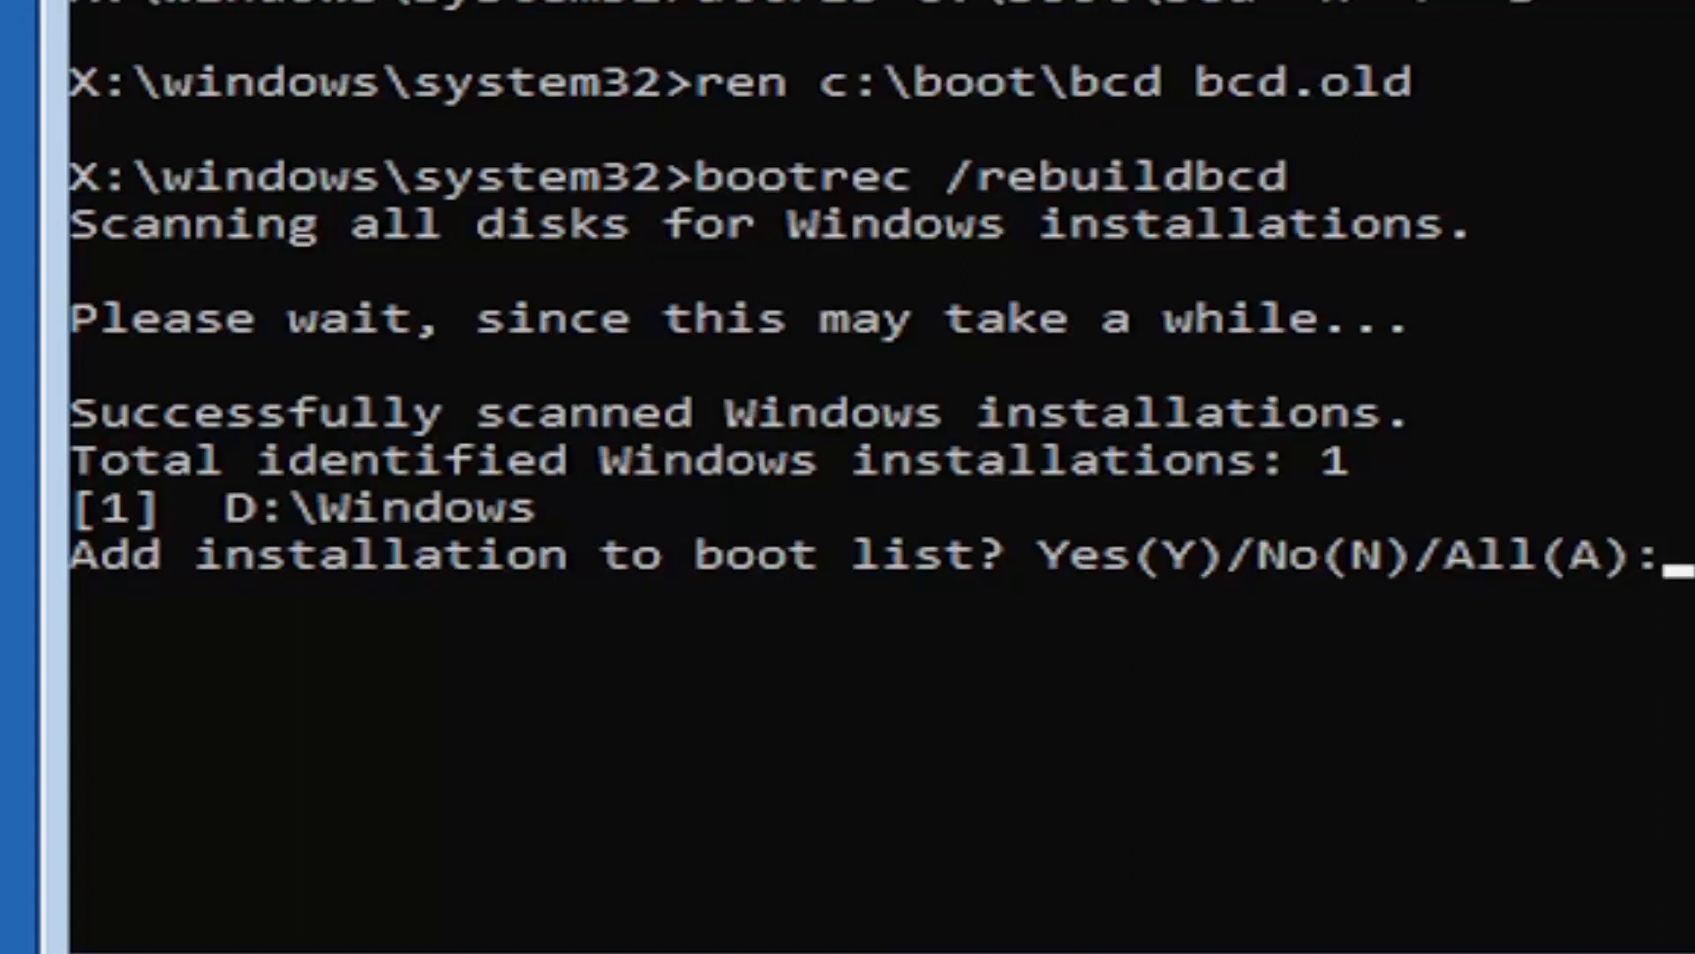
Answer y to add the detected D:\Windows installation to the boot list
text(y)
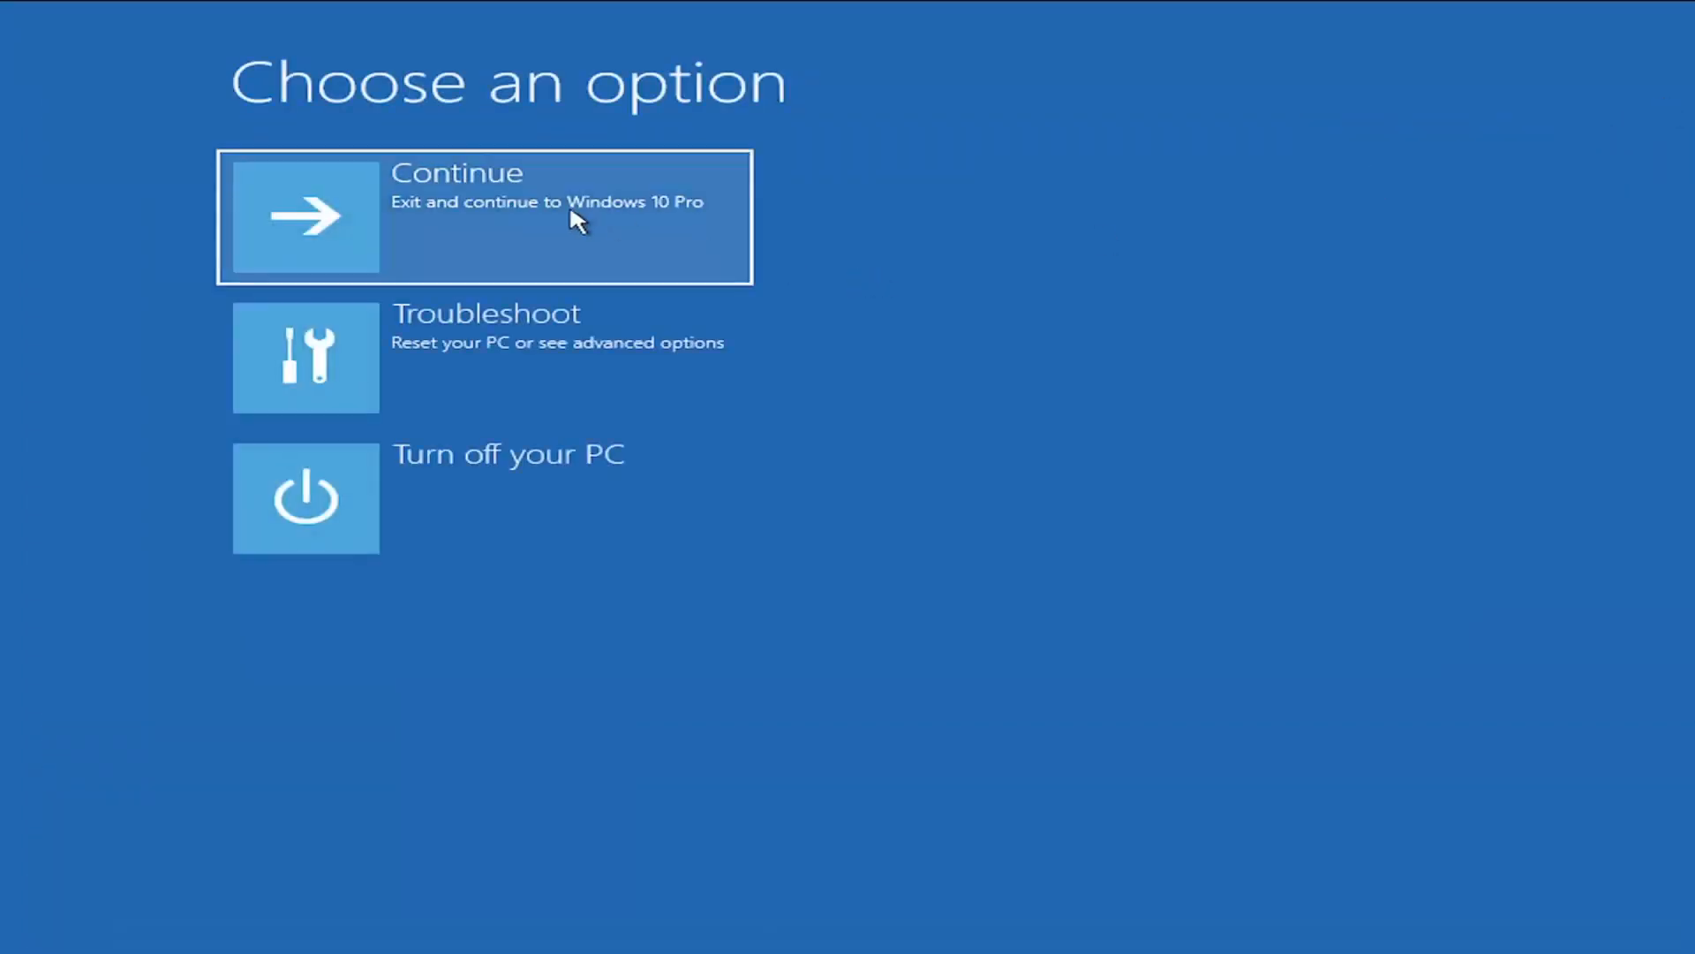
mouse_move(687, 222)
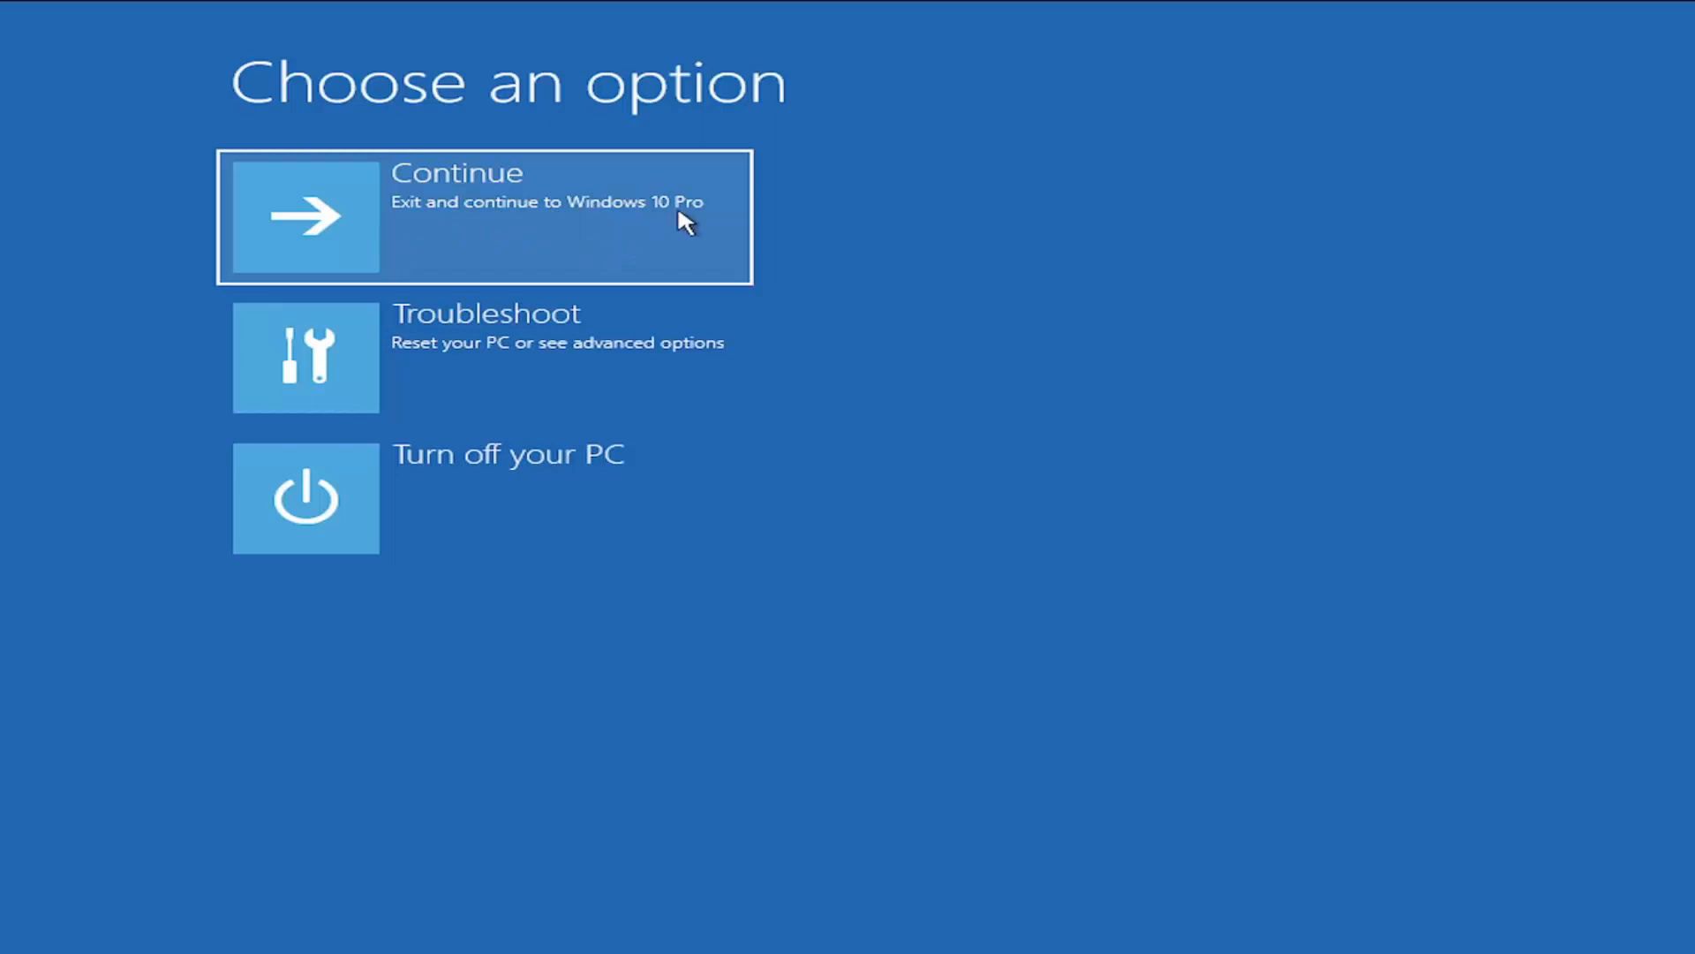
mouse_move(666, 224)
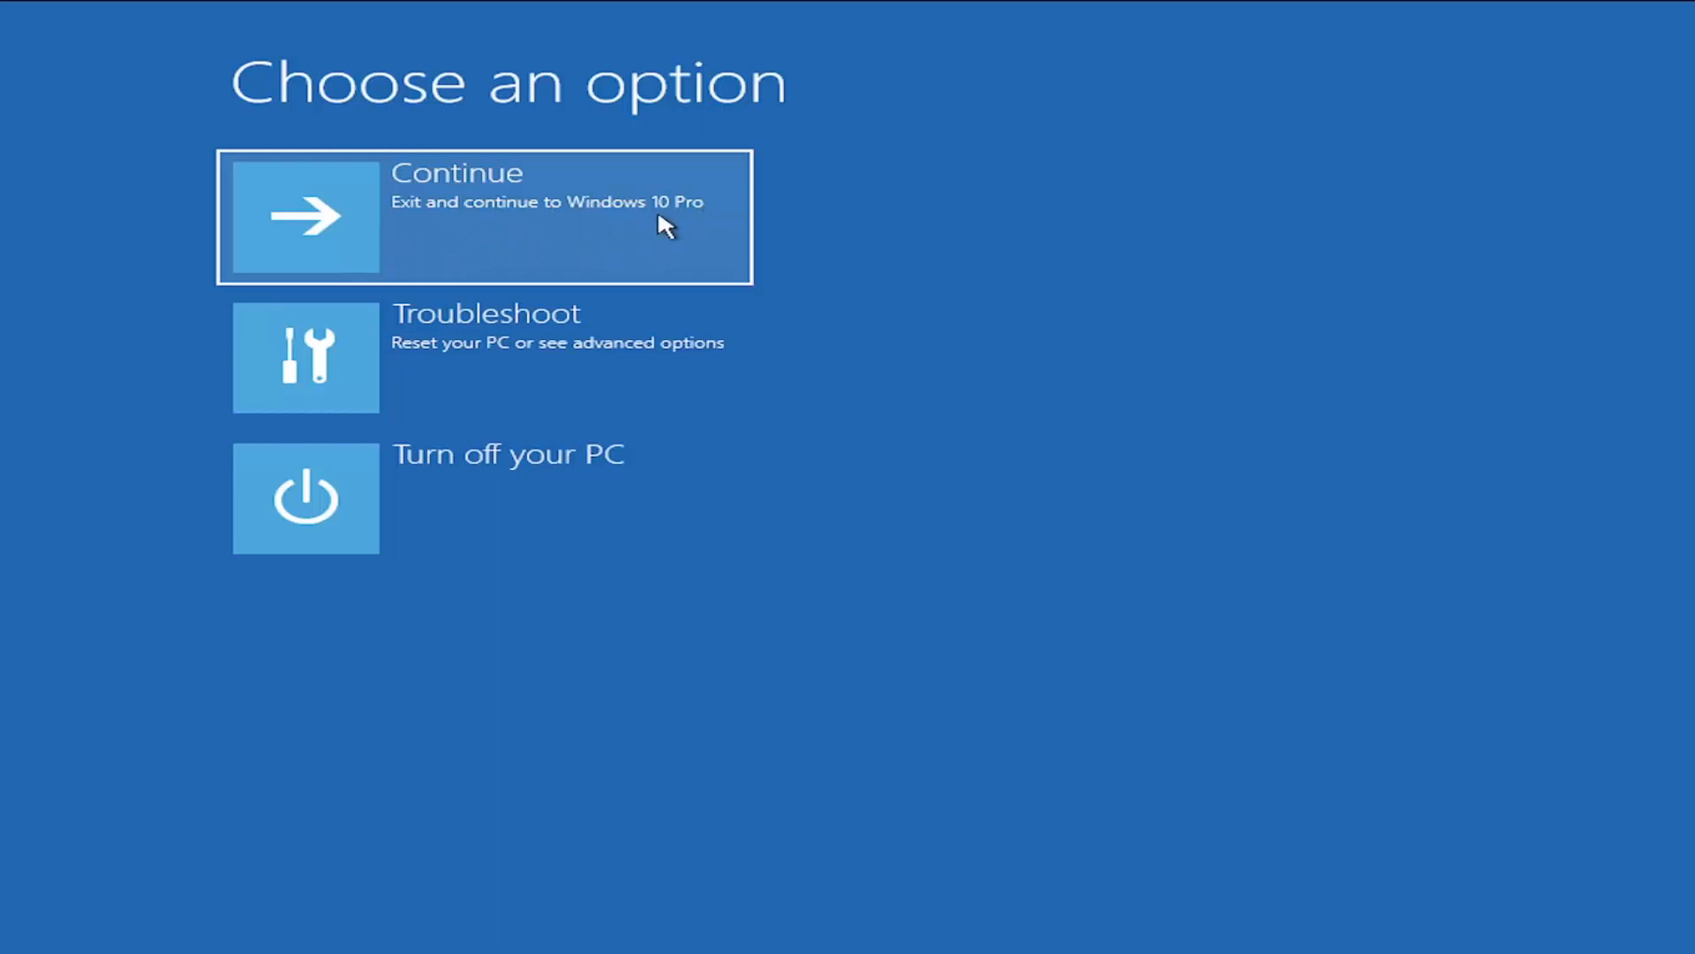
Continue out of recovery and resume booting into Windows 10 Pro
click(484, 215)
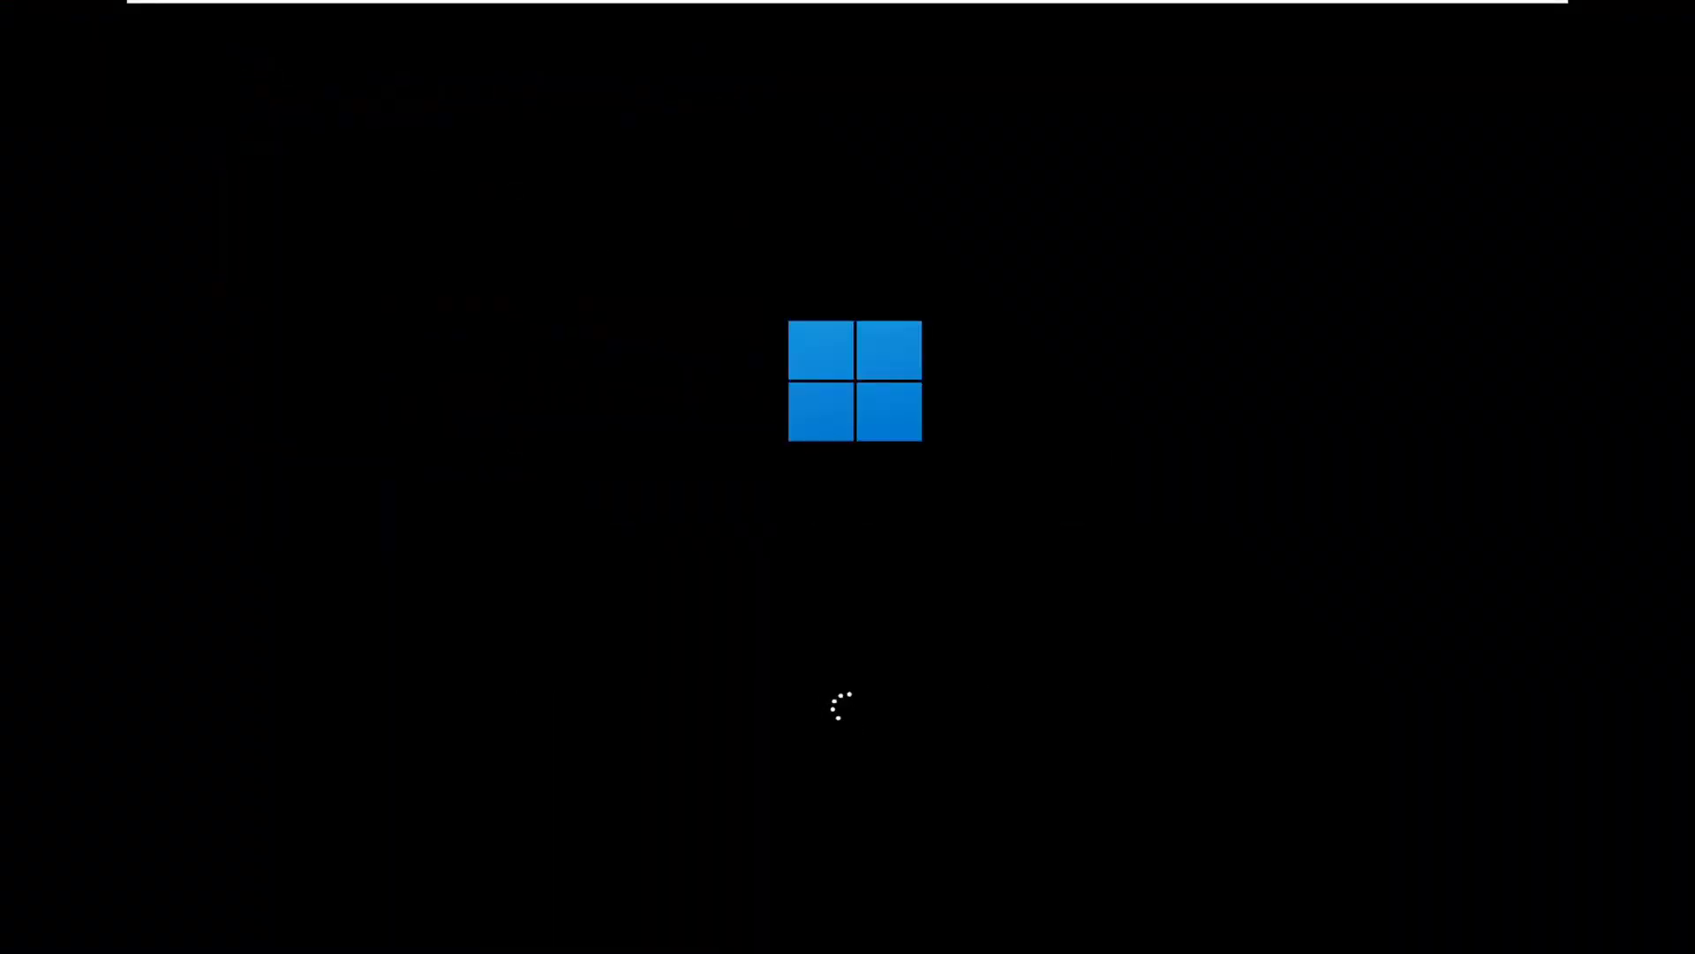